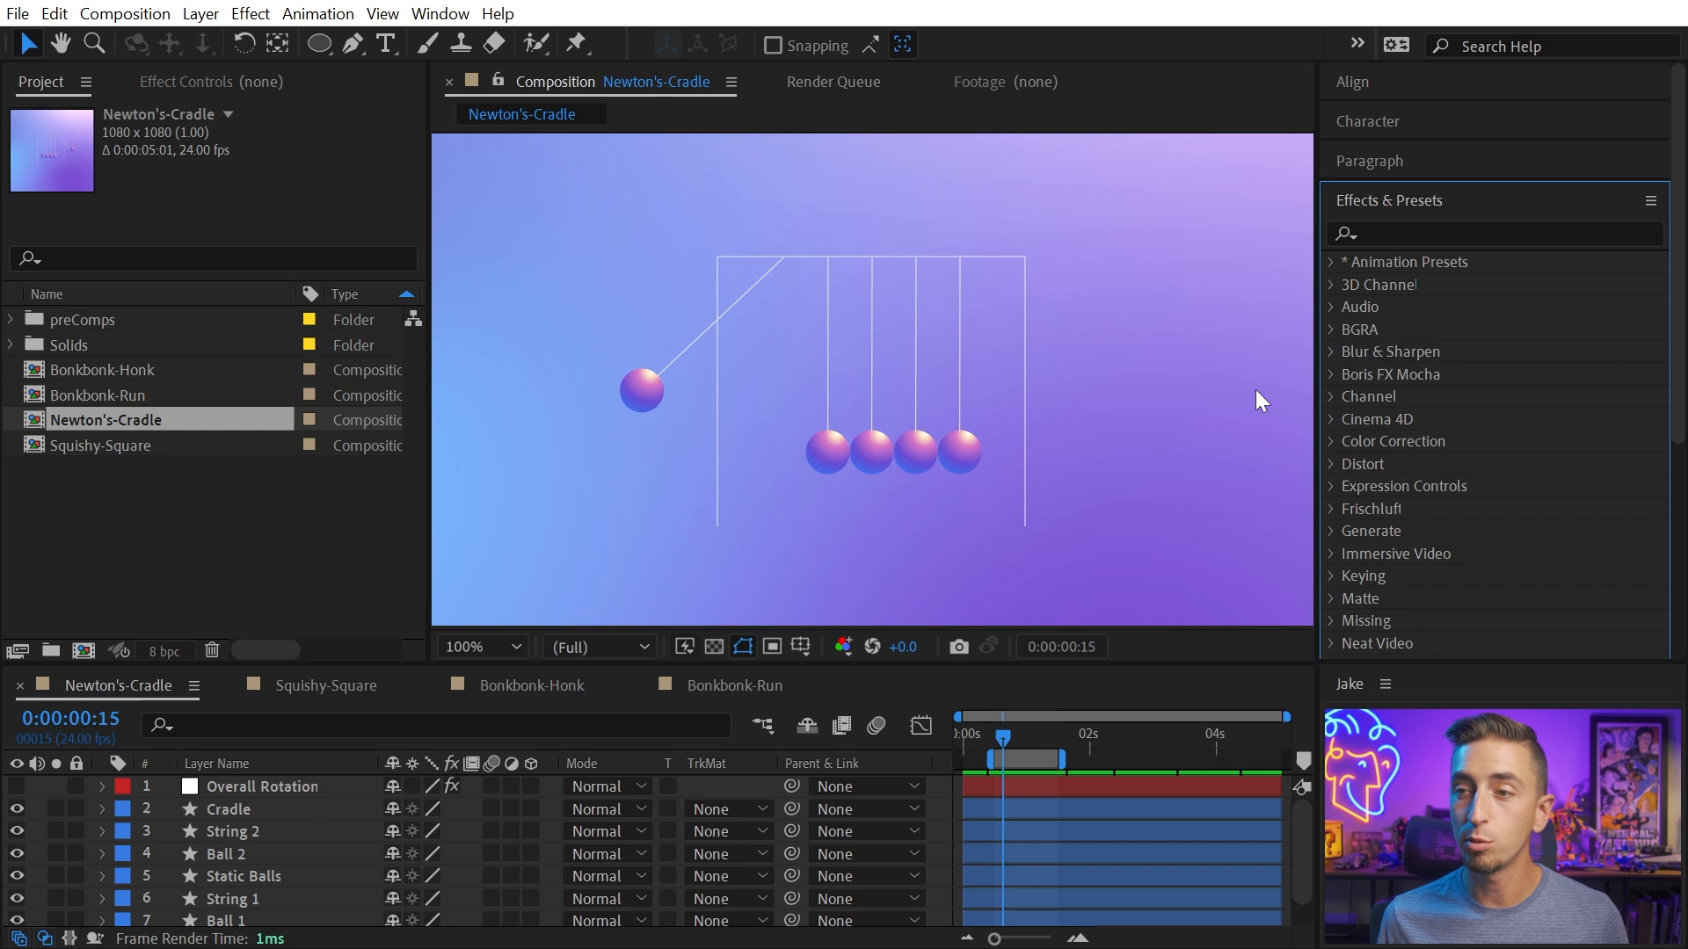
Expand Animation Presets and User Presets, then select the Faux-3D preset
click(1333, 262)
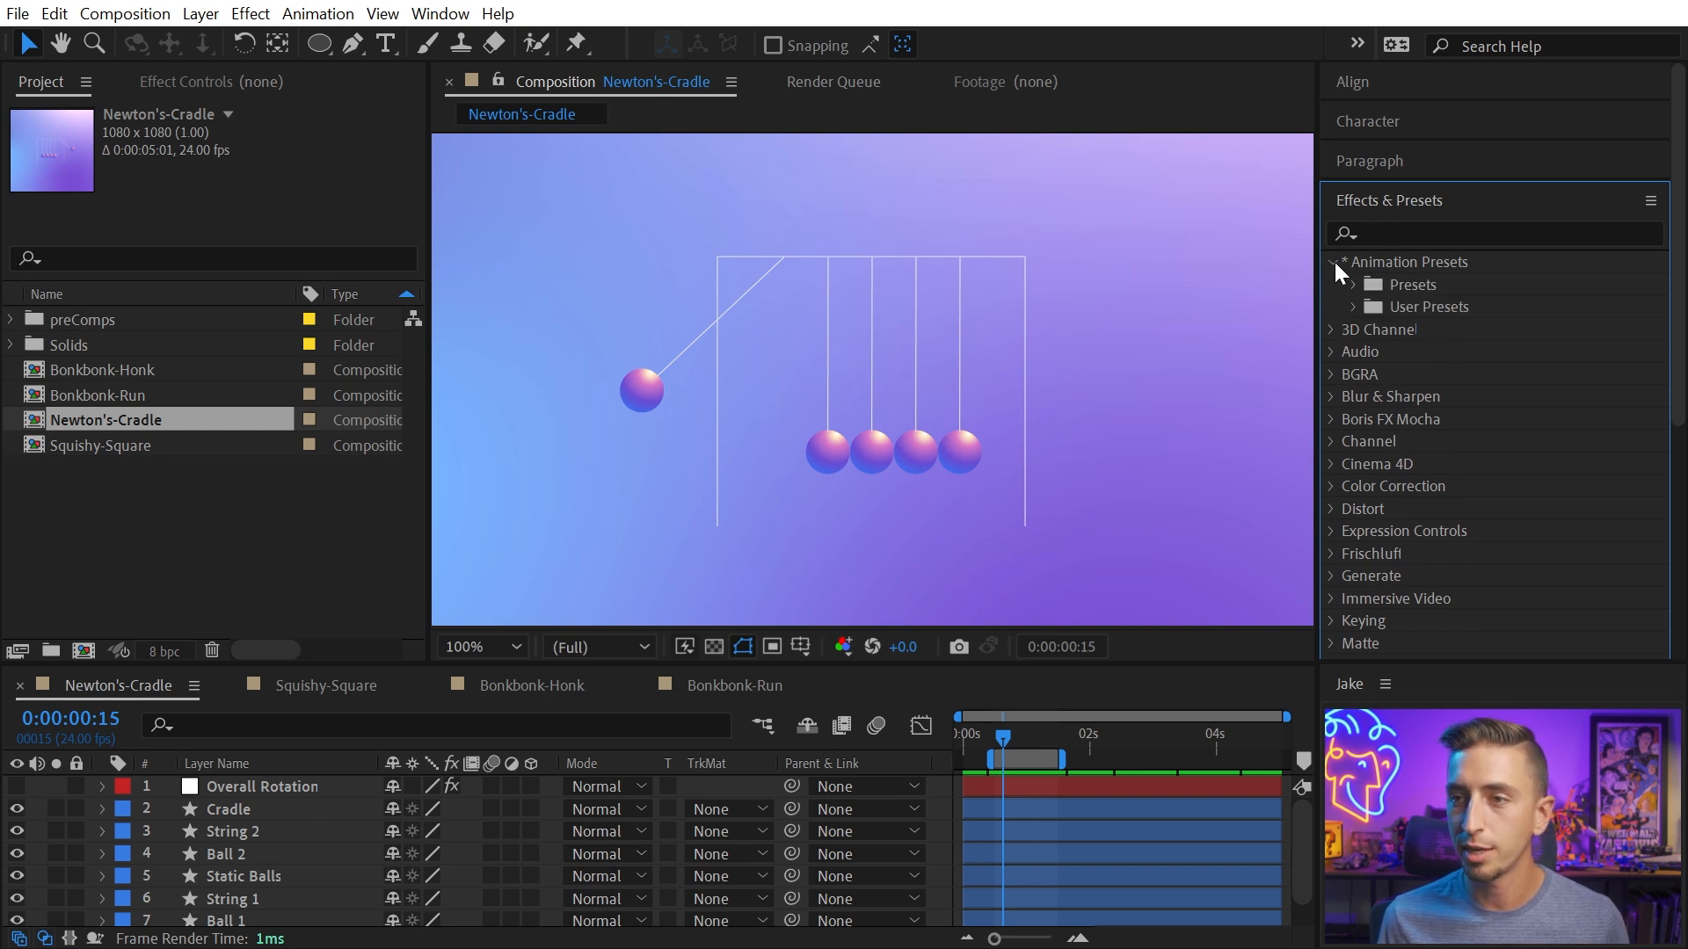
click(1338, 306)
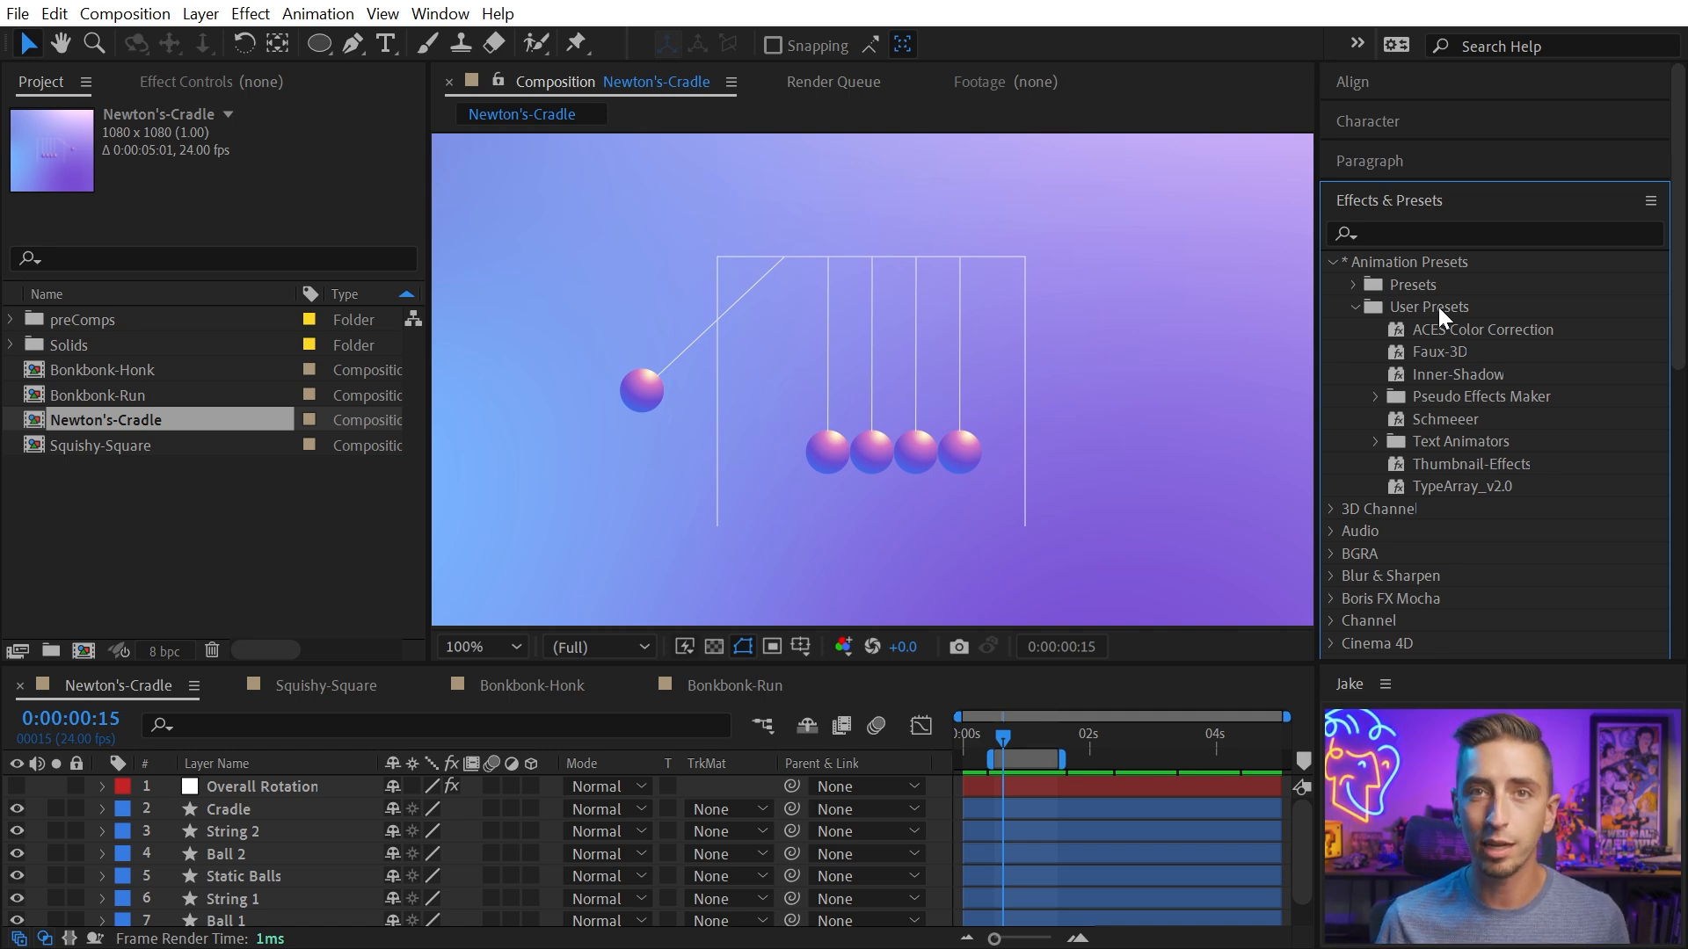
mouse_move(1441, 347)
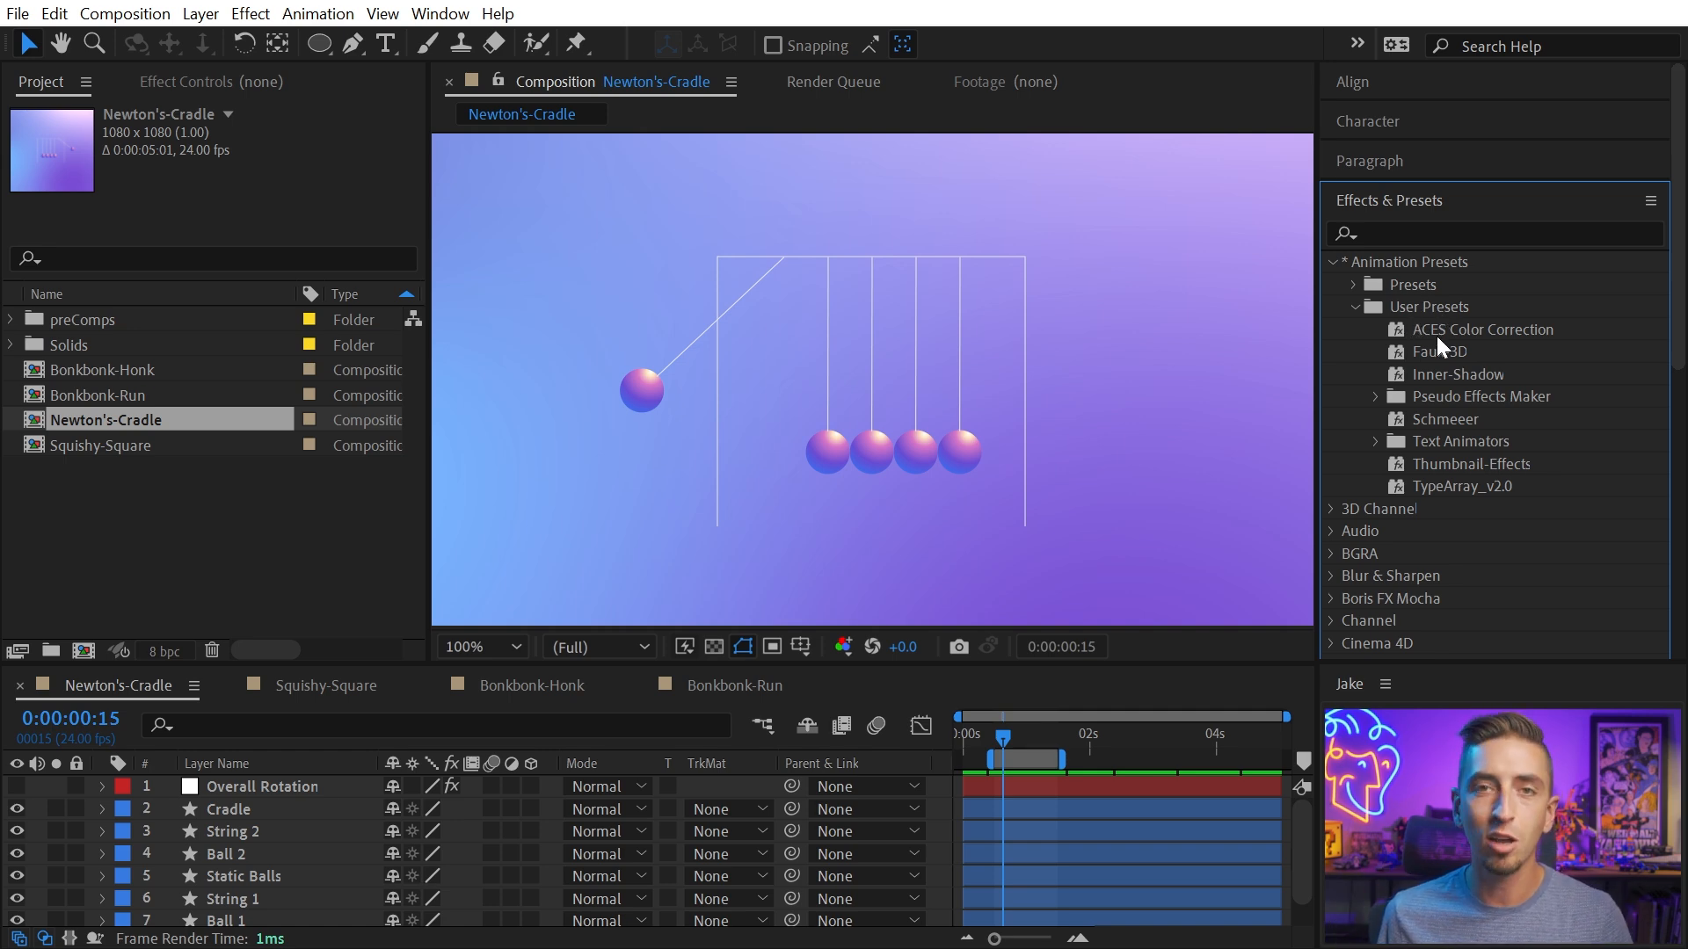
click(1440, 352)
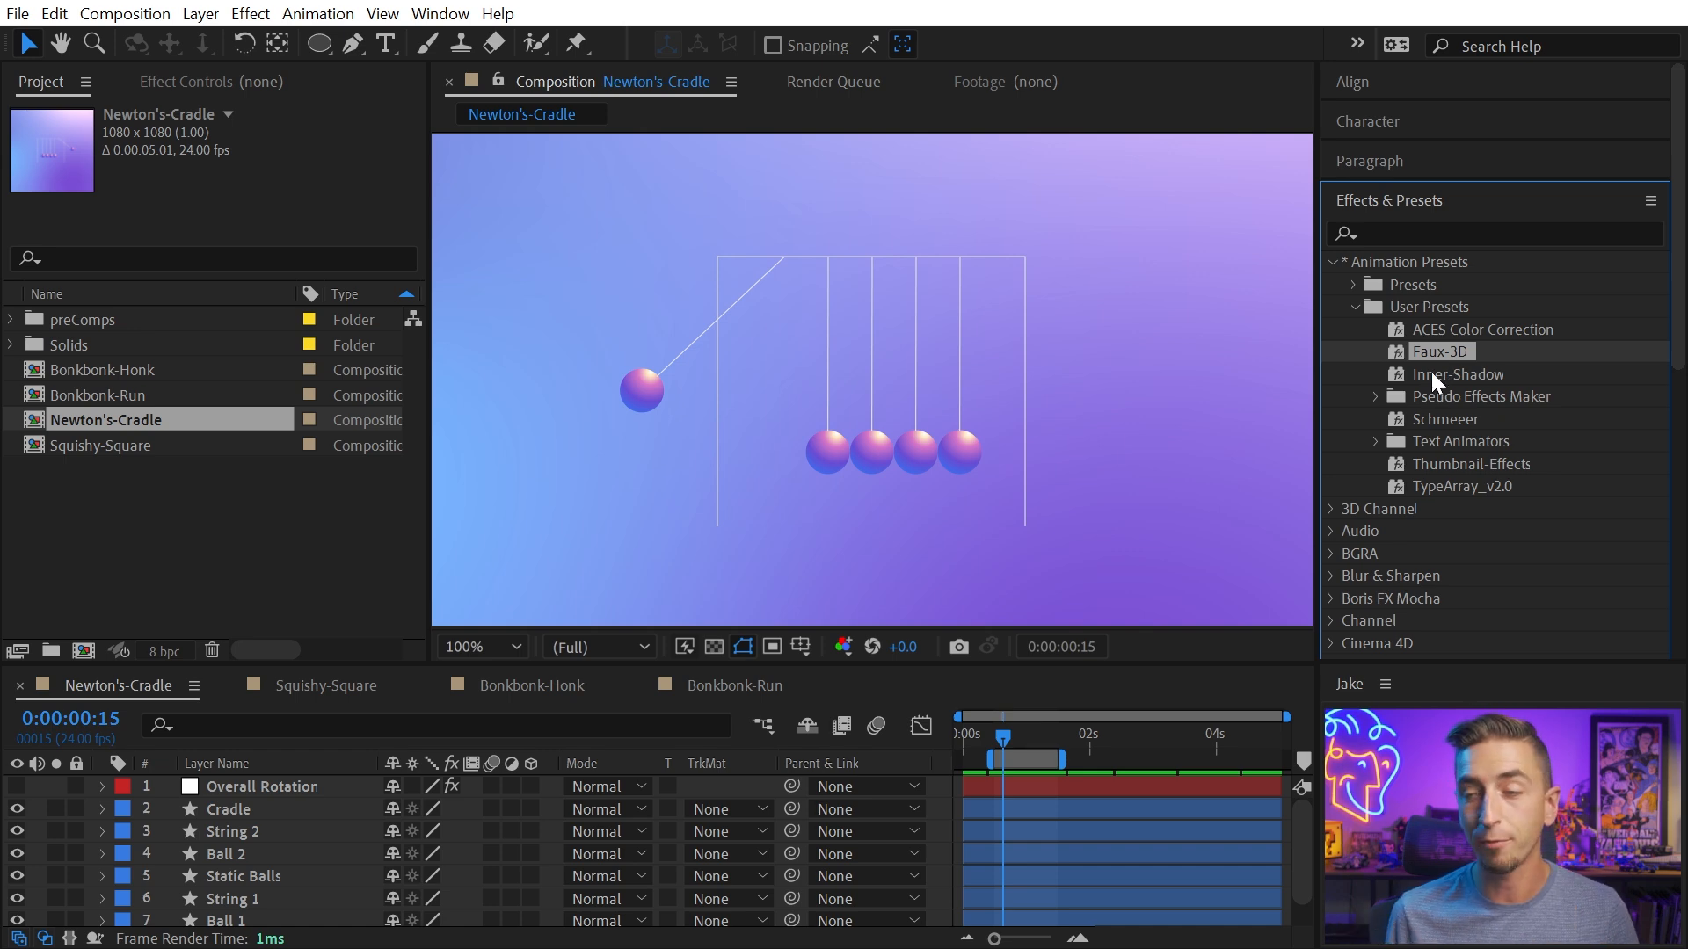
Reveal the User Presets folder in Explorer via the Effects & Presets panel menu
click(1649, 200)
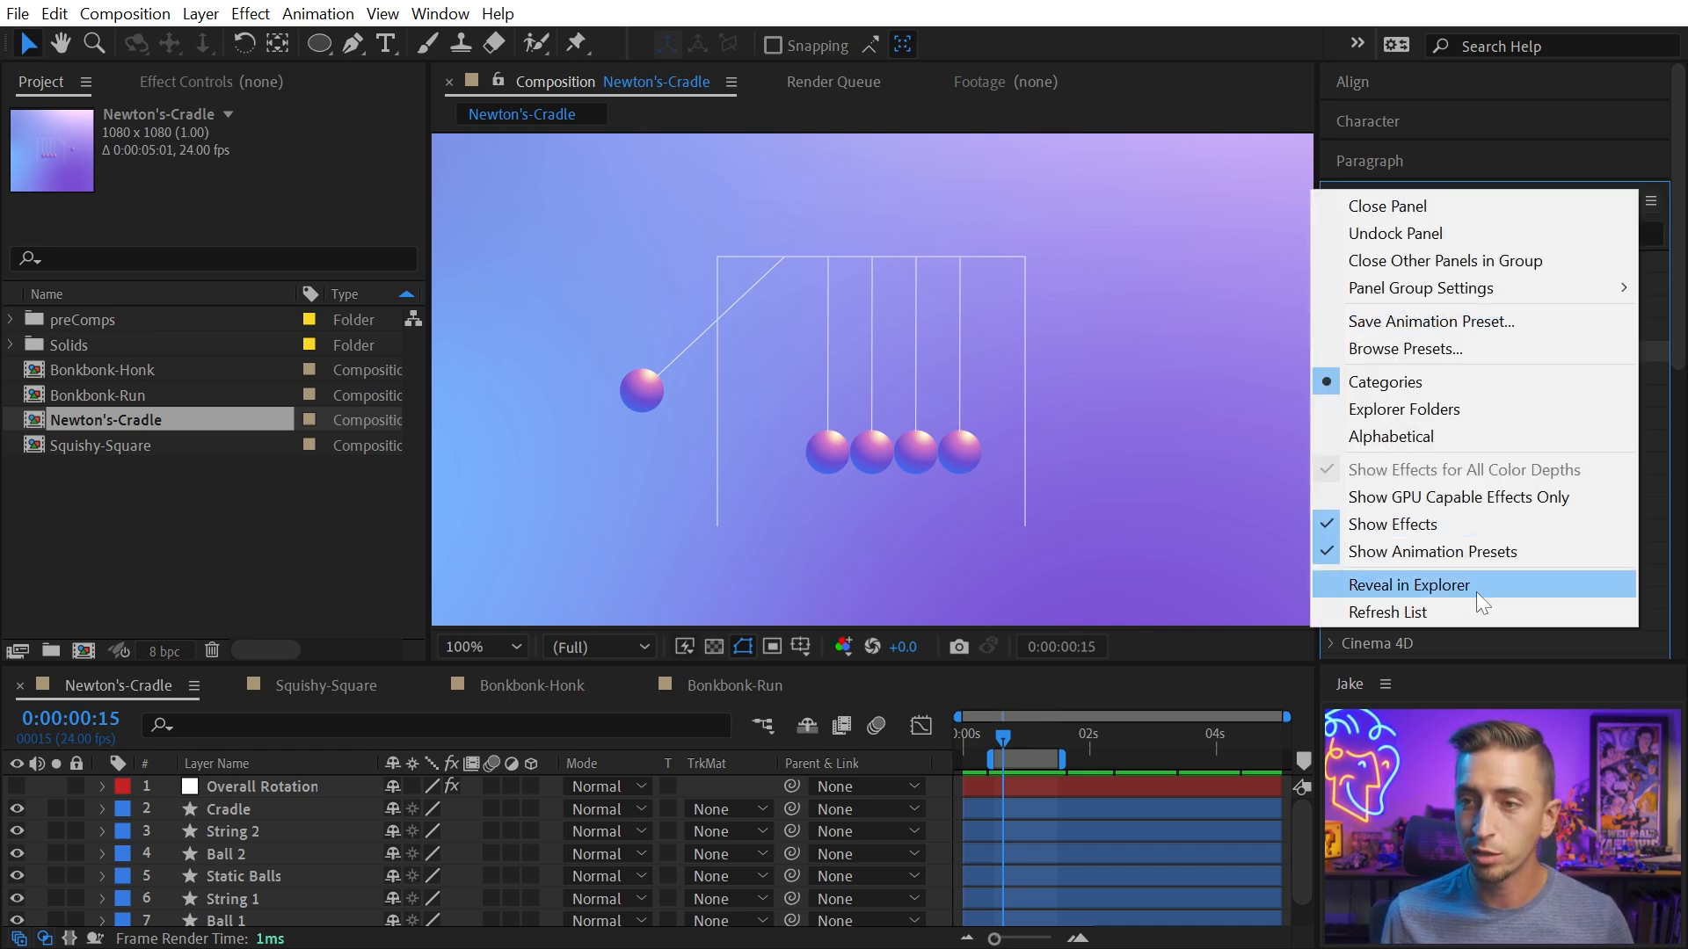
click(1406, 584)
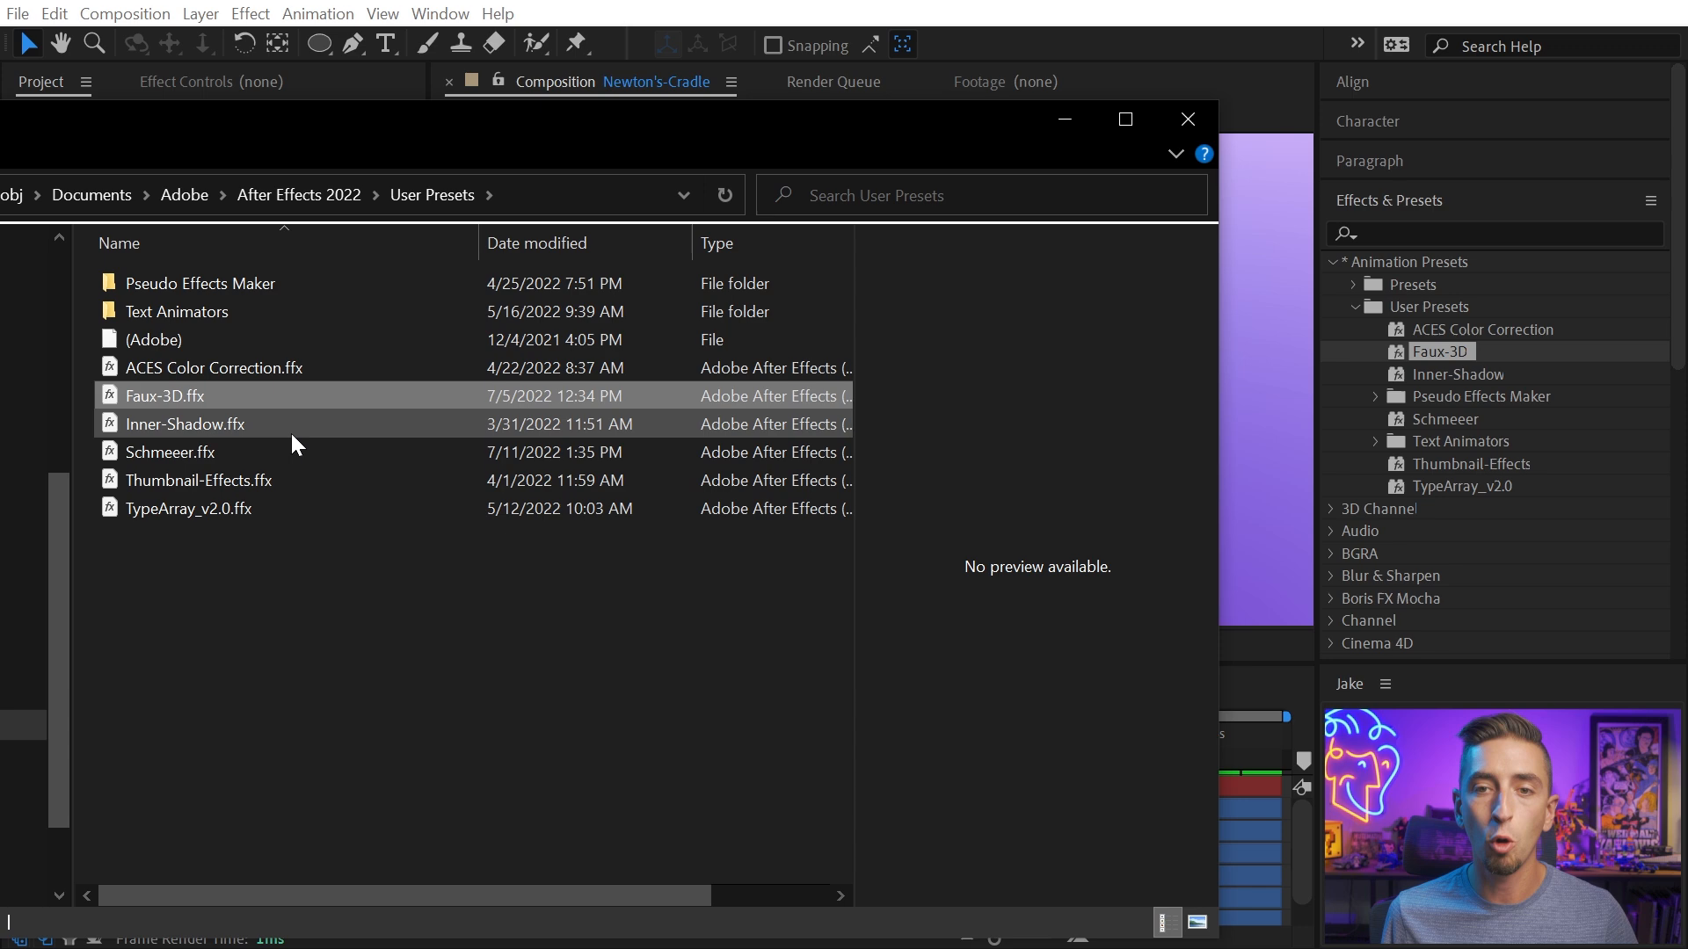
click(227, 694)
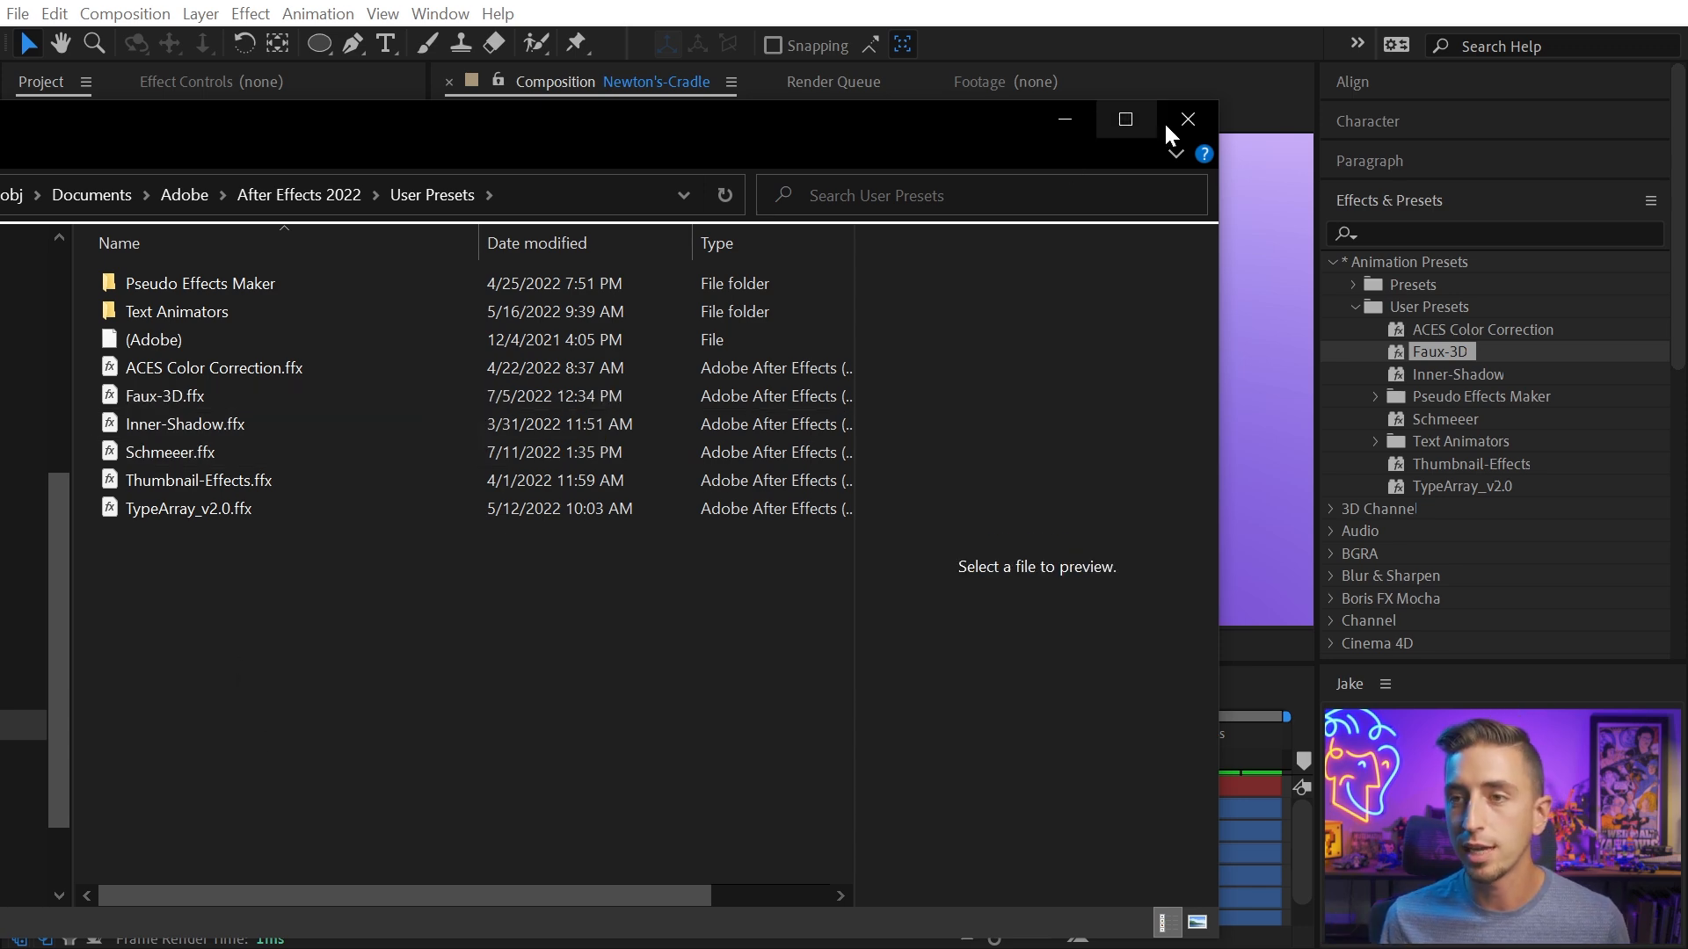
Close the Explorer window and refresh the Effects & Presets list
click(1651, 200)
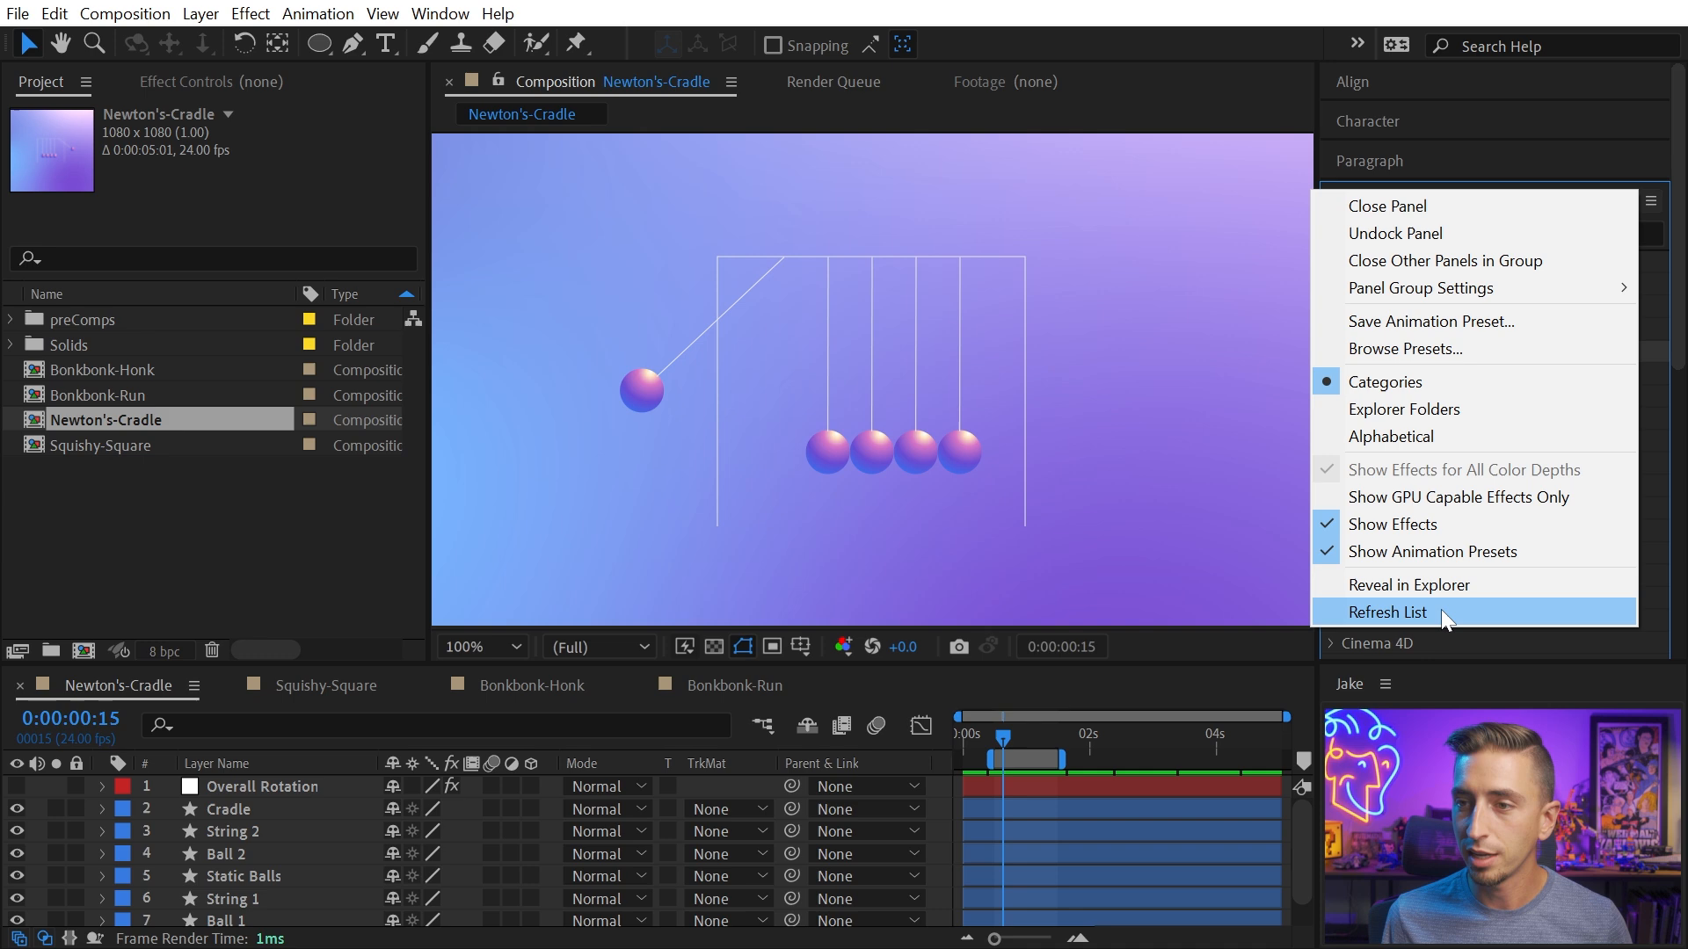
click(1389, 612)
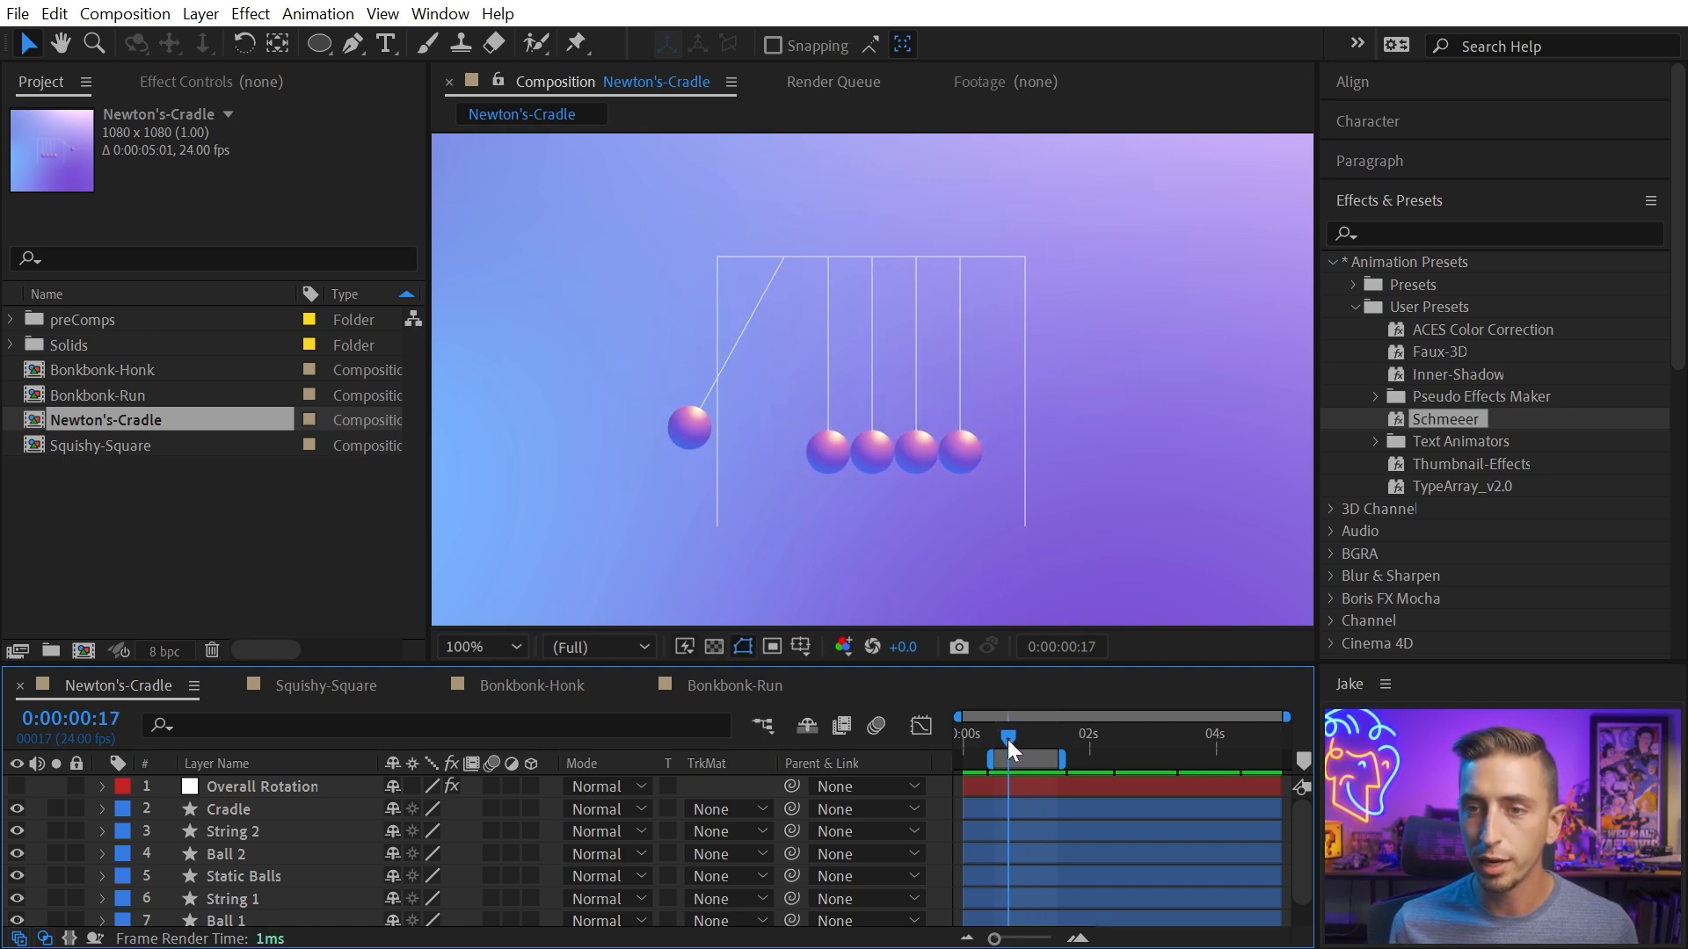
Select Ball 1 in the viewer and zoom the composition to 200%
click(689, 429)
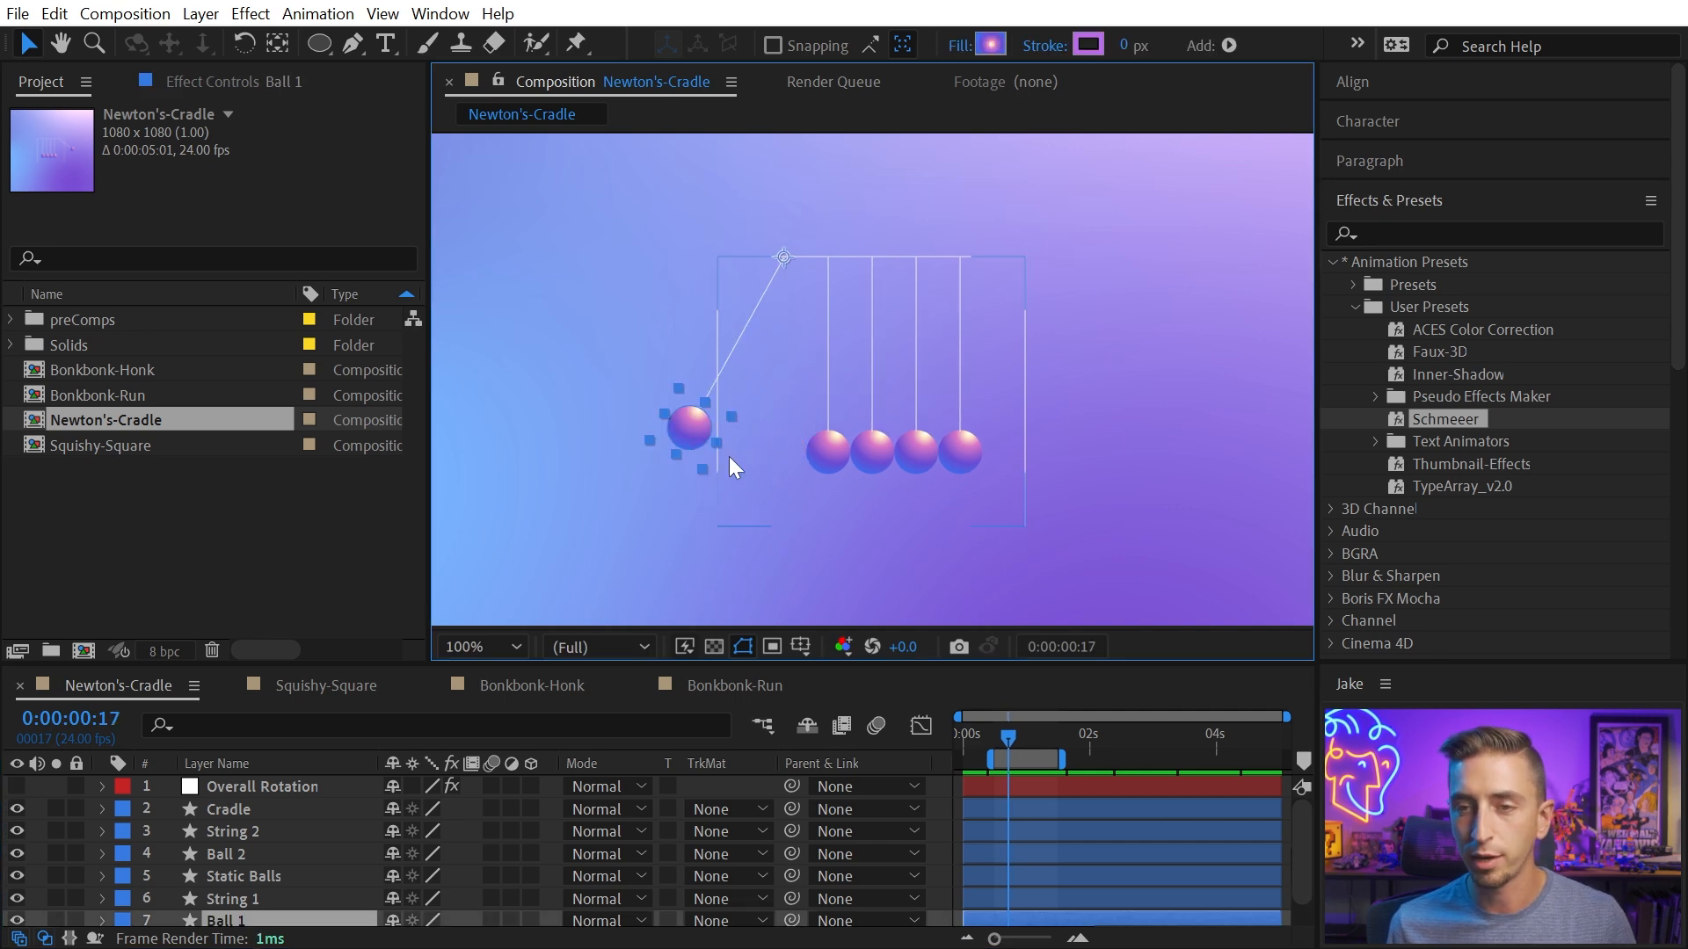
click(477, 645)
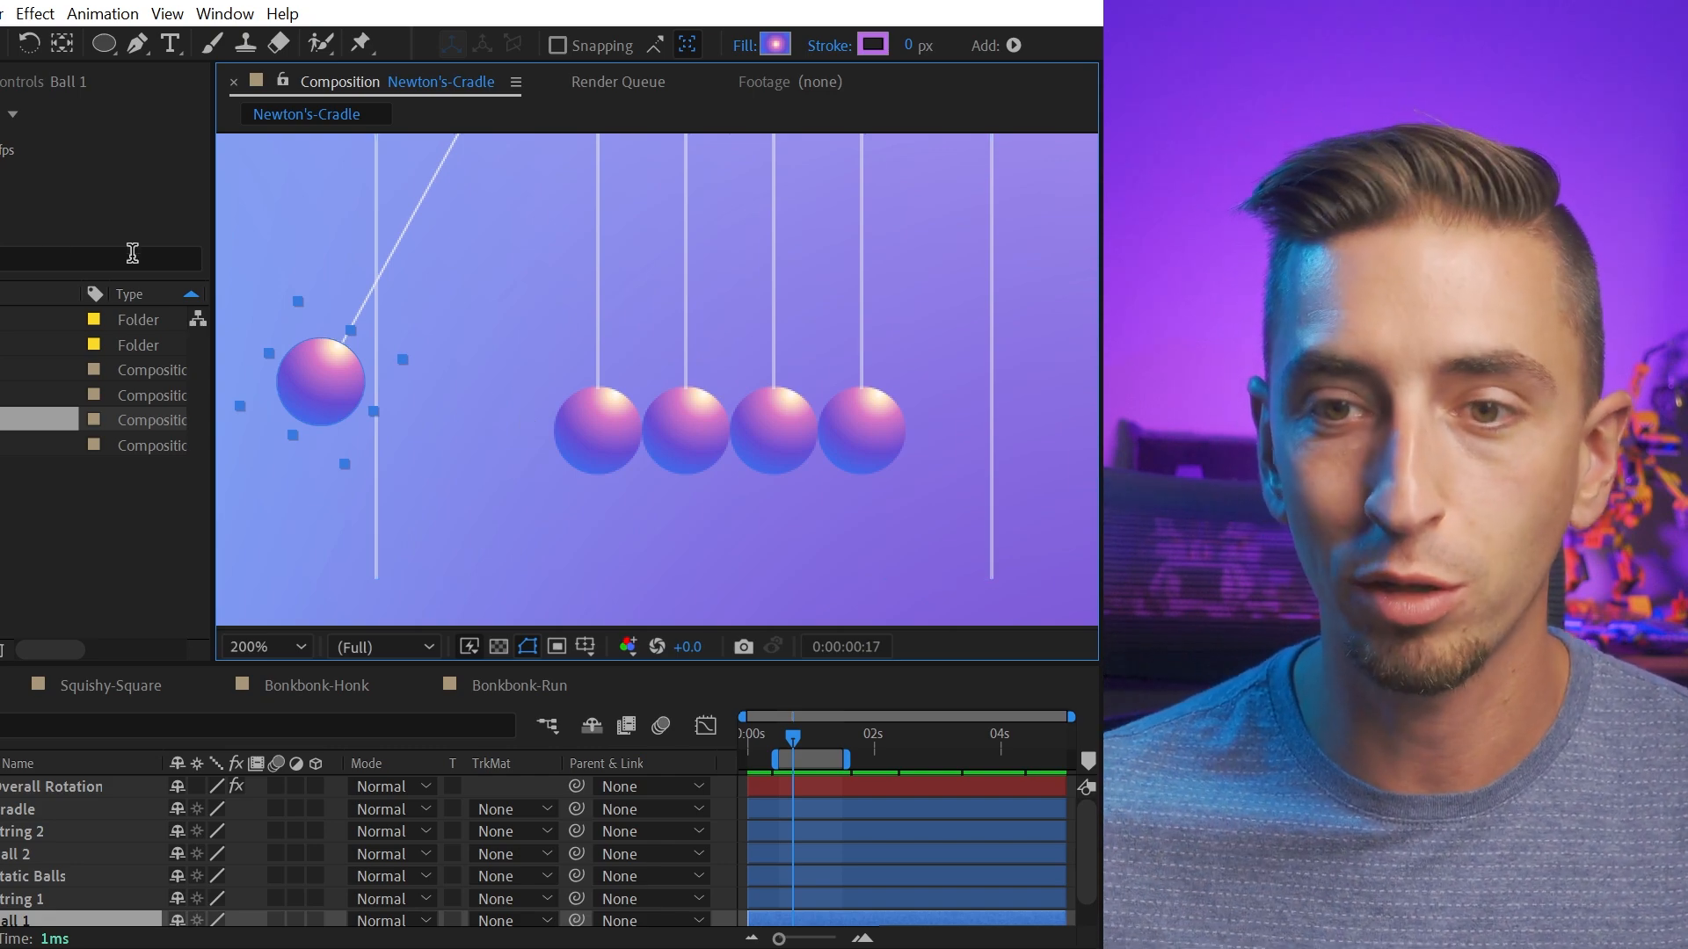
mouse_move(663, 726)
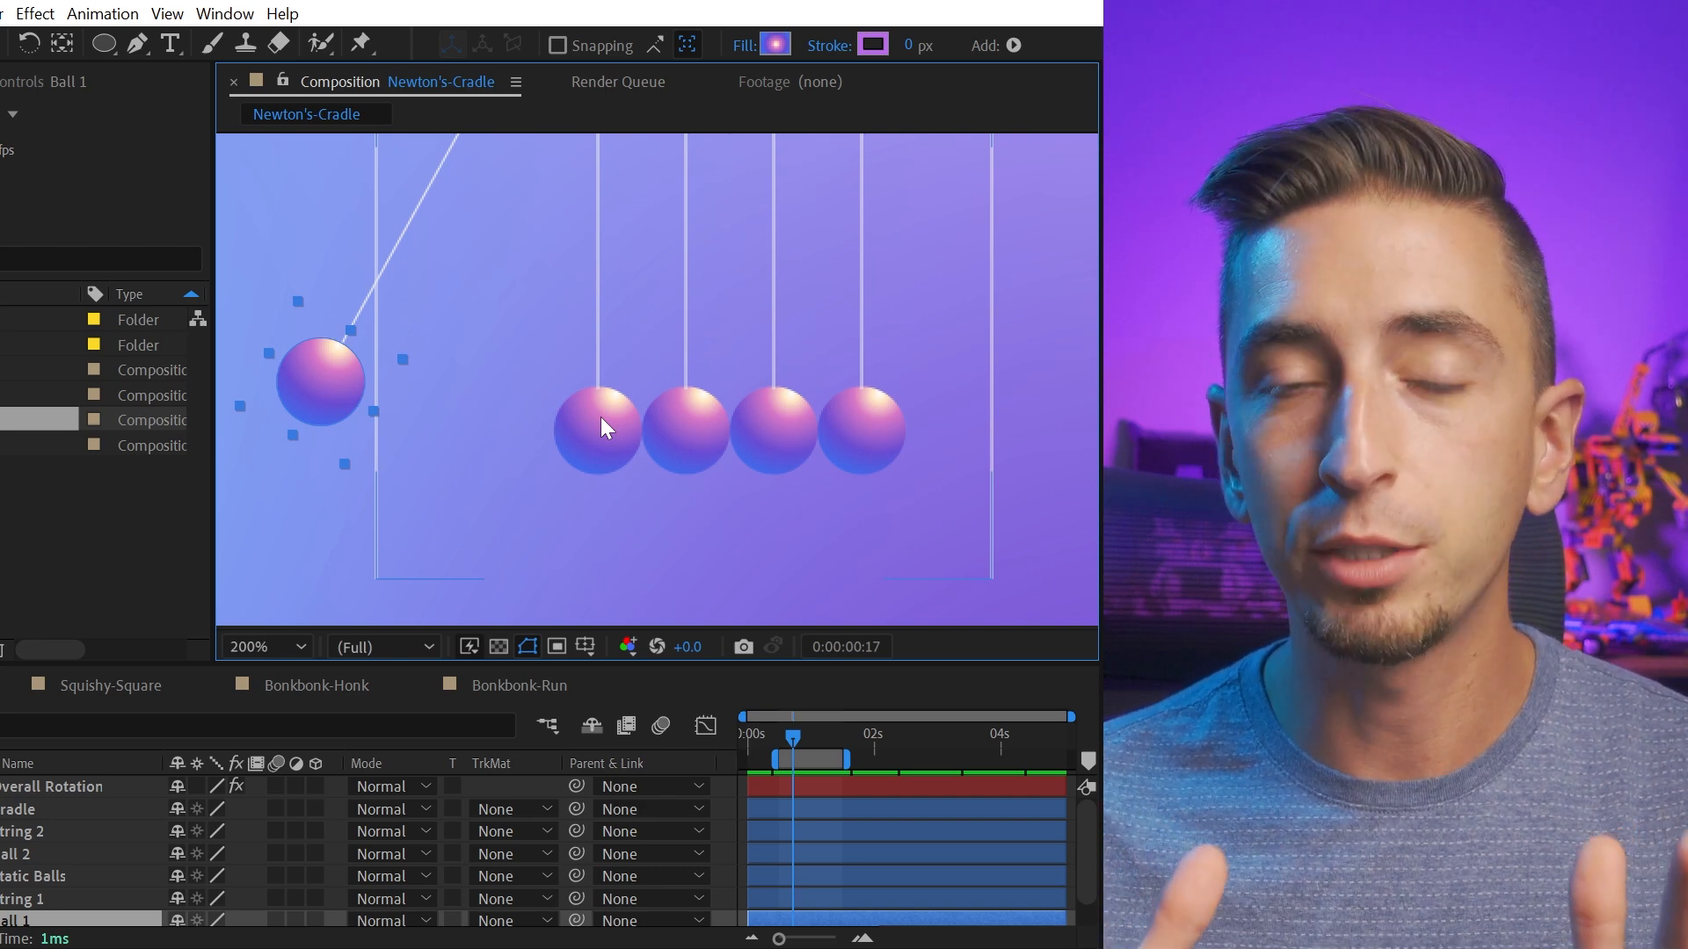
mouse_move(541, 433)
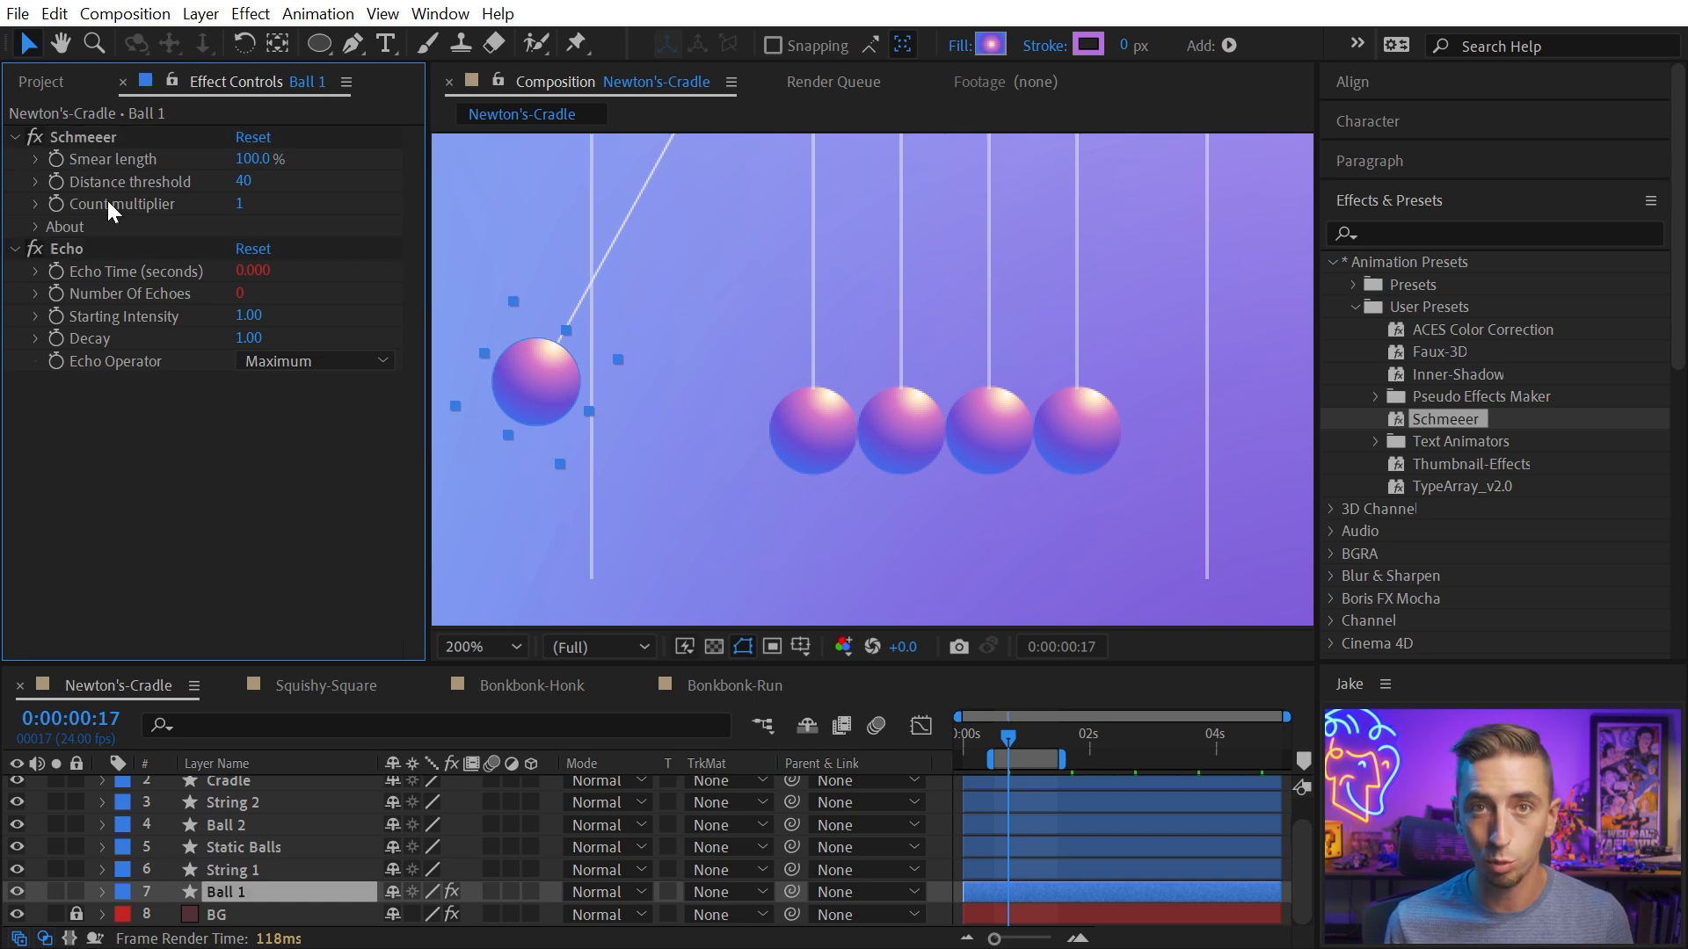
Advance the playhead to frame 18 to preview Ball 1's smear
click(67, 248)
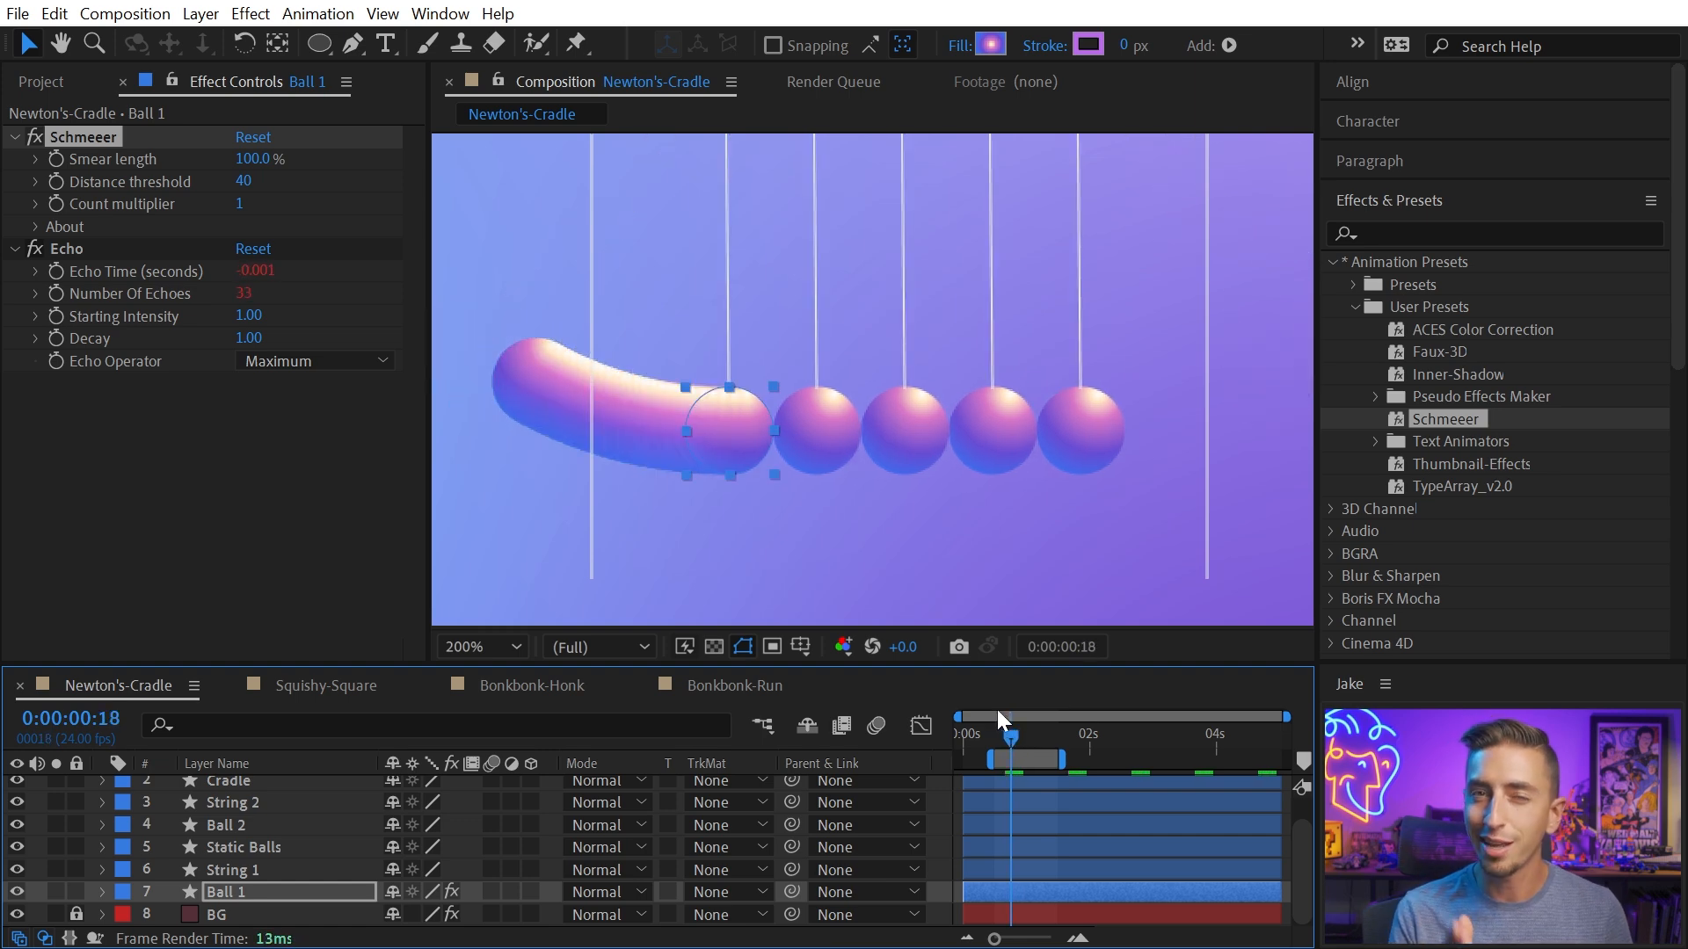
mouse_move(700, 439)
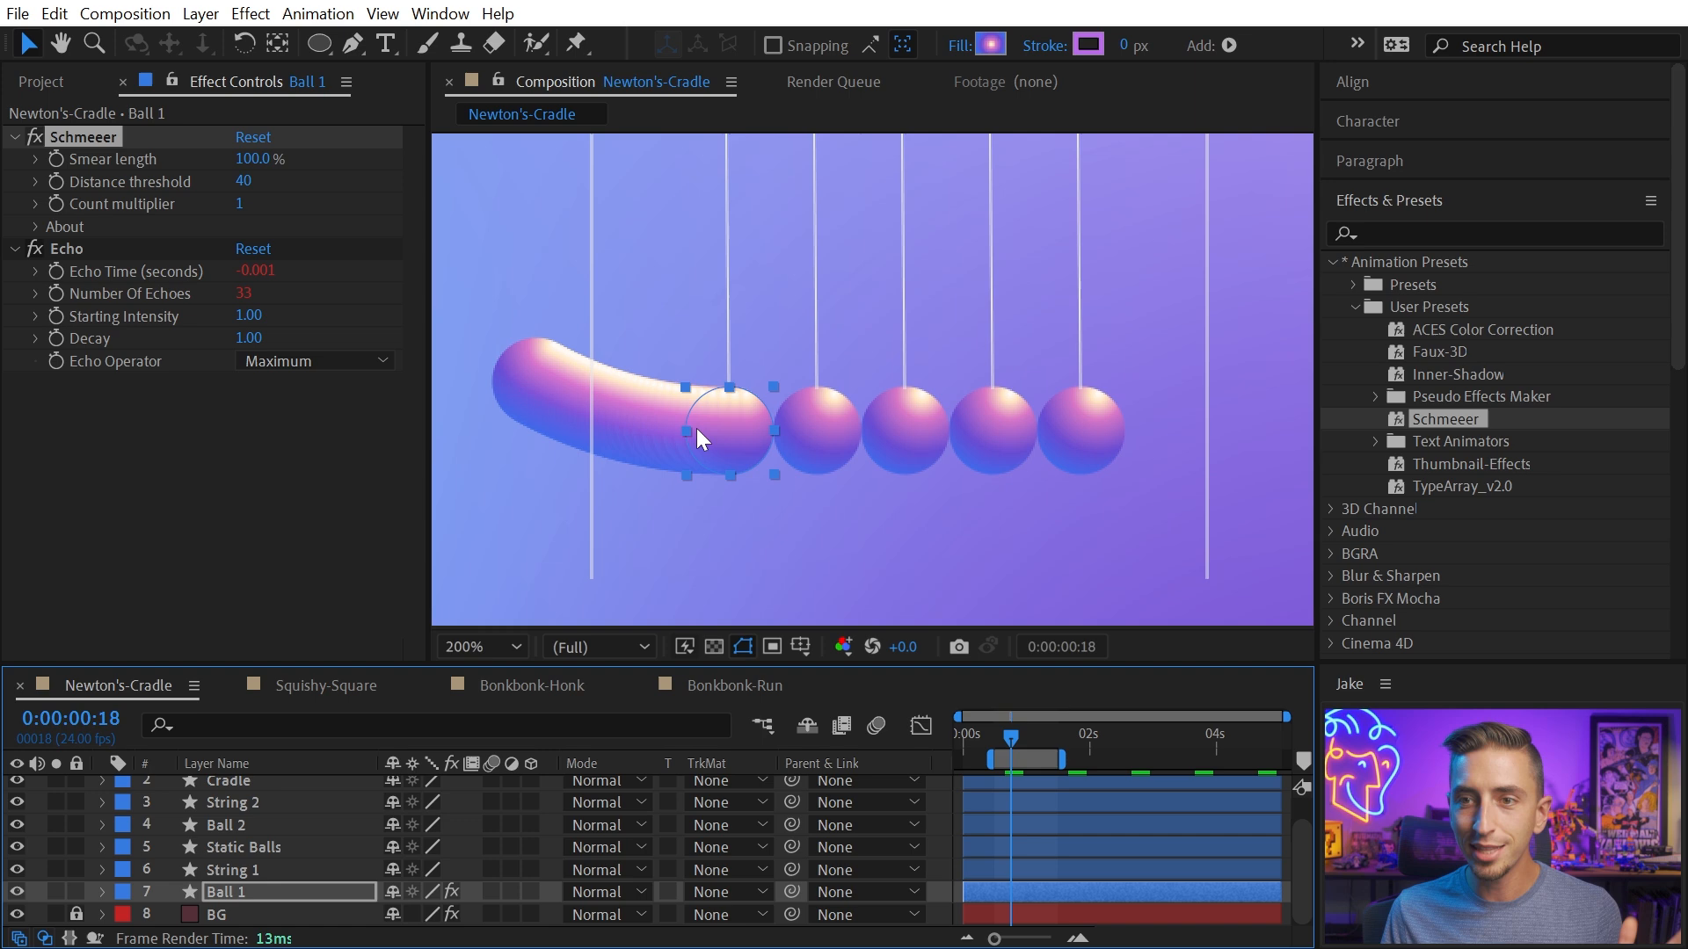
mouse_move(559, 405)
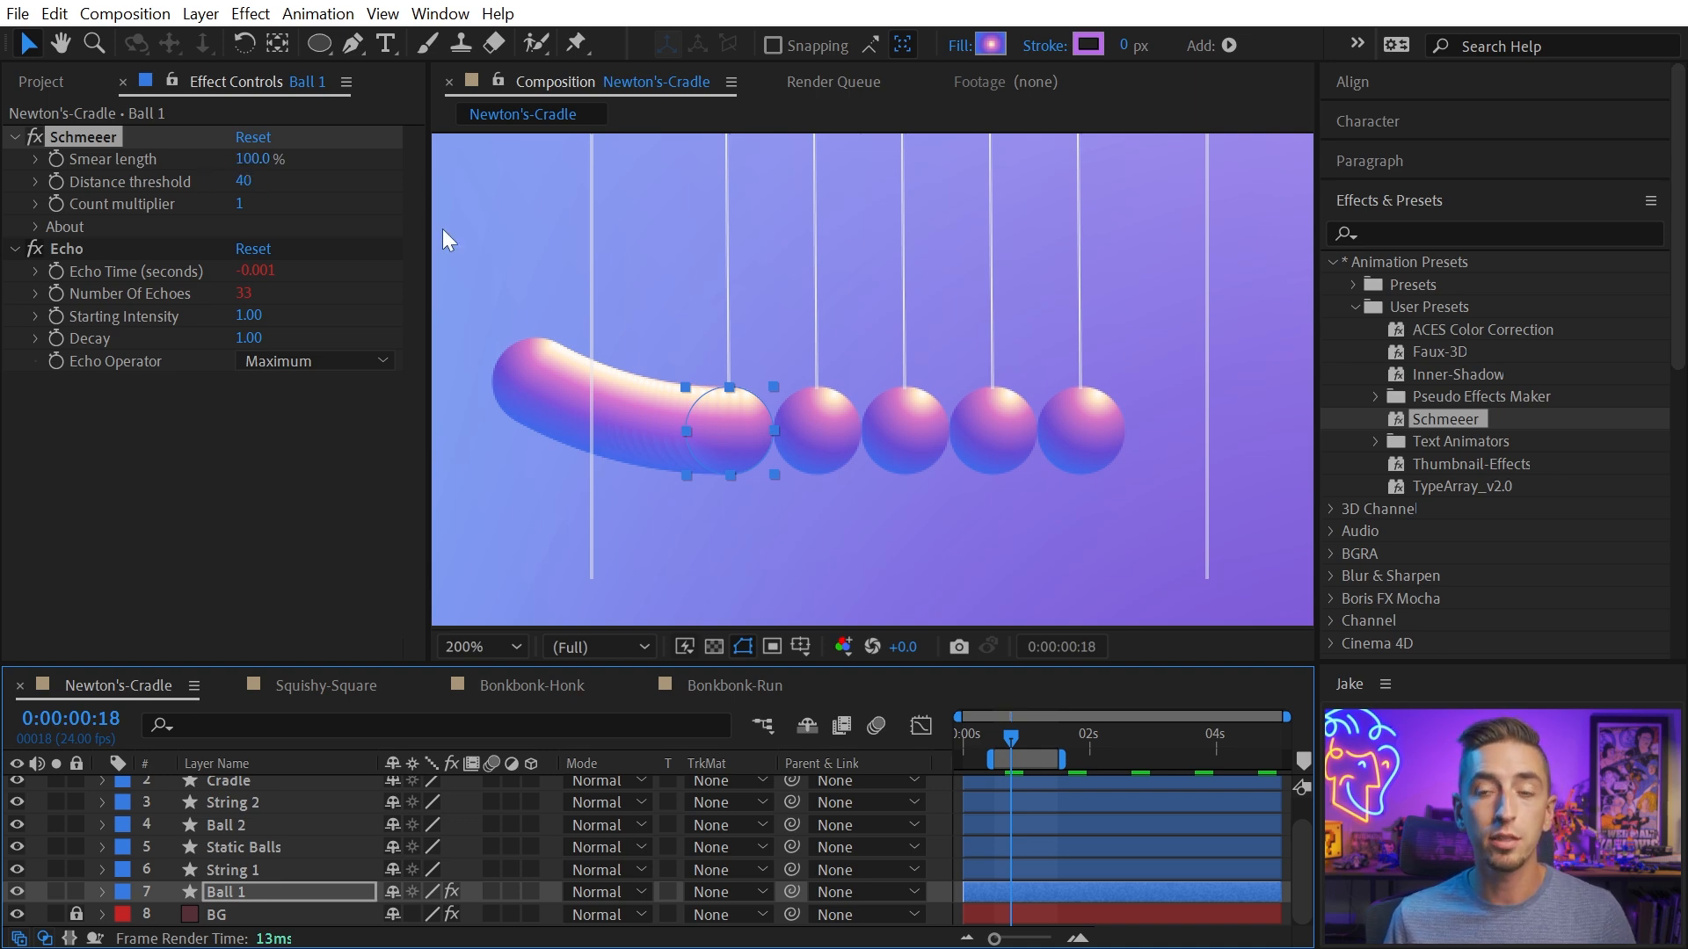
mouse_move(791, 464)
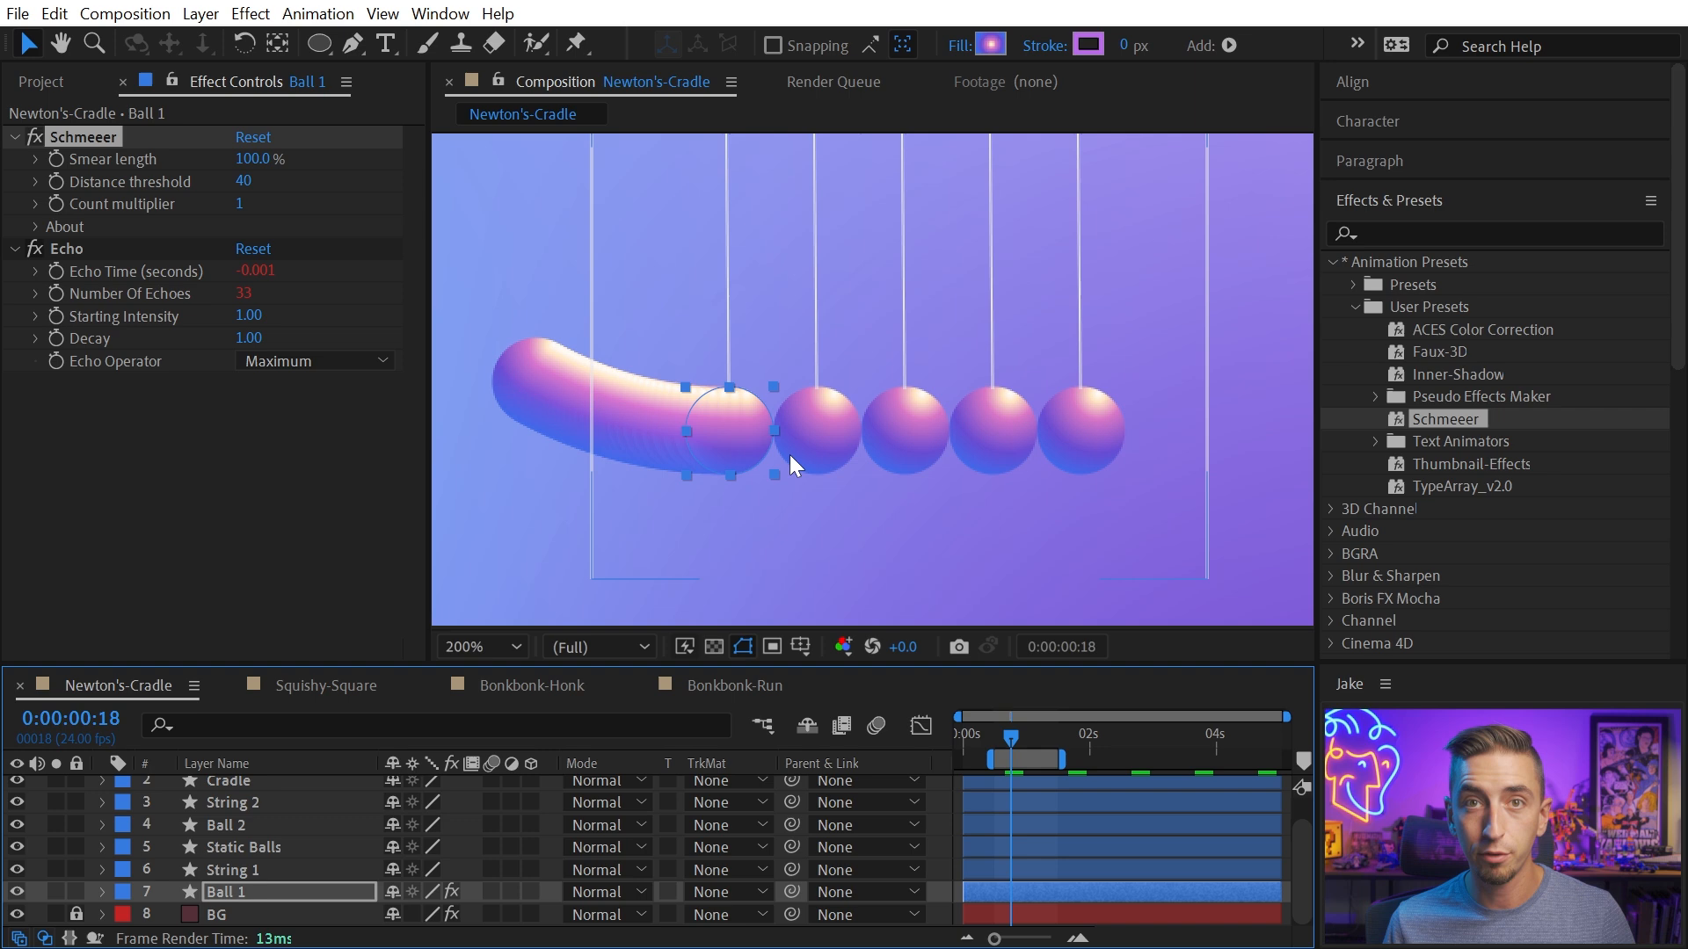
mouse_move(215, 160)
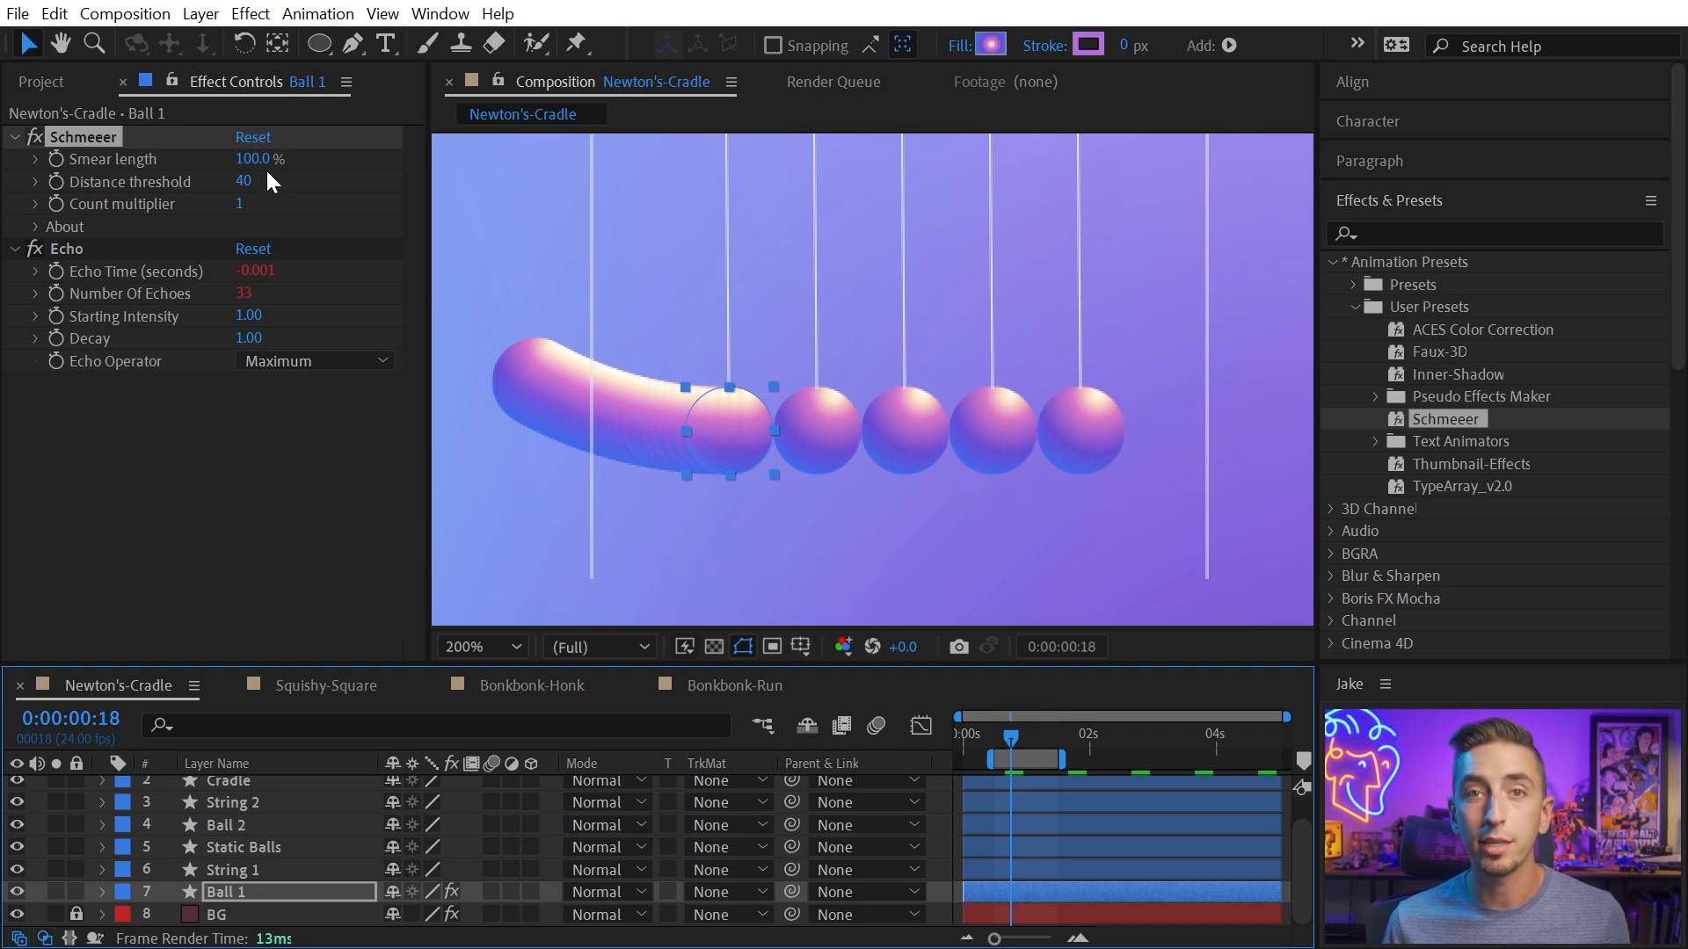
Scrub Ball 1's Schmeeer Smear length up and down, settling back at 75%
drag(264, 158, 237, 158)
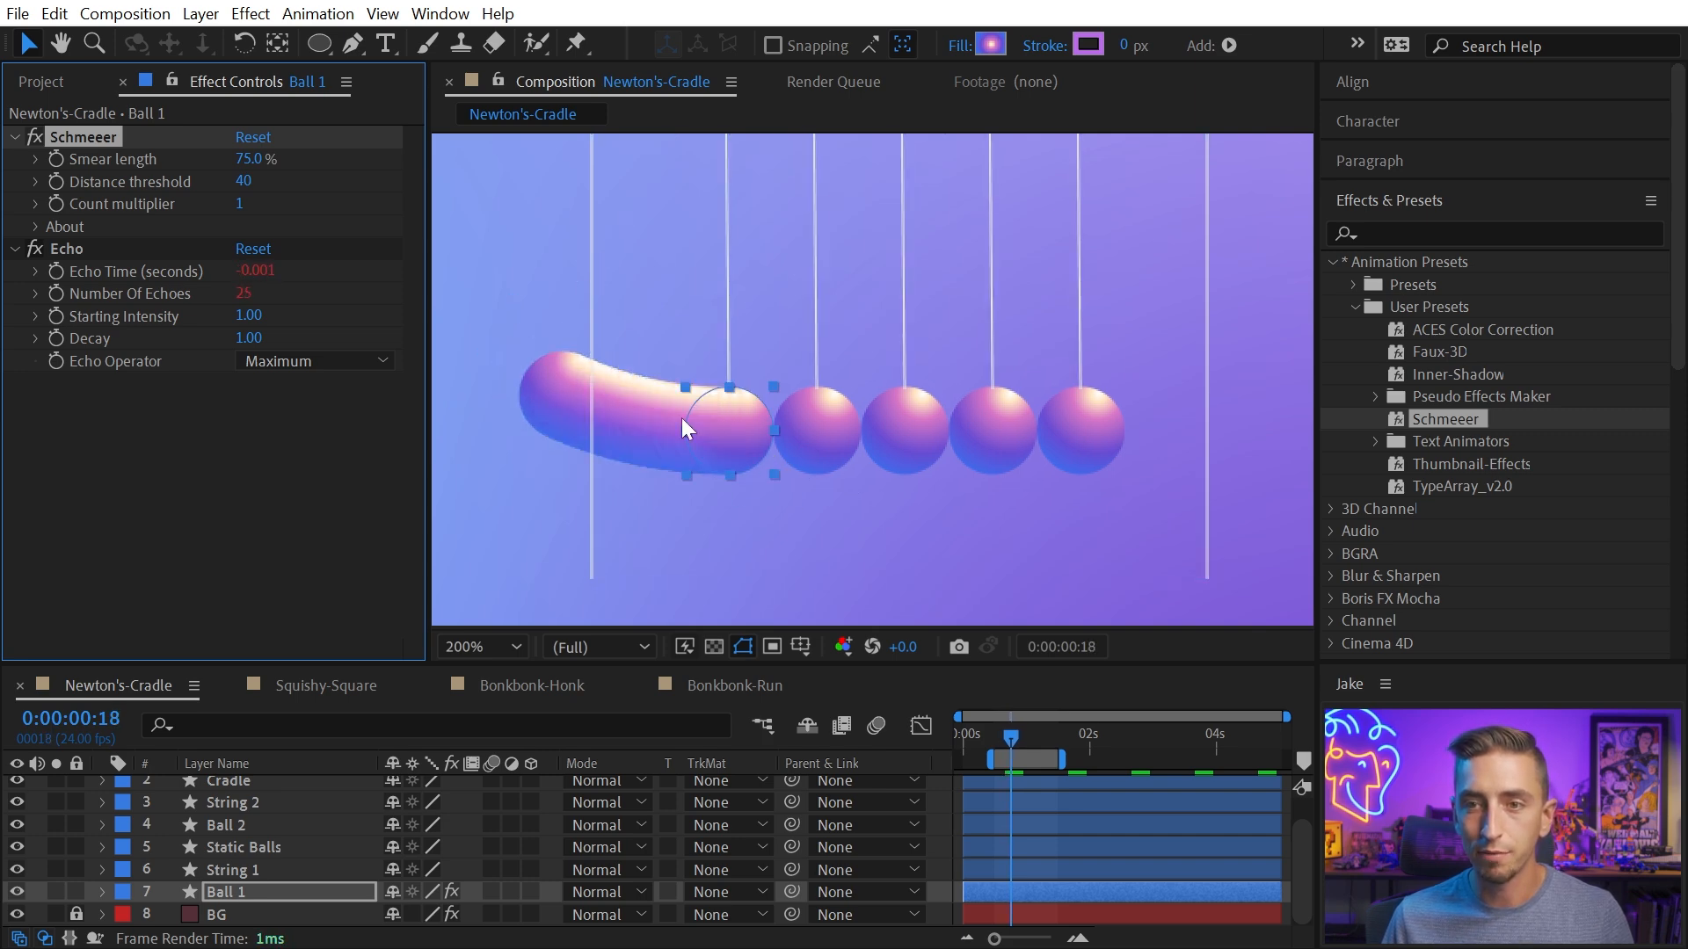
drag(257, 160, 282, 160)
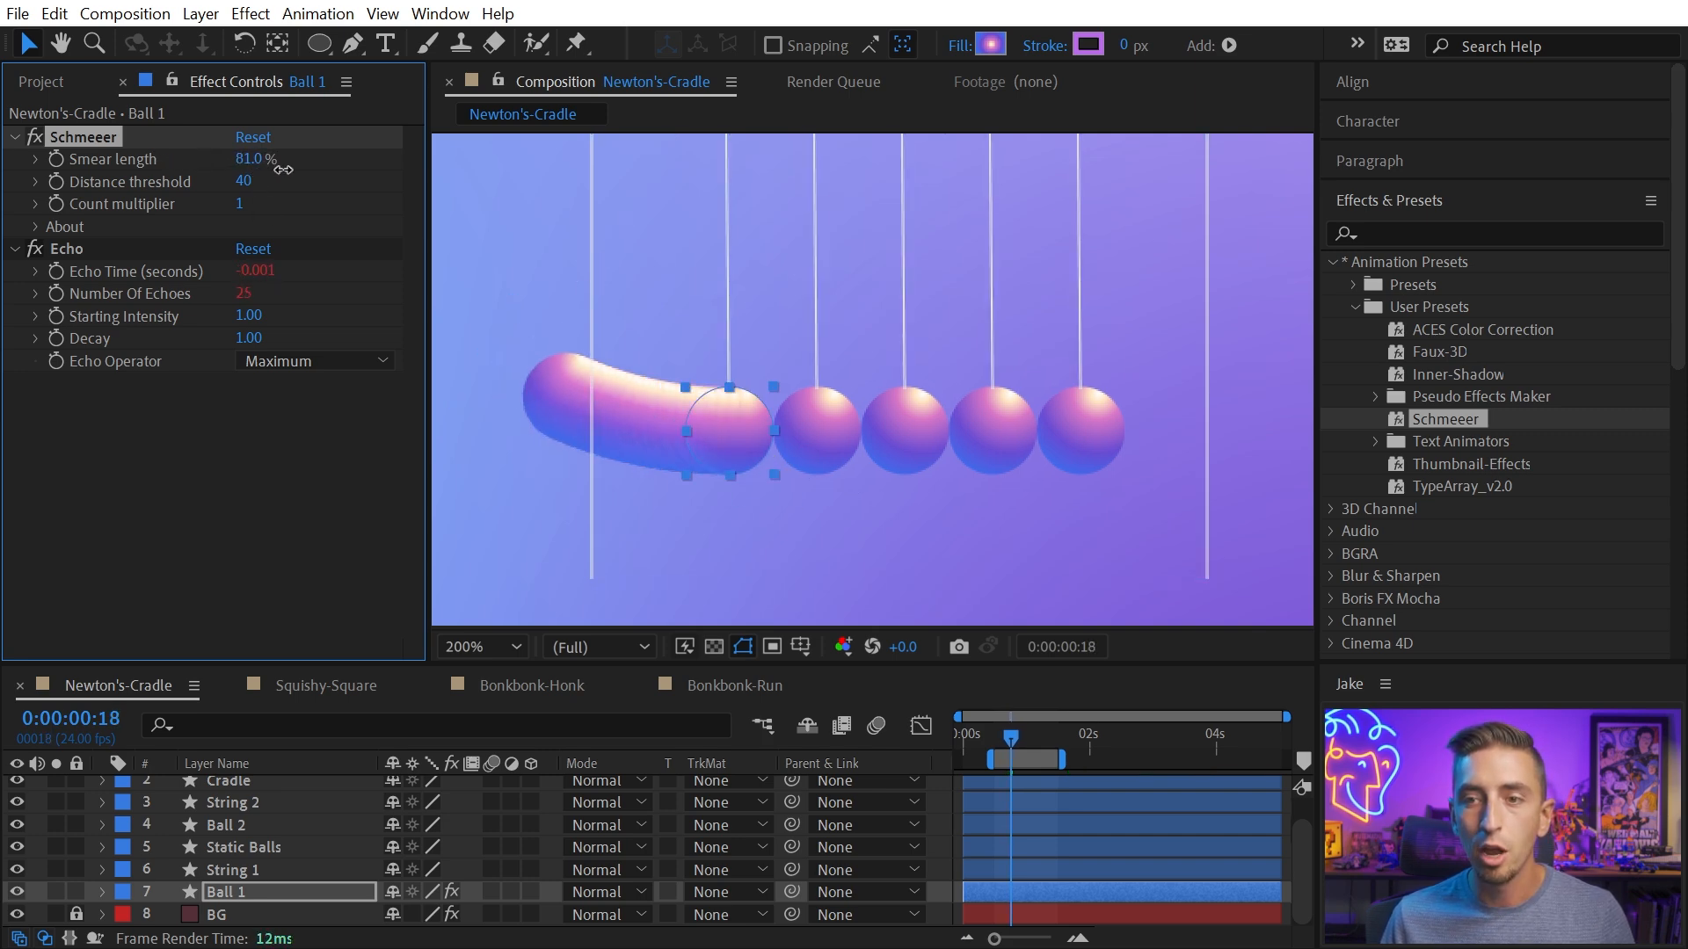
drag(255, 158, 238, 158)
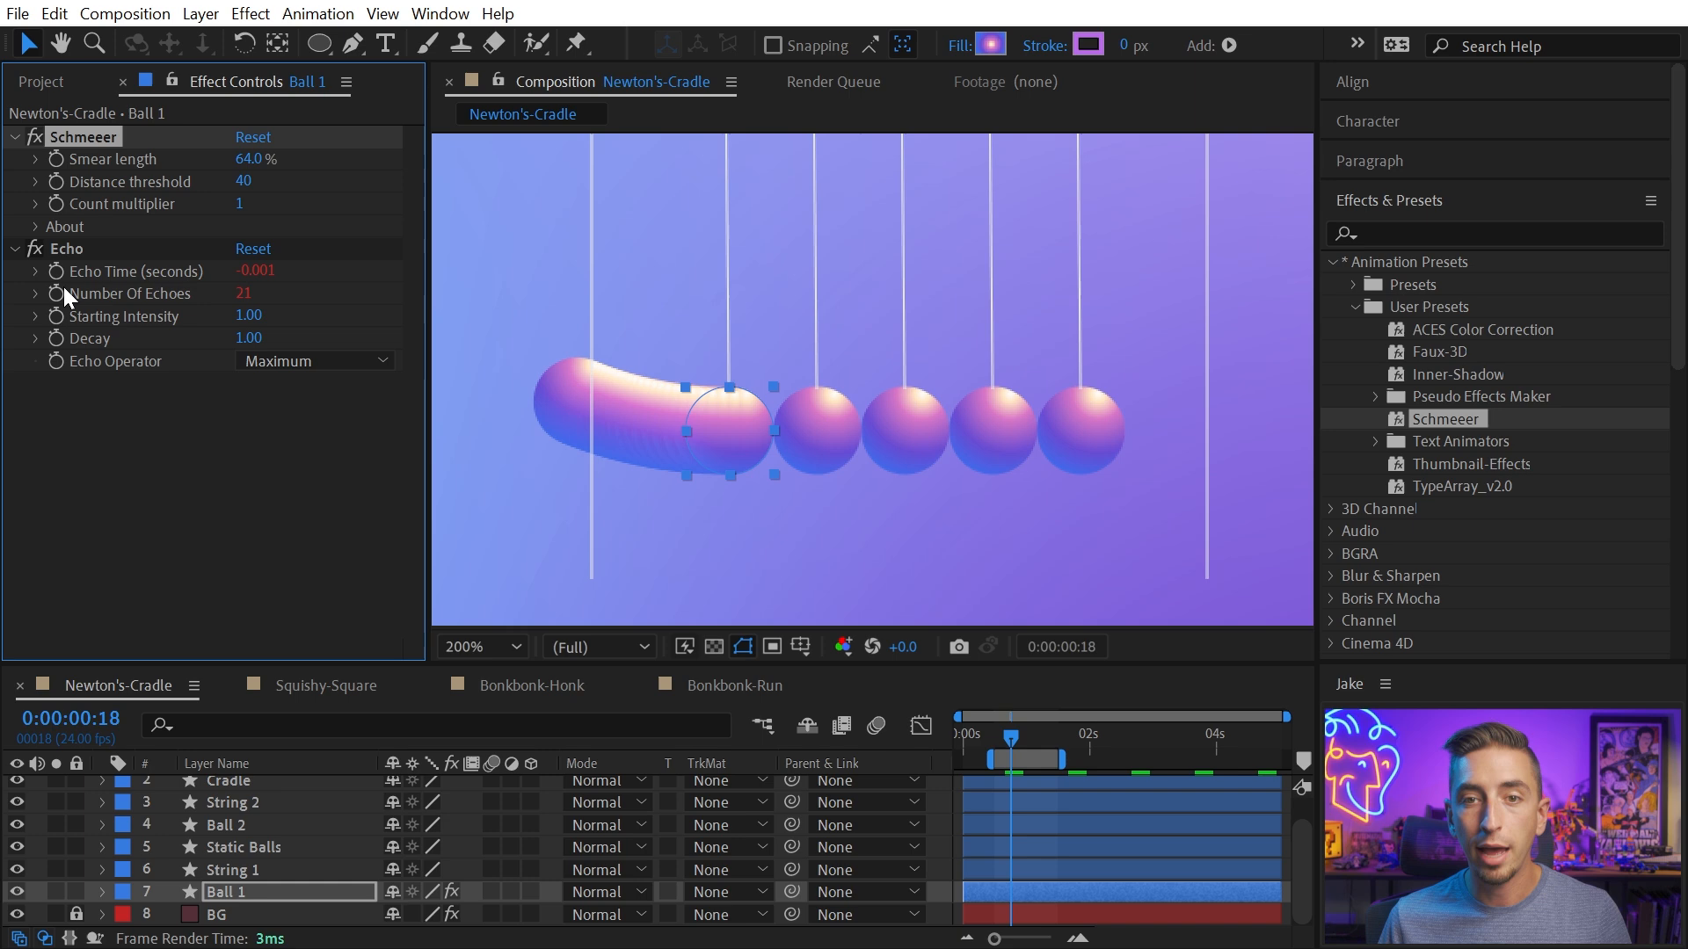
drag(254, 159, 193, 159)
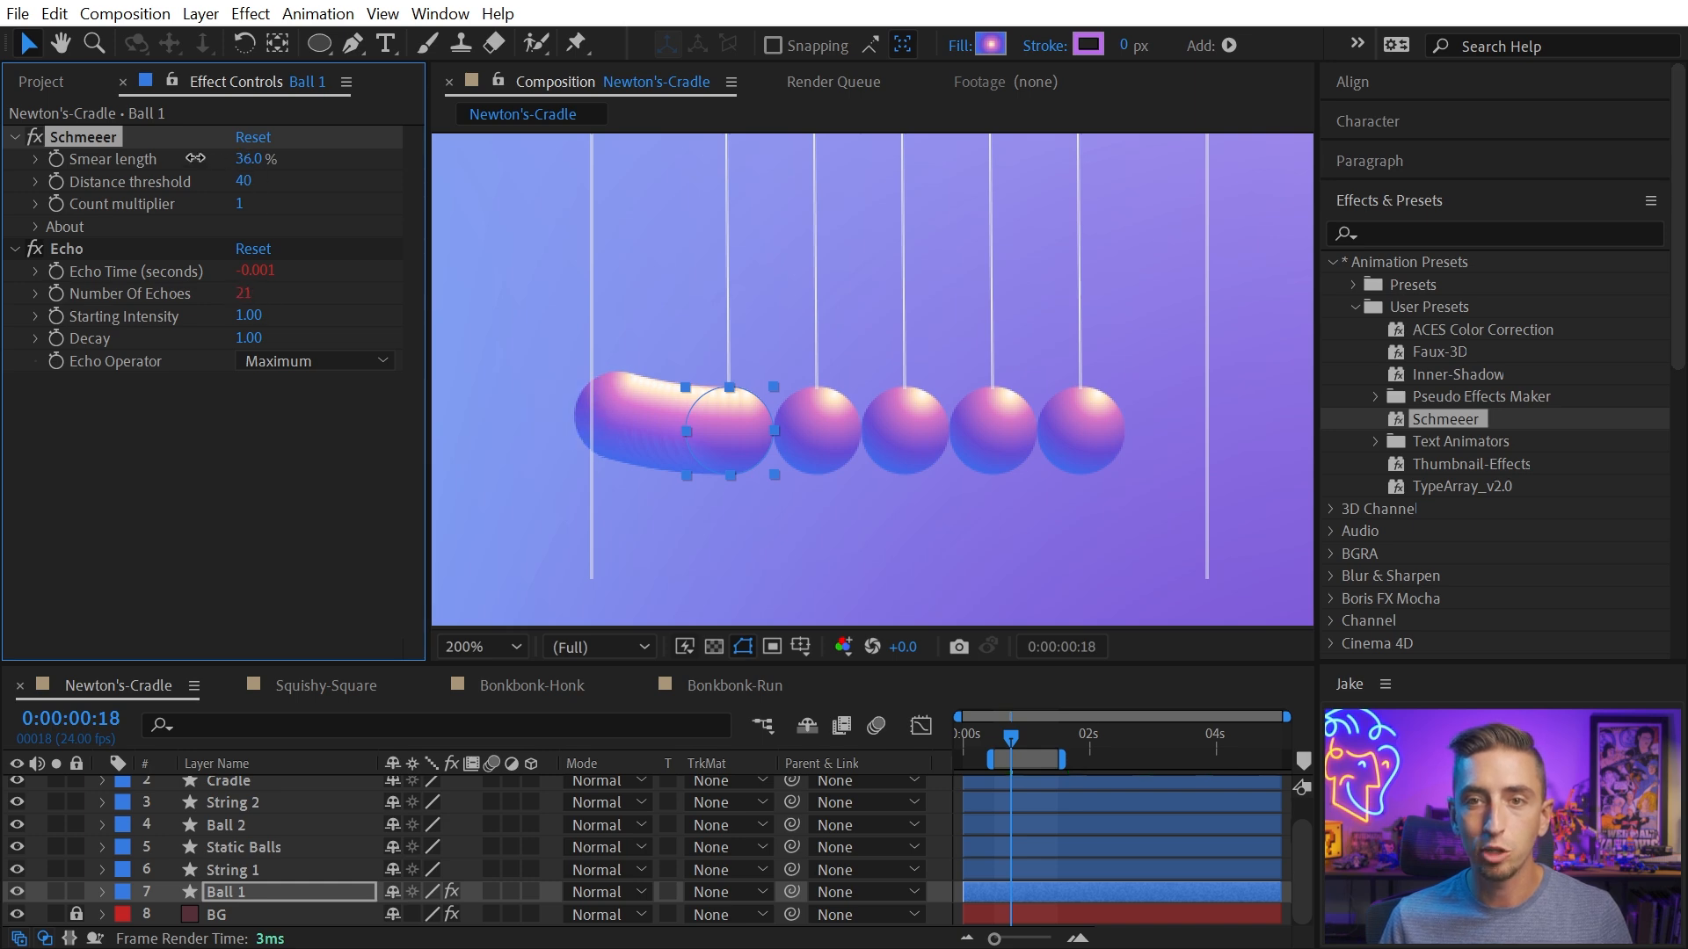
drag(254, 158, 300, 158)
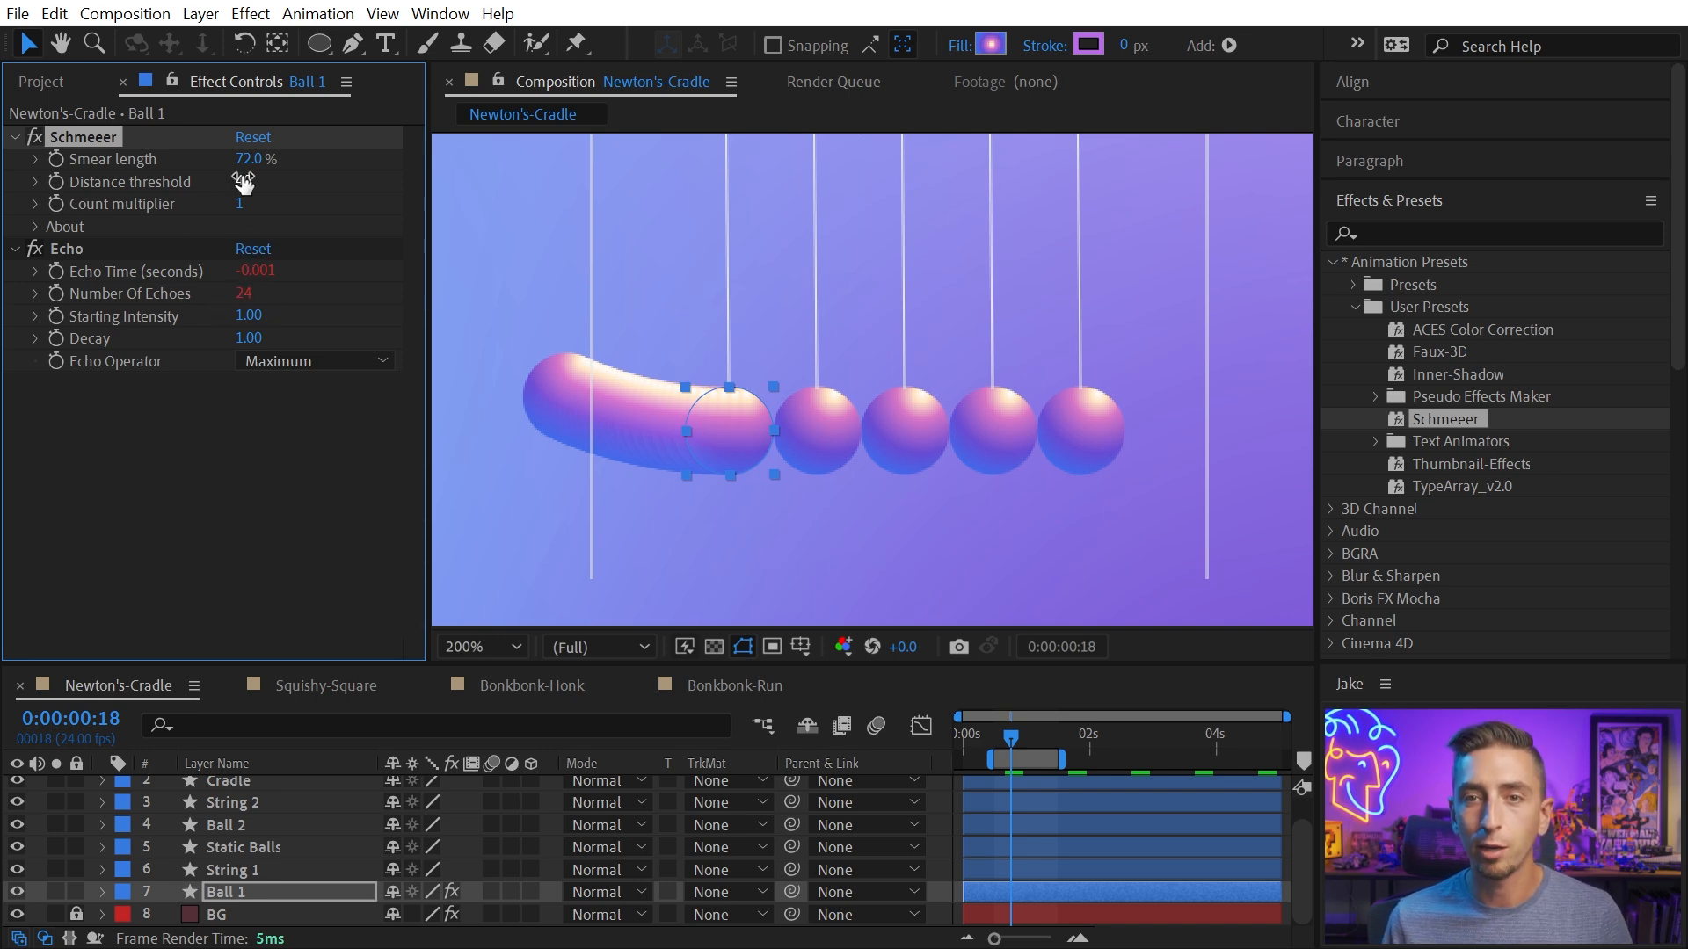
drag(255, 158, 162, 158)
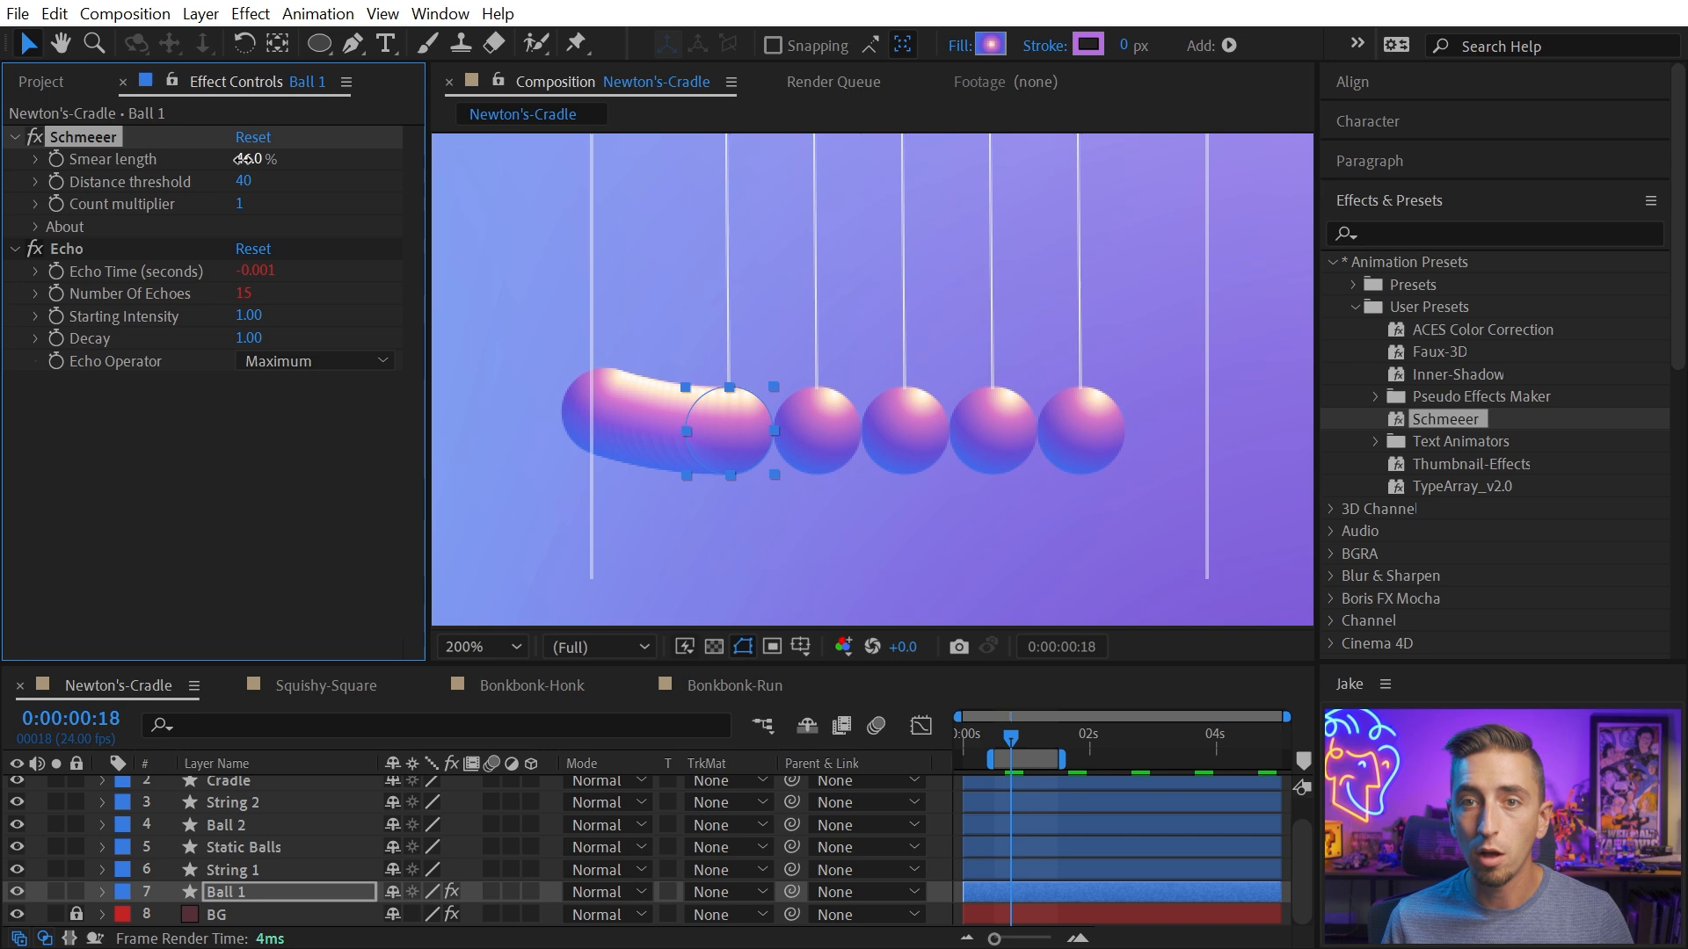
drag(255, 160, 255, 160)
text(75)
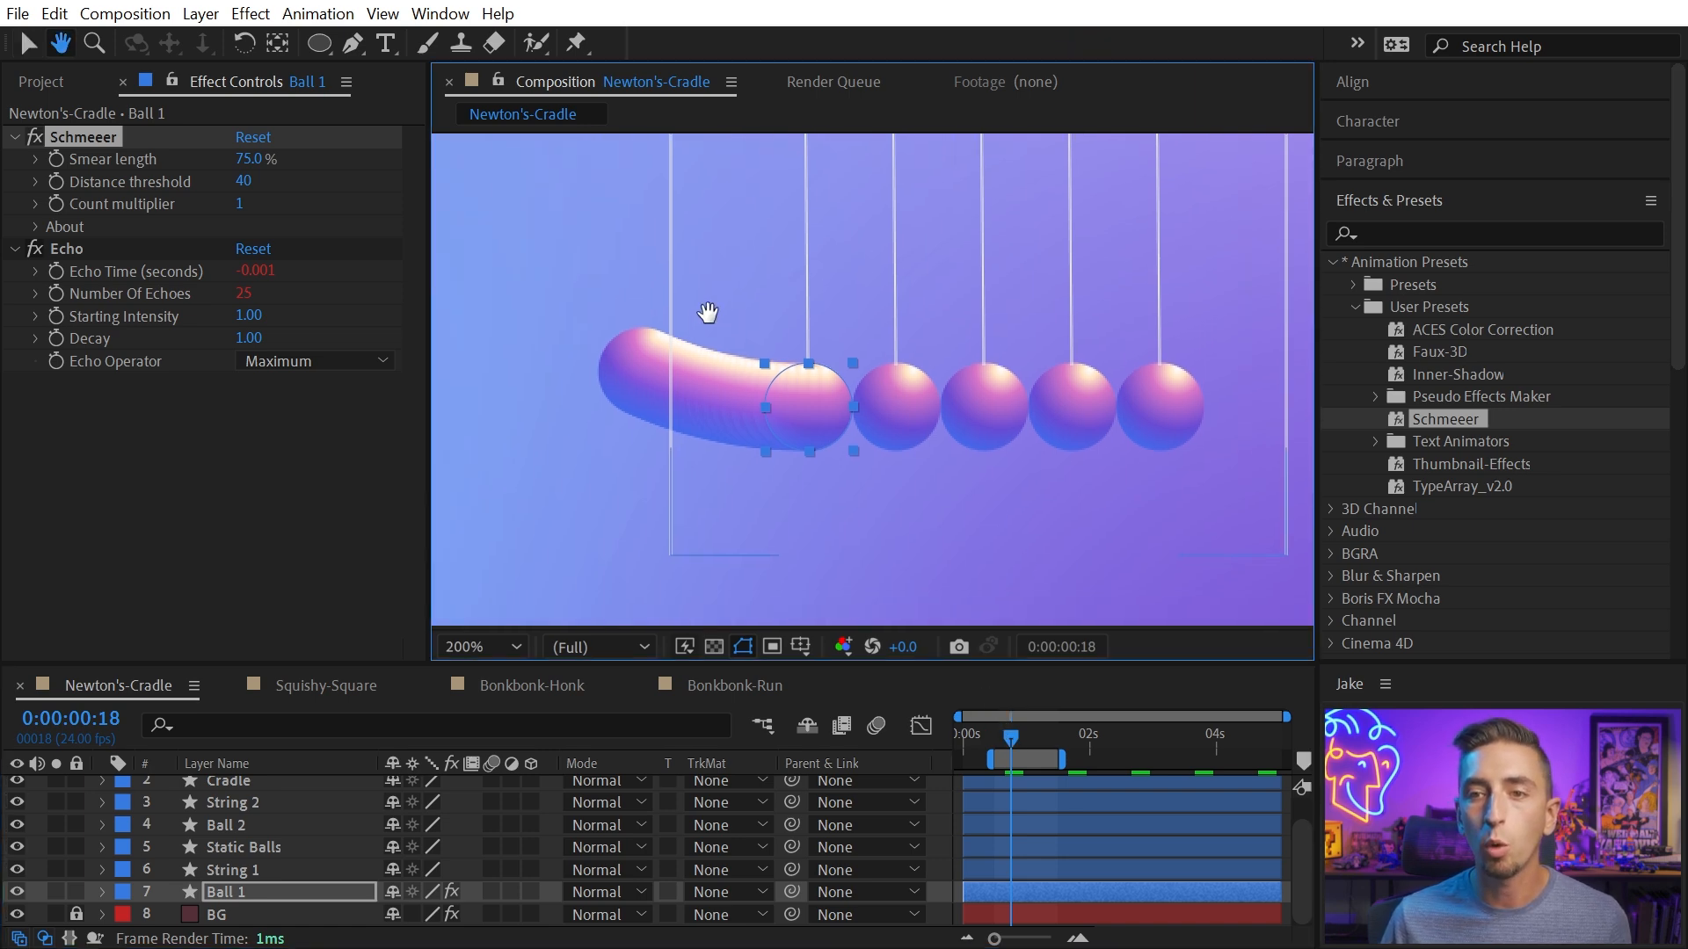
Scrub Ball 1's Schmeeer Distance threshold to reveal its smear trail
click(352, 42)
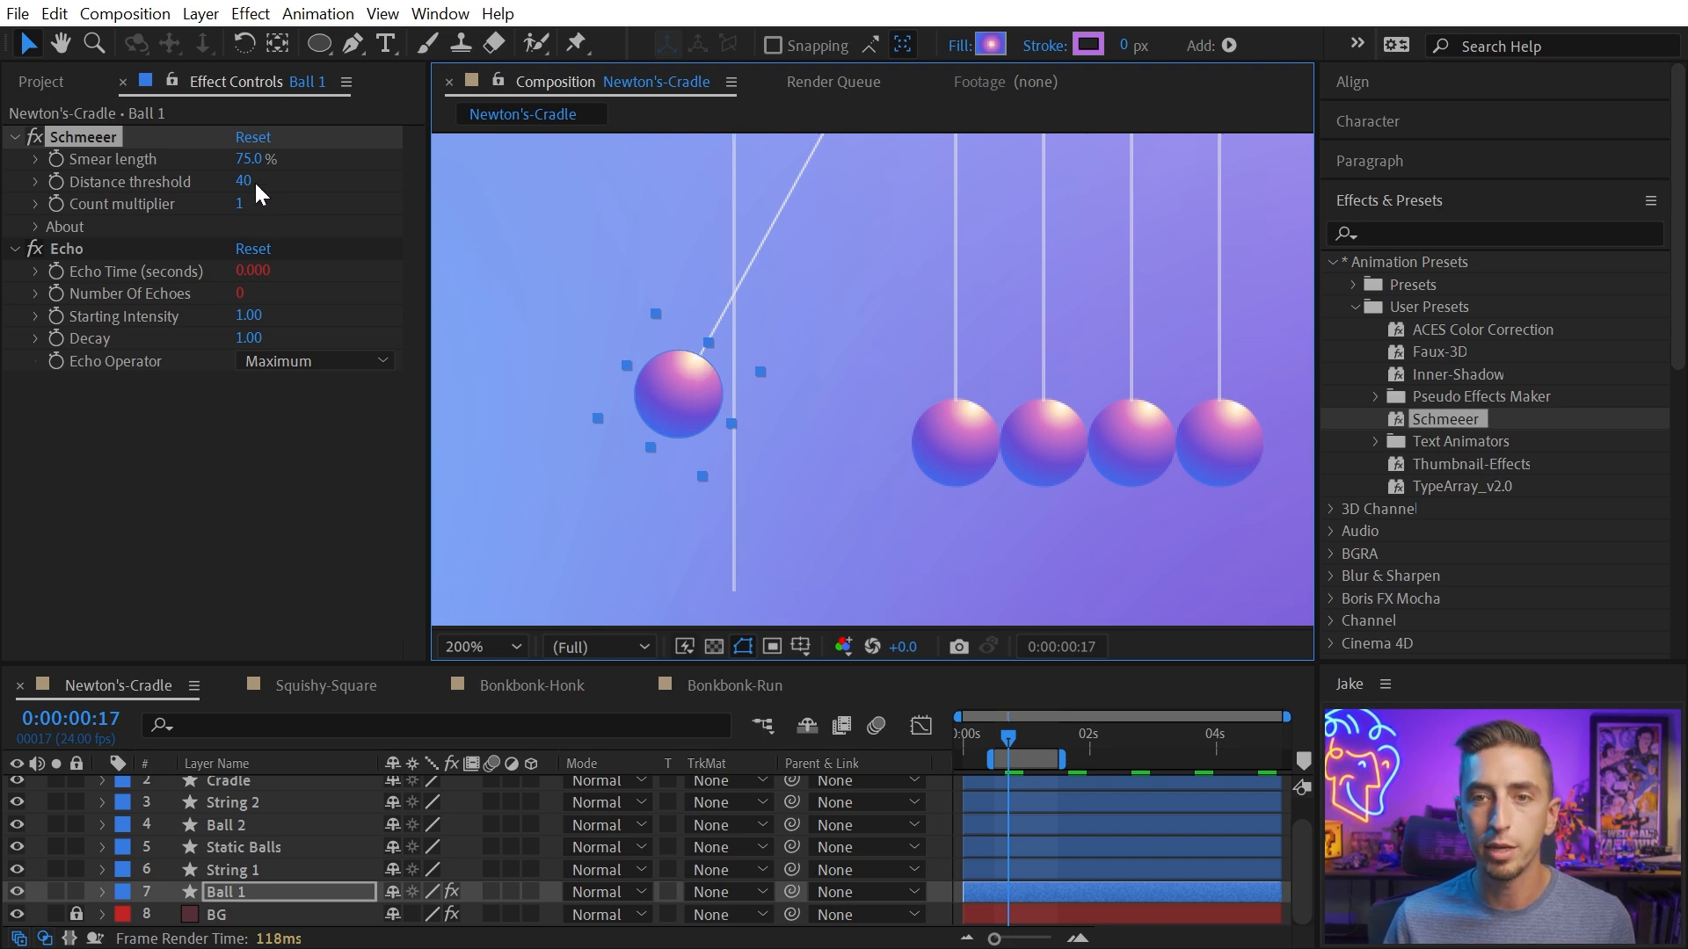
drag(240, 181, 215, 181)
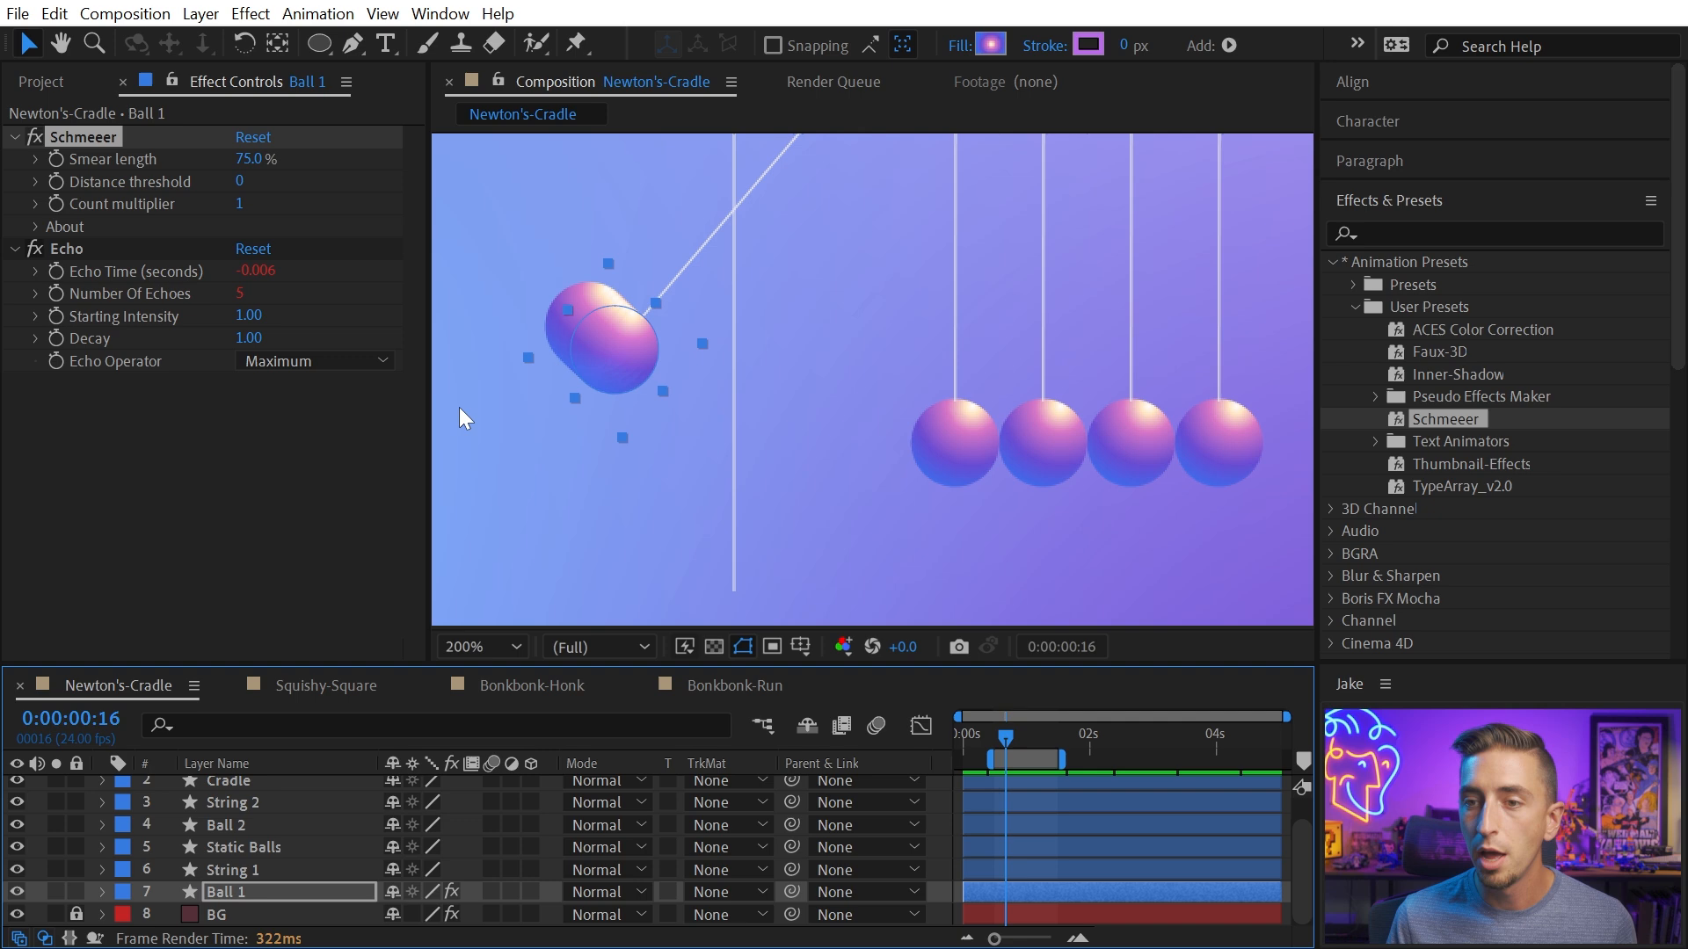
drag(243, 181, 243, 181)
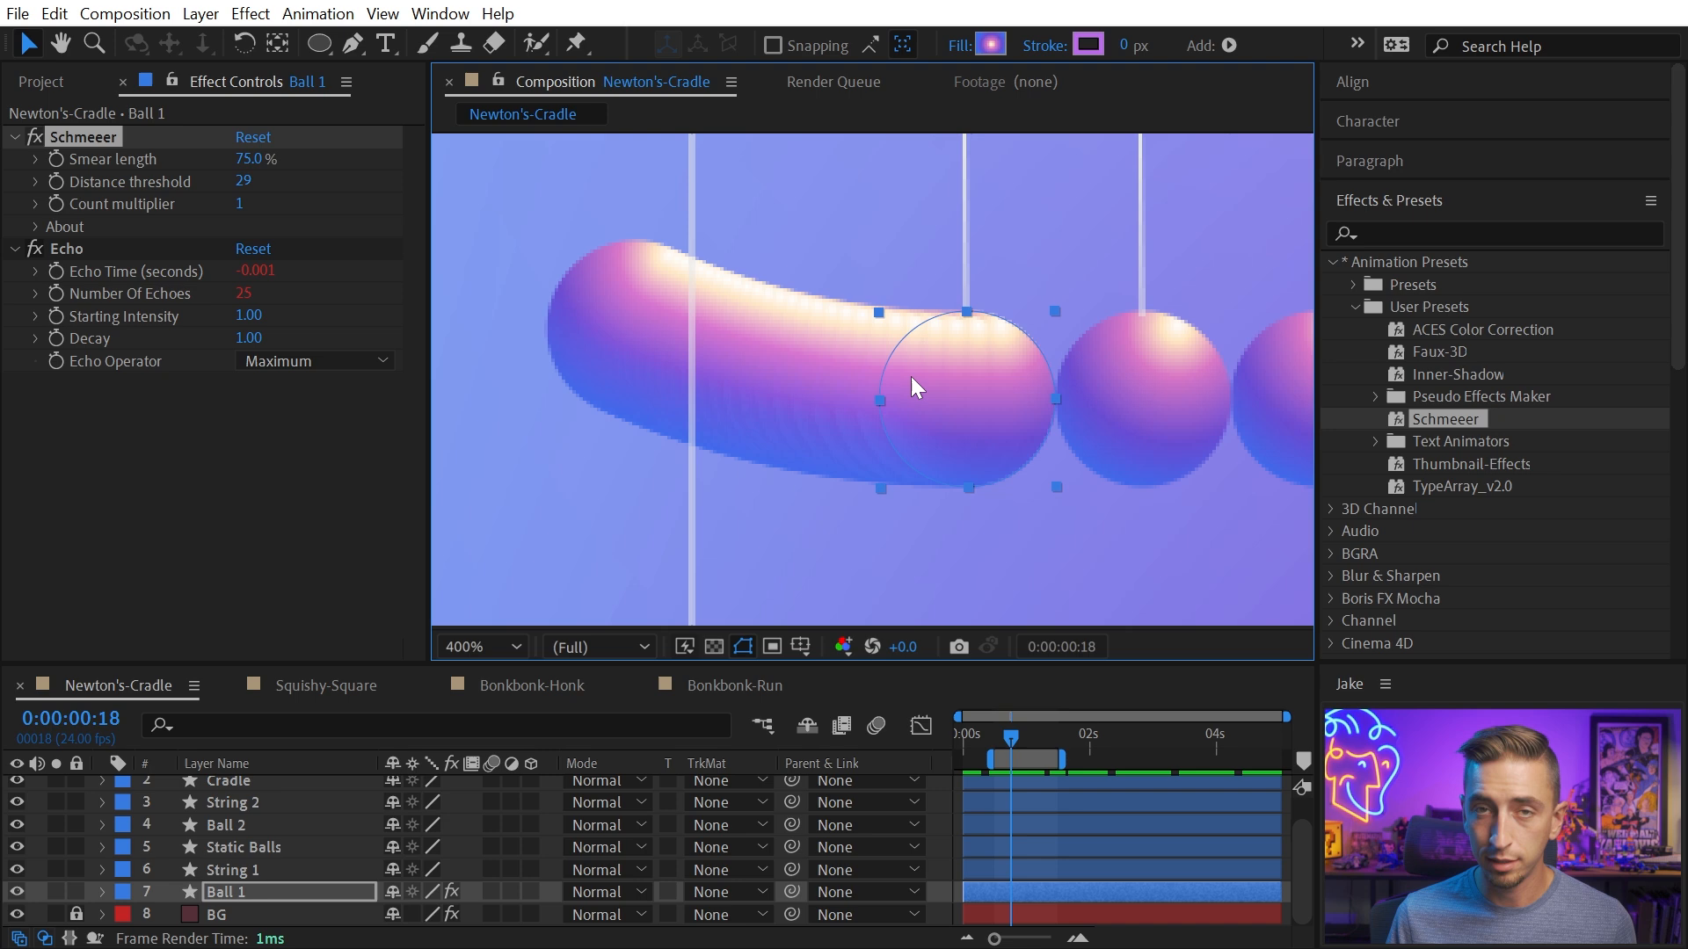
mouse_move(893, 441)
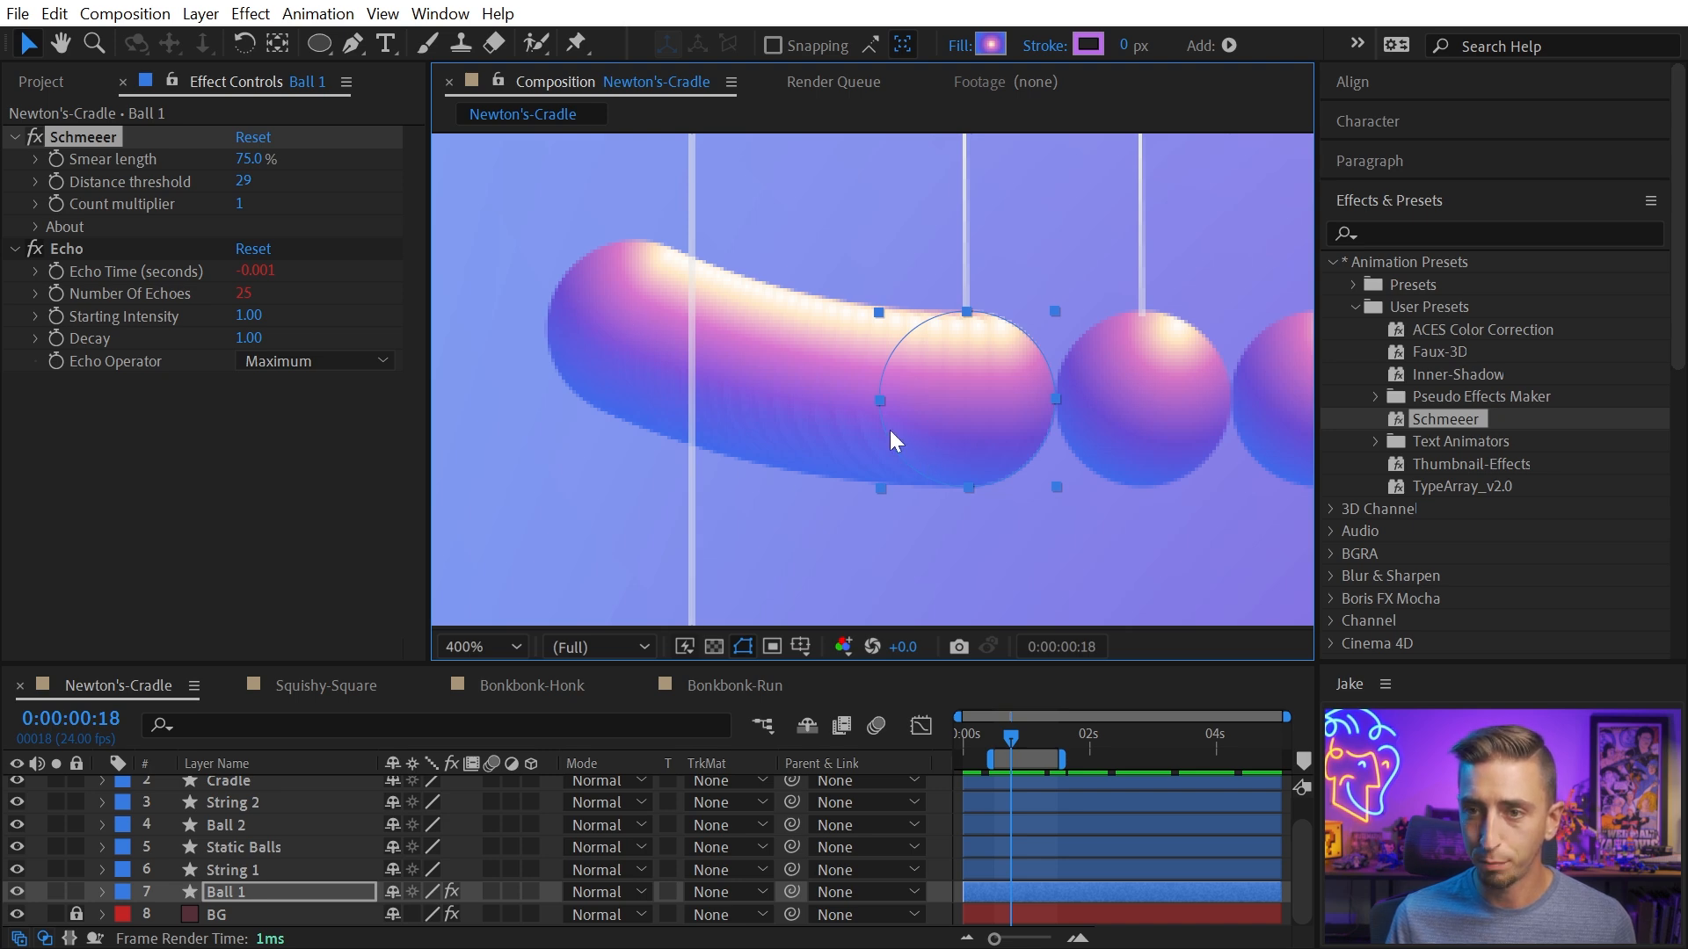
mouse_move(974, 399)
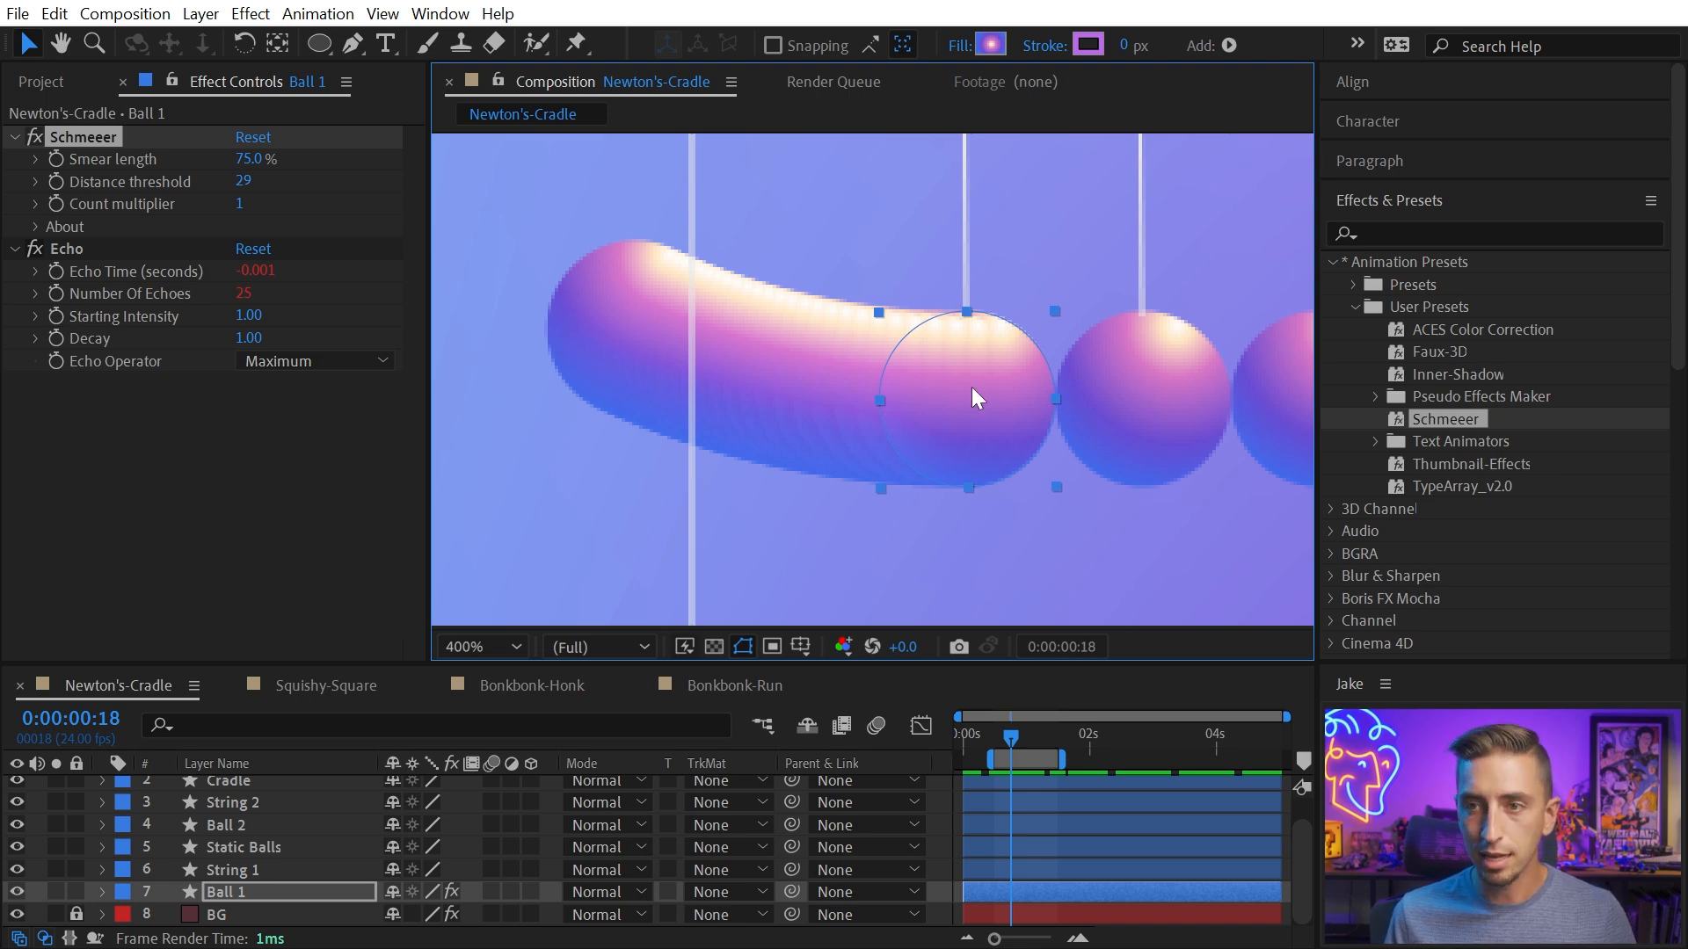
mouse_move(238, 204)
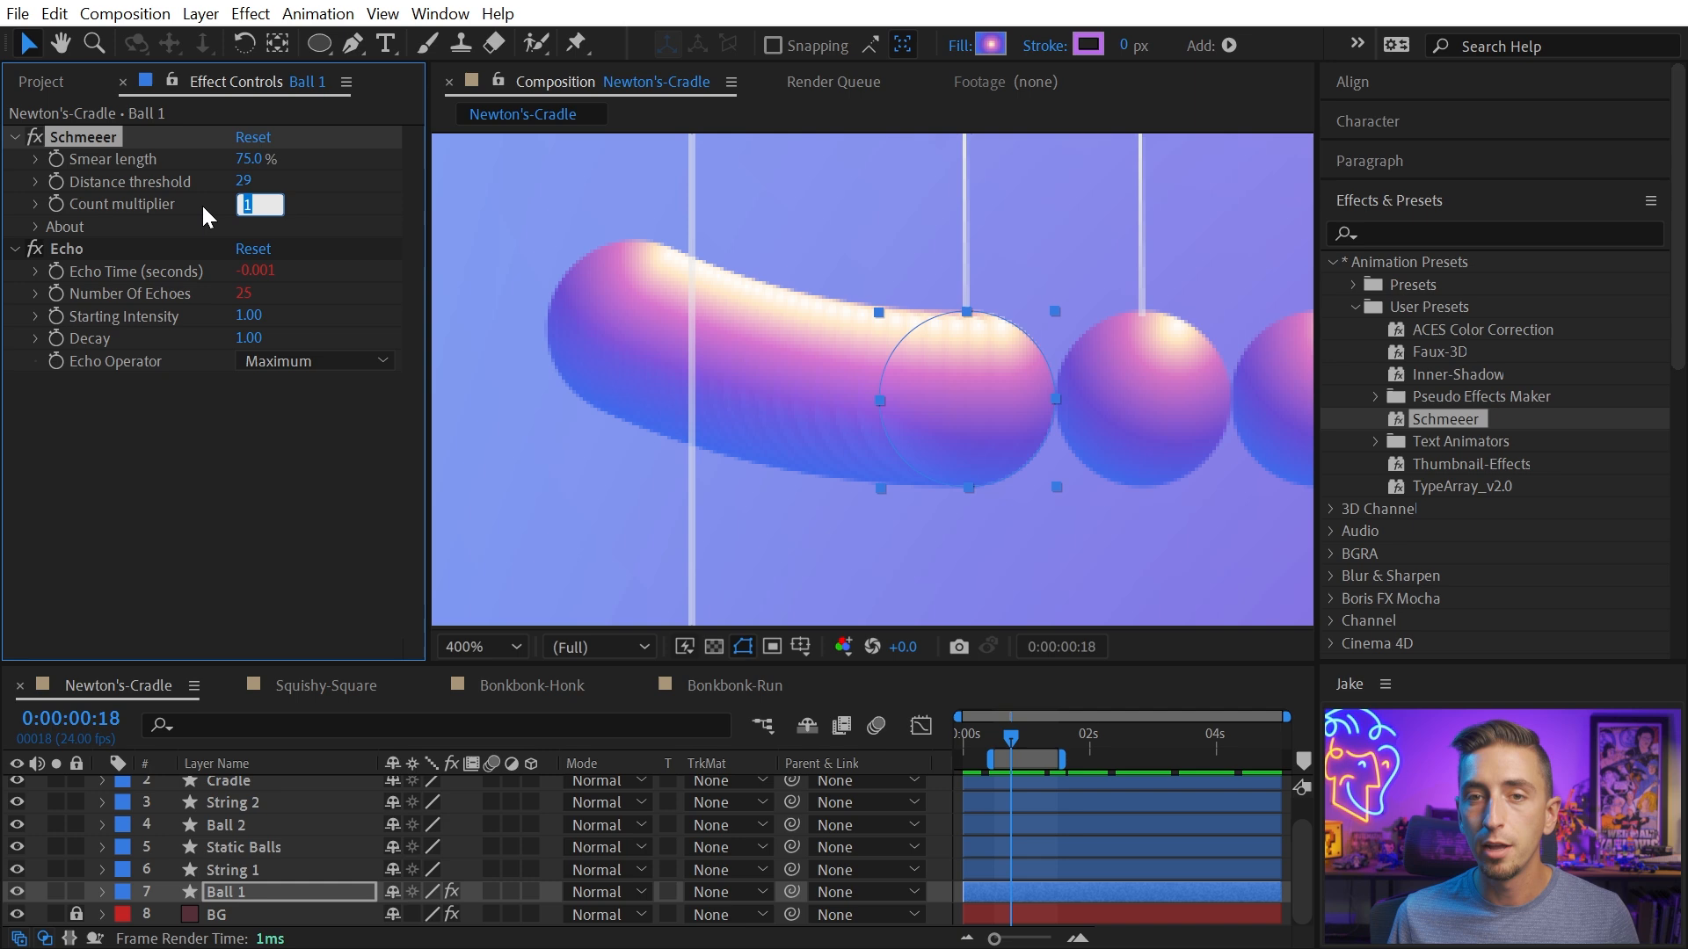
Set Ball 1's Count multiplier to 2, then zoom back to 100% and step through frames
text(2)
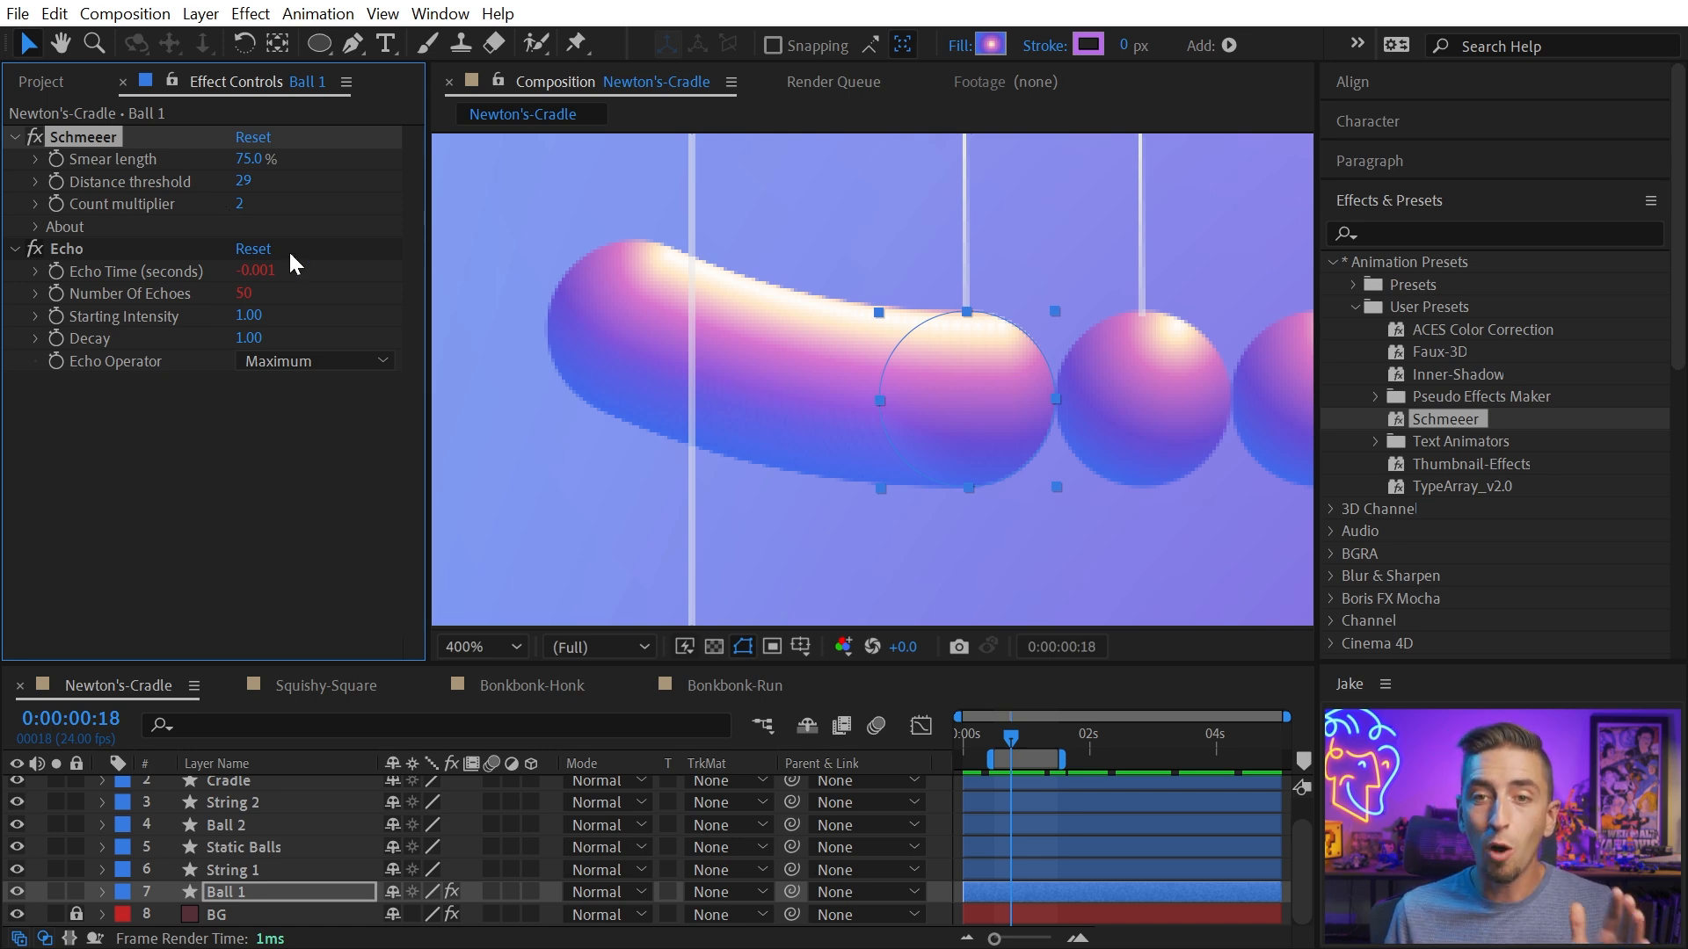
mouse_move(247, 183)
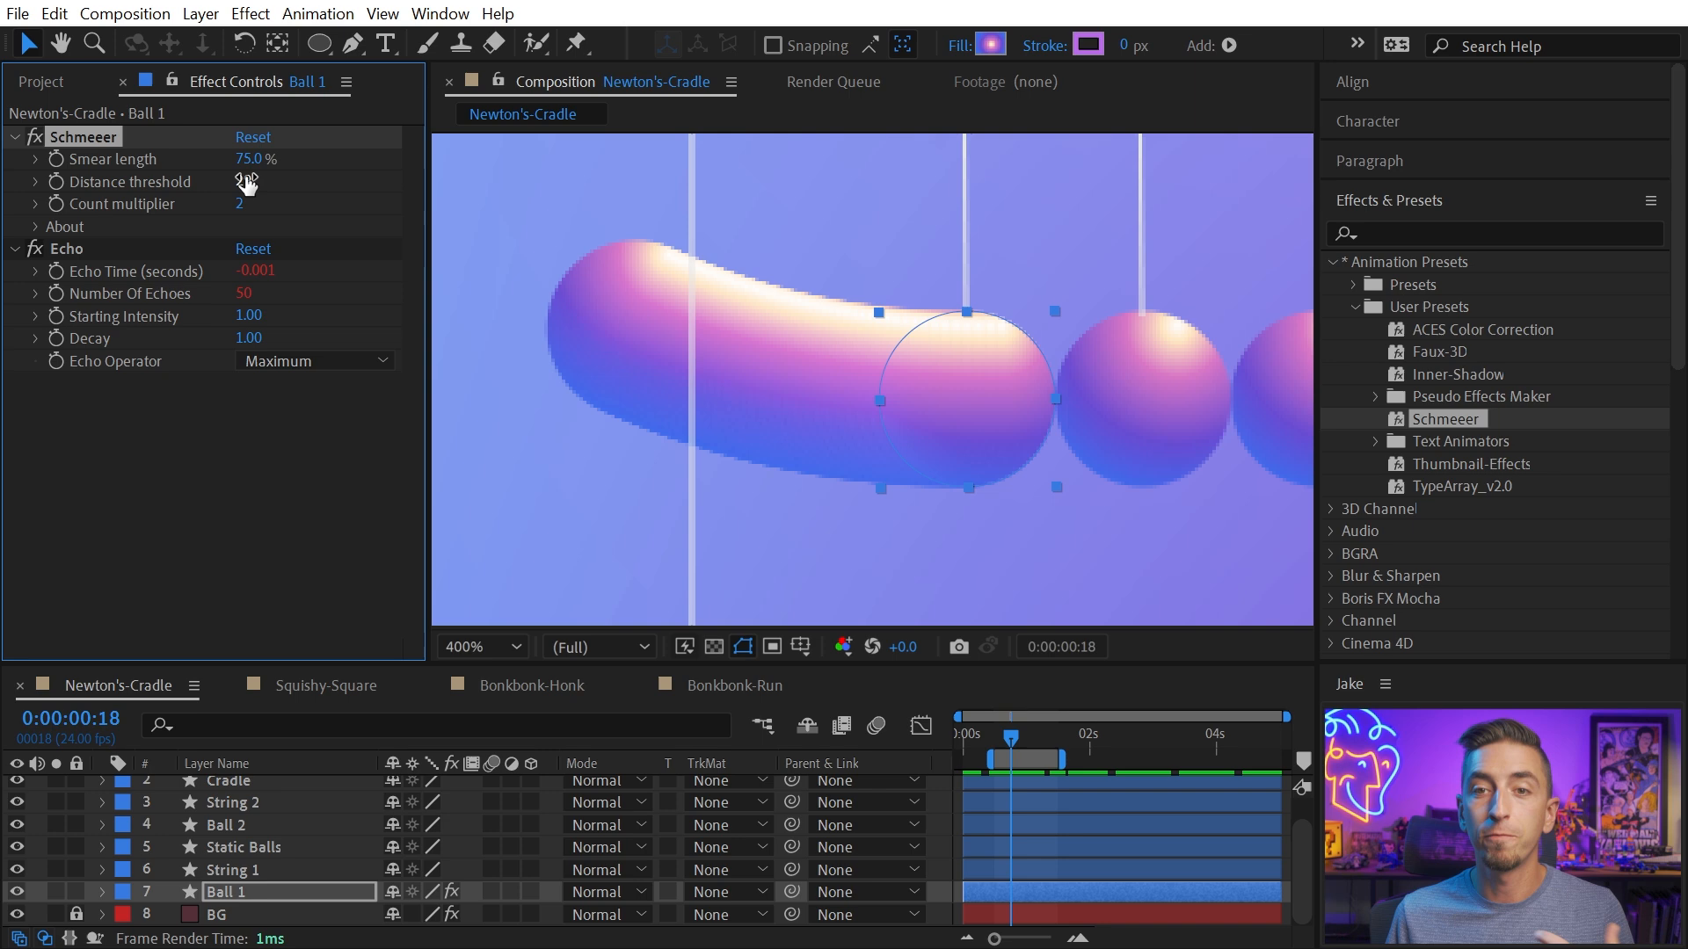
drag(246, 181, 246, 204)
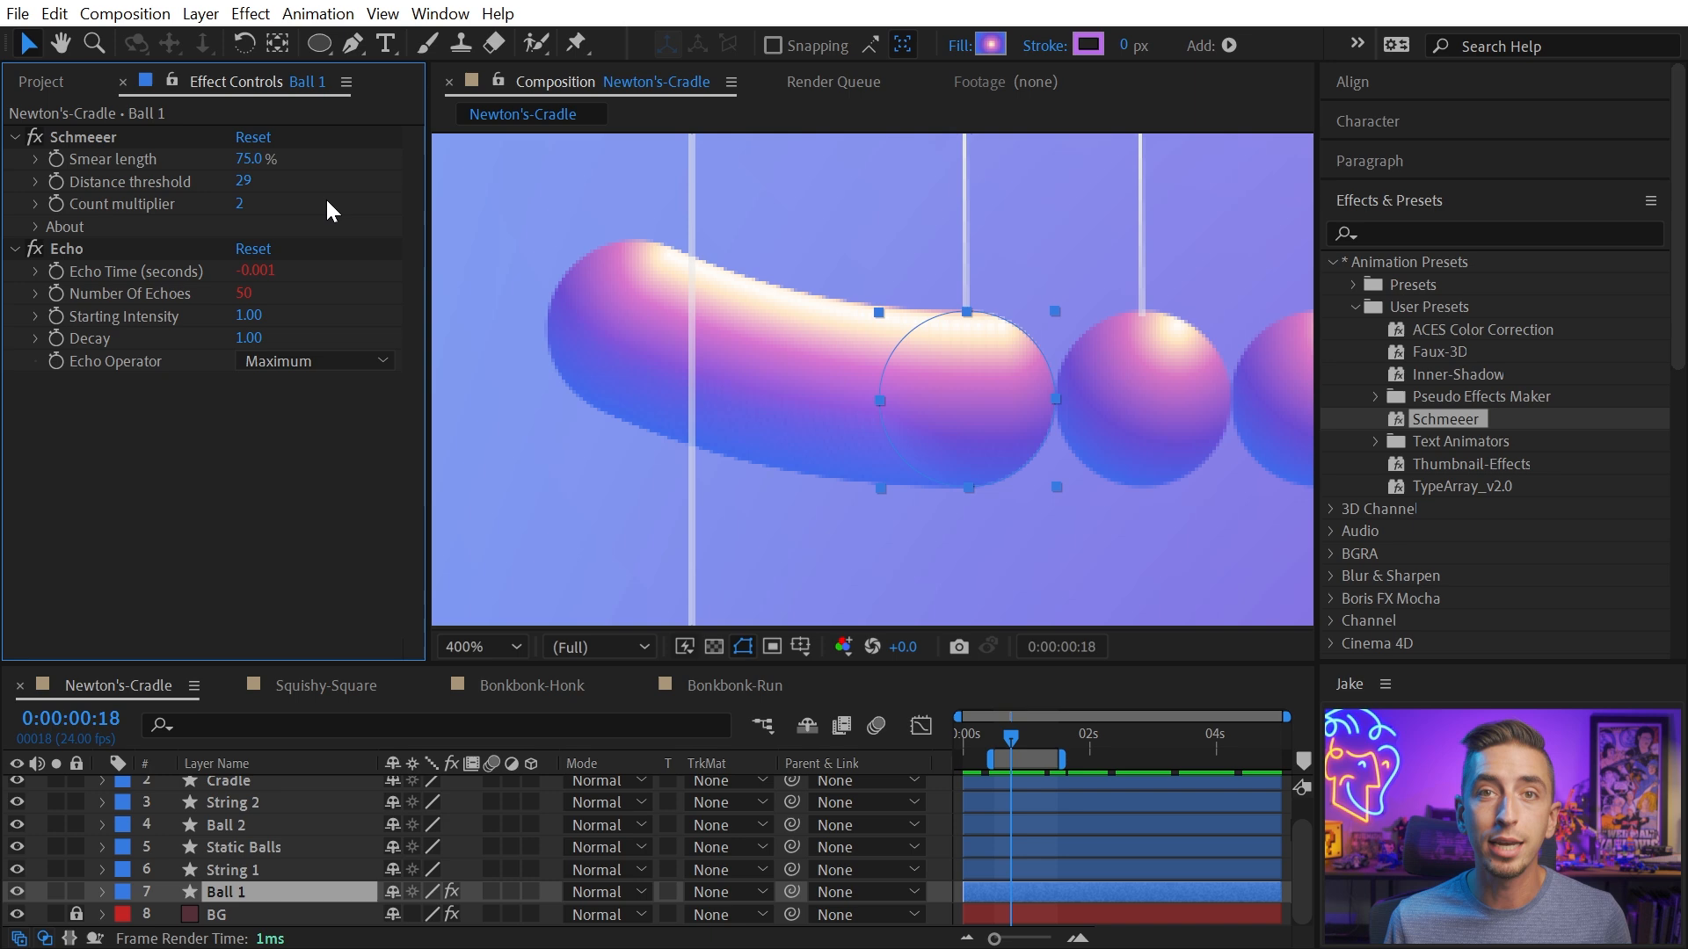
click(480, 645)
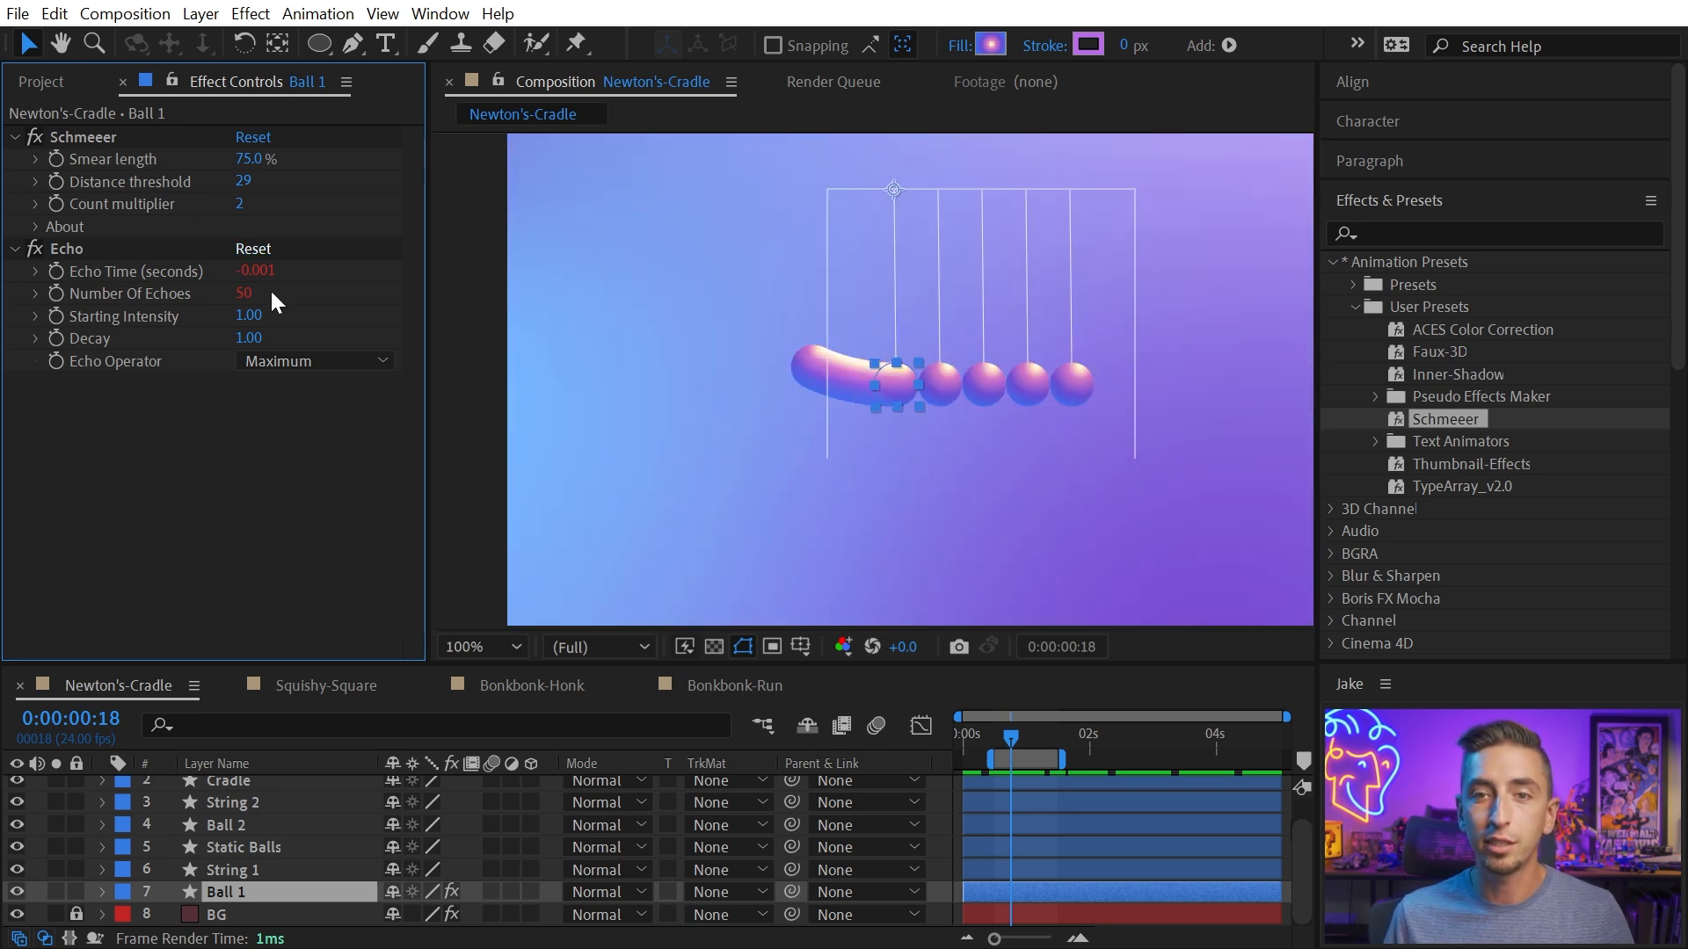
click(1009, 735)
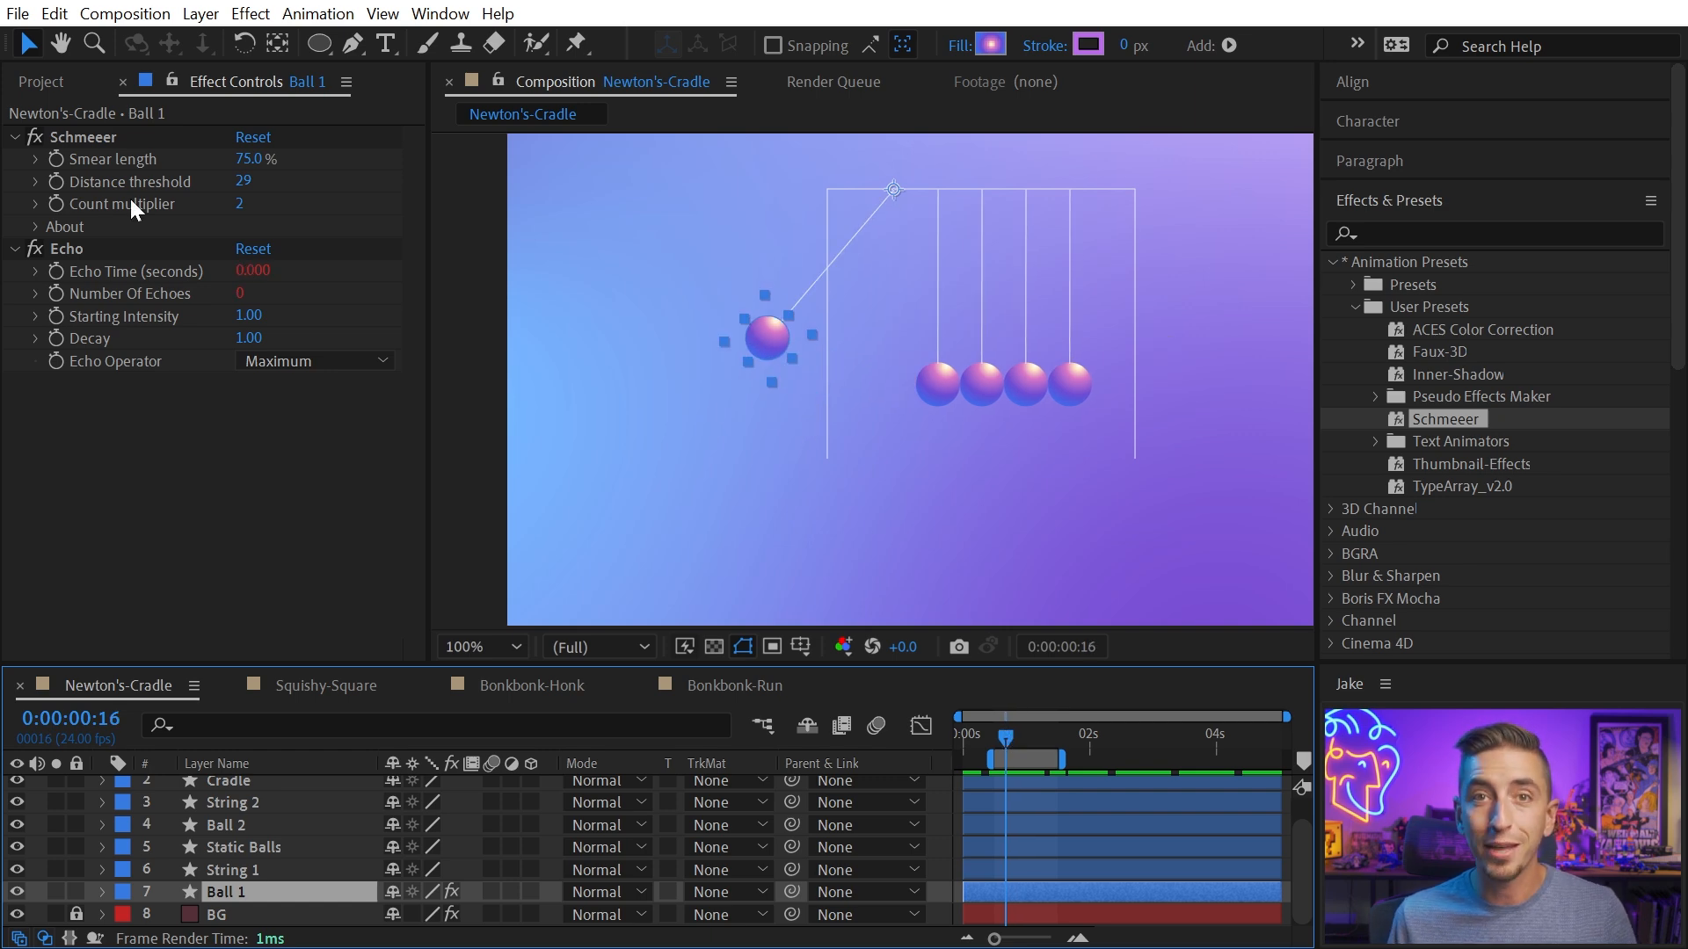
mouse_move(812, 359)
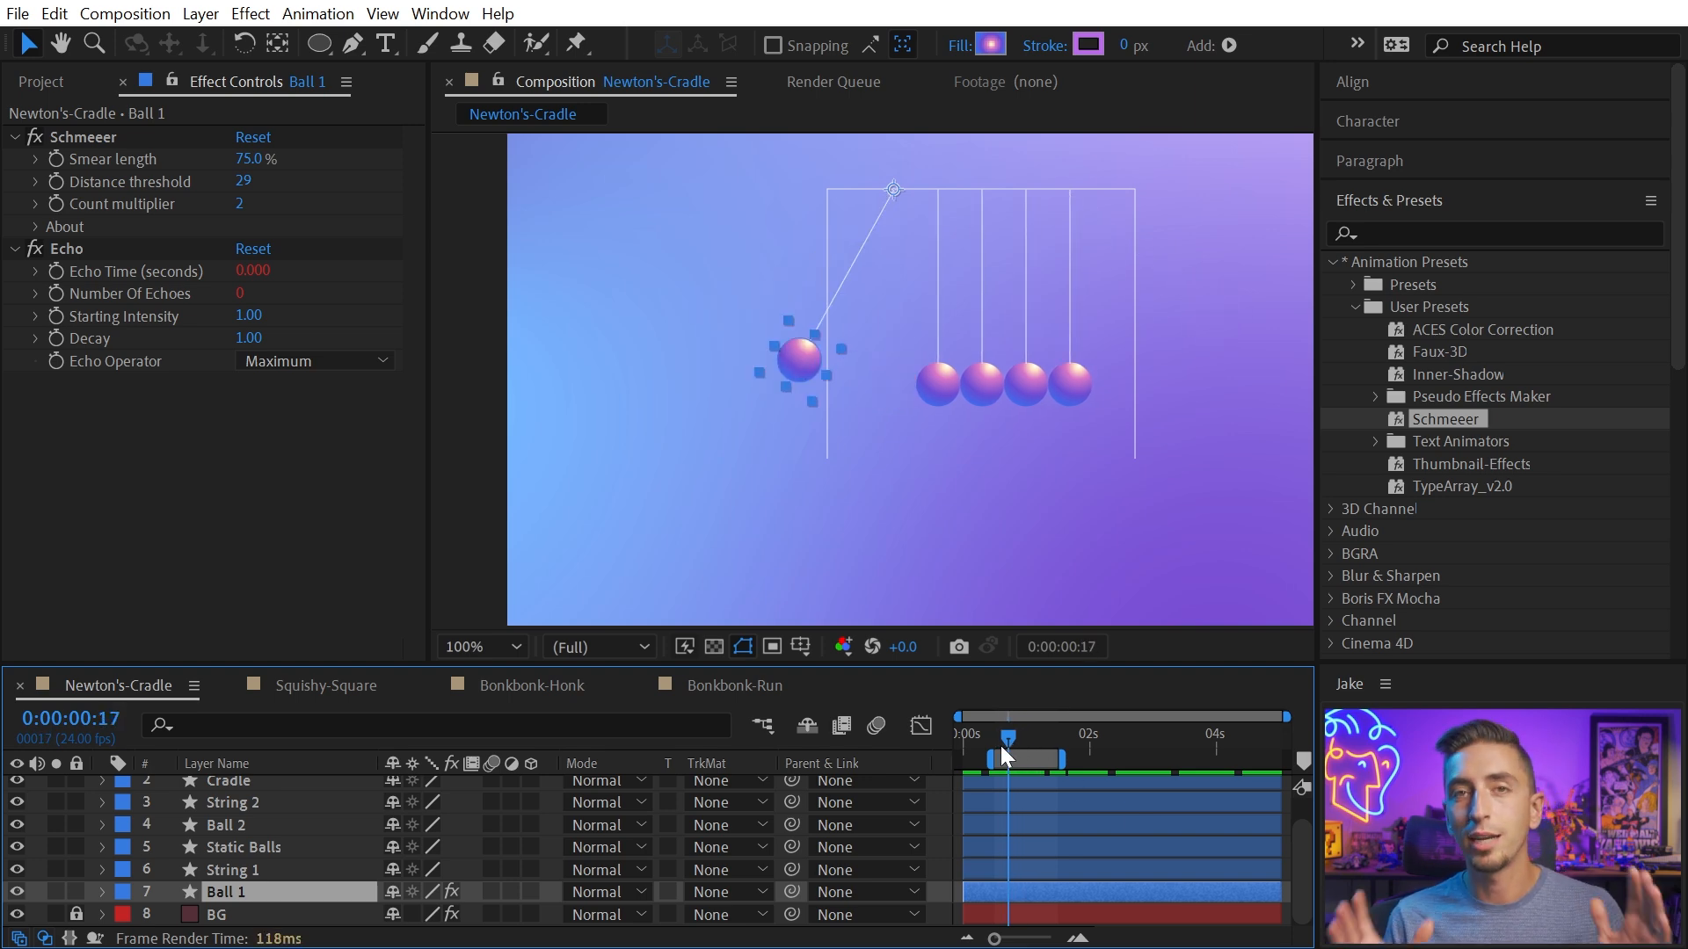
mouse_move(1004, 735)
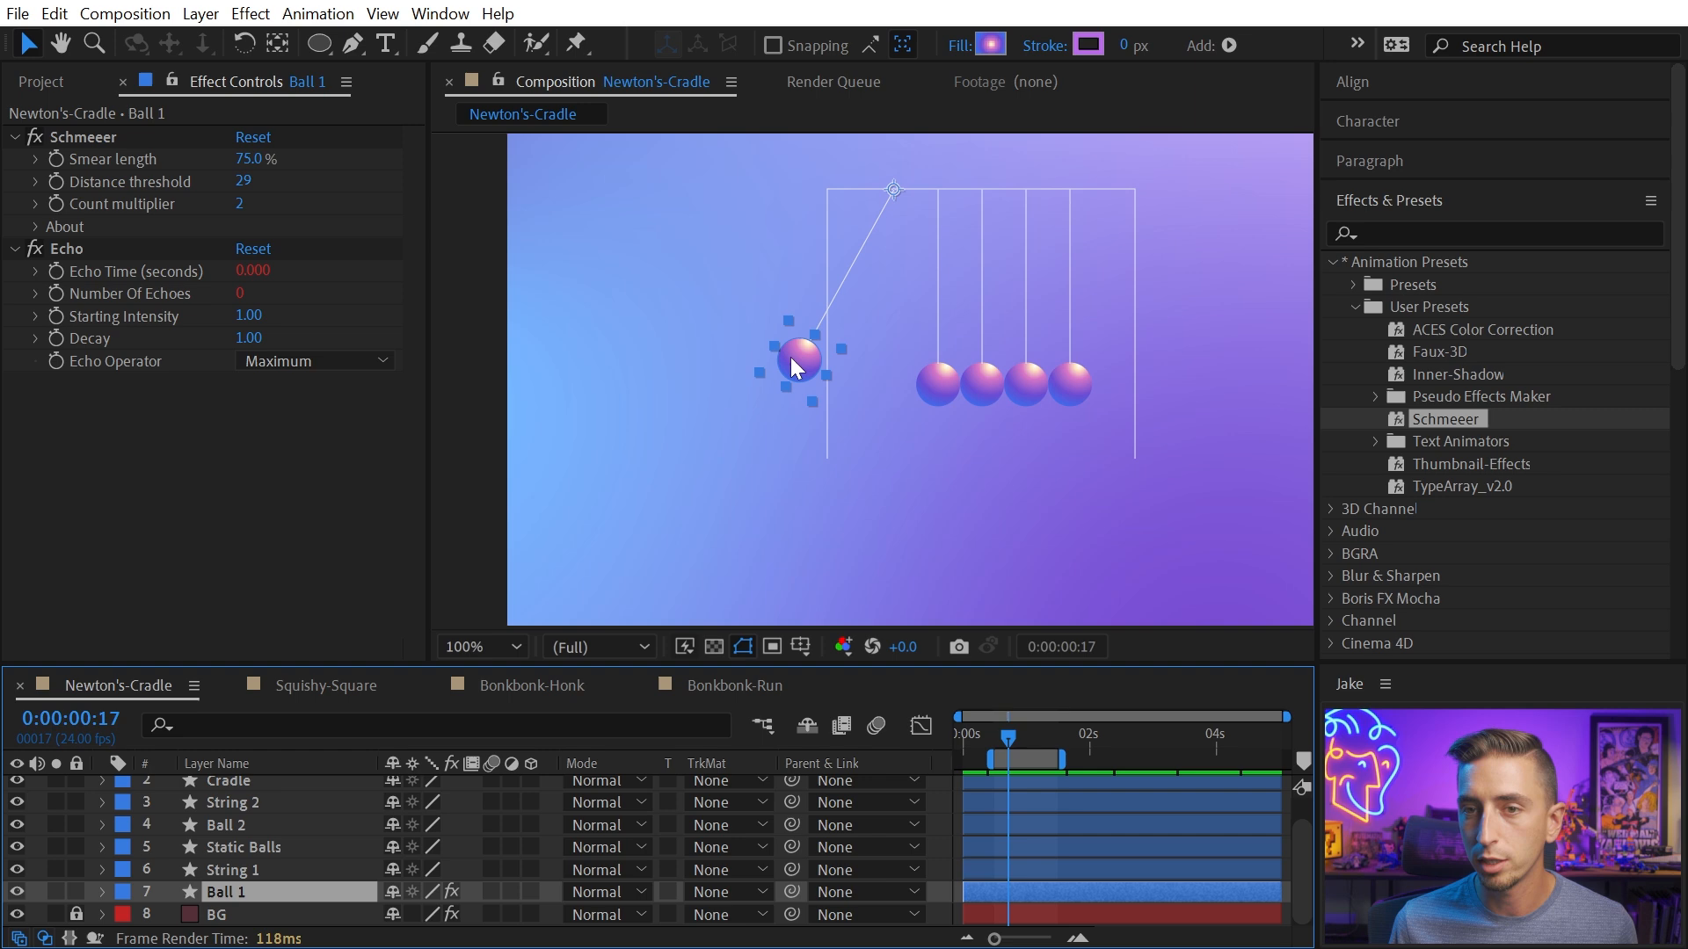
Switch the Timeline to the Squishy-Square composition
click(229, 780)
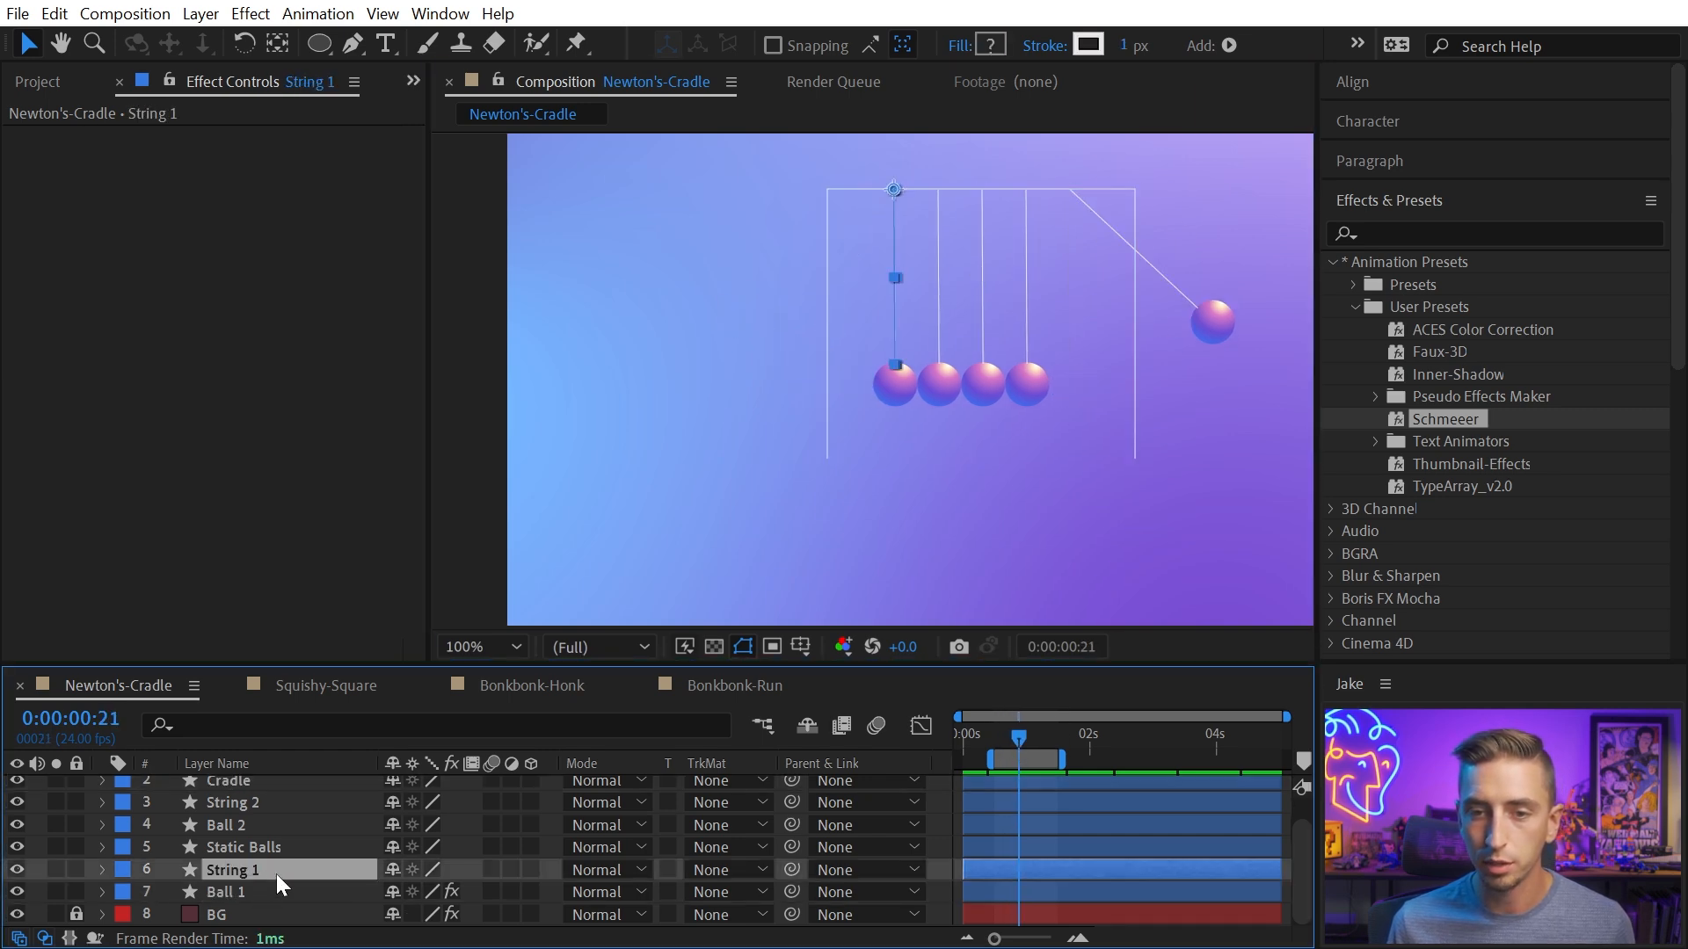
click(223, 892)
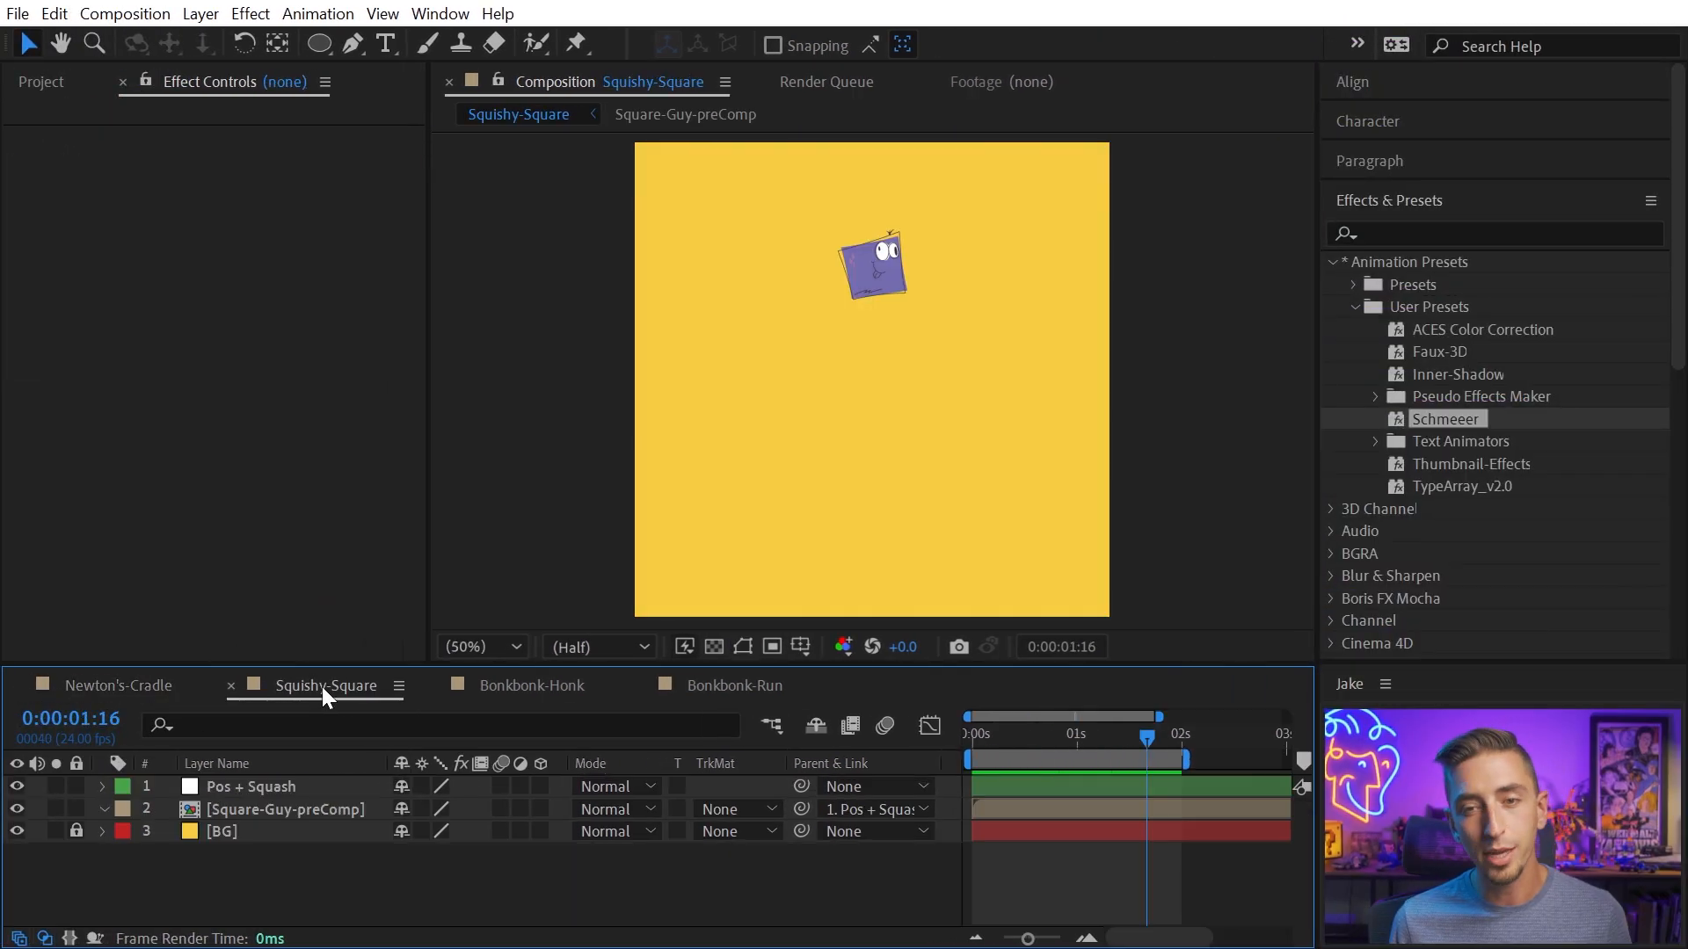
Peek into Square-Guy-preComp, return, and apply Schmeeer to the precomp layer
click(972, 718)
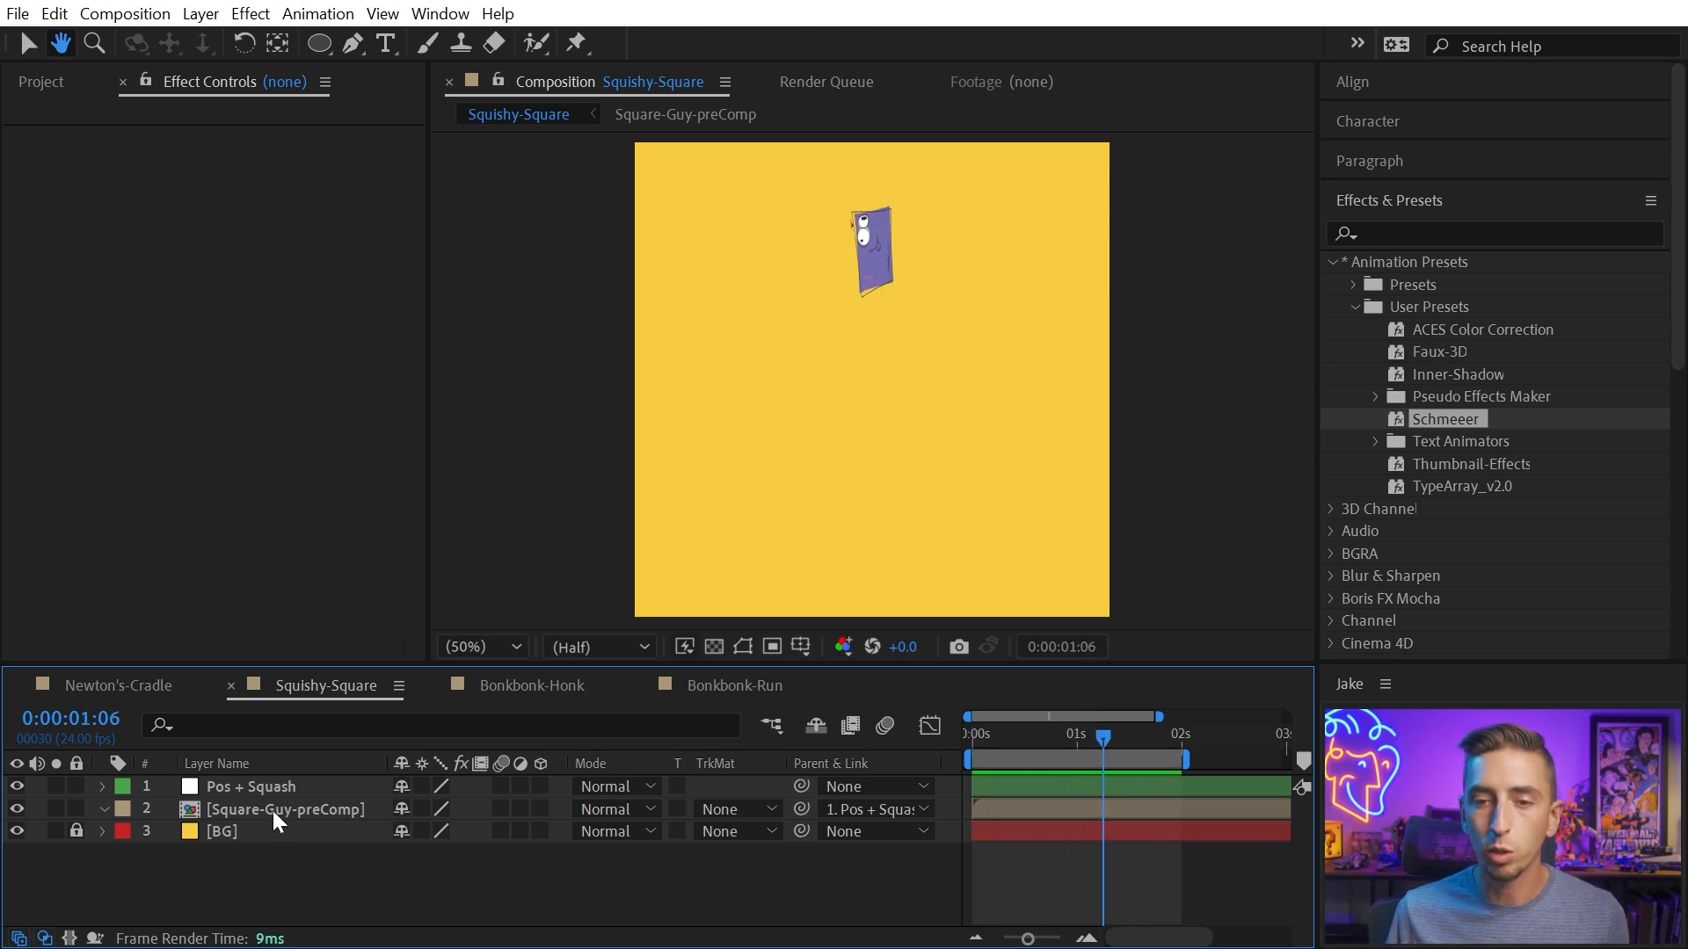
double_click(286, 809)
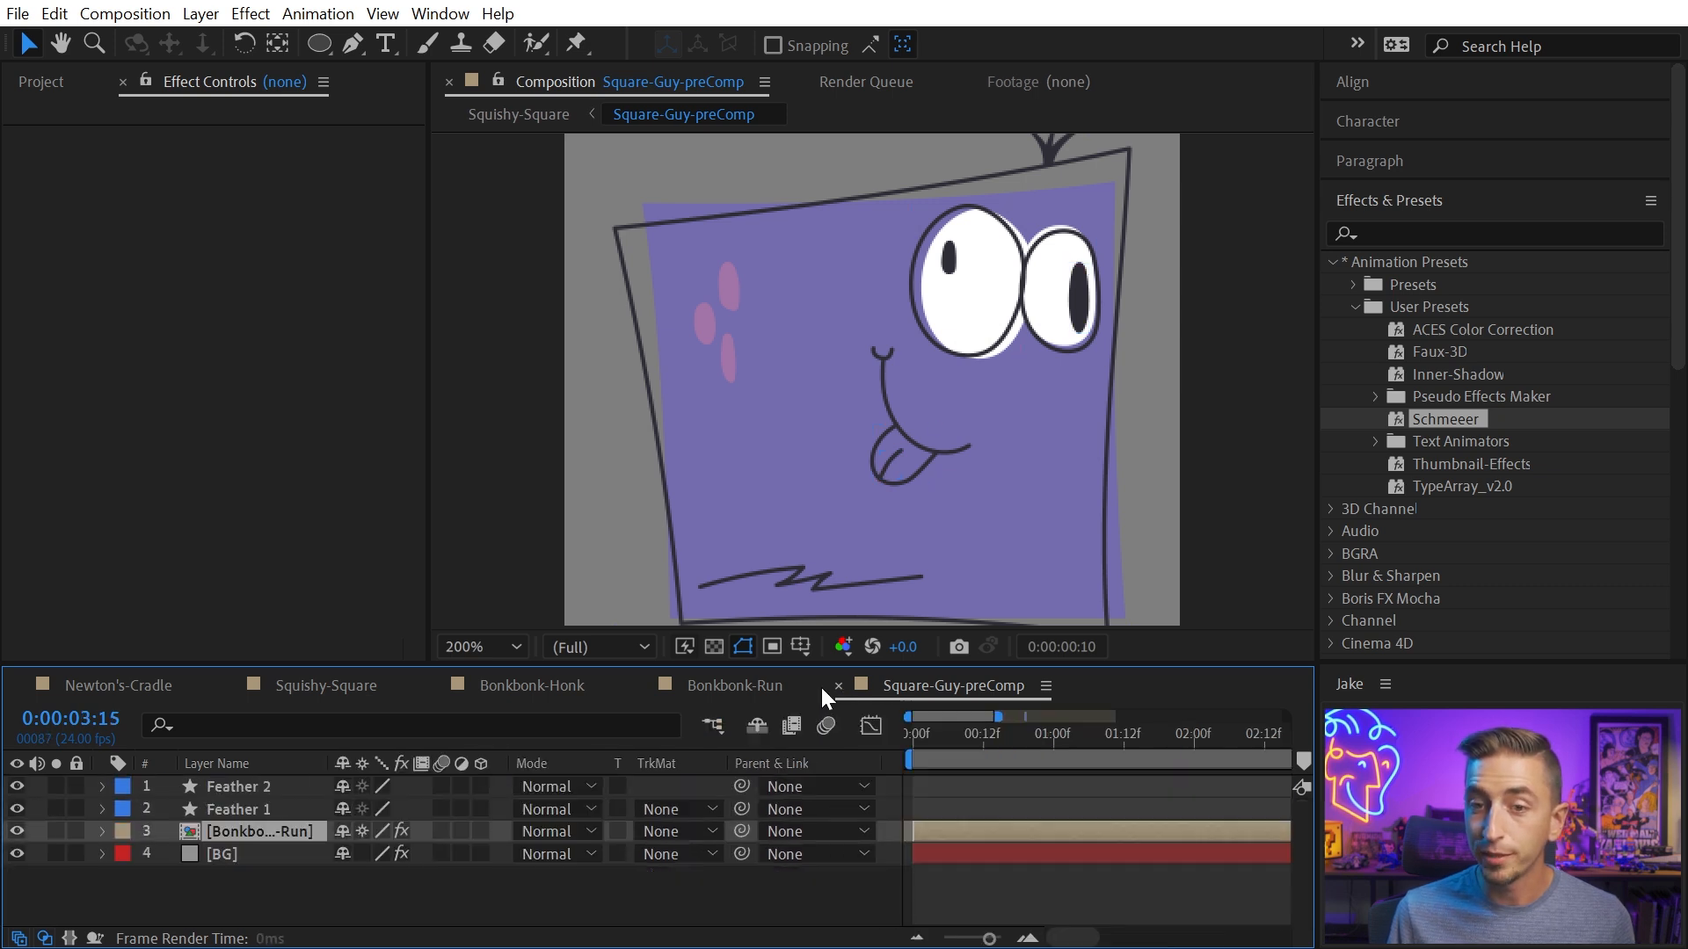
click(324, 686)
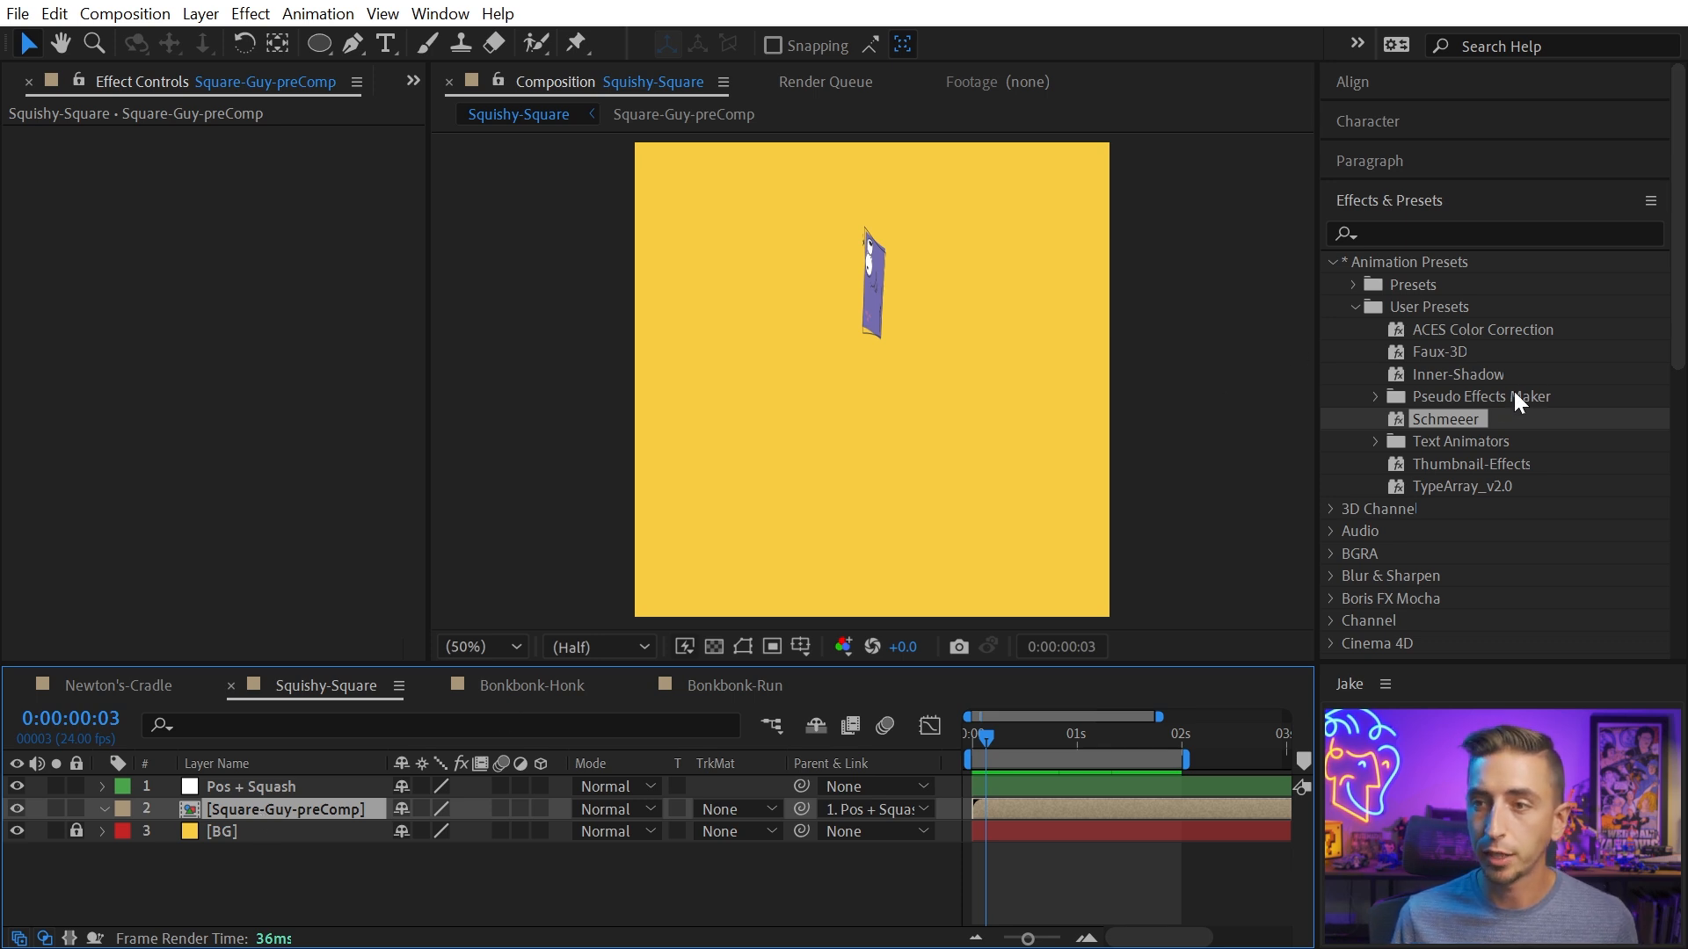
double_click(1445, 418)
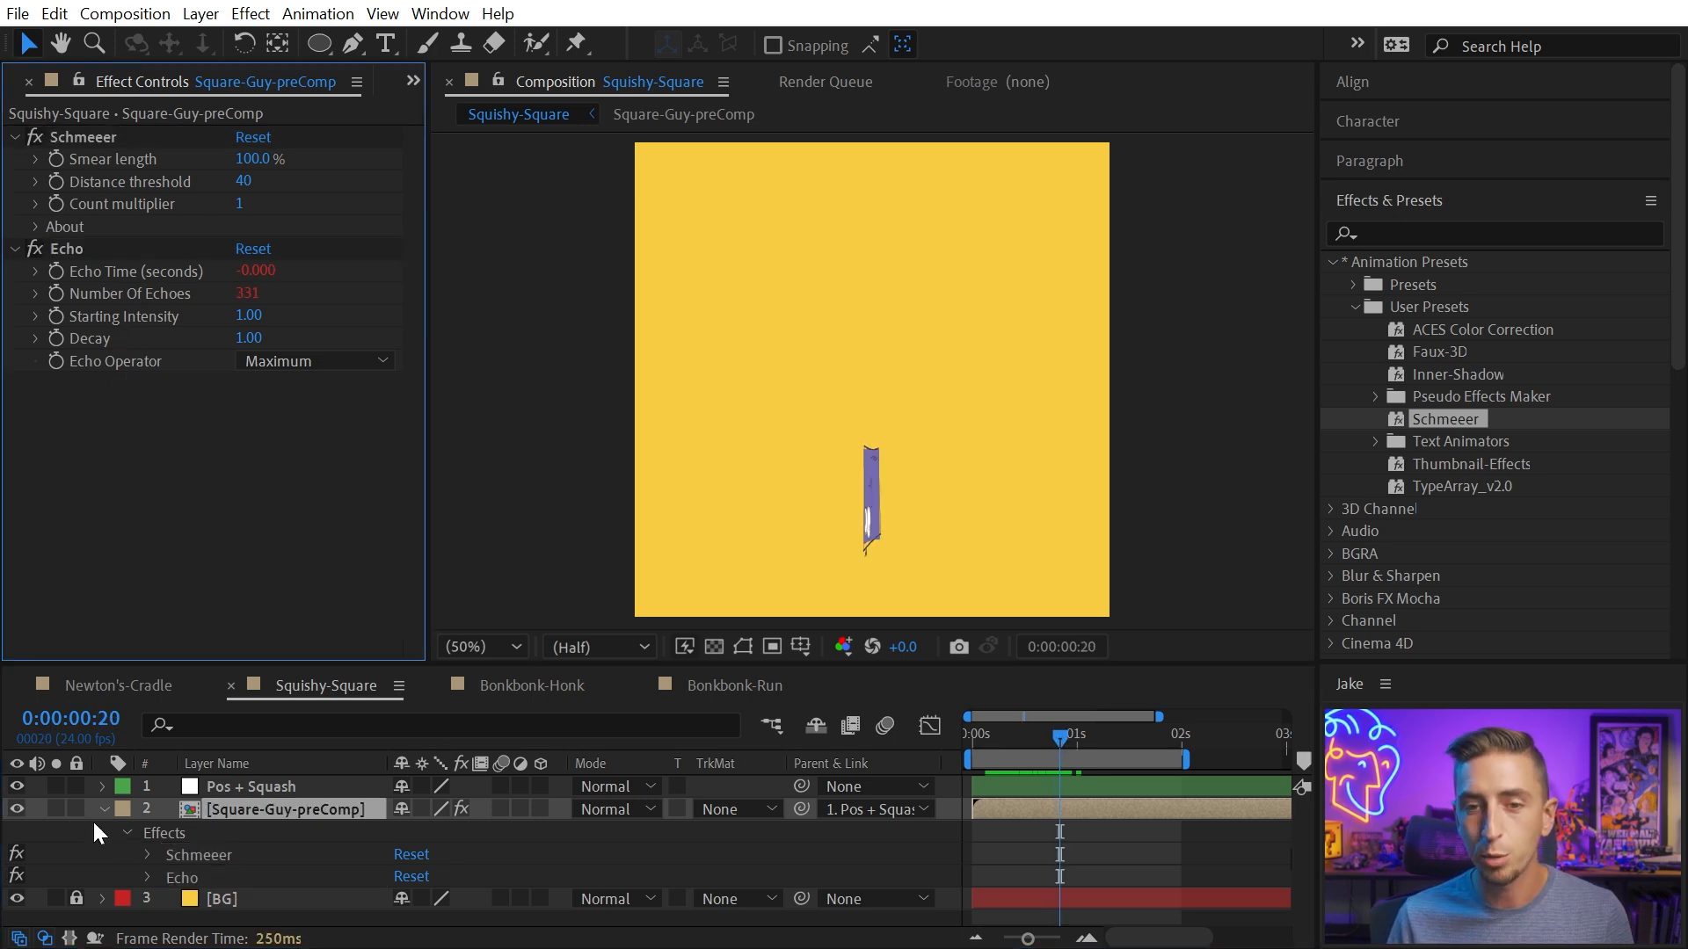
click(102, 809)
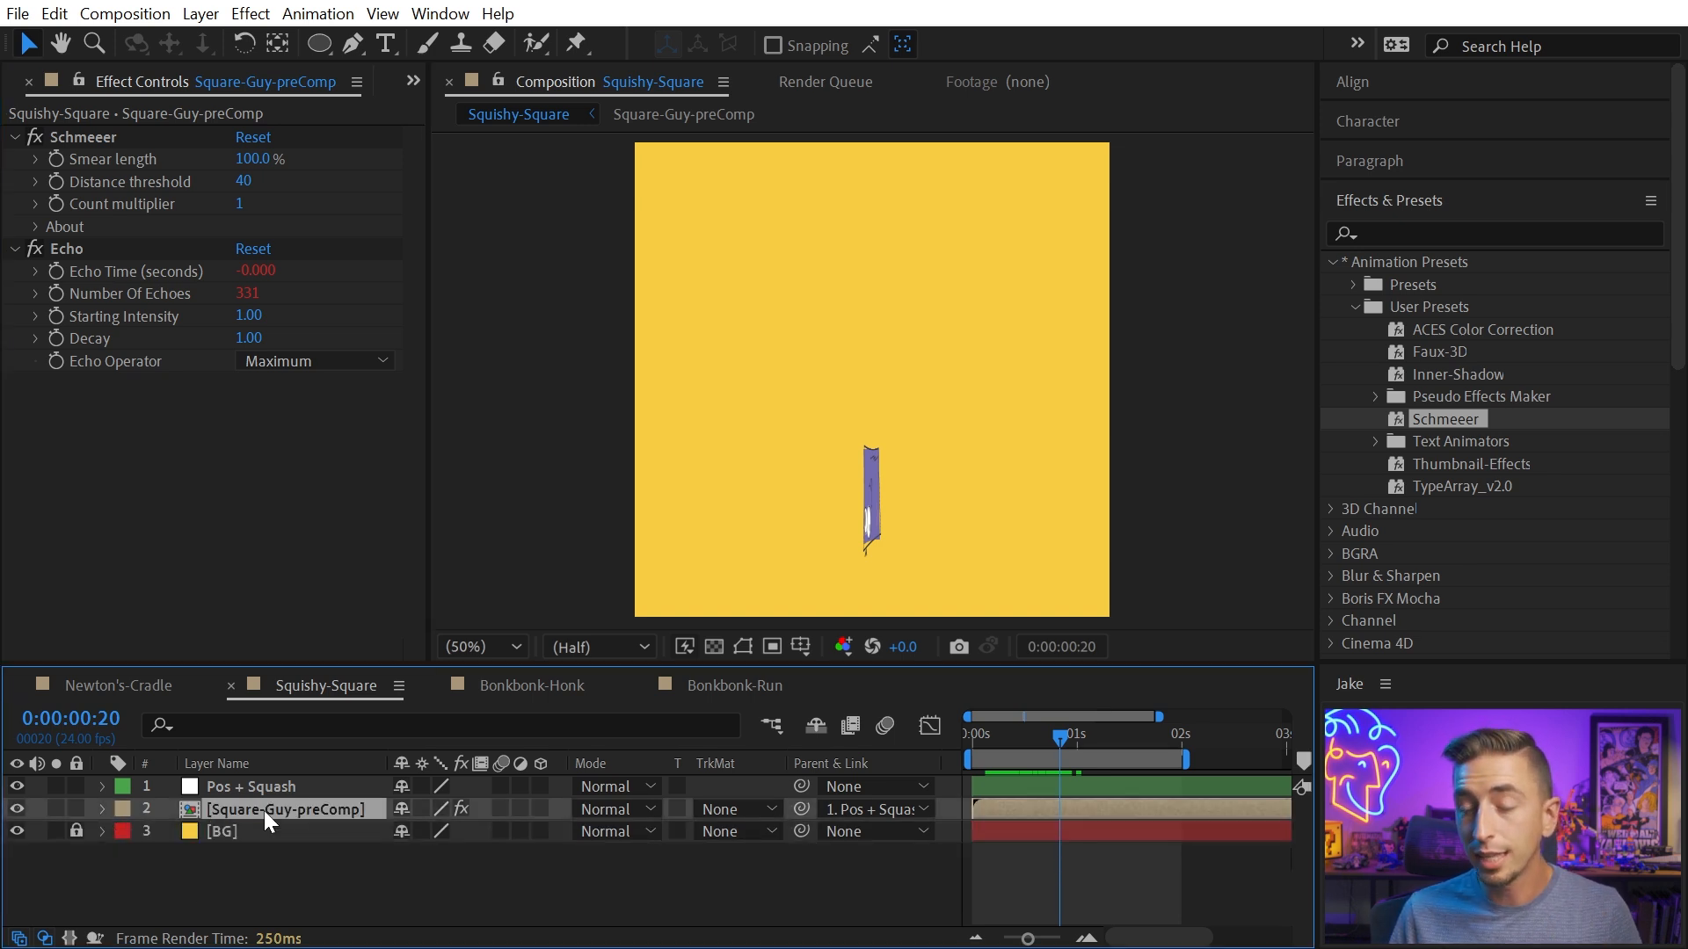
mouse_move(424, 816)
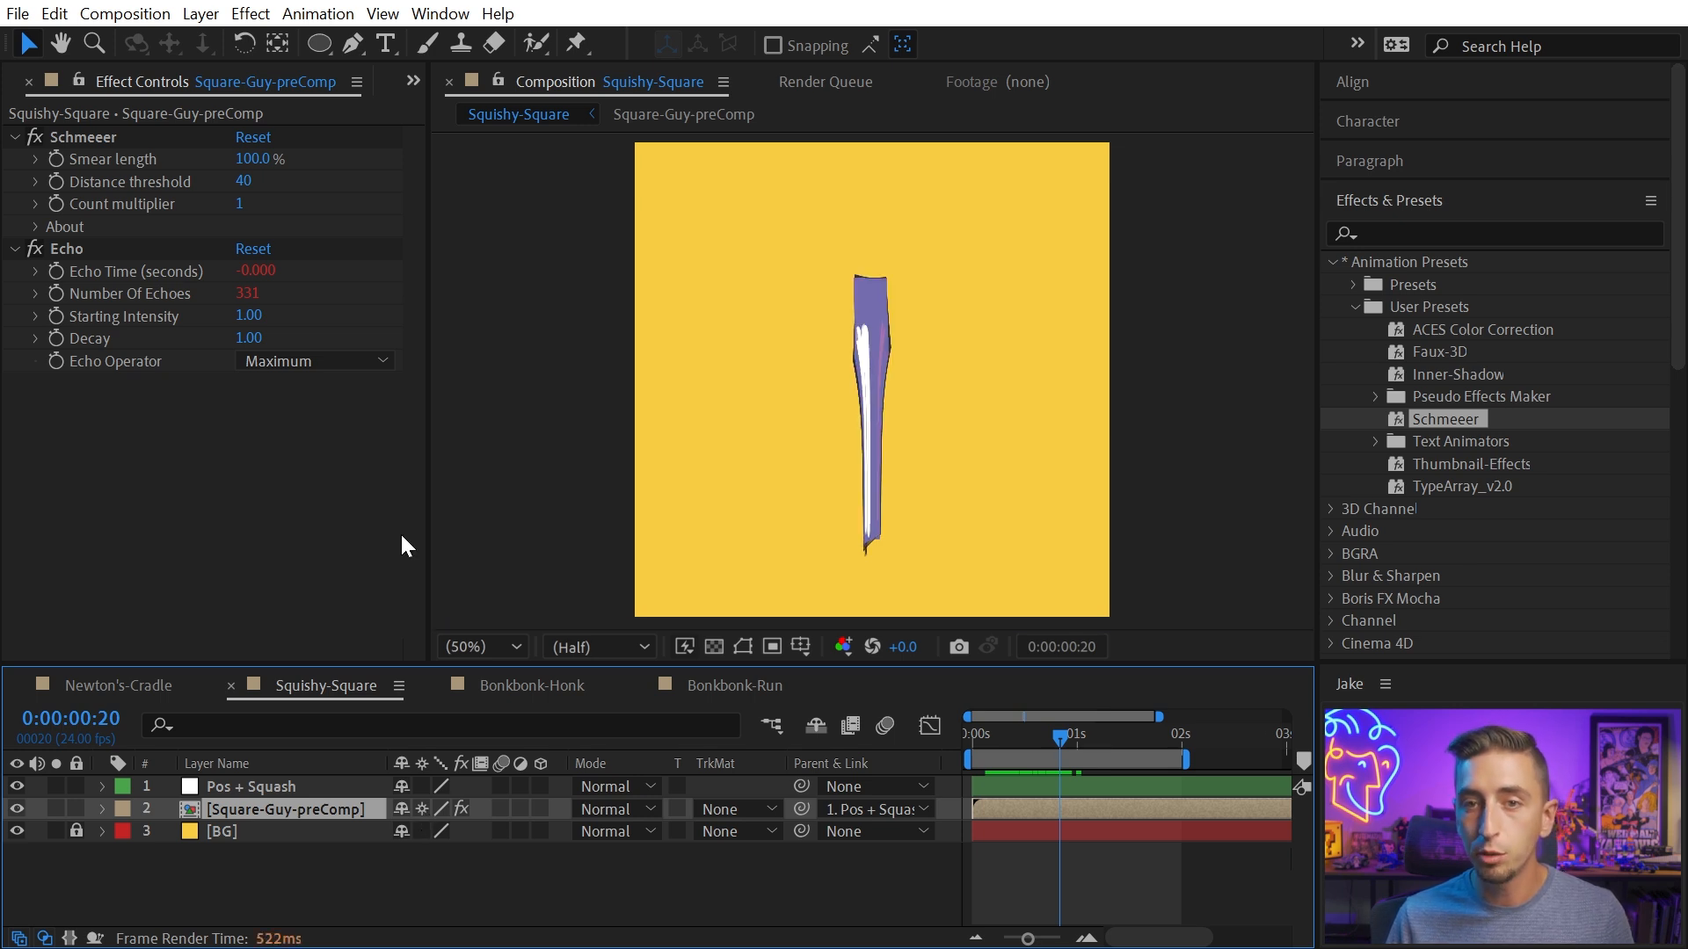
mouse_move(898, 420)
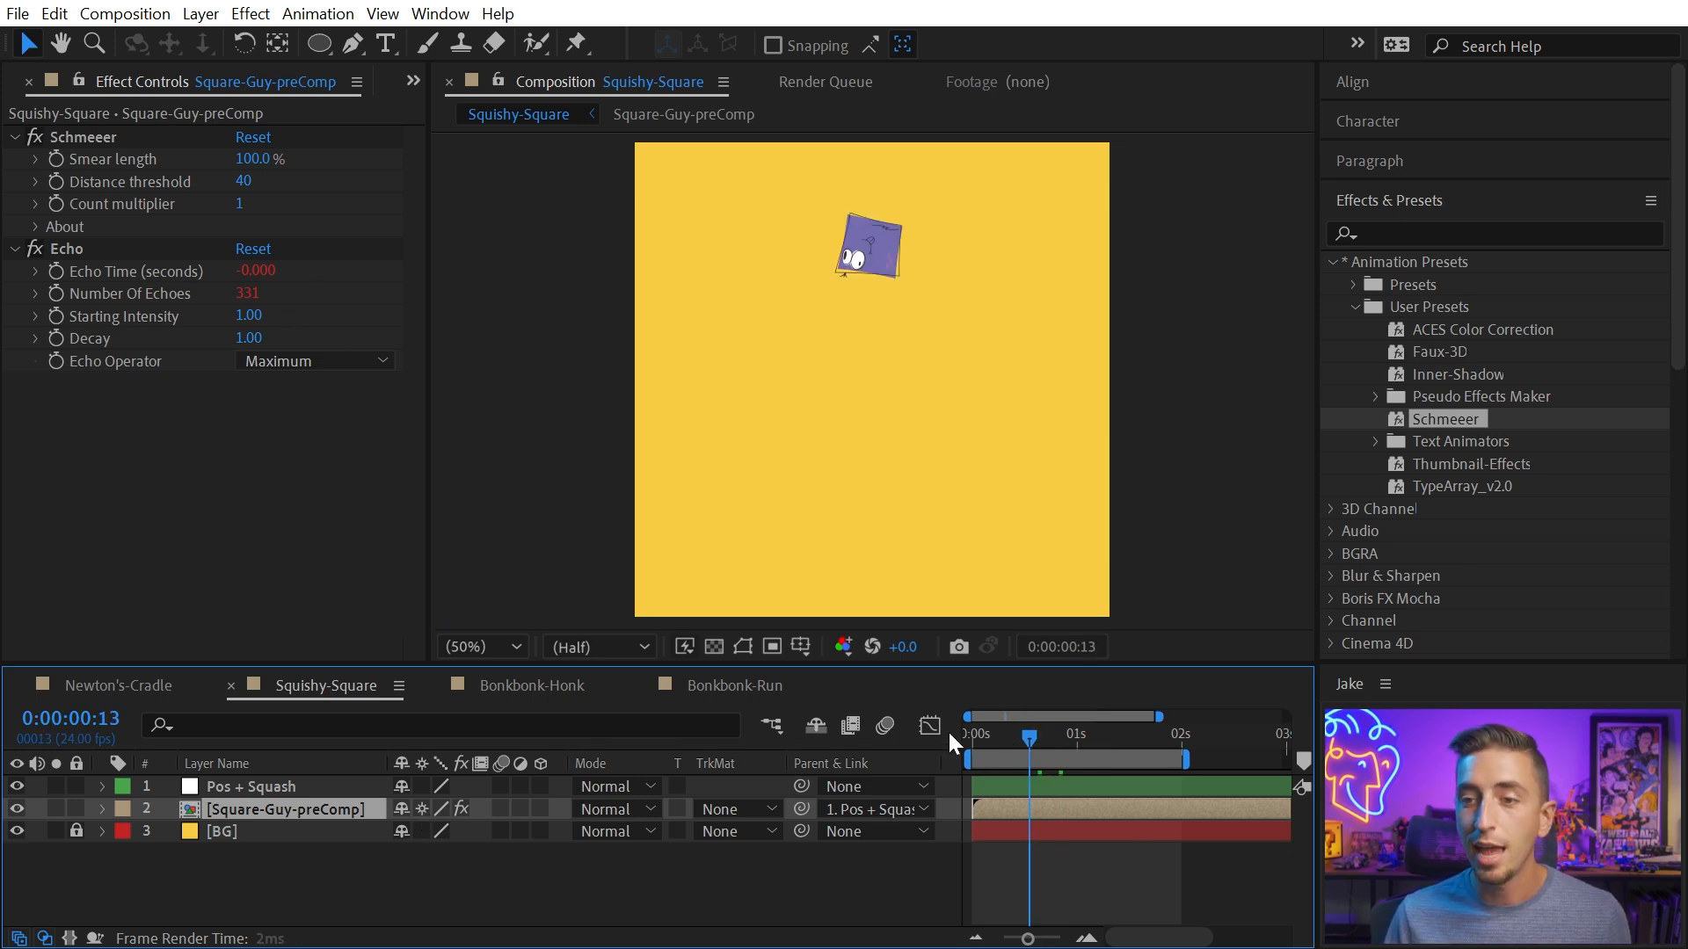
click(971, 733)
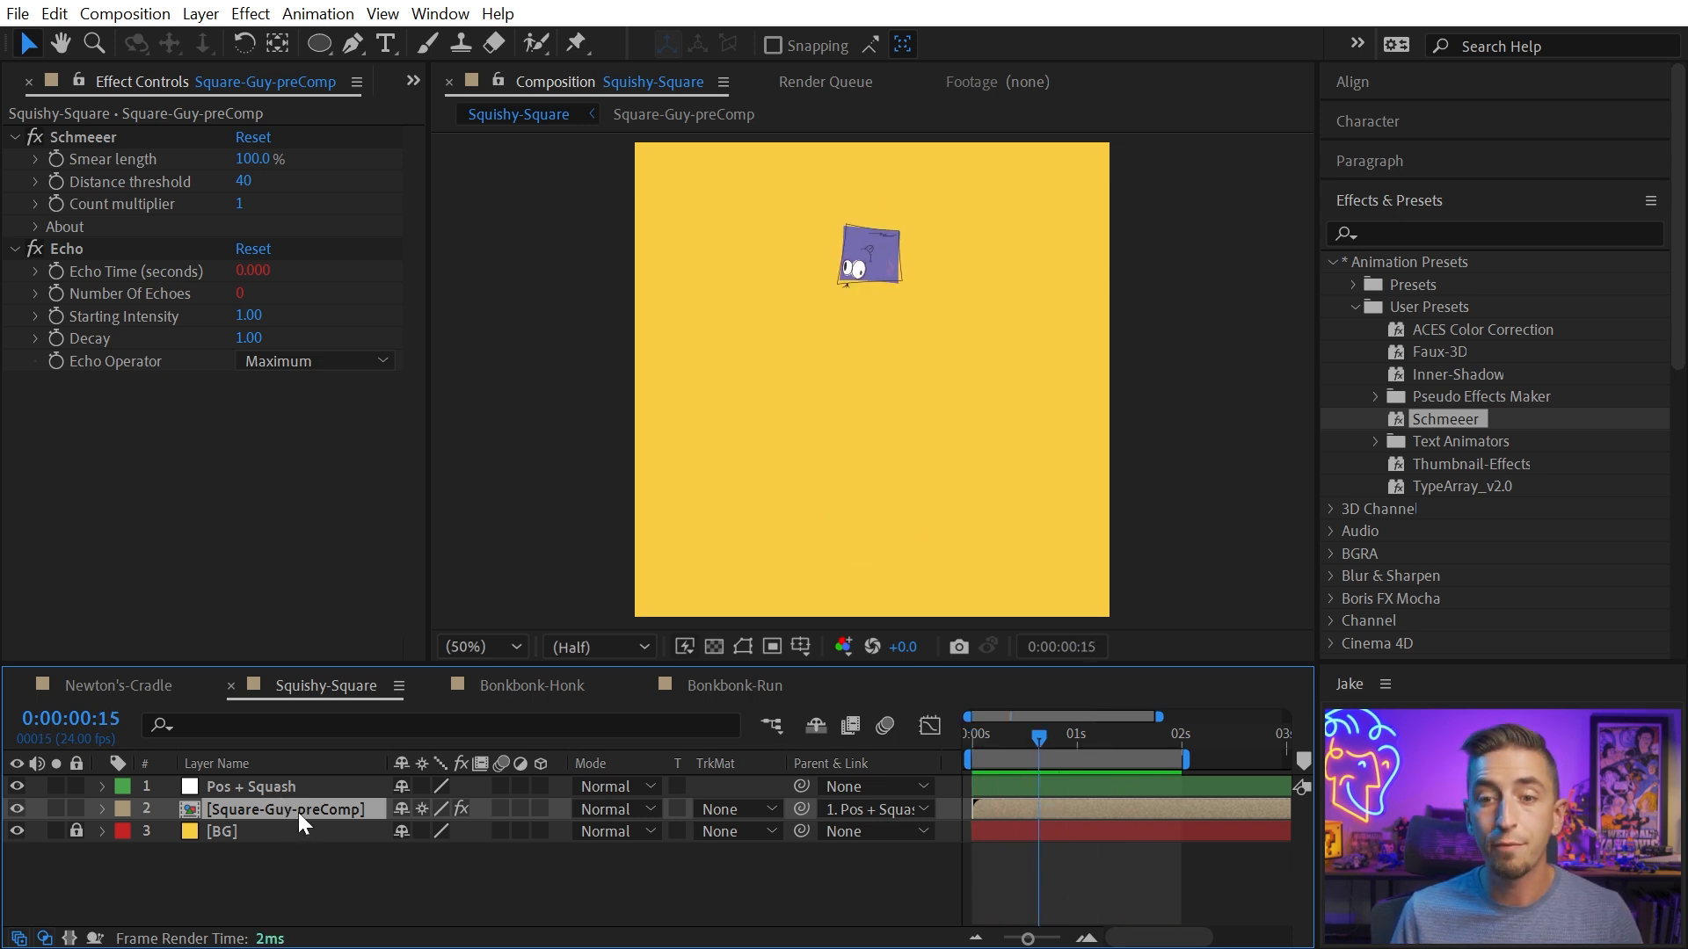
double_click(285, 808)
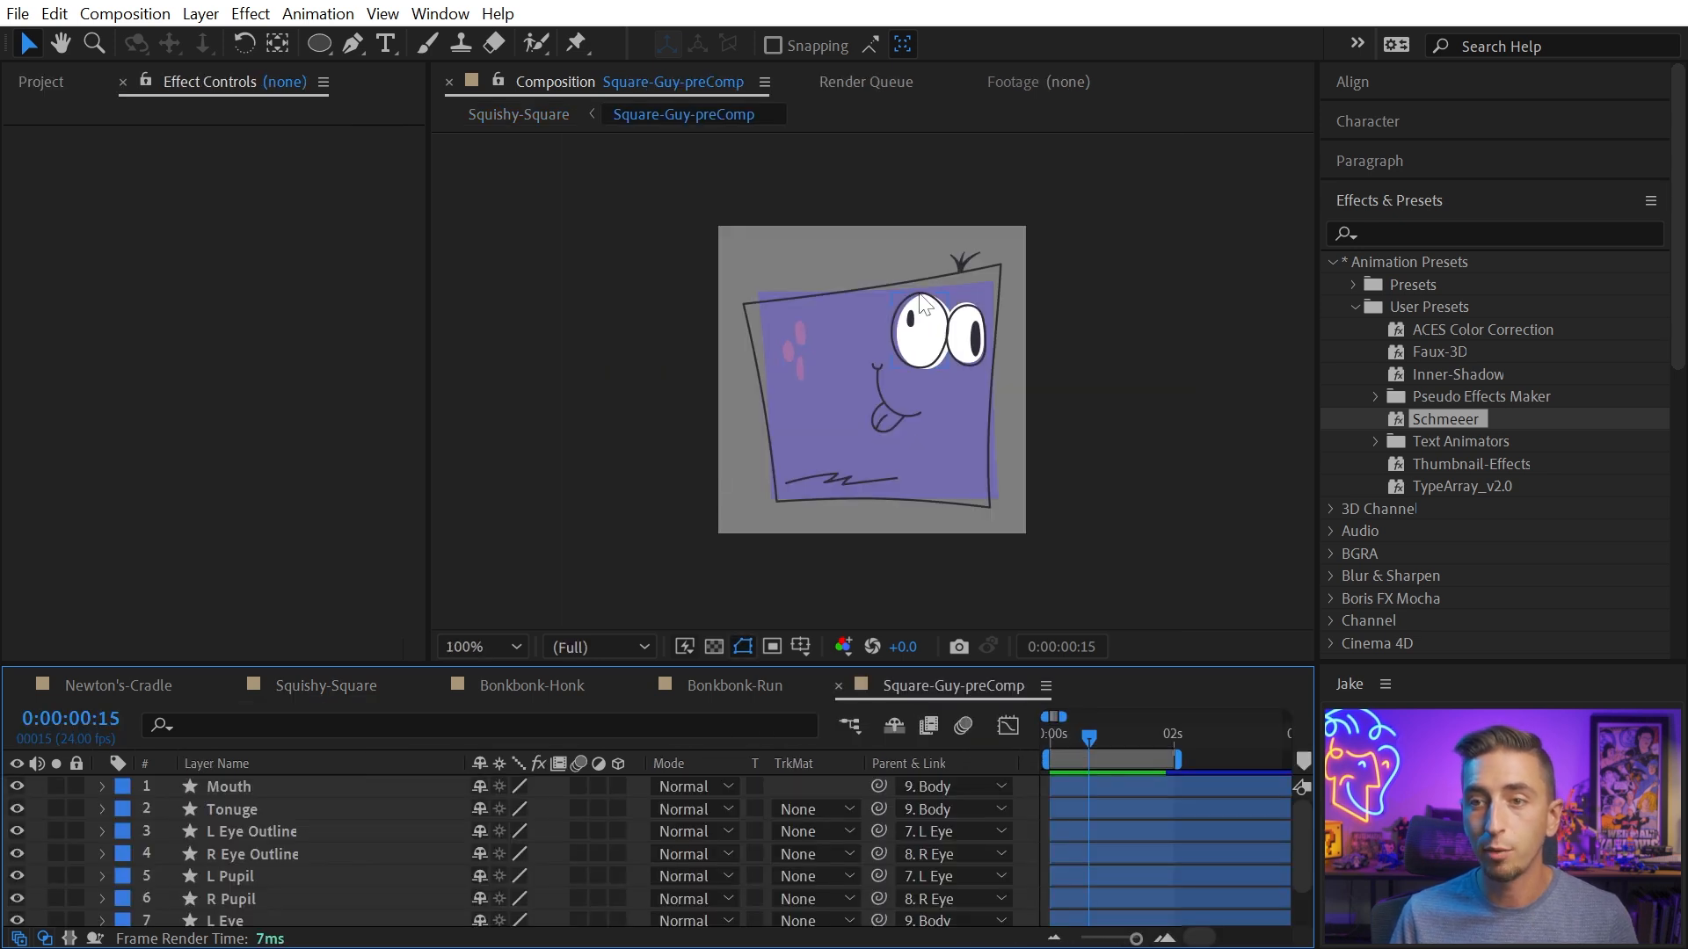
mouse_move(840, 694)
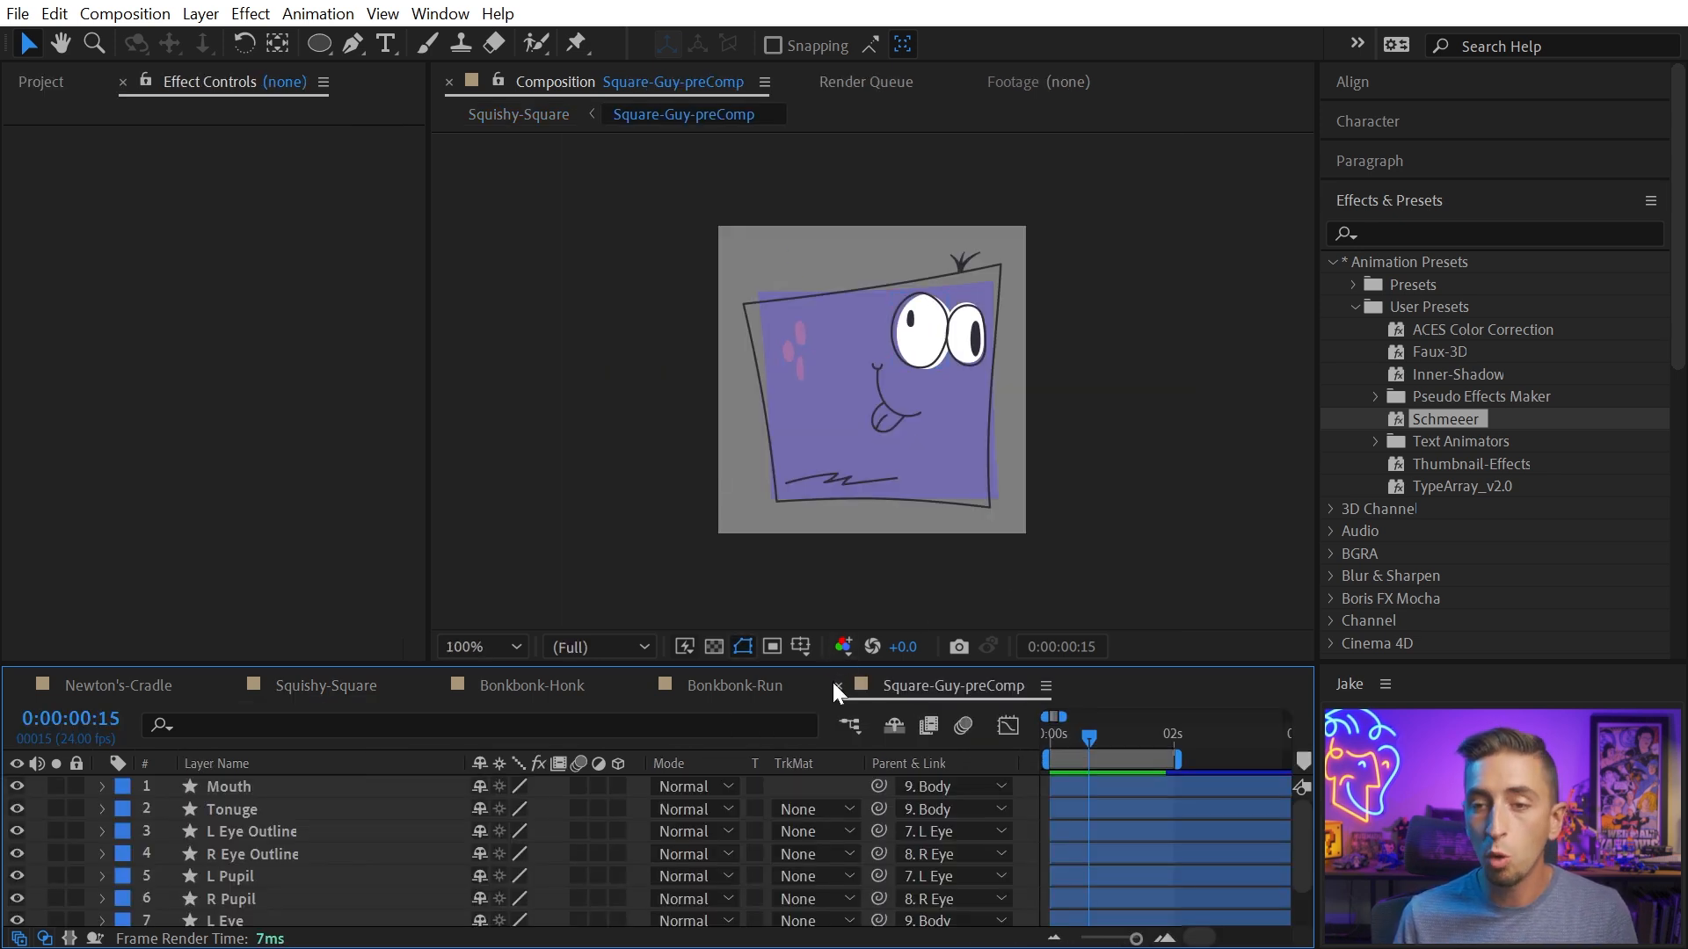
click(323, 686)
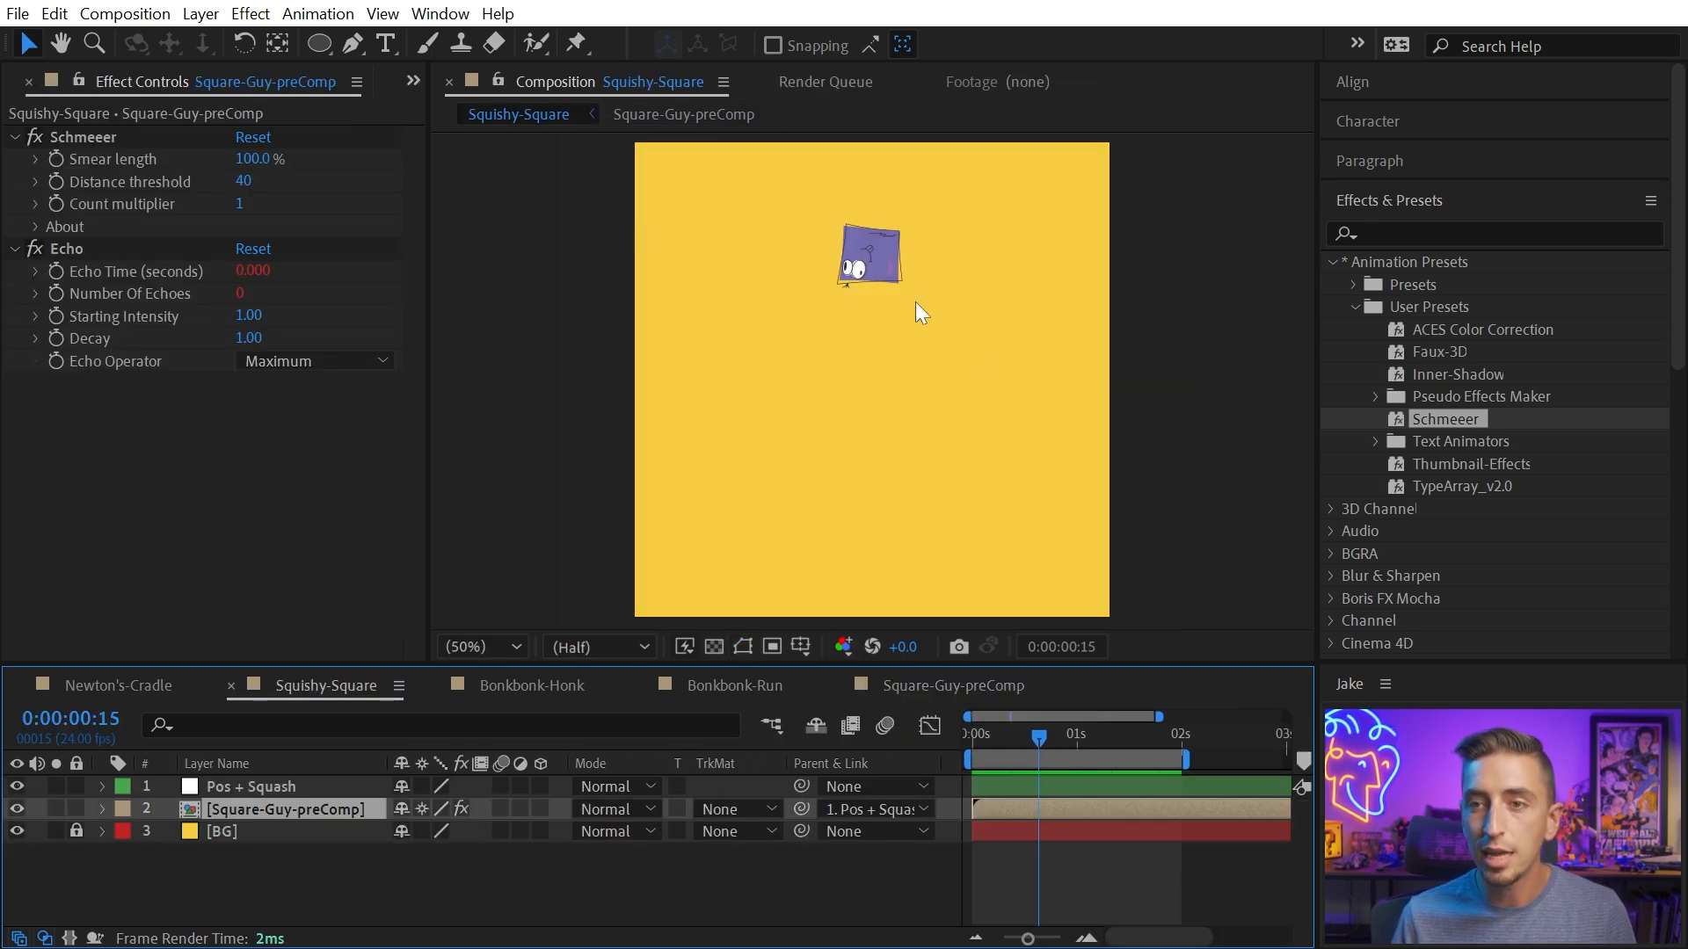
mouse_move(780, 306)
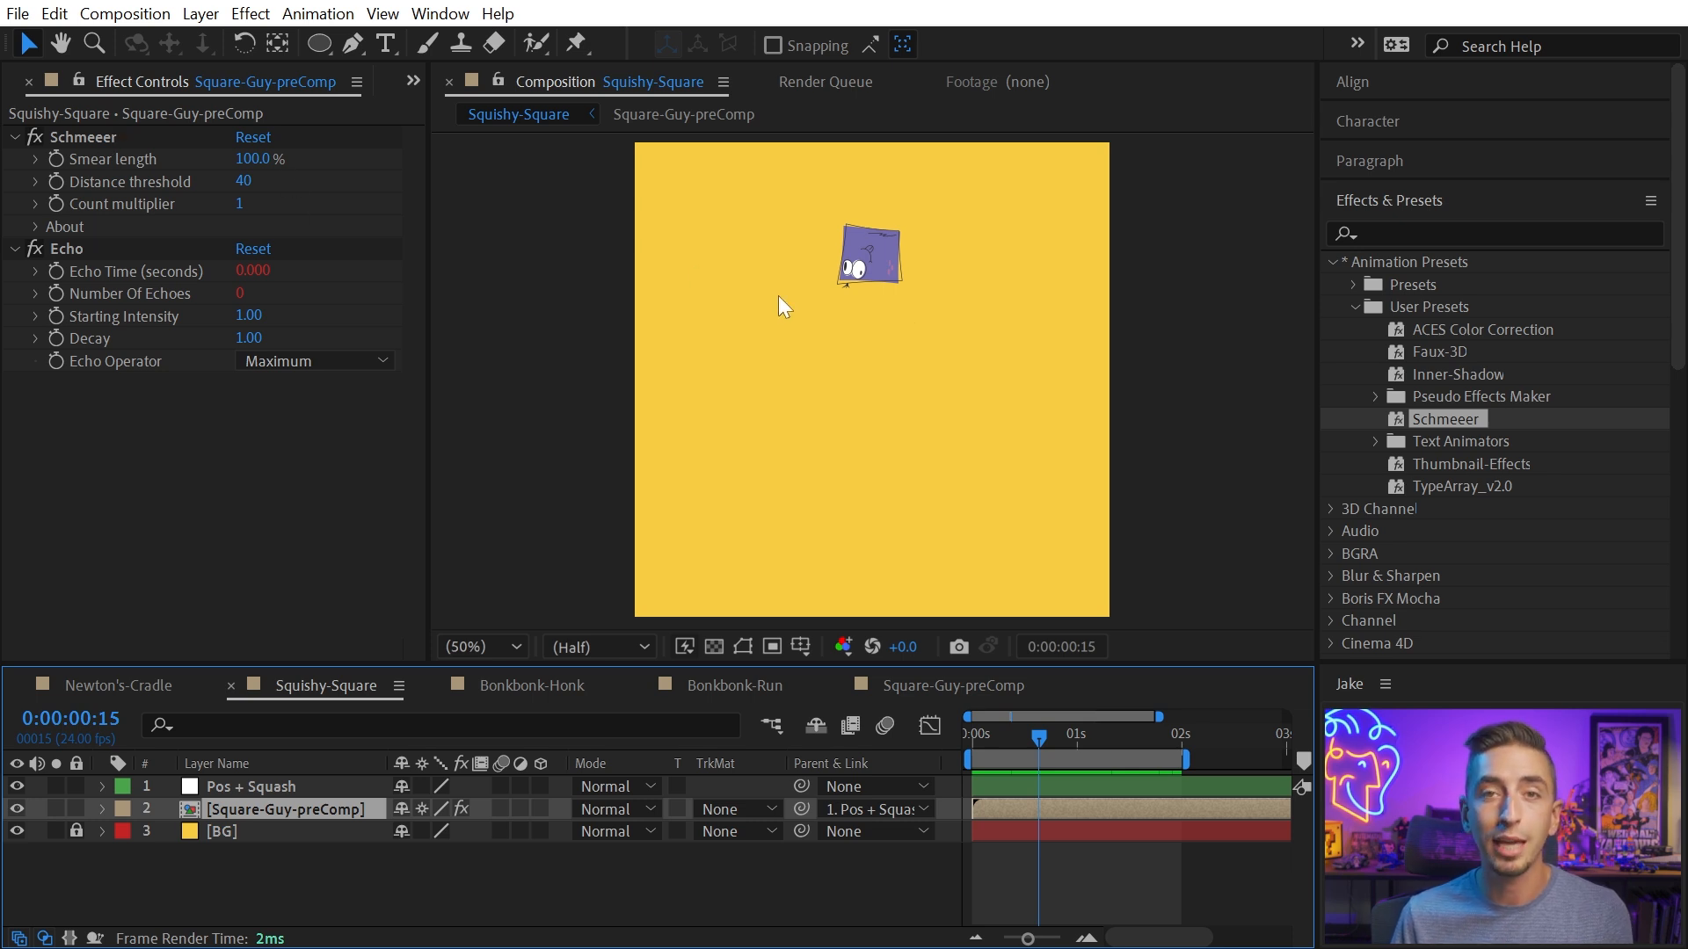
mouse_move(839, 491)
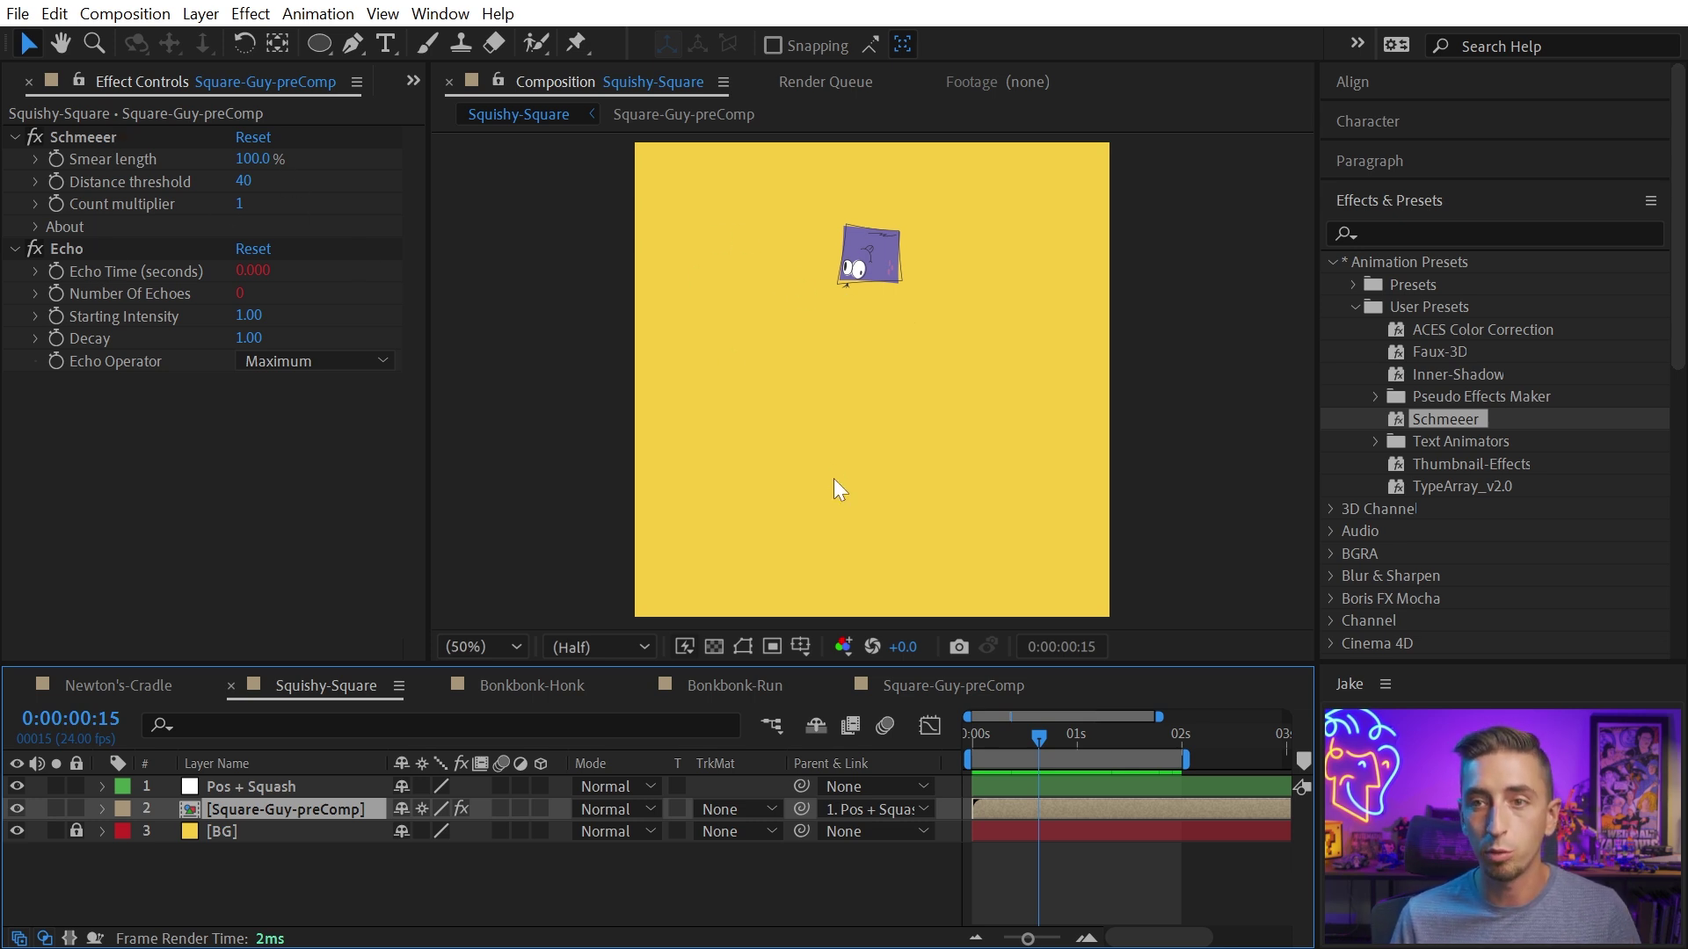
click(976, 740)
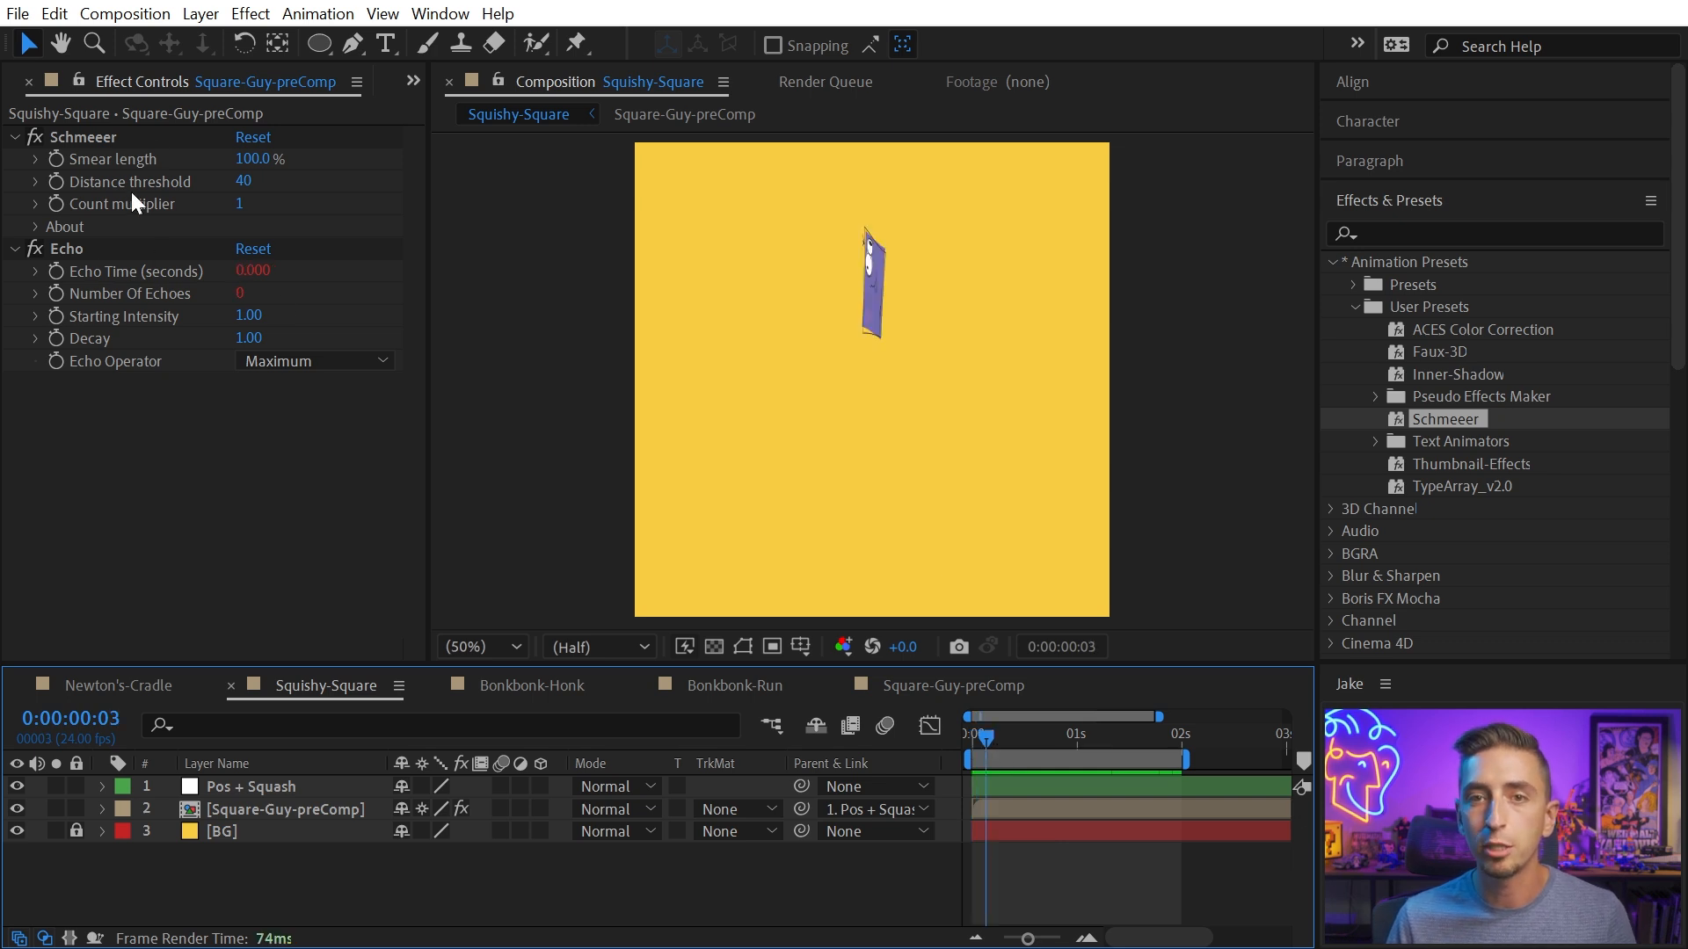
mouse_move(988, 741)
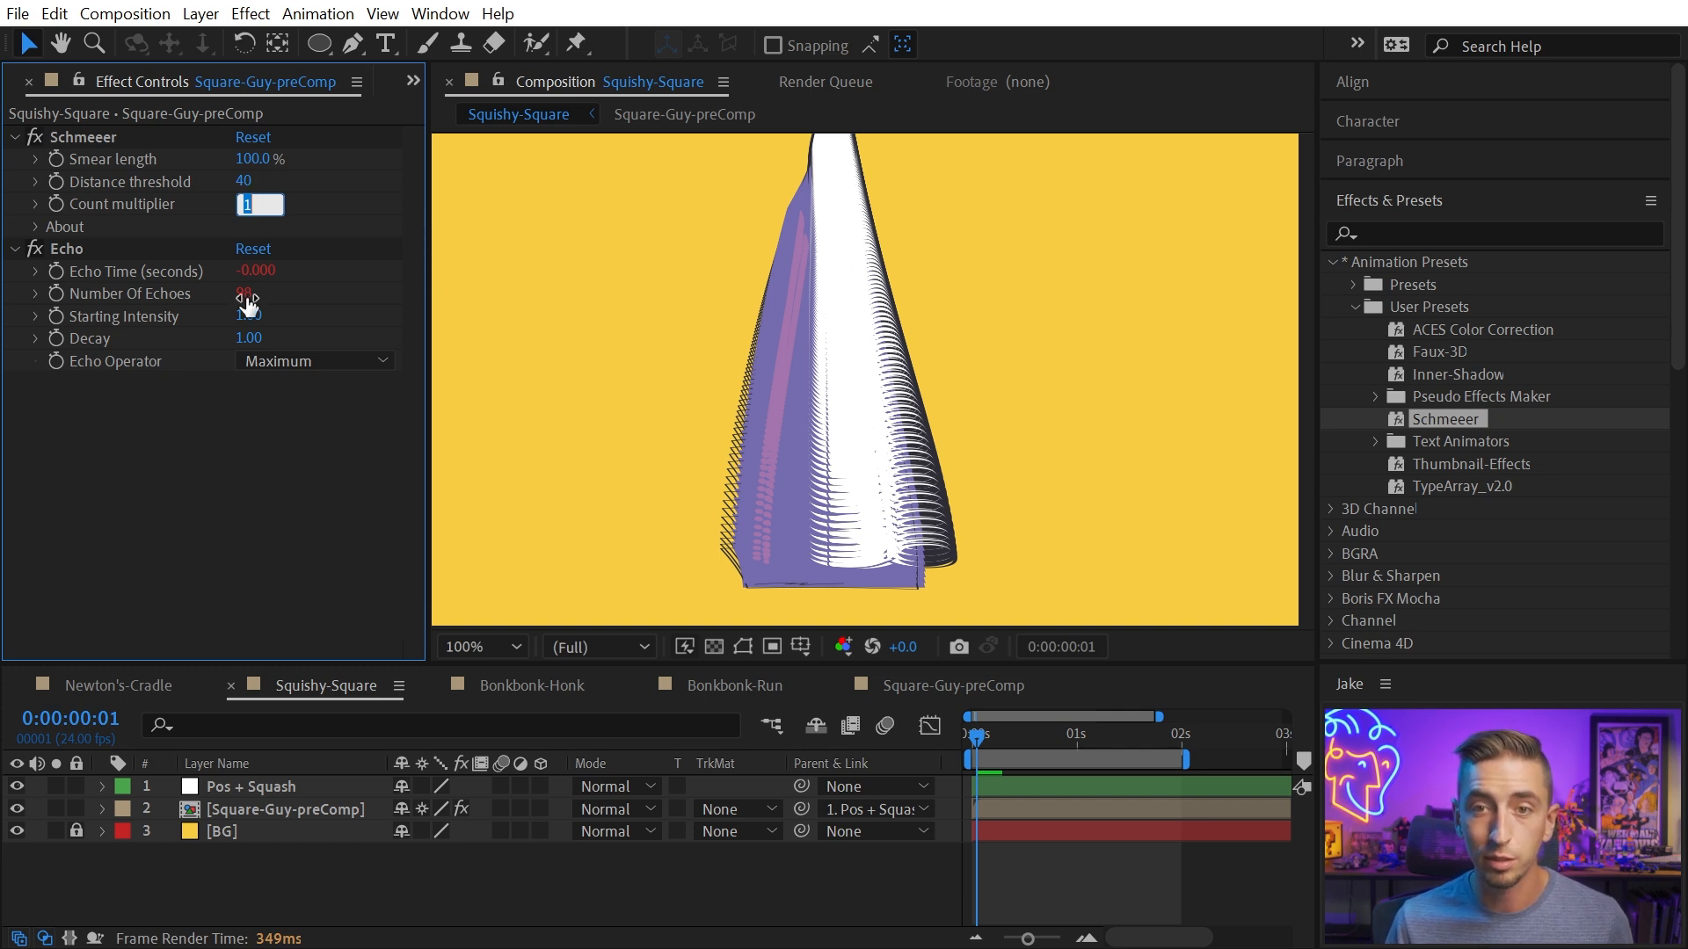
Set the Square-Guy-preComp Schmeeer Count multiplier to 5 for many more echoes
text(5)
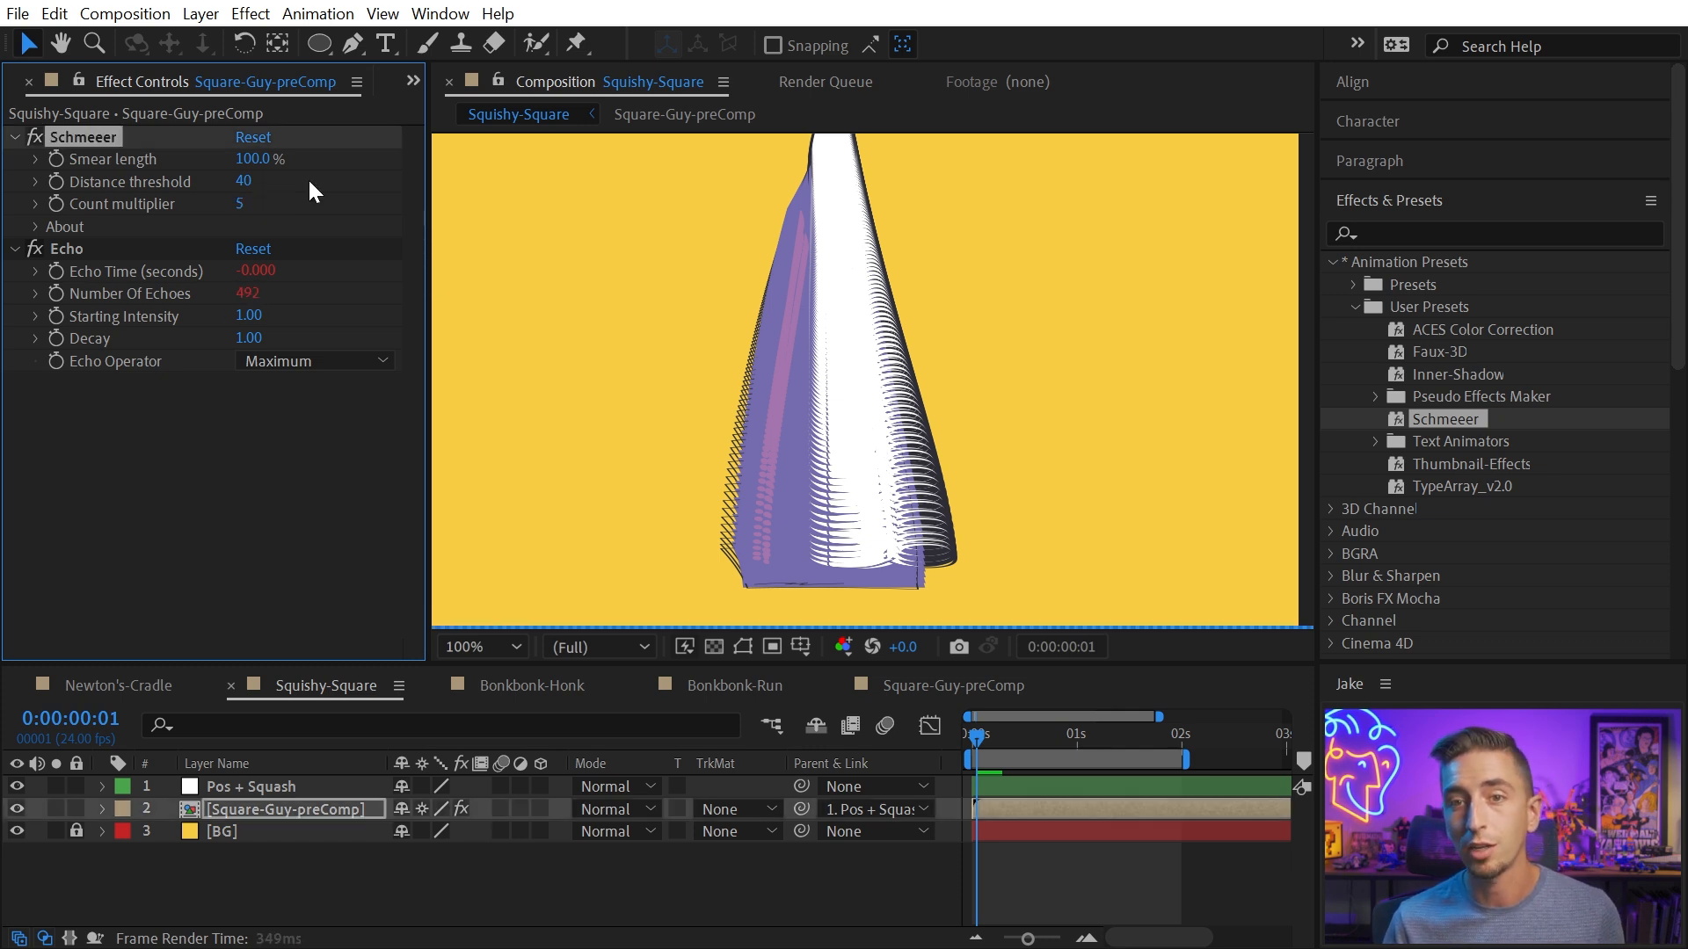
mouse_move(452, 259)
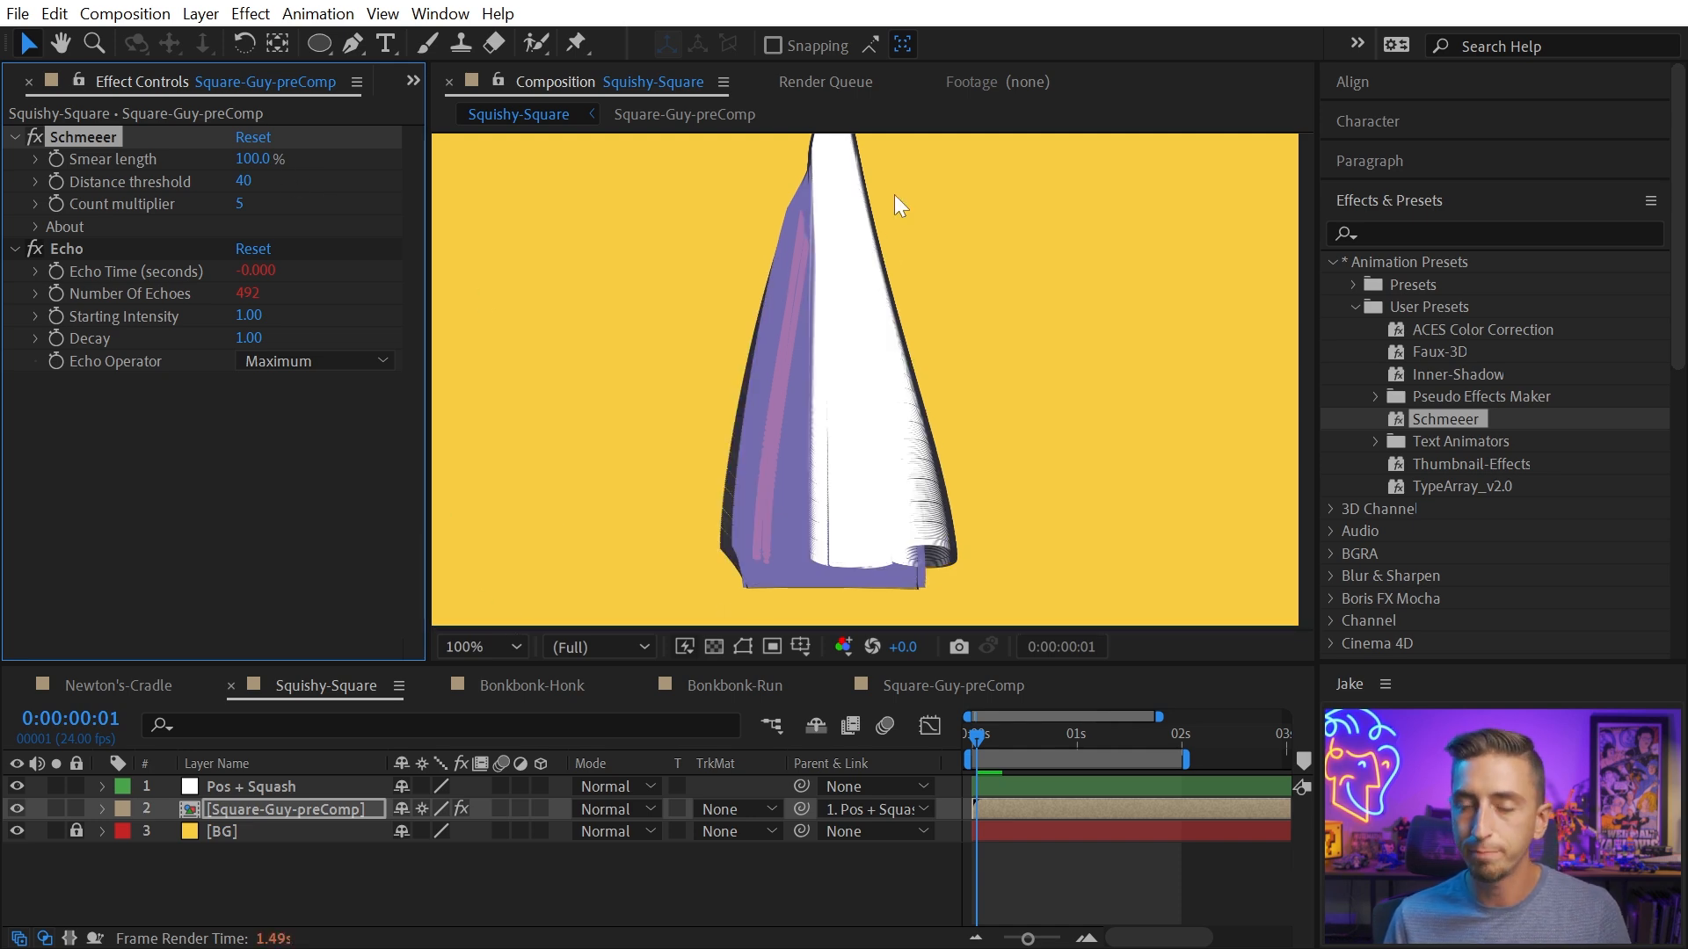
mouse_move(981, 619)
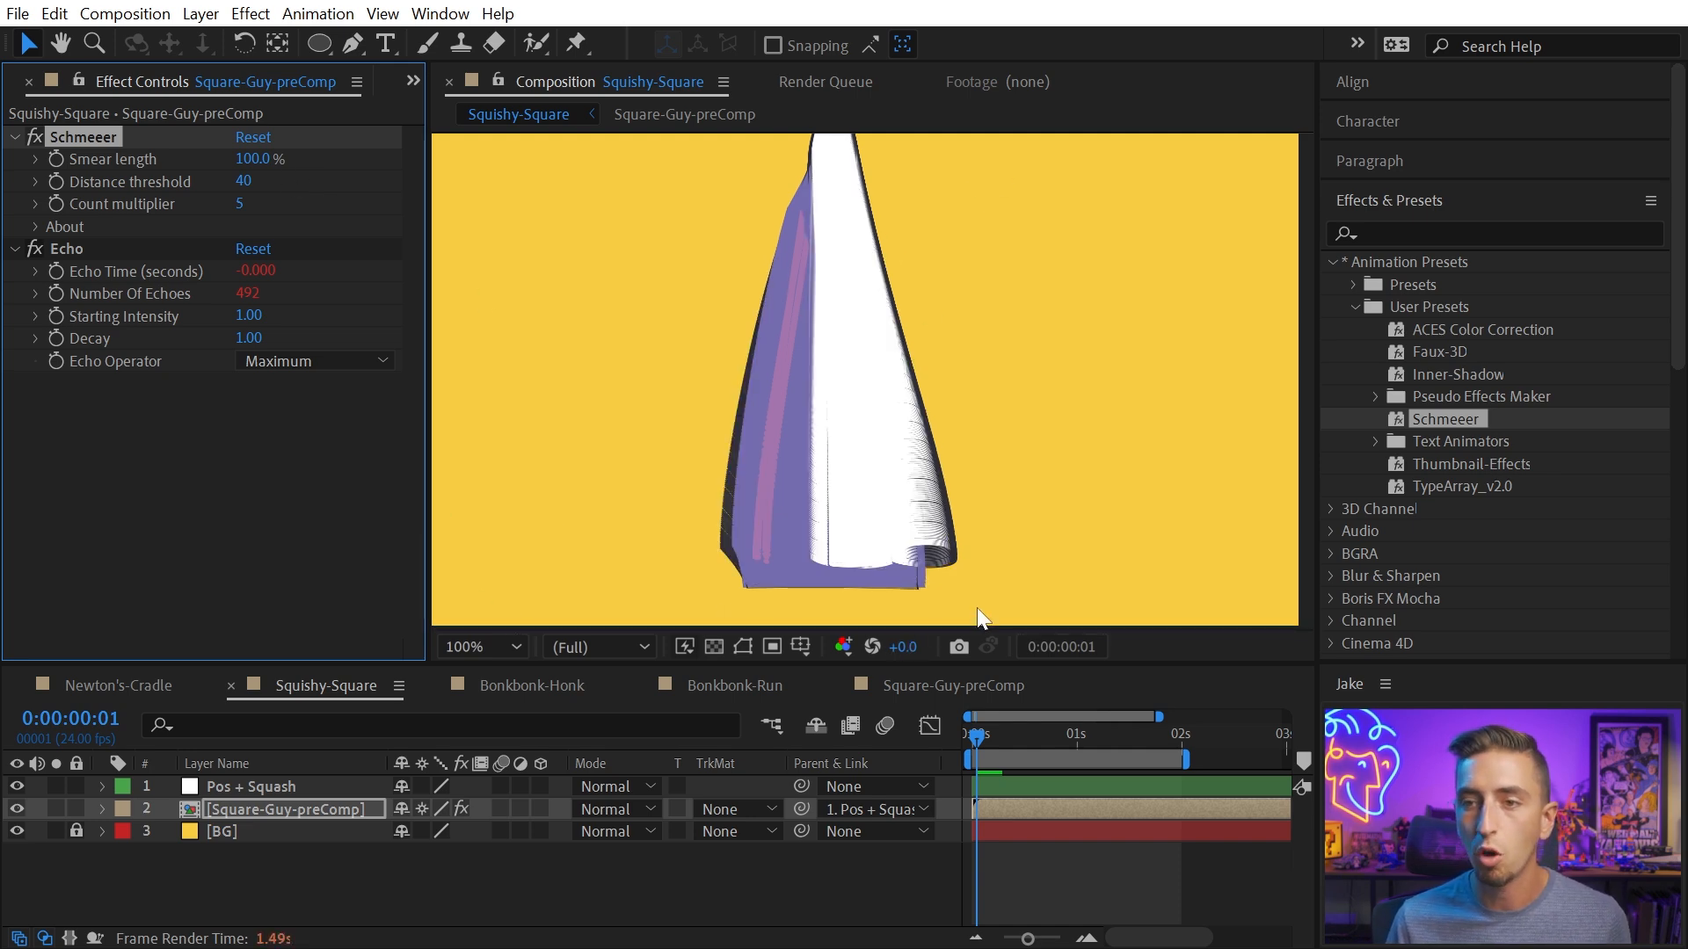
mouse_move(932, 506)
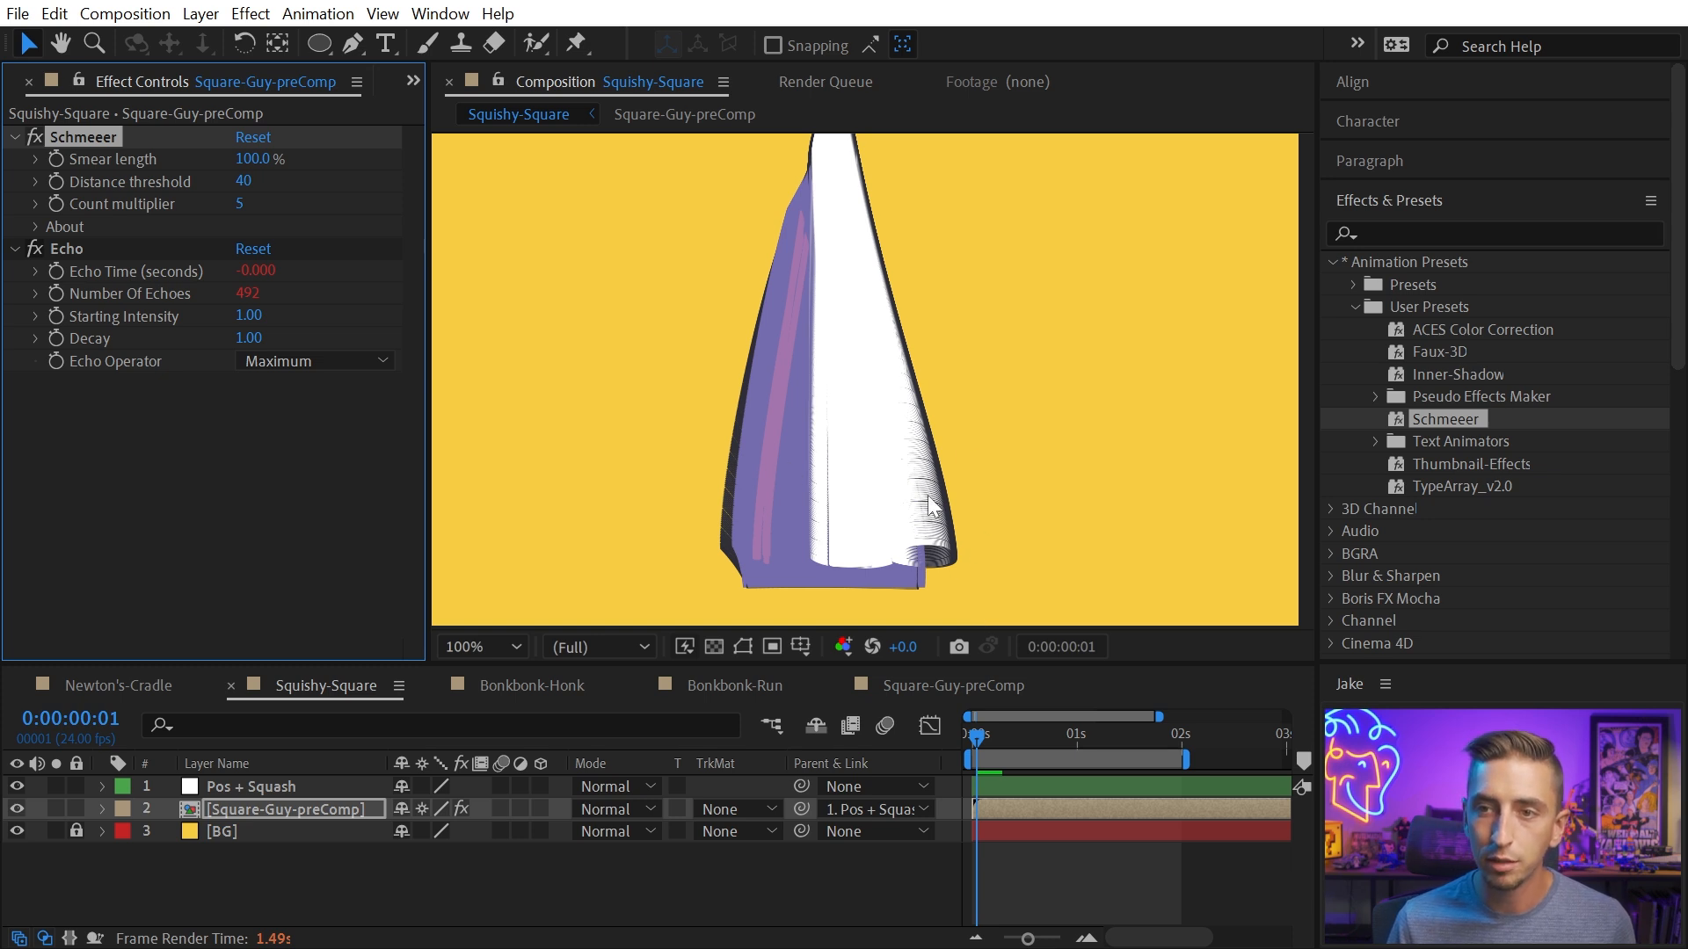
click(474, 647)
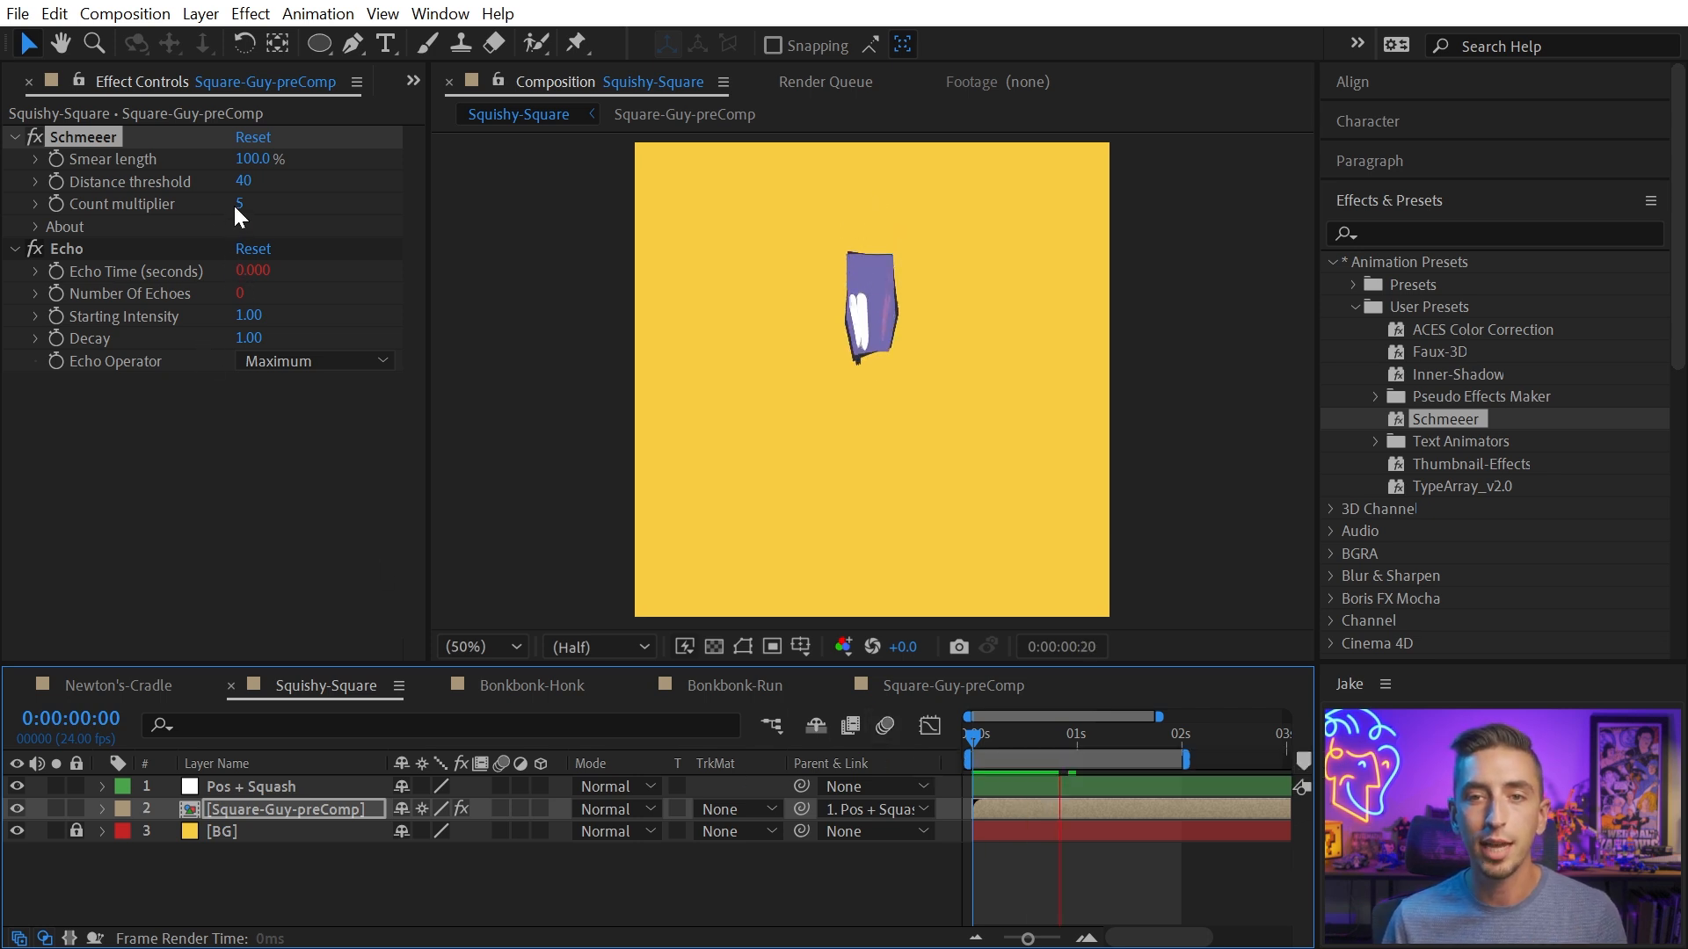
mouse_move(253, 313)
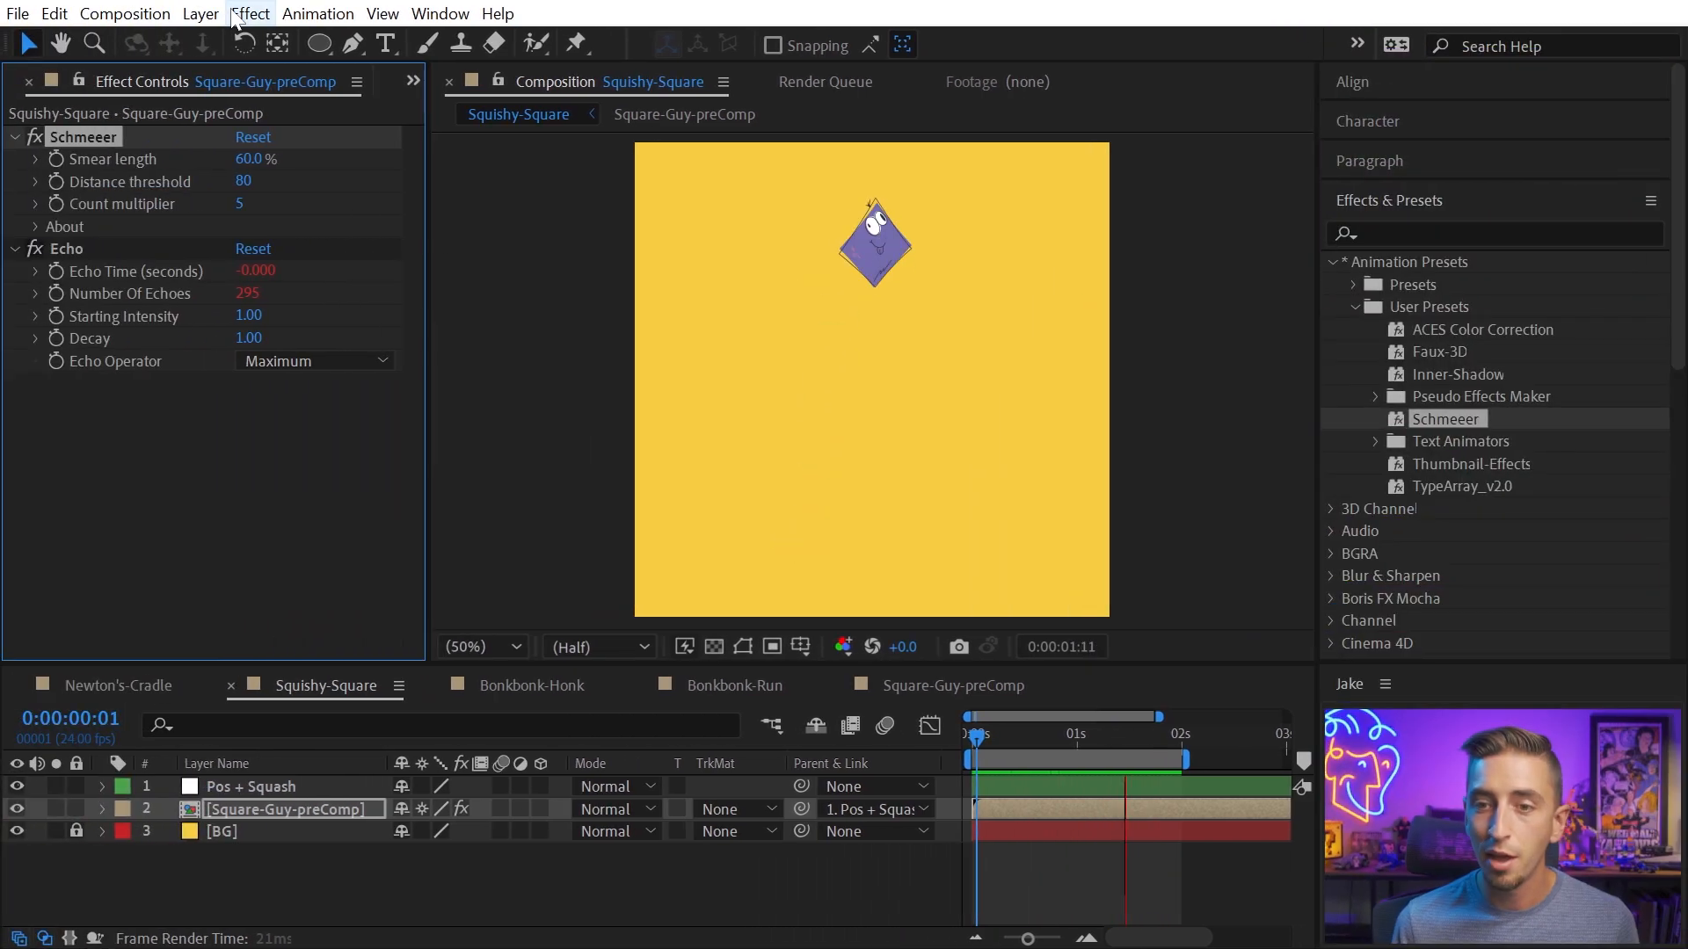
Switch to the Bonkbonk-Honk composition and reach the Bonkbonk-Rig-Honk precomp layer
click(529, 686)
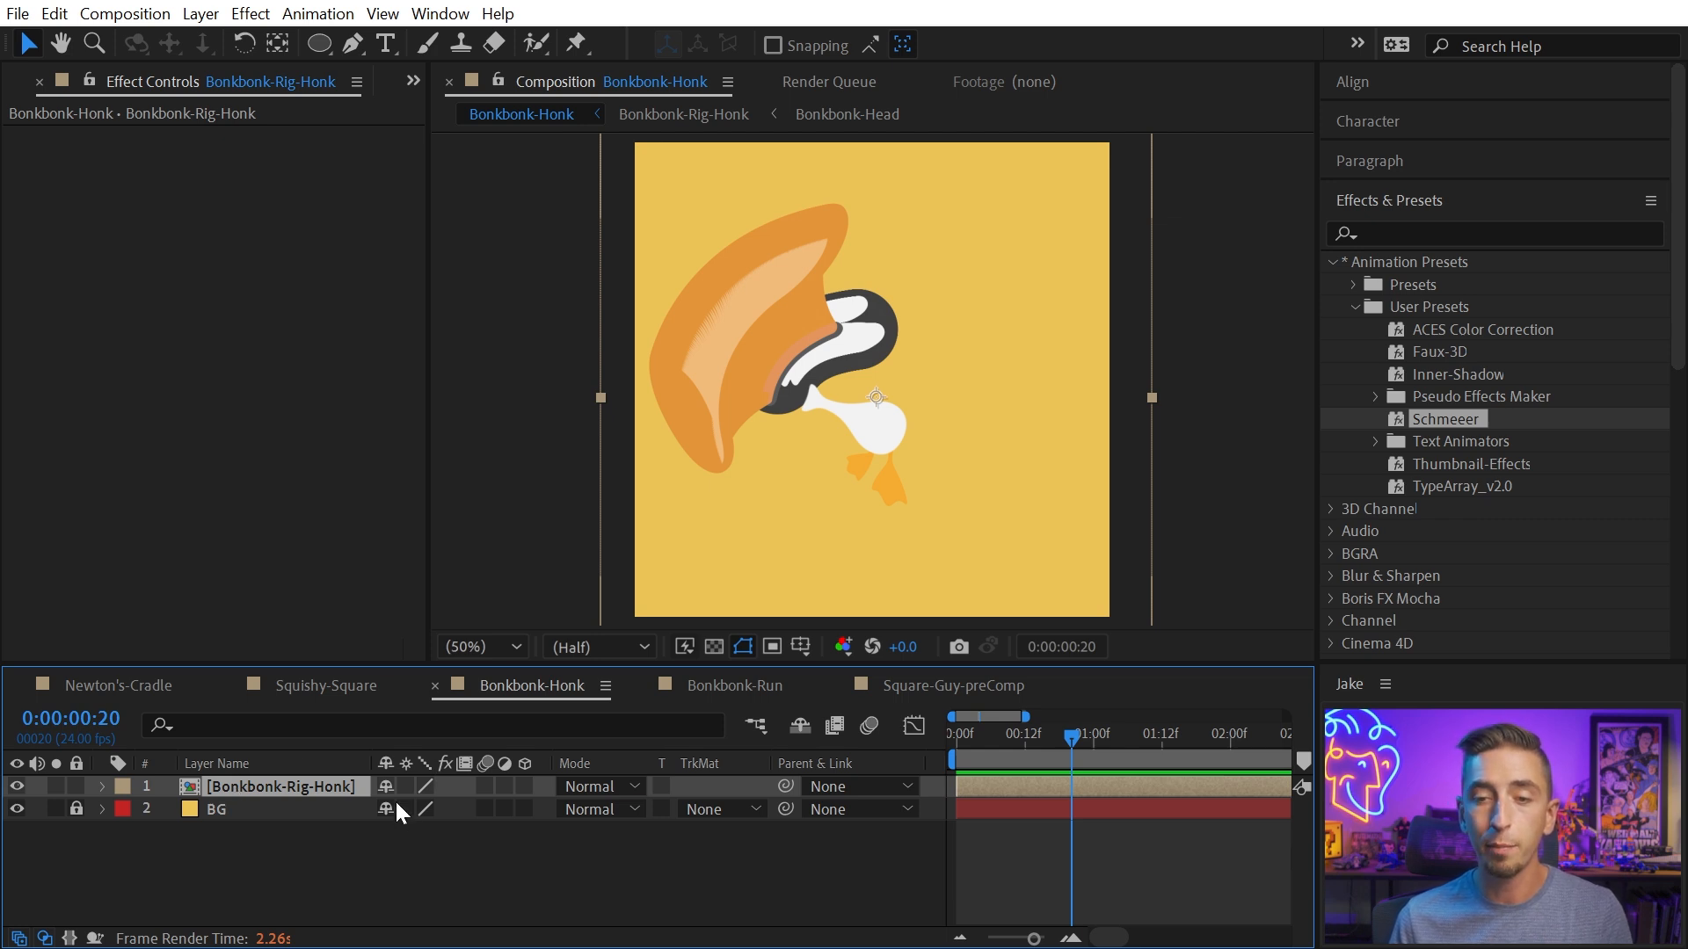
mouse_move(406, 805)
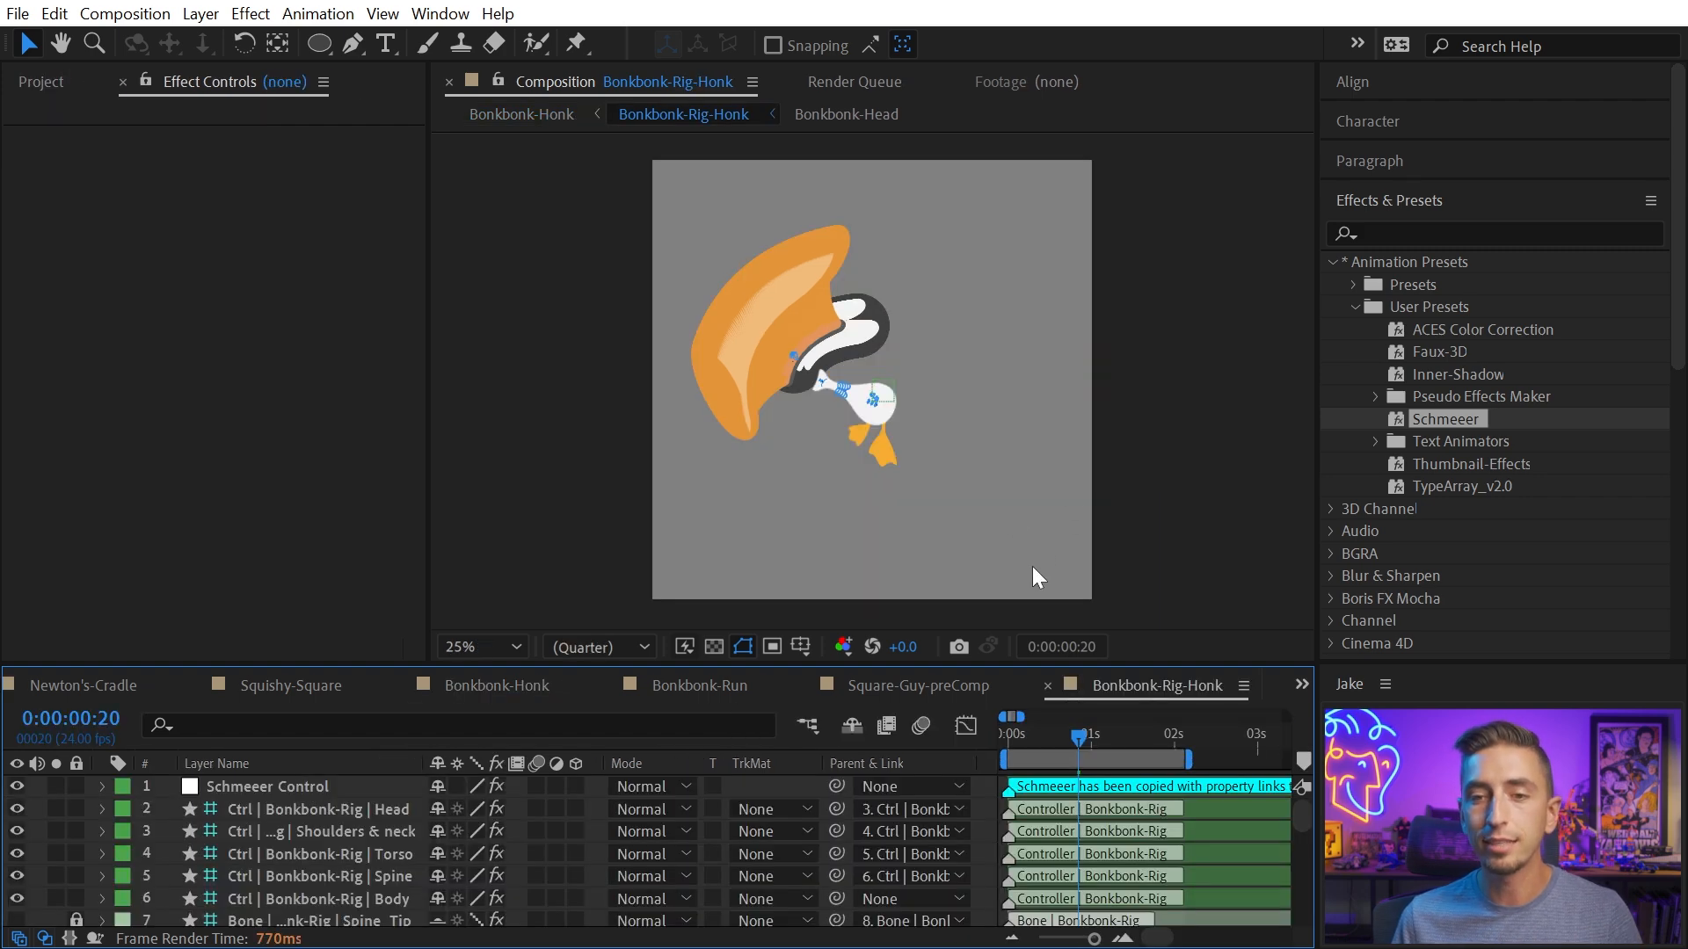
scroll(down, 3)
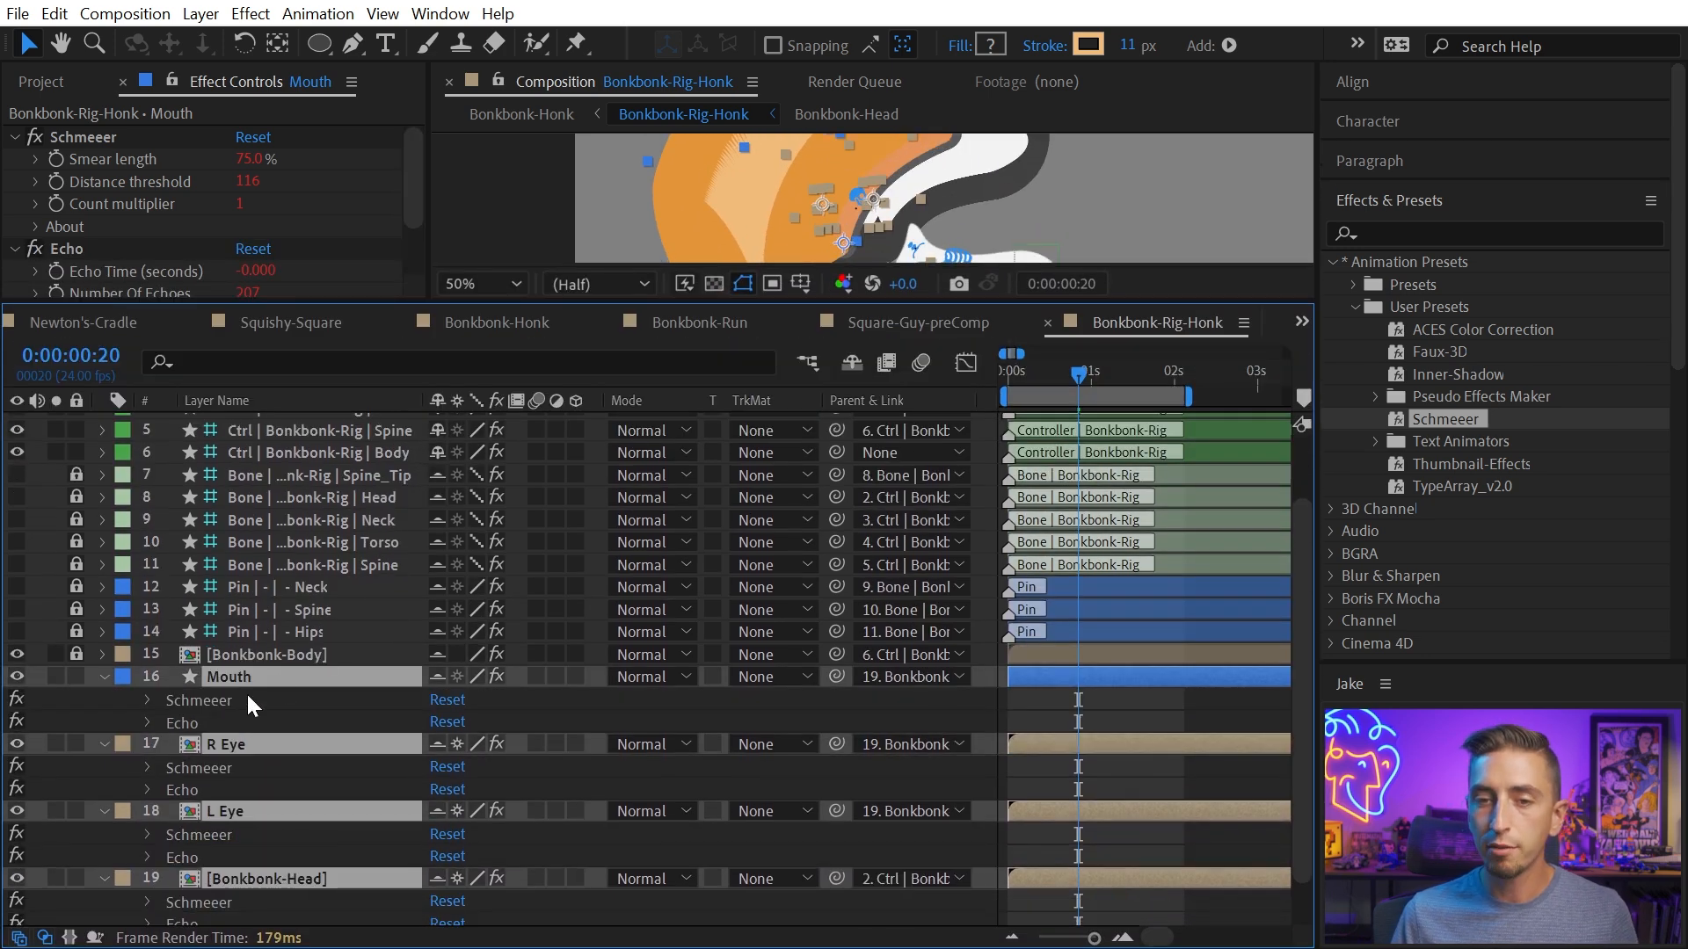
Inspect the linked Schmeeer smear values on the R Eye and Mouth layers
click(229, 743)
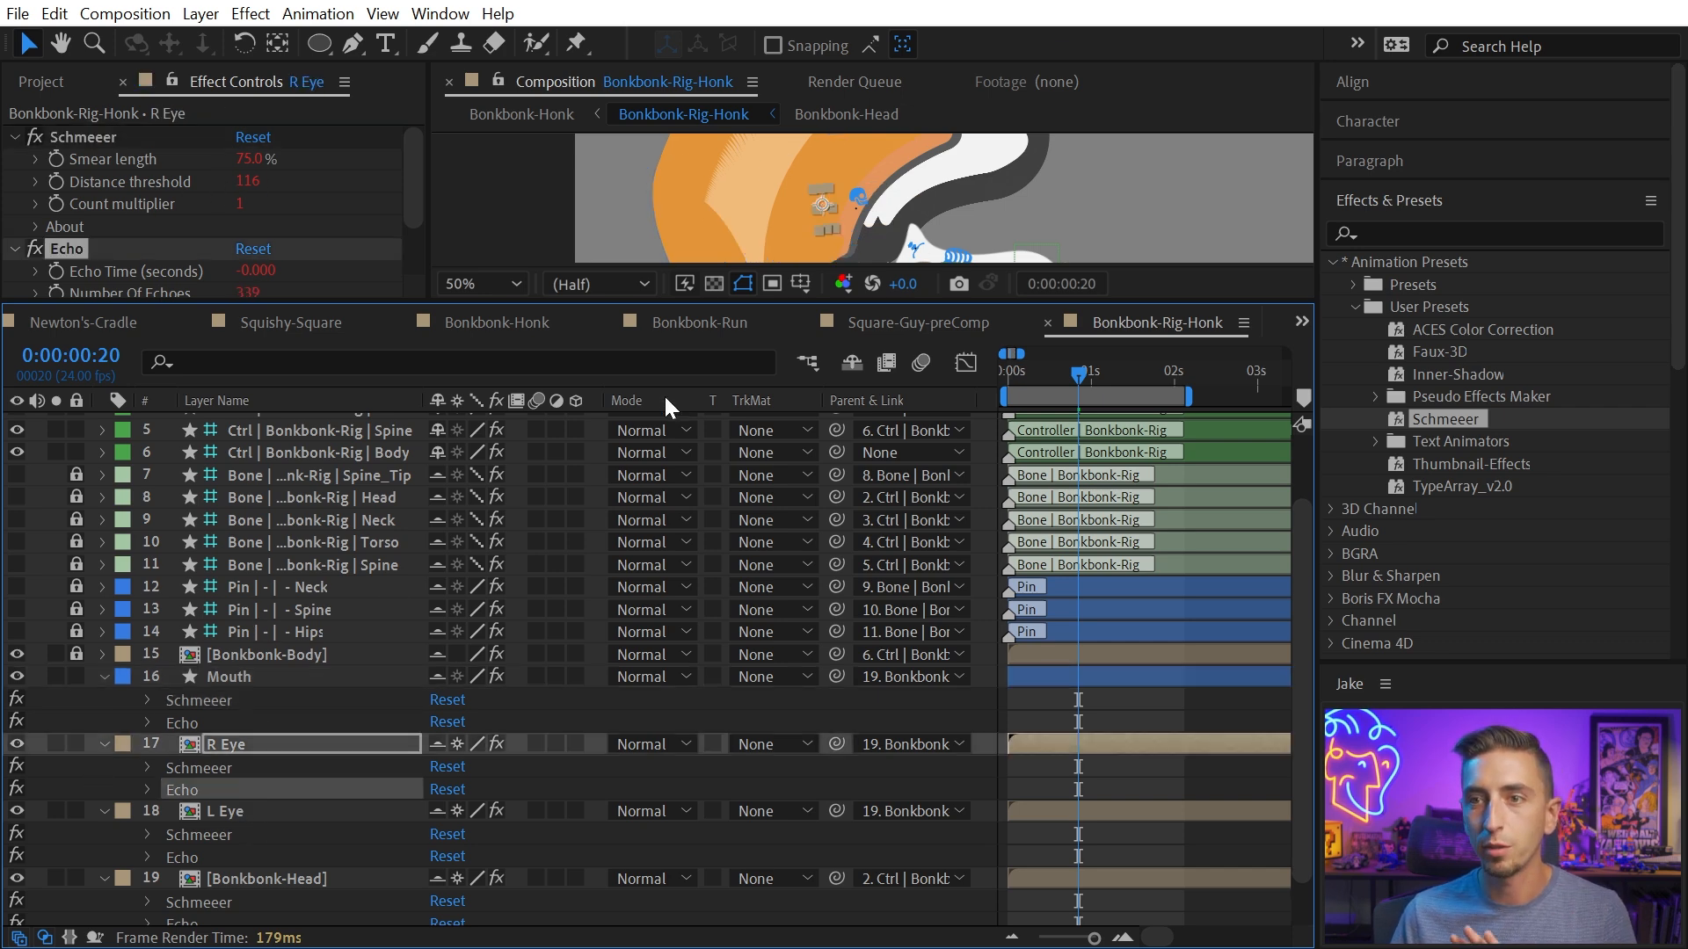
mouse_move(418, 609)
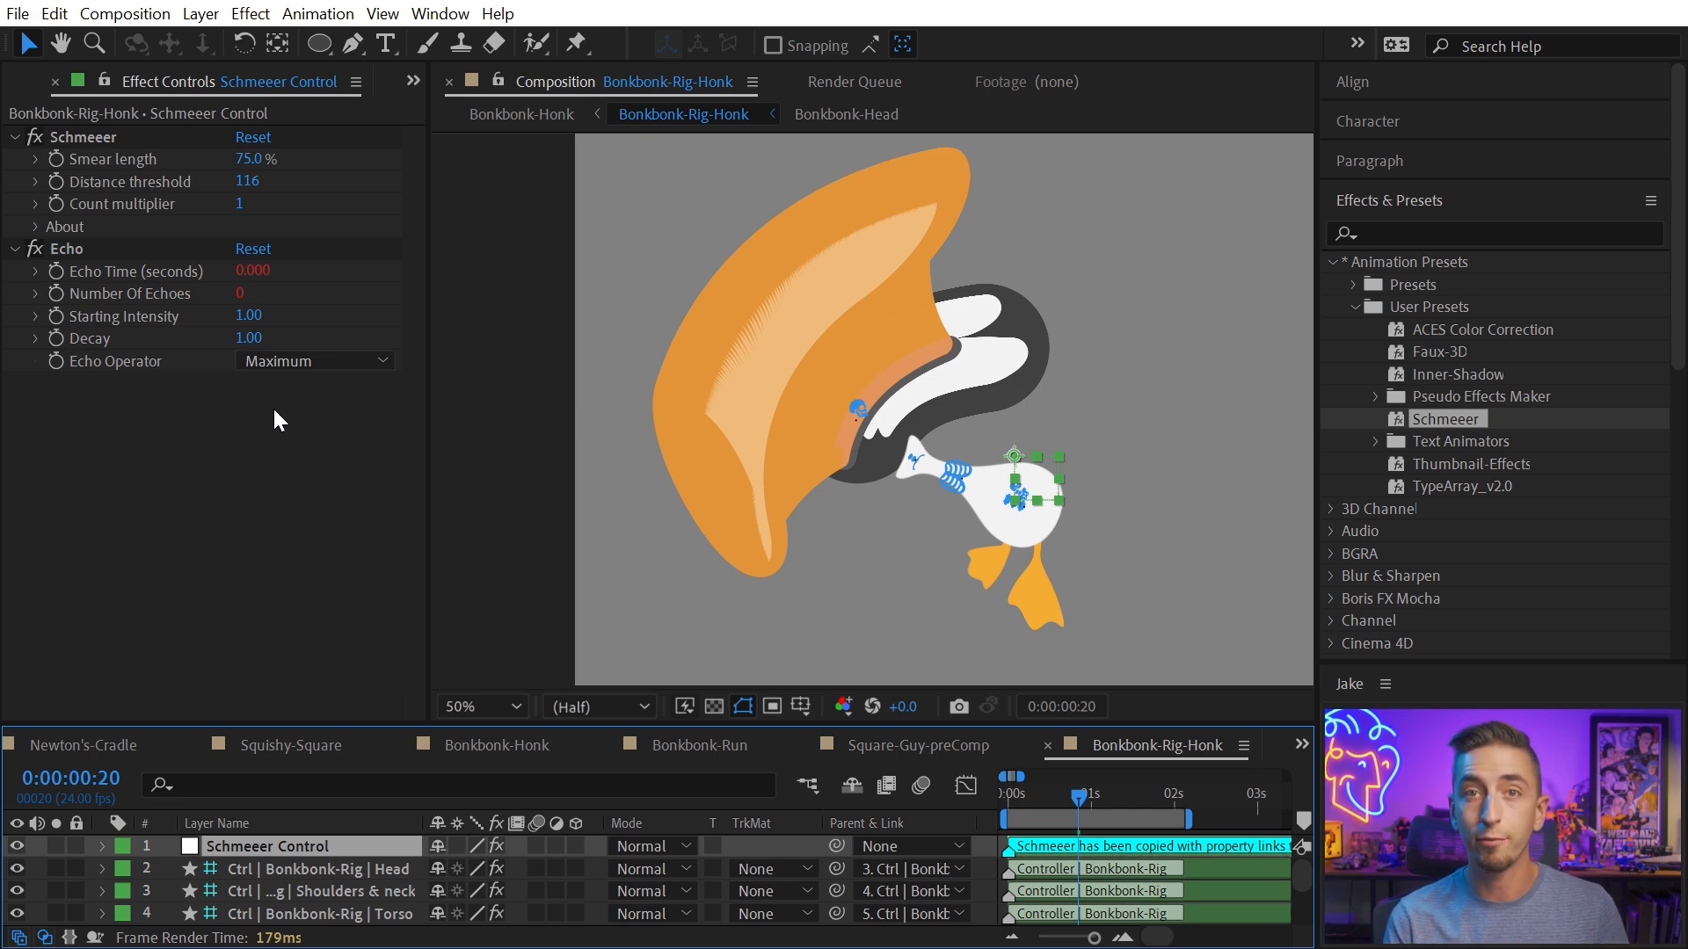
mouse_move(839, 229)
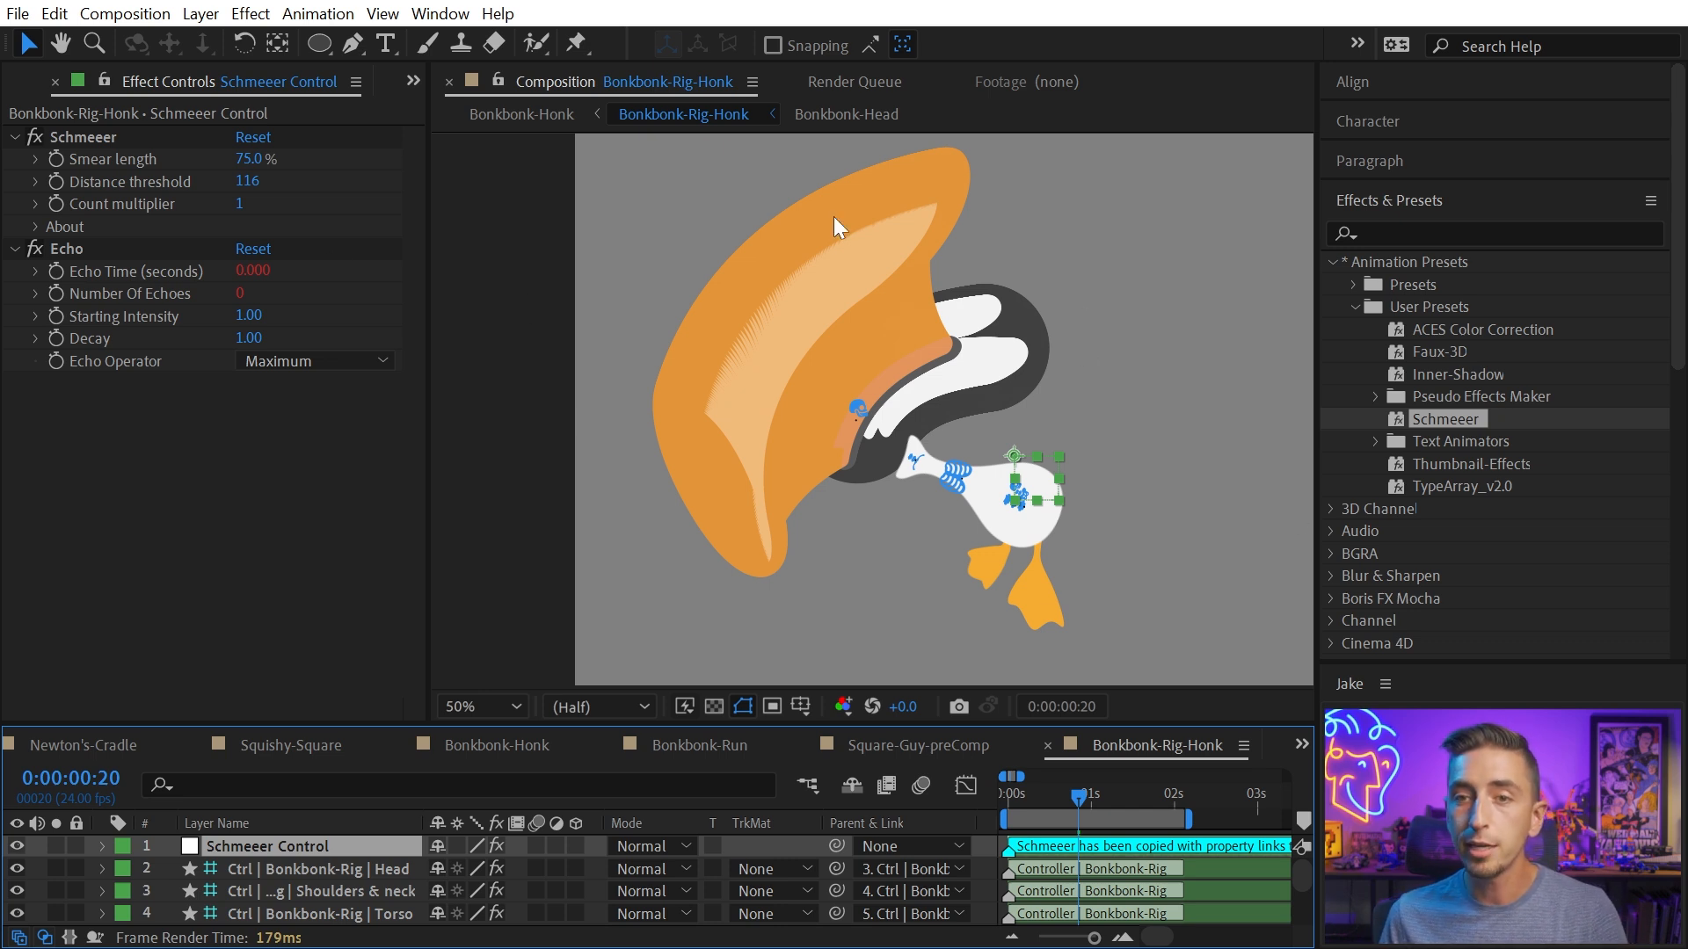
mouse_move(185, 279)
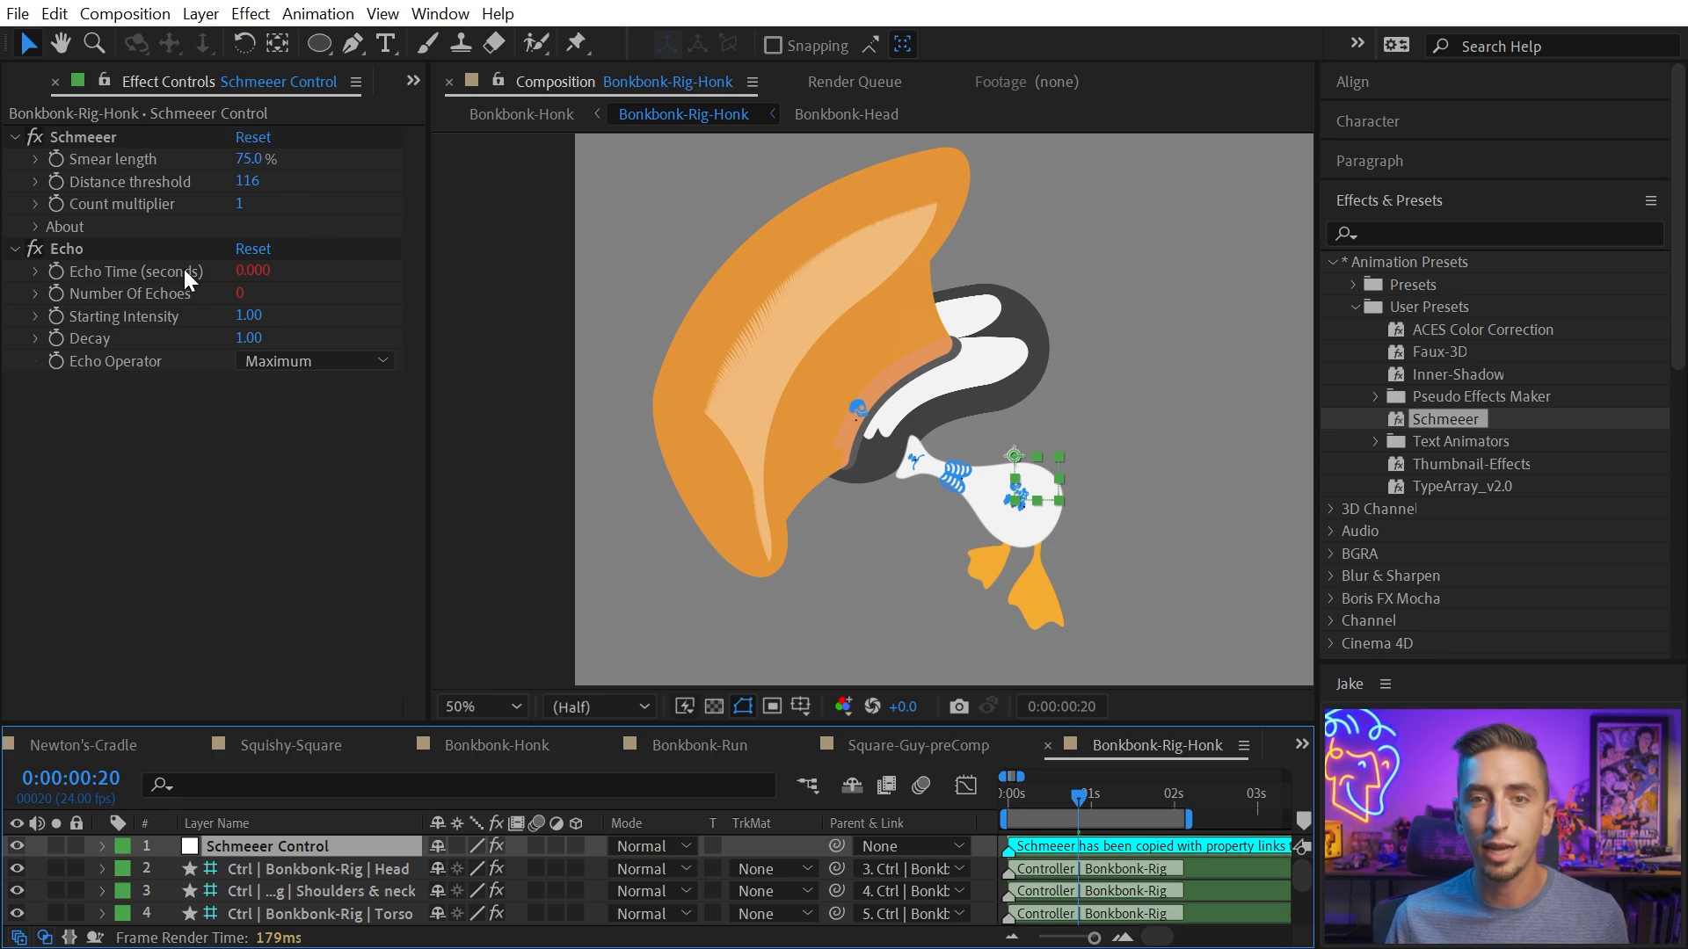
mouse_move(98, 147)
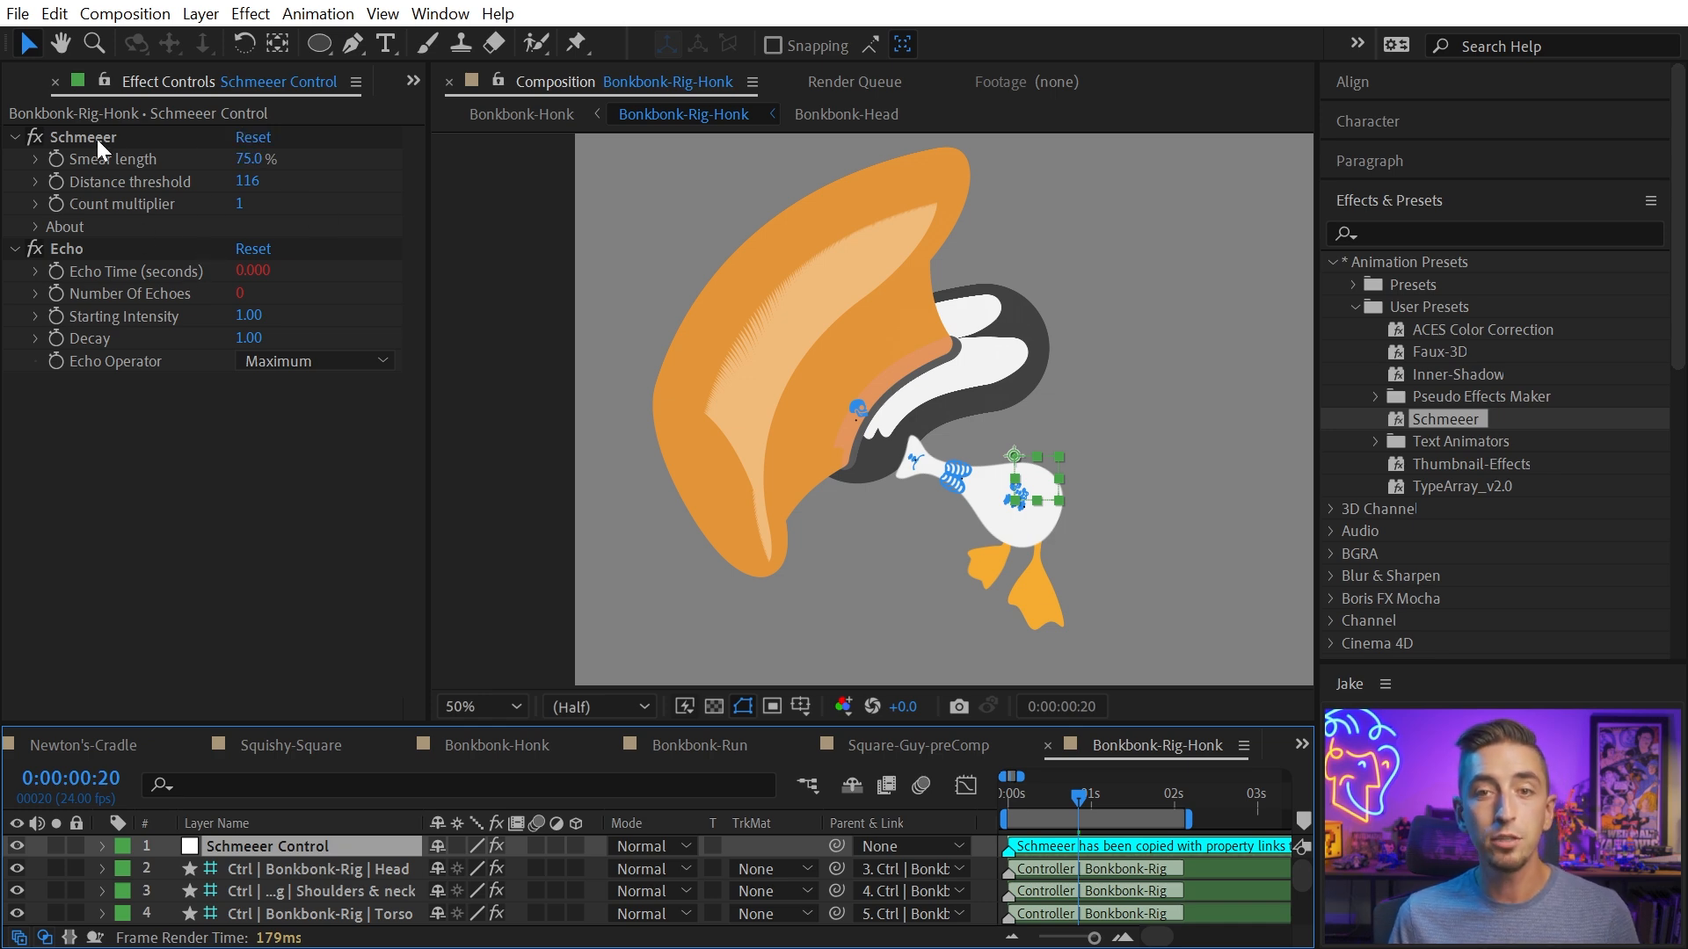
click(82, 137)
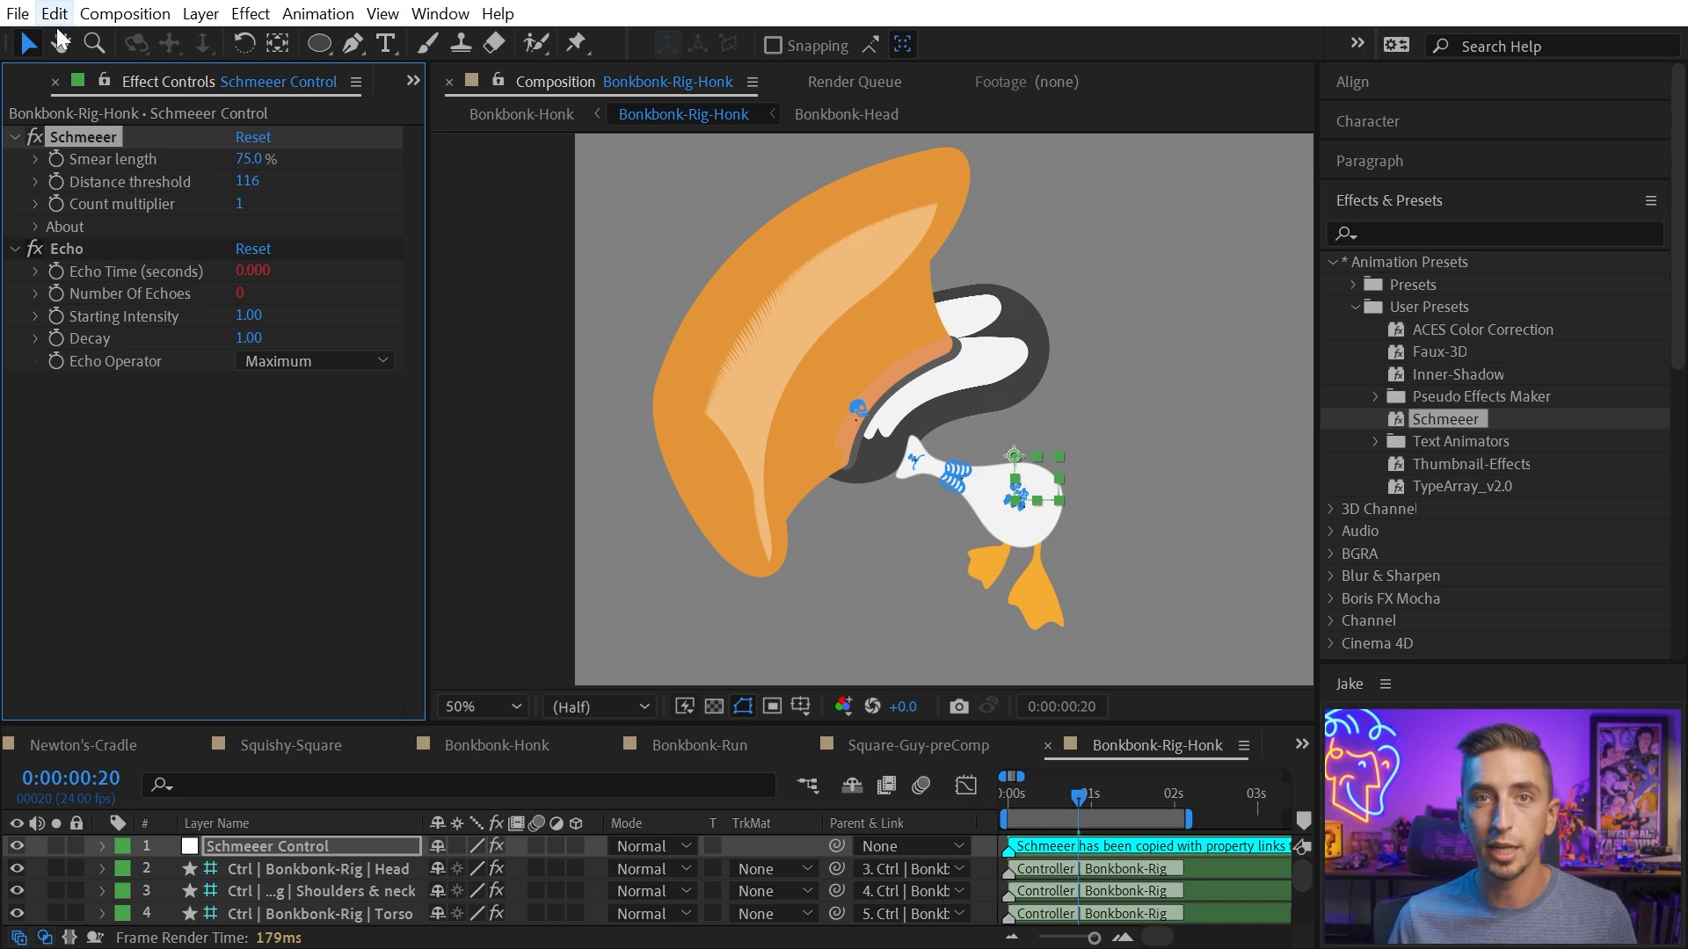
click(52, 13)
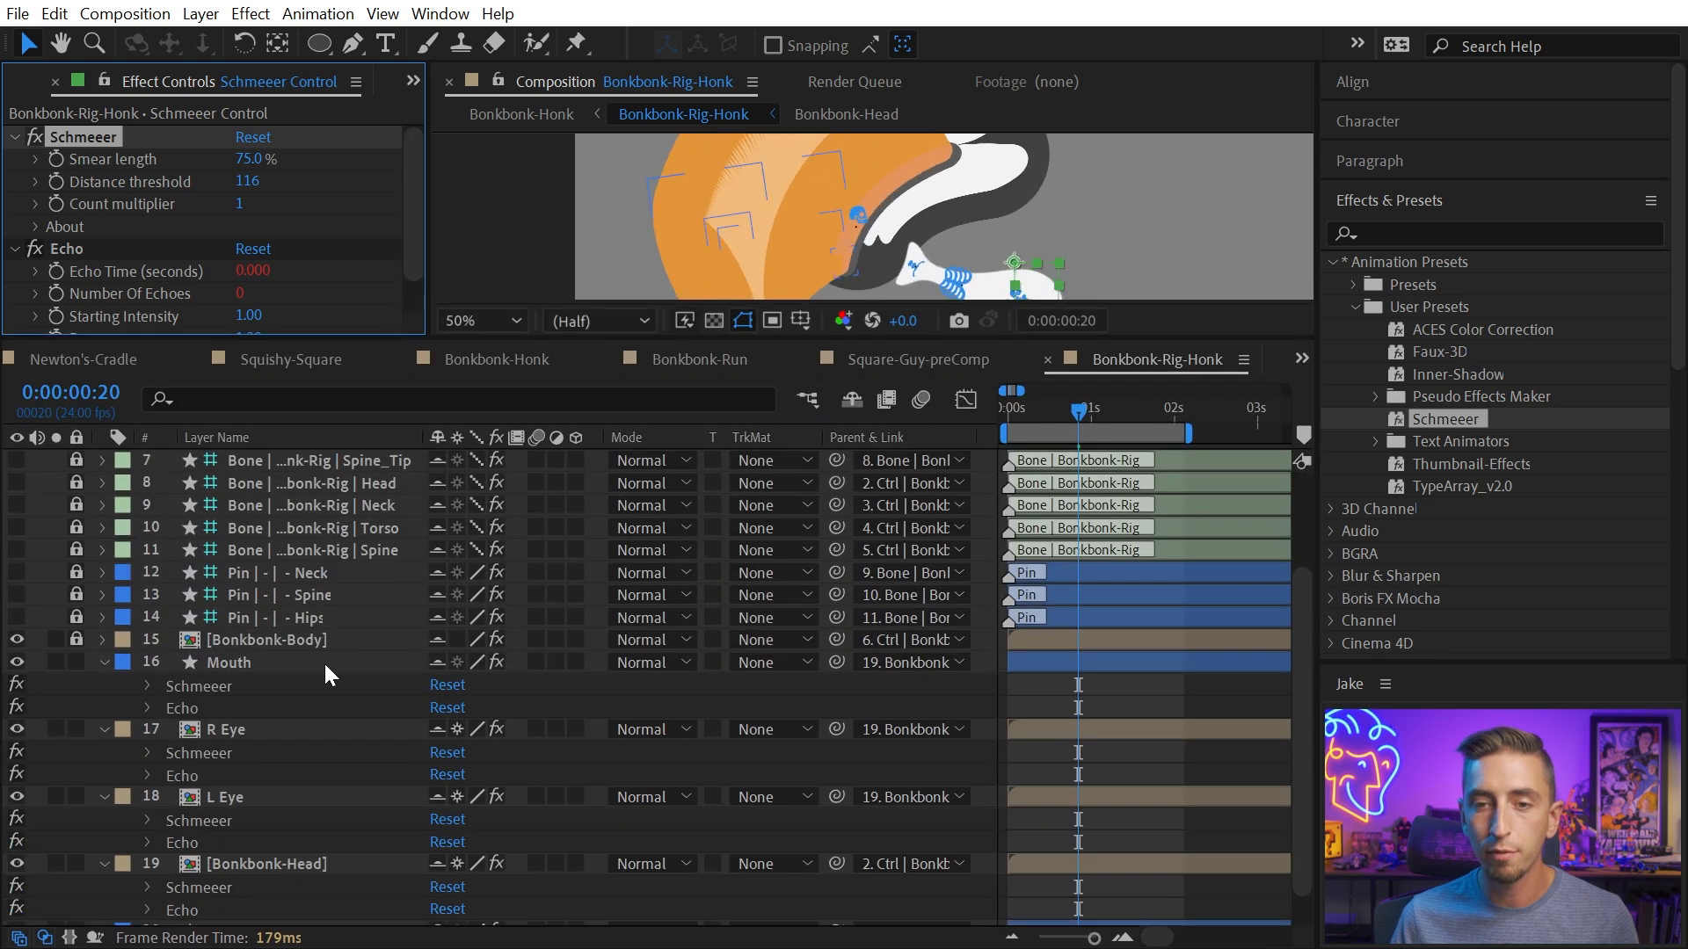
click(229, 662)
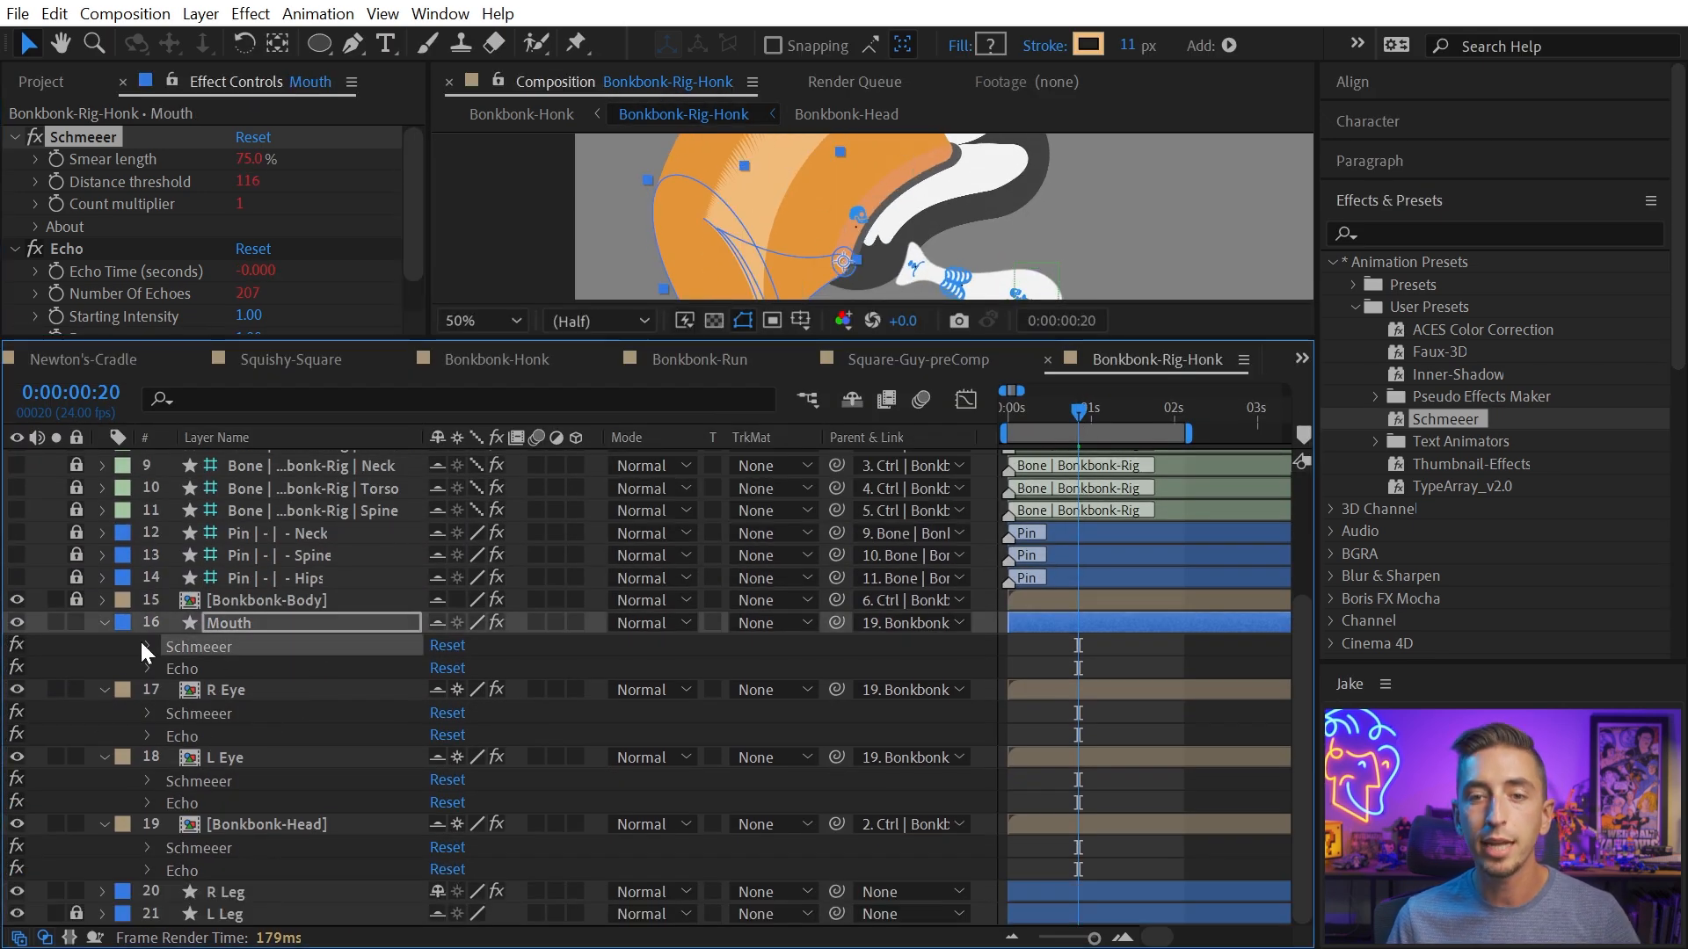
click(102, 645)
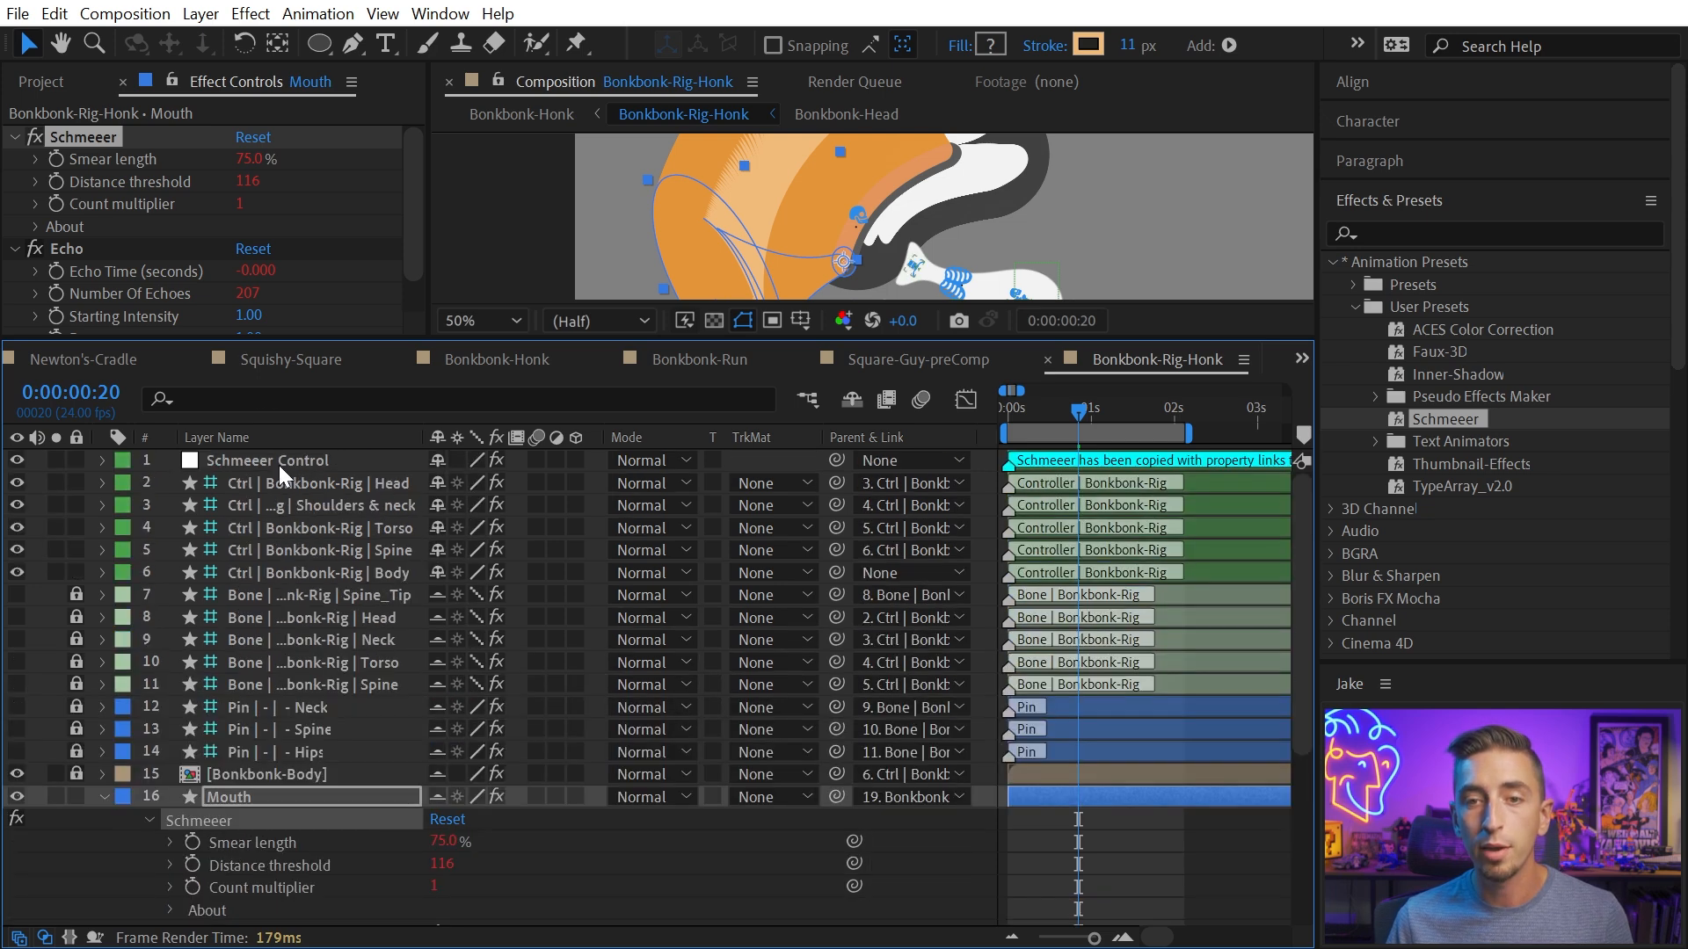
Lower the Schmeeer Control smear length from 75% to 50%, driving the linked layers
click(267, 459)
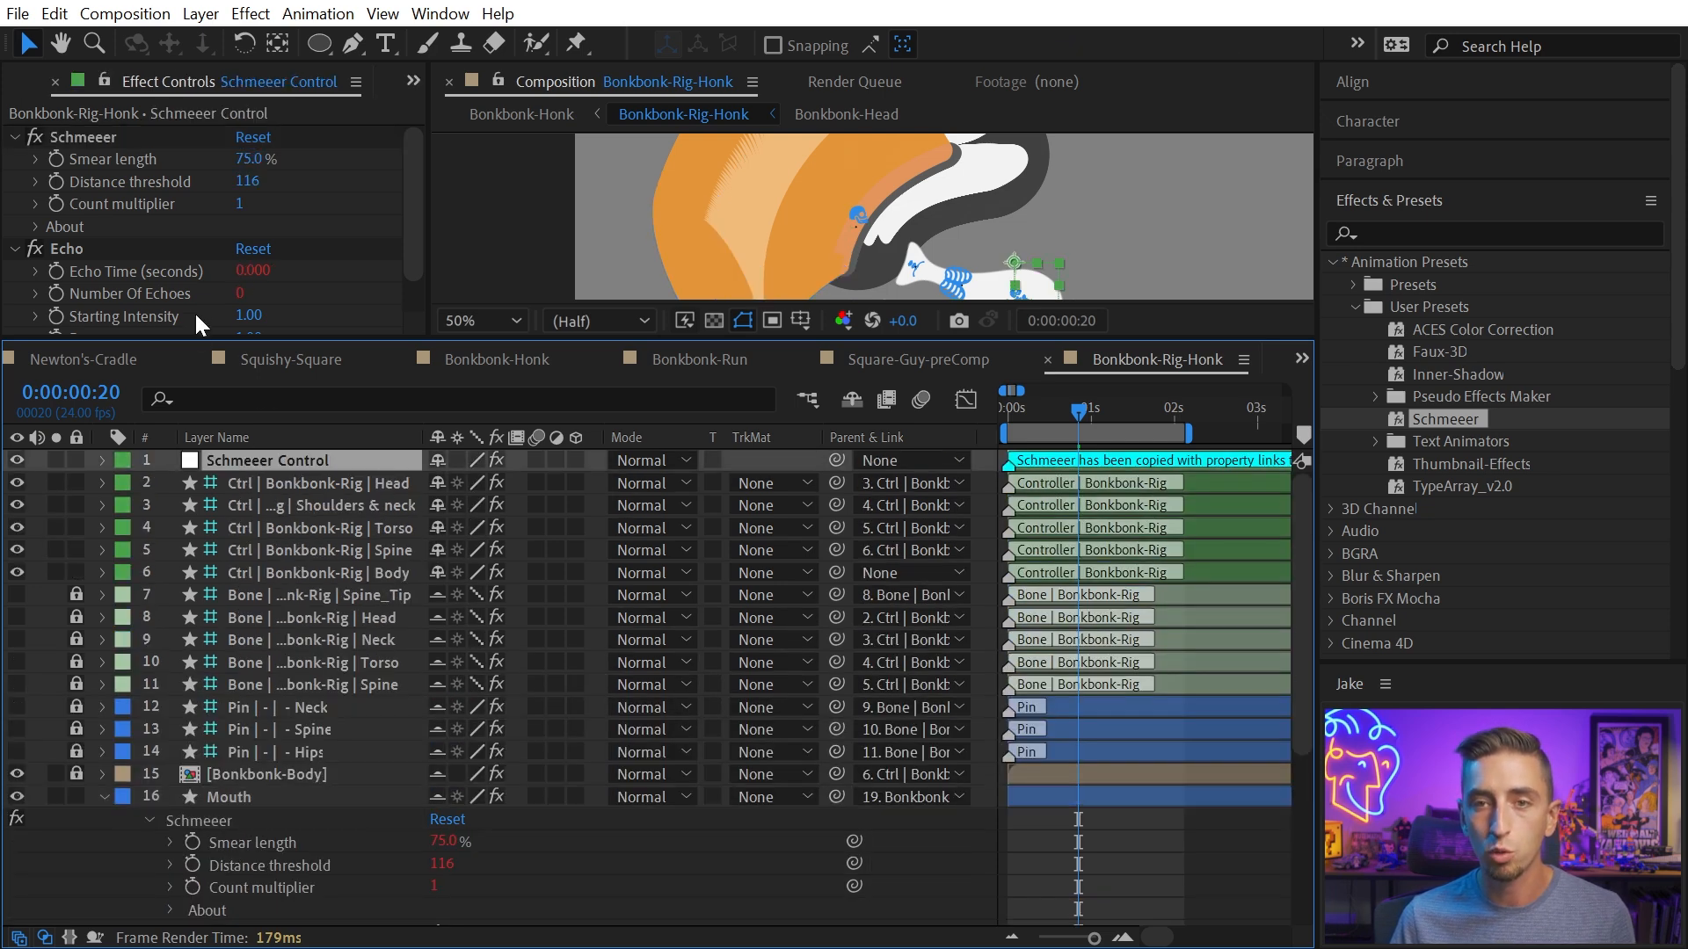
mouse_move(376, 705)
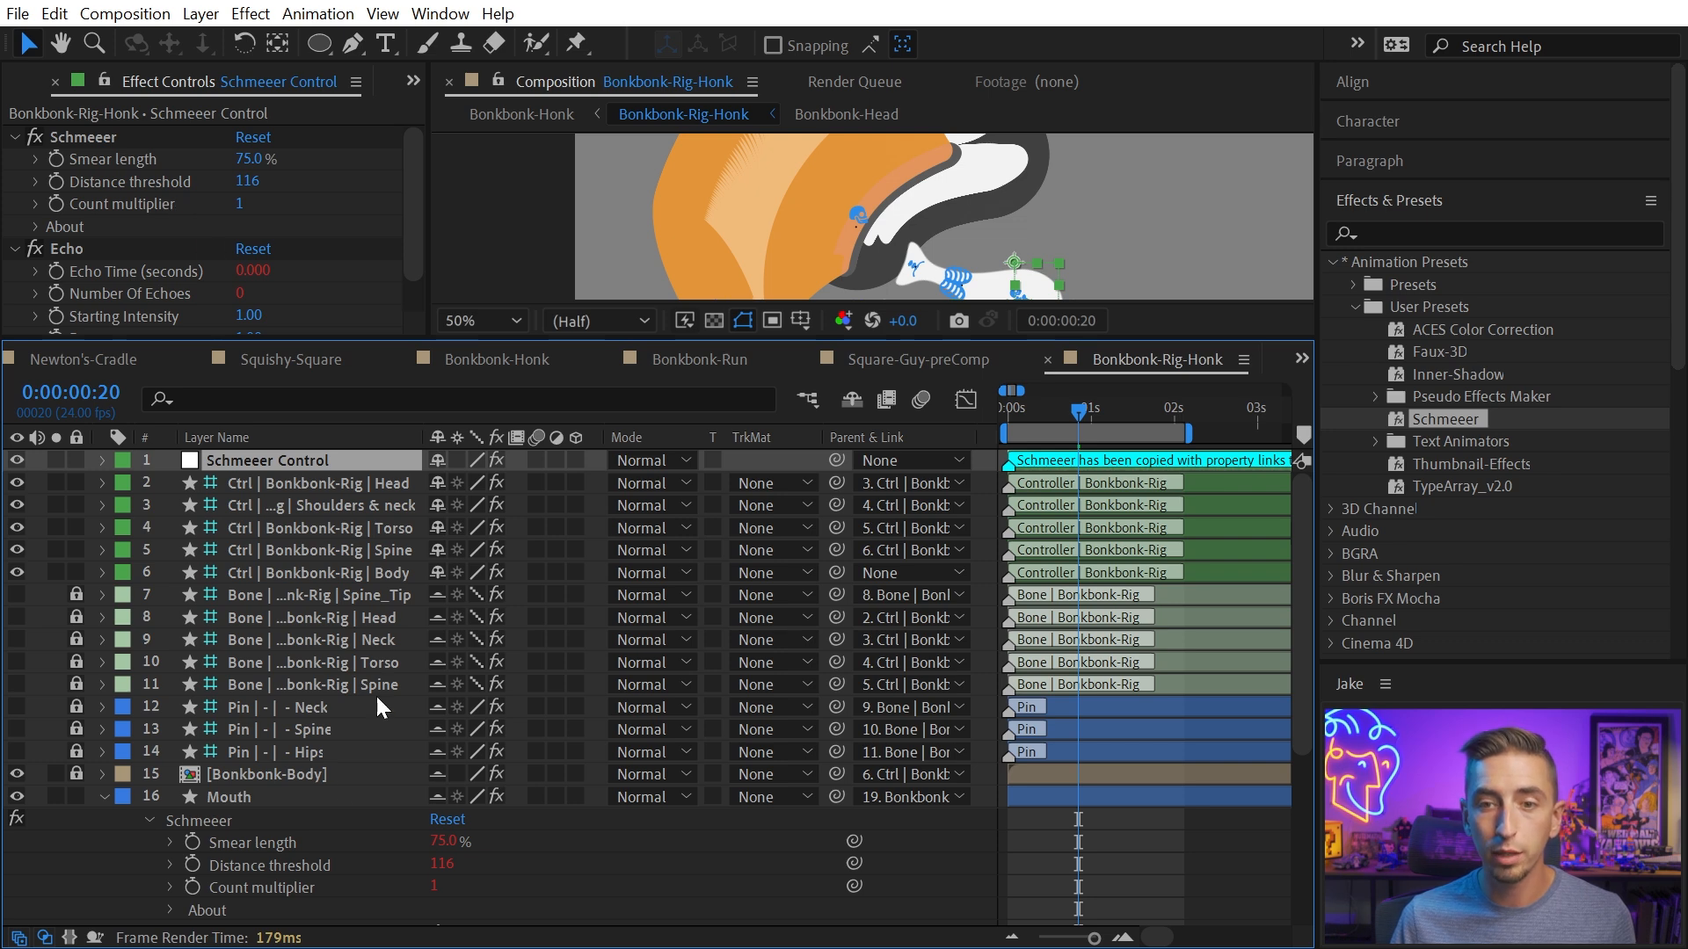
scroll(down, 3)
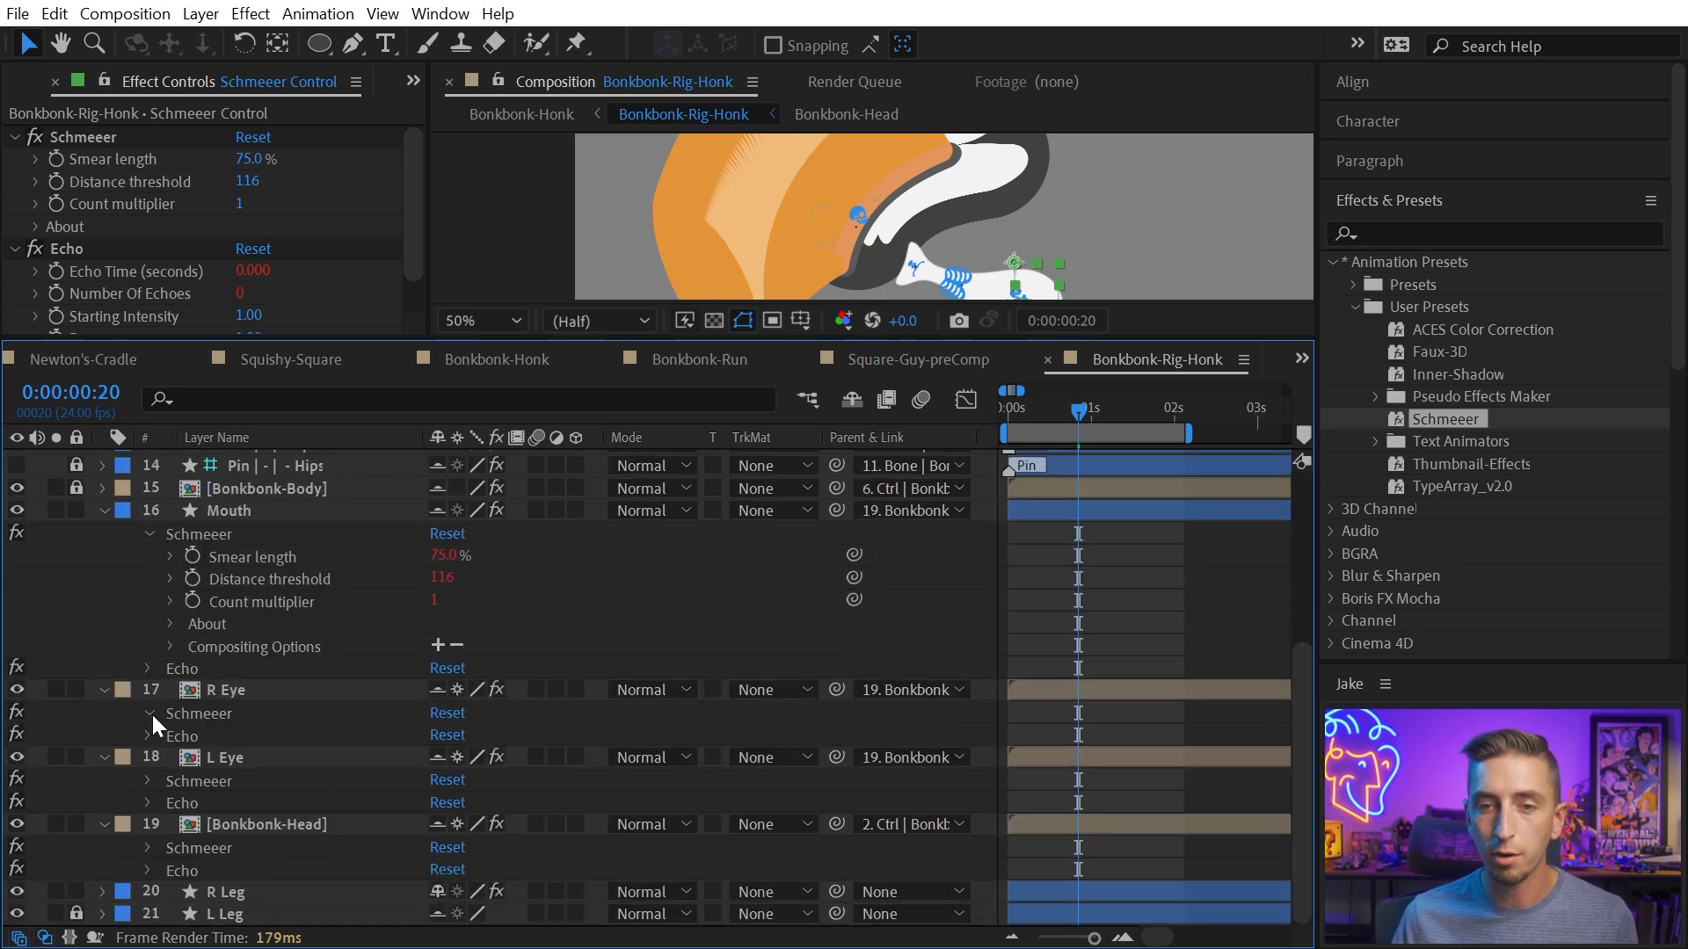
scroll(up, 3)
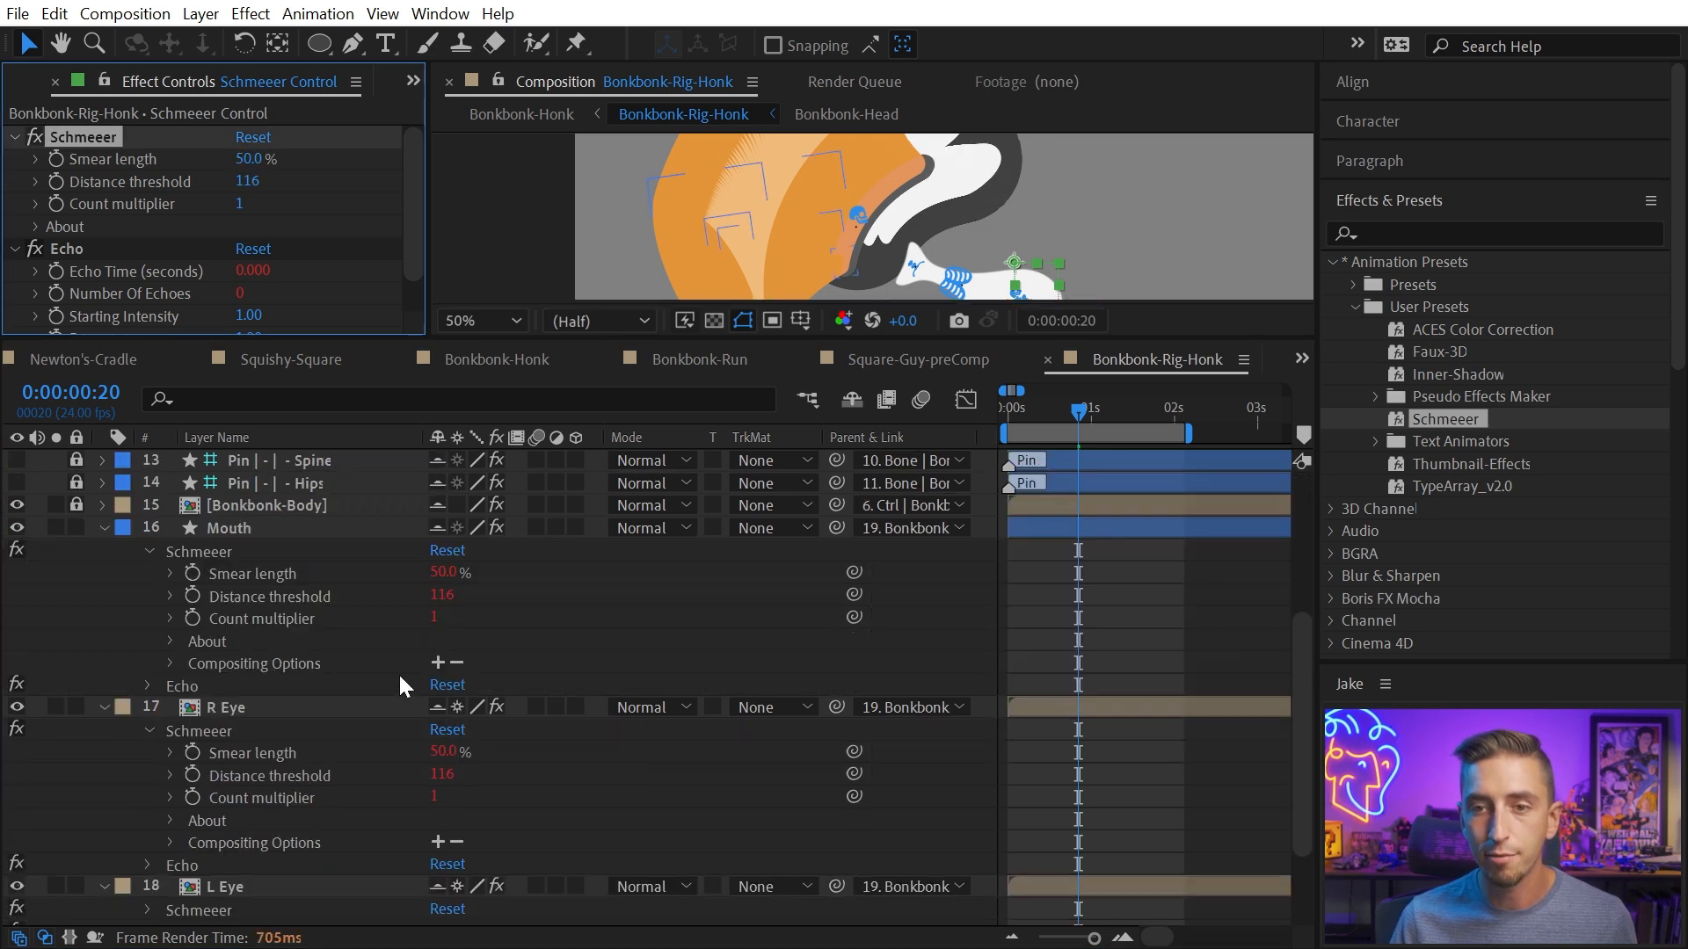
scroll(down, 3)
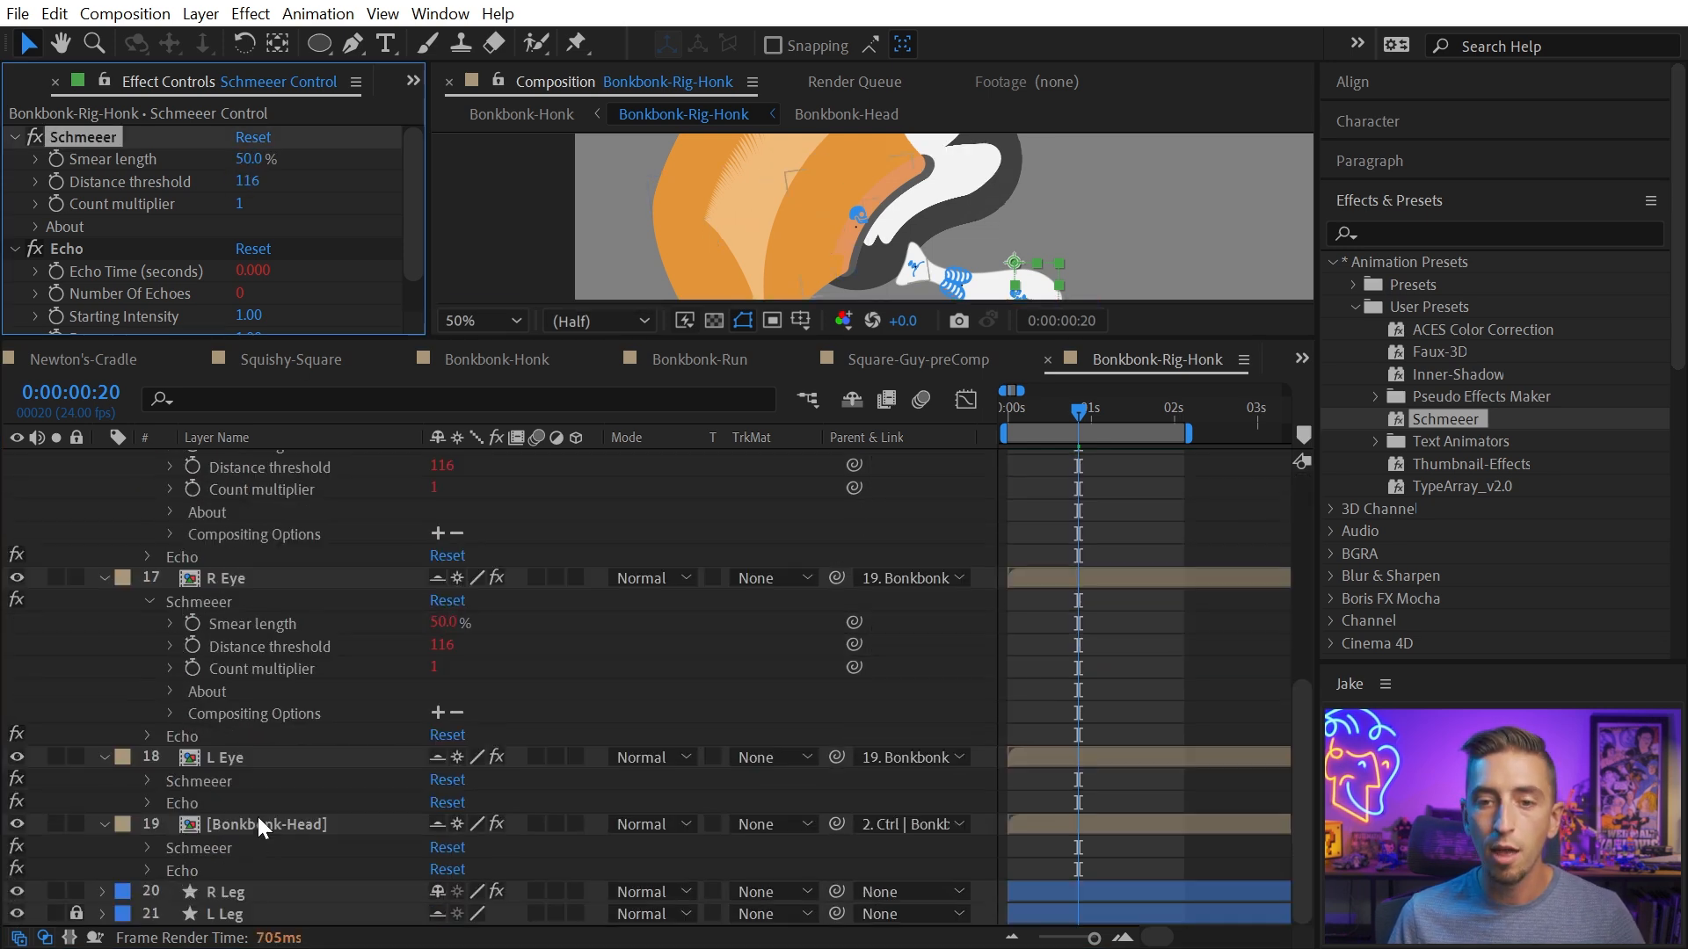
scroll(up, 3)
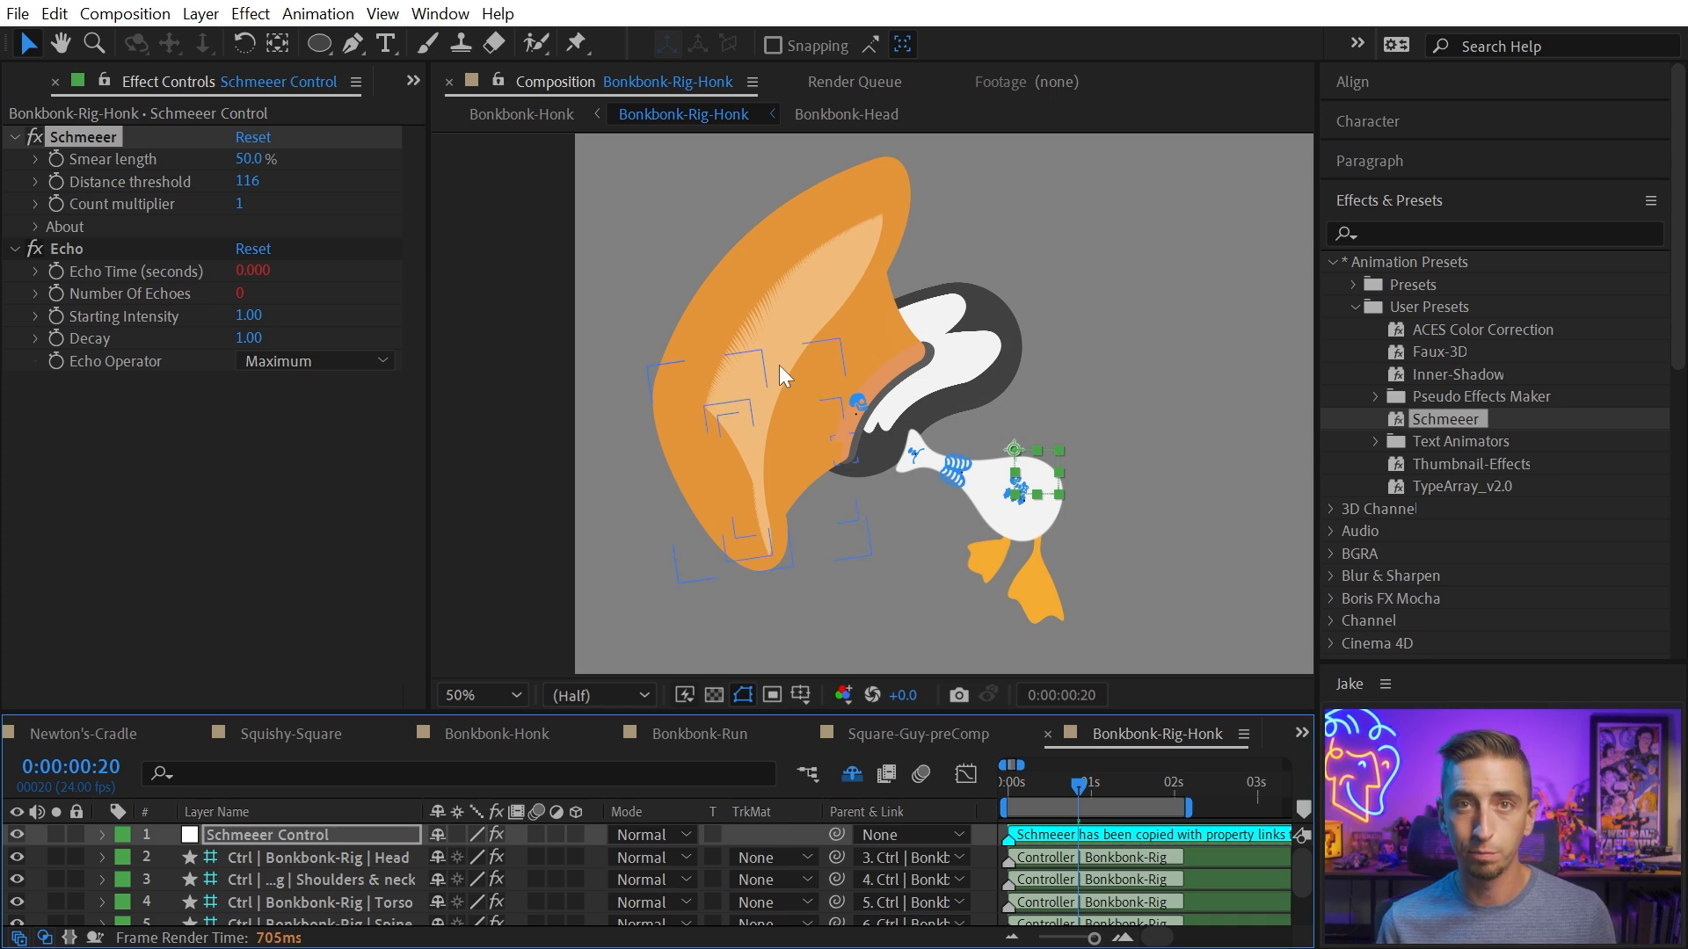
Switch to Bonkbonk-Run and move to 0:00:03:15 where the duck is fully smeared
click(737, 735)
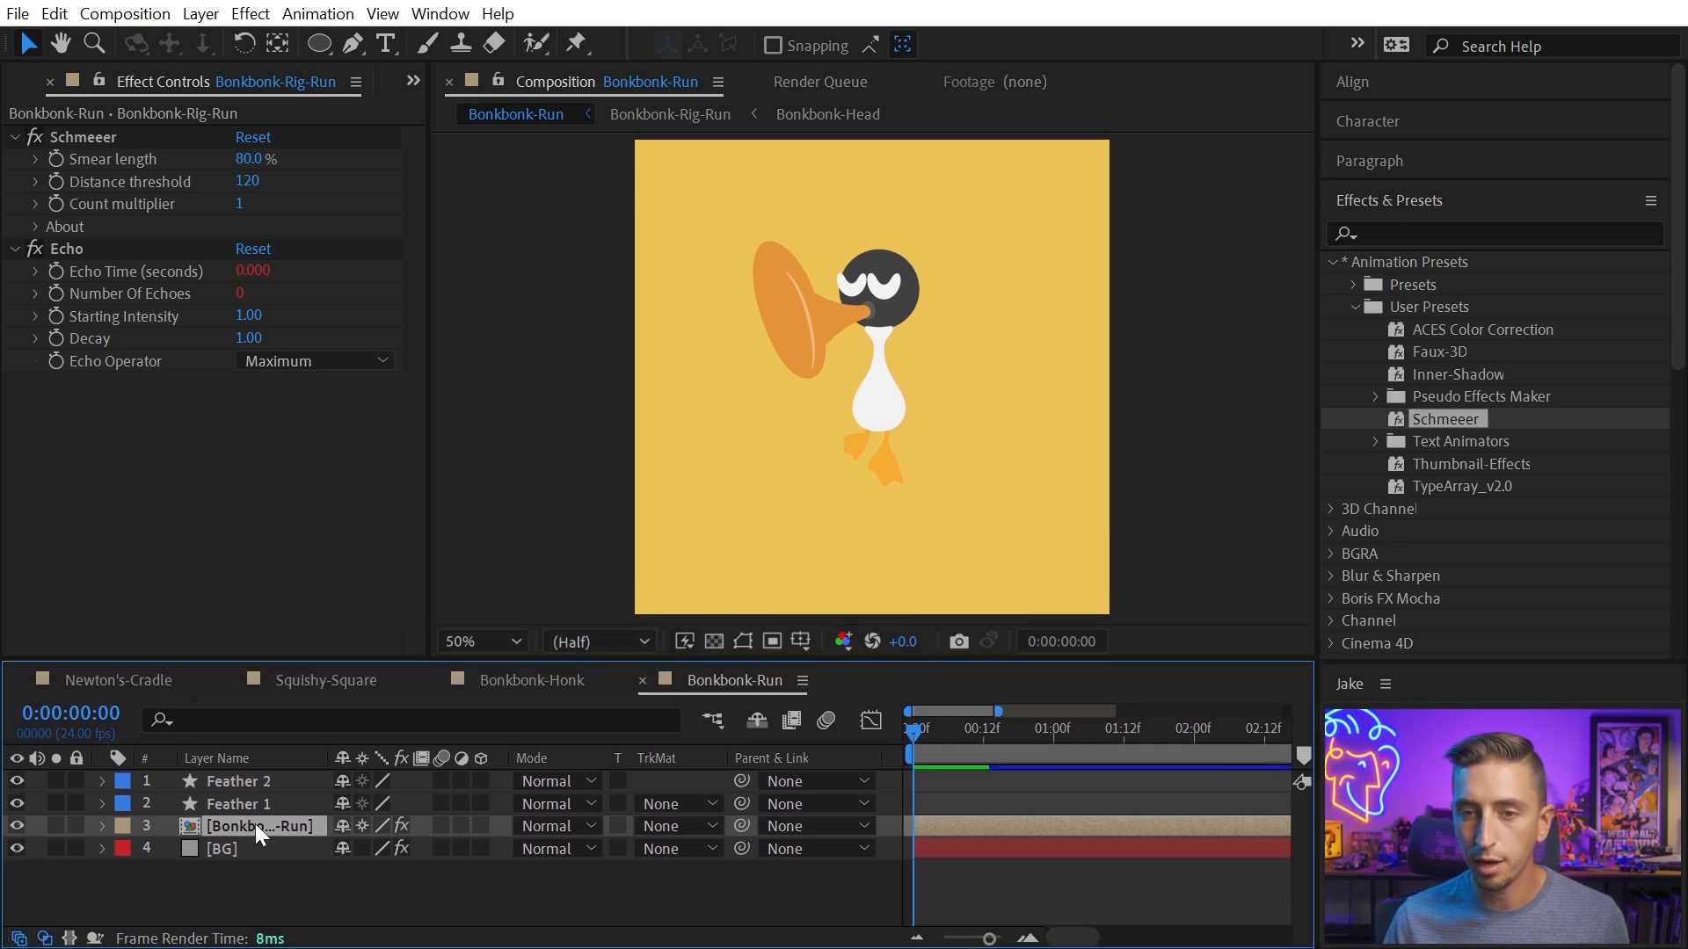
mouse_move(254, 836)
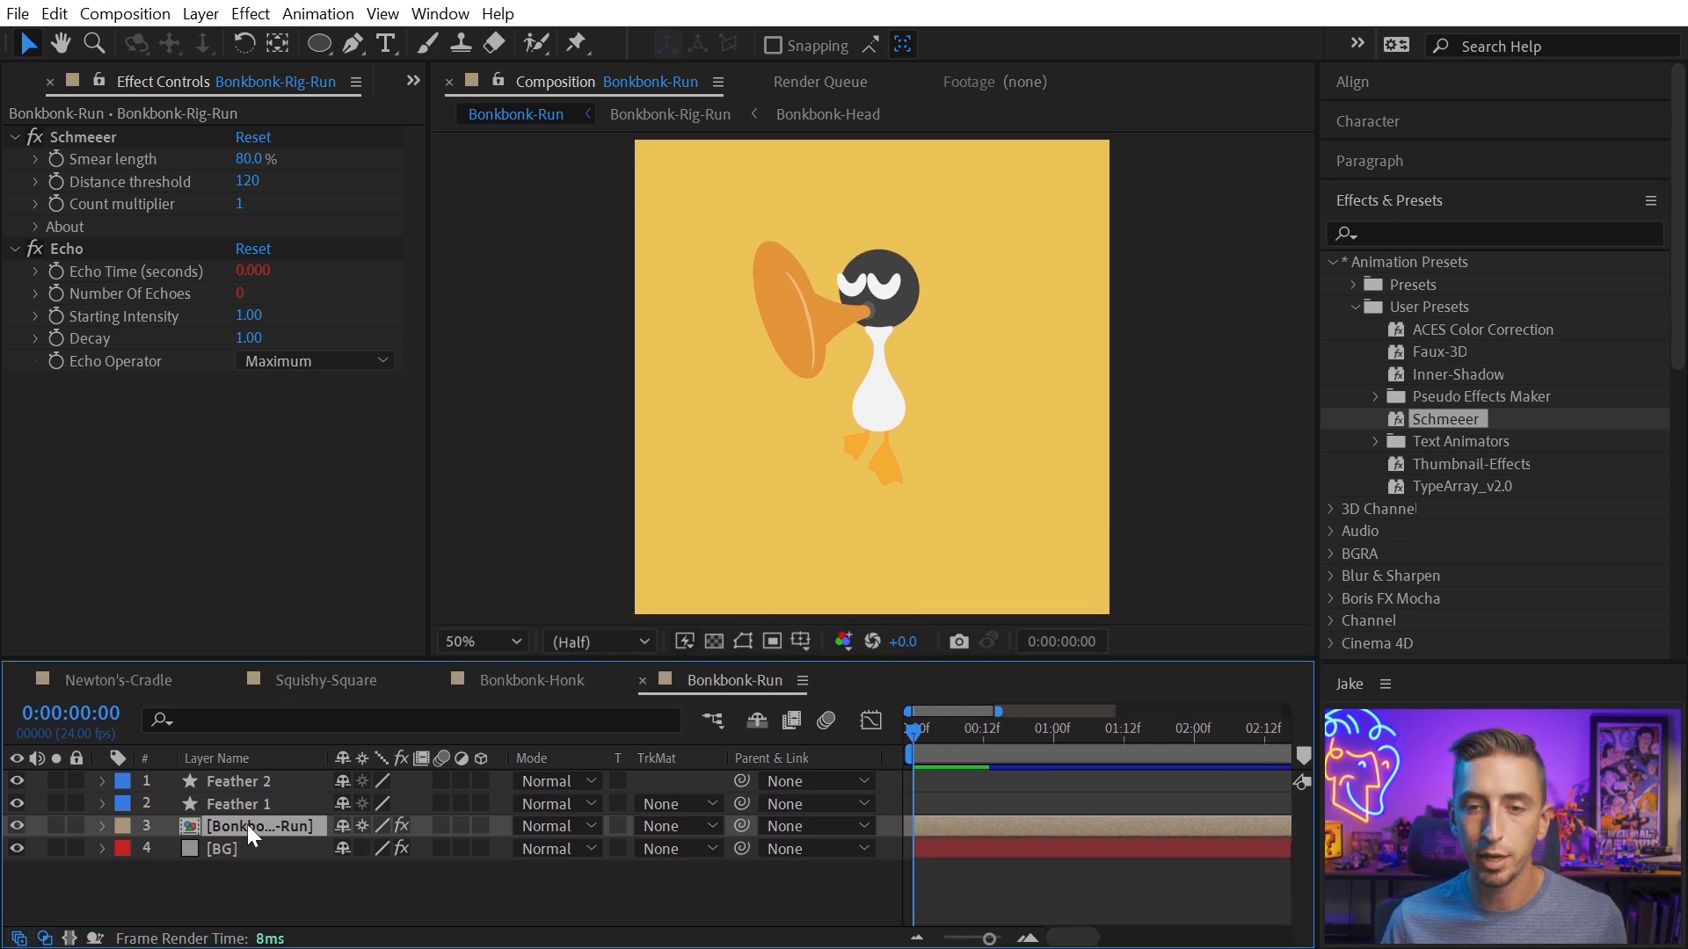
mouse_move(376, 846)
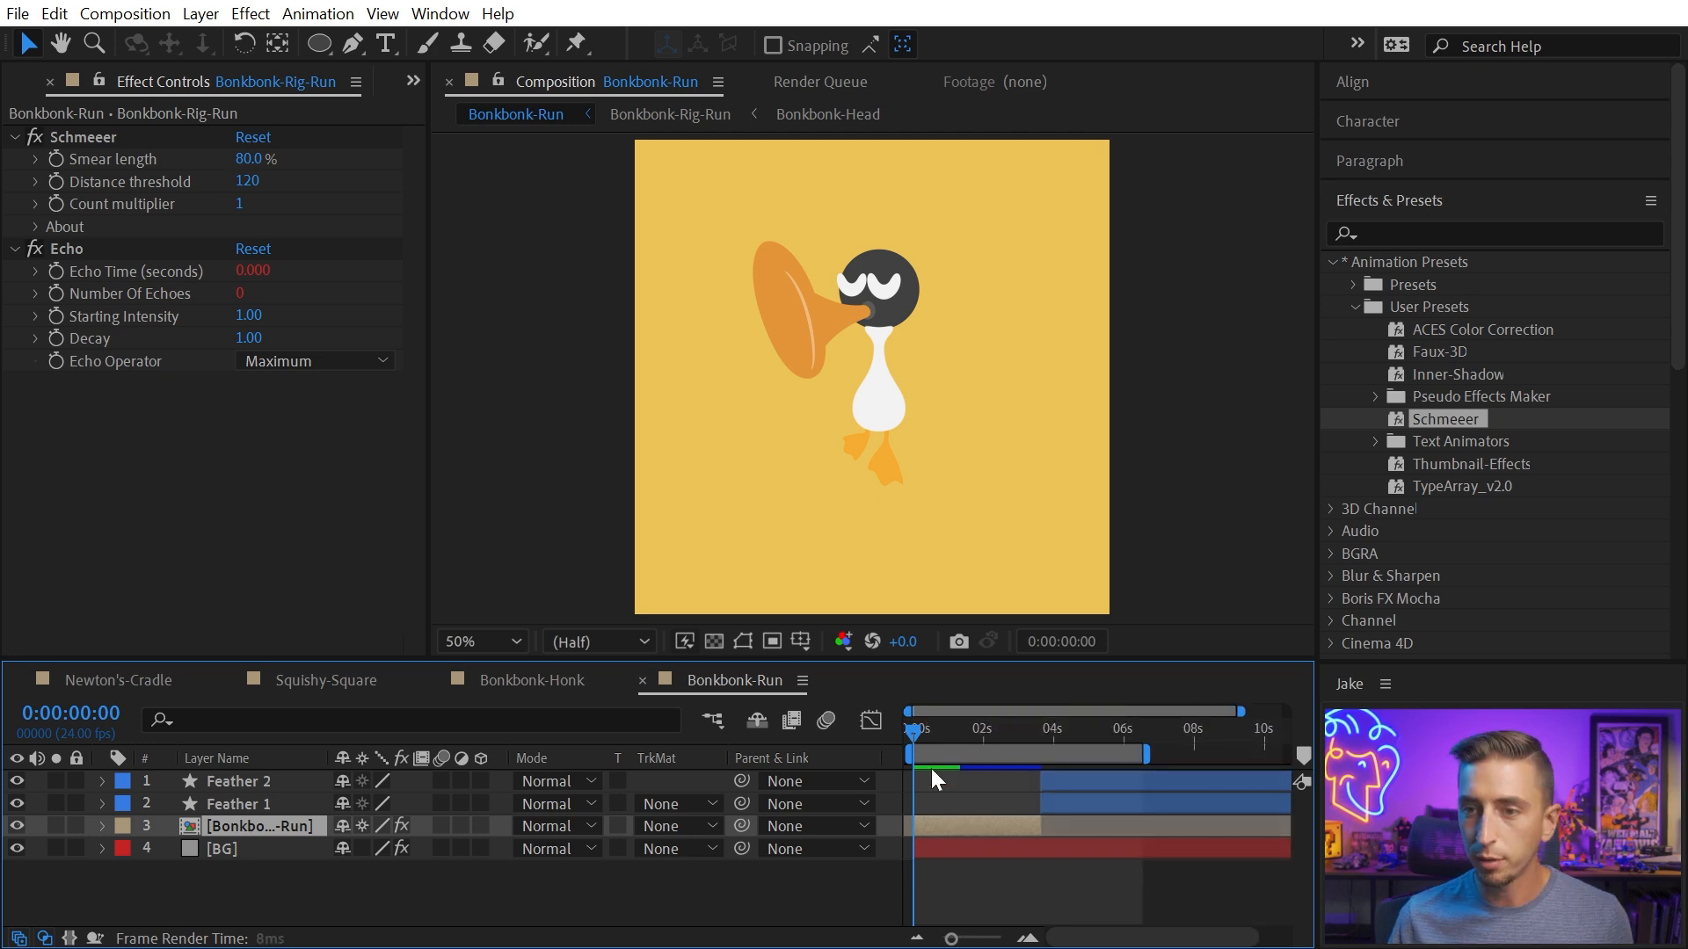
click(980, 767)
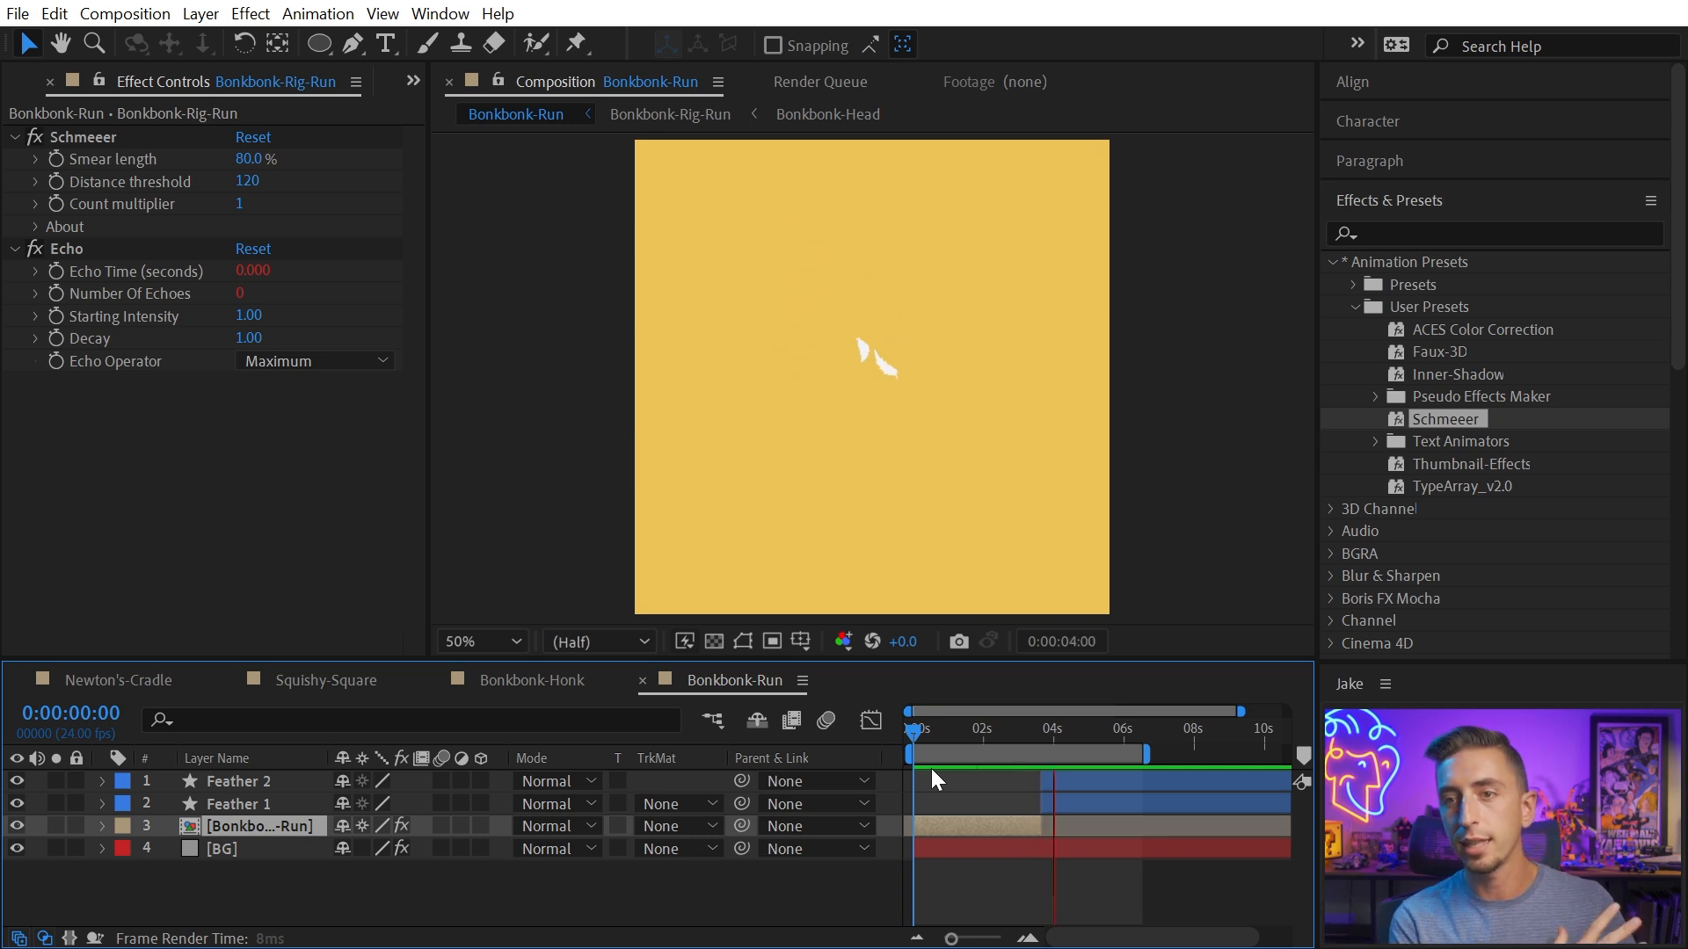
click(1123, 764)
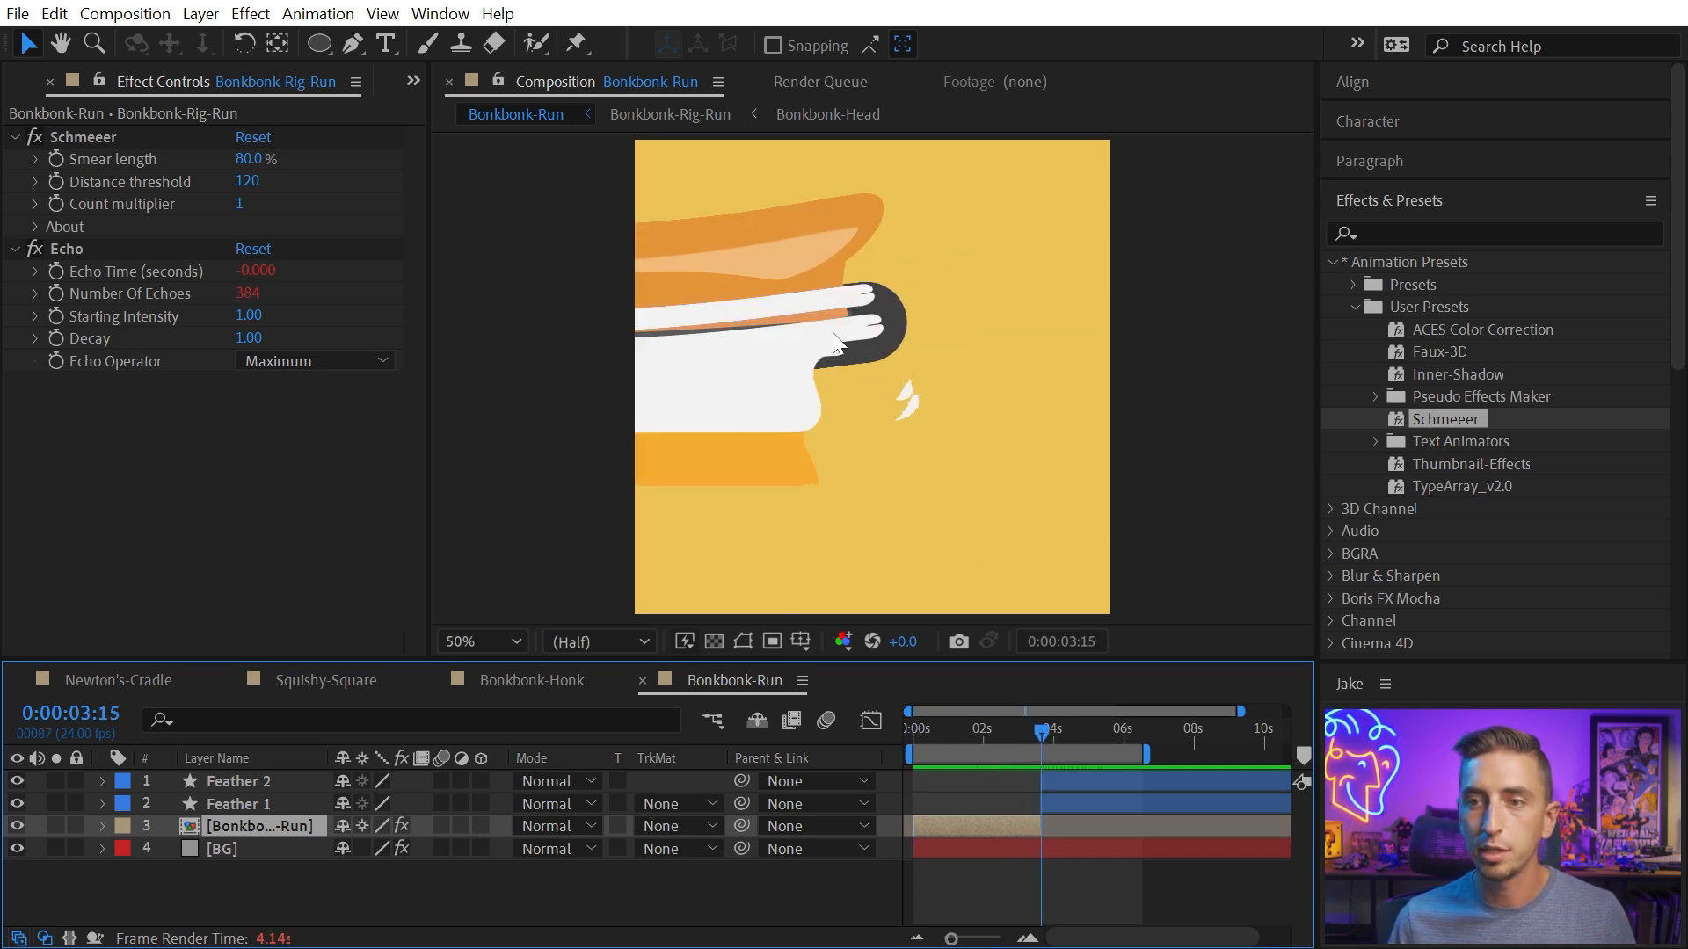
mouse_move(841, 406)
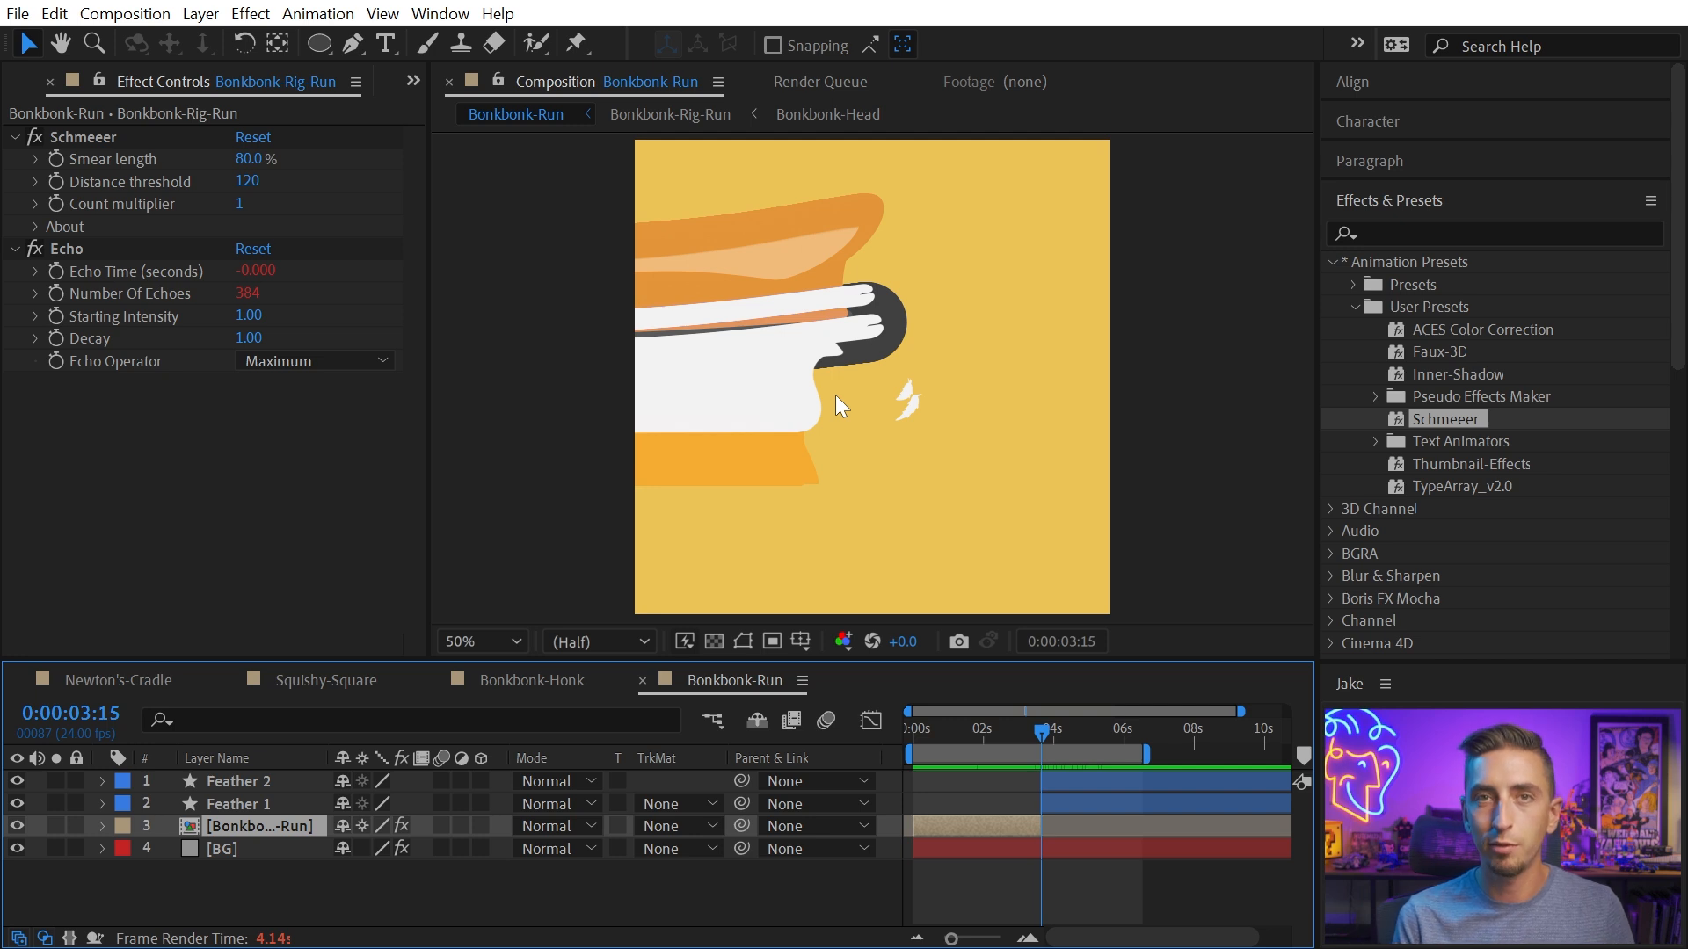
mouse_move(877, 294)
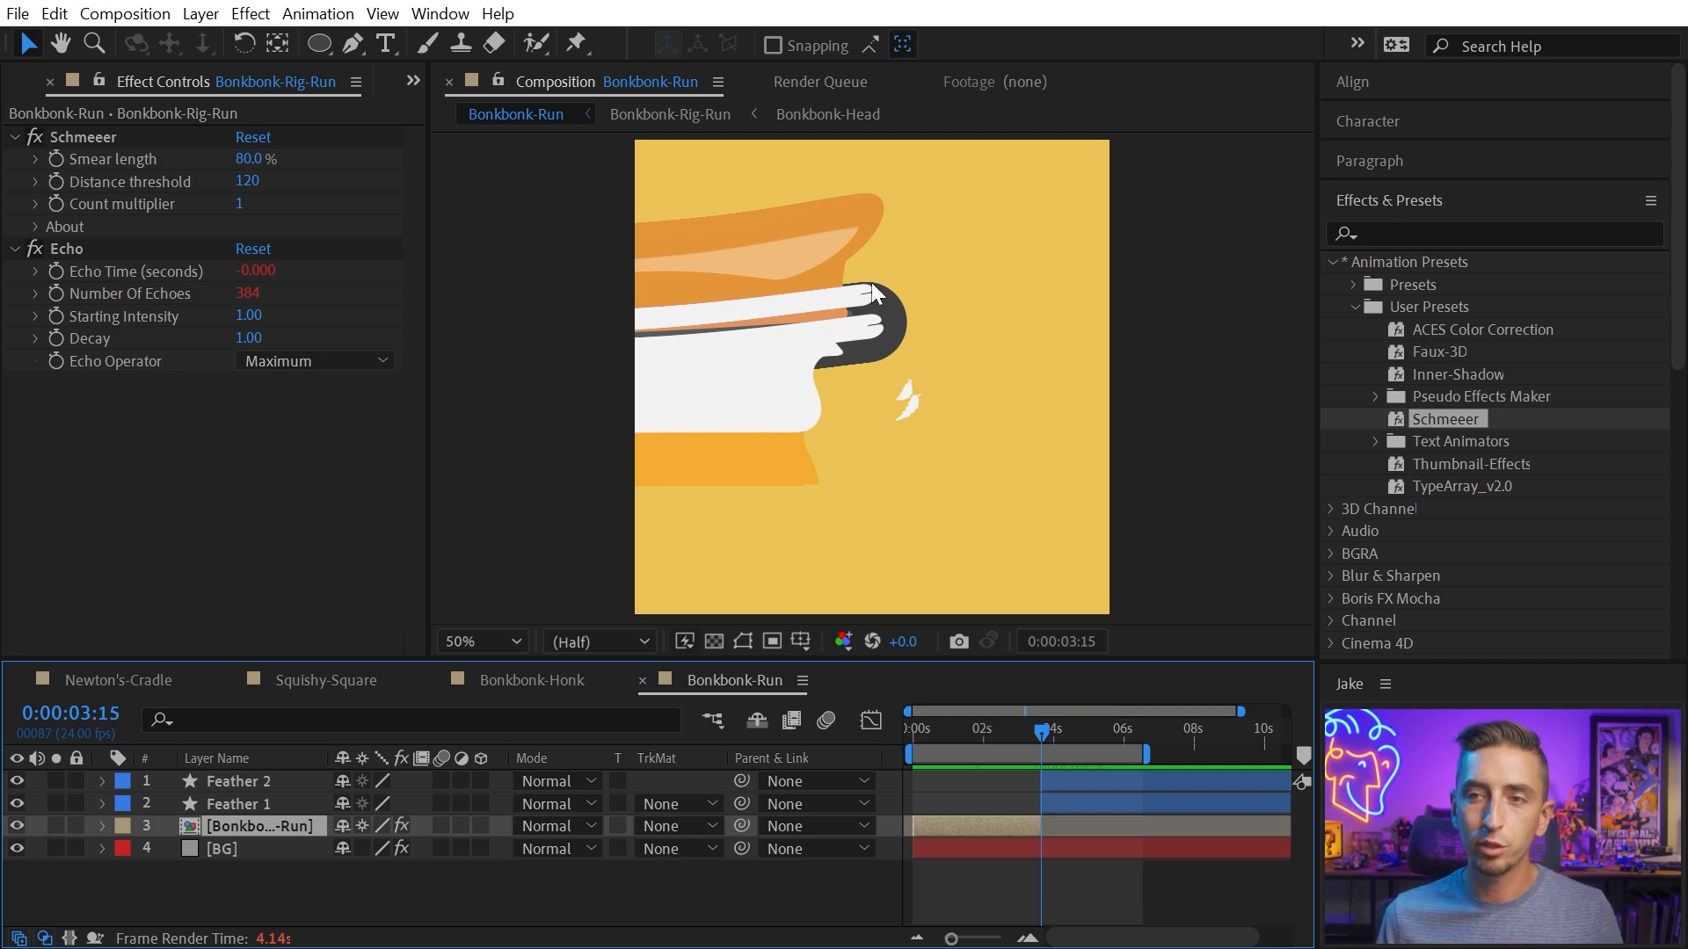
mouse_move(881, 345)
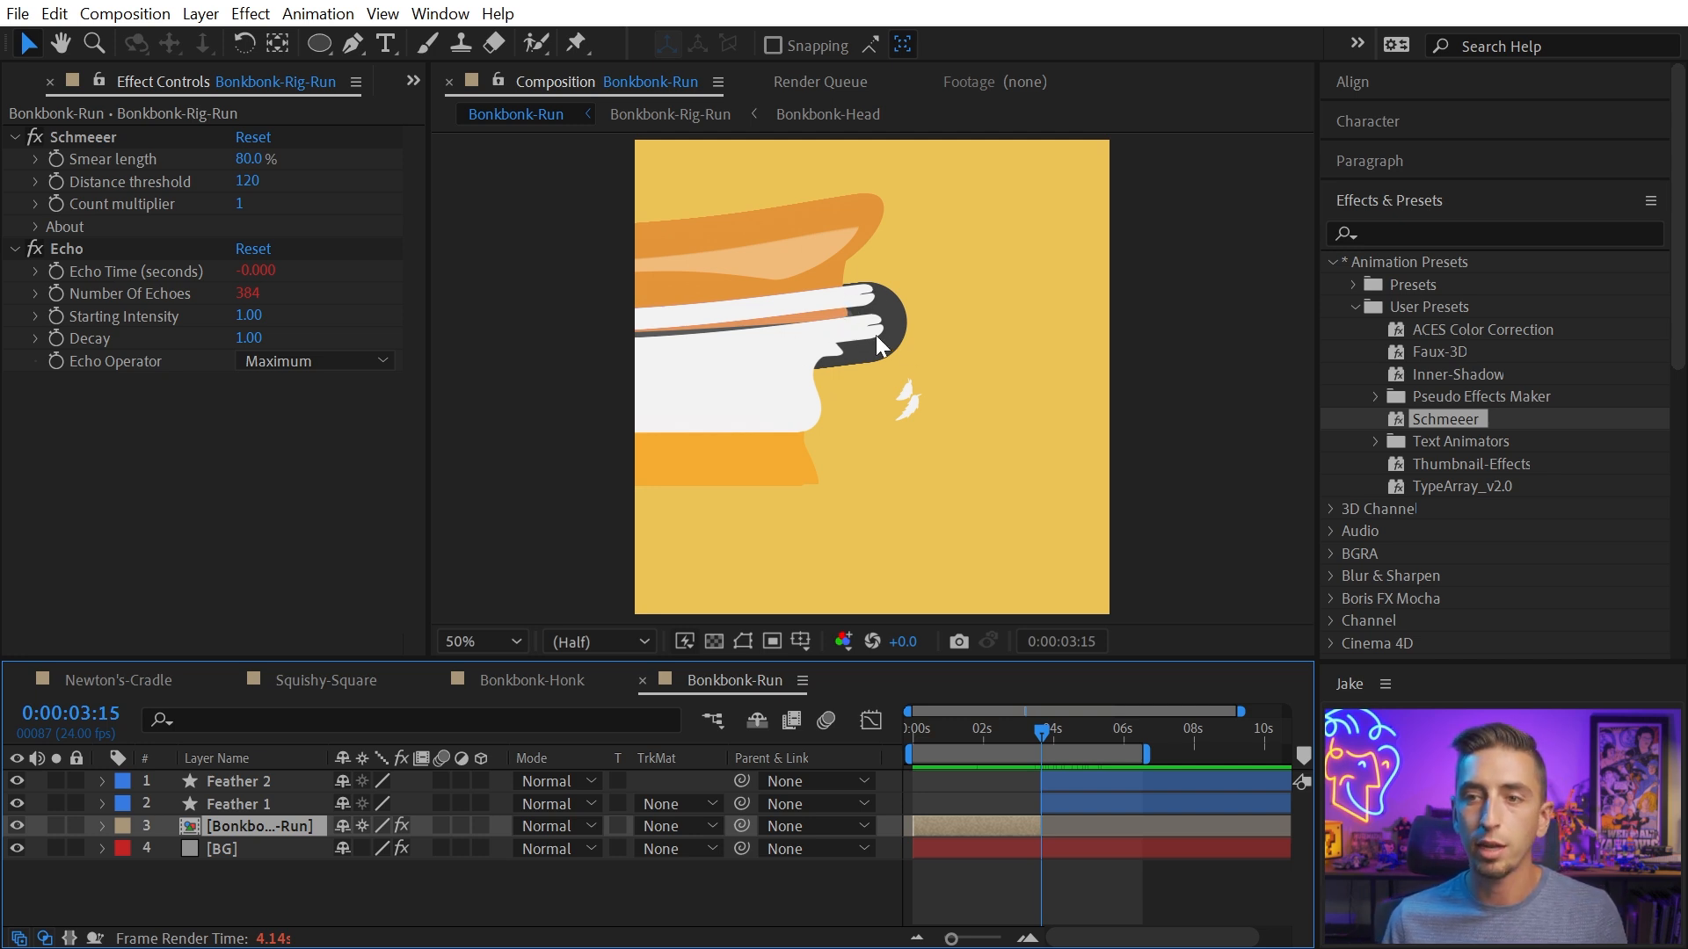
mouse_move(802, 377)
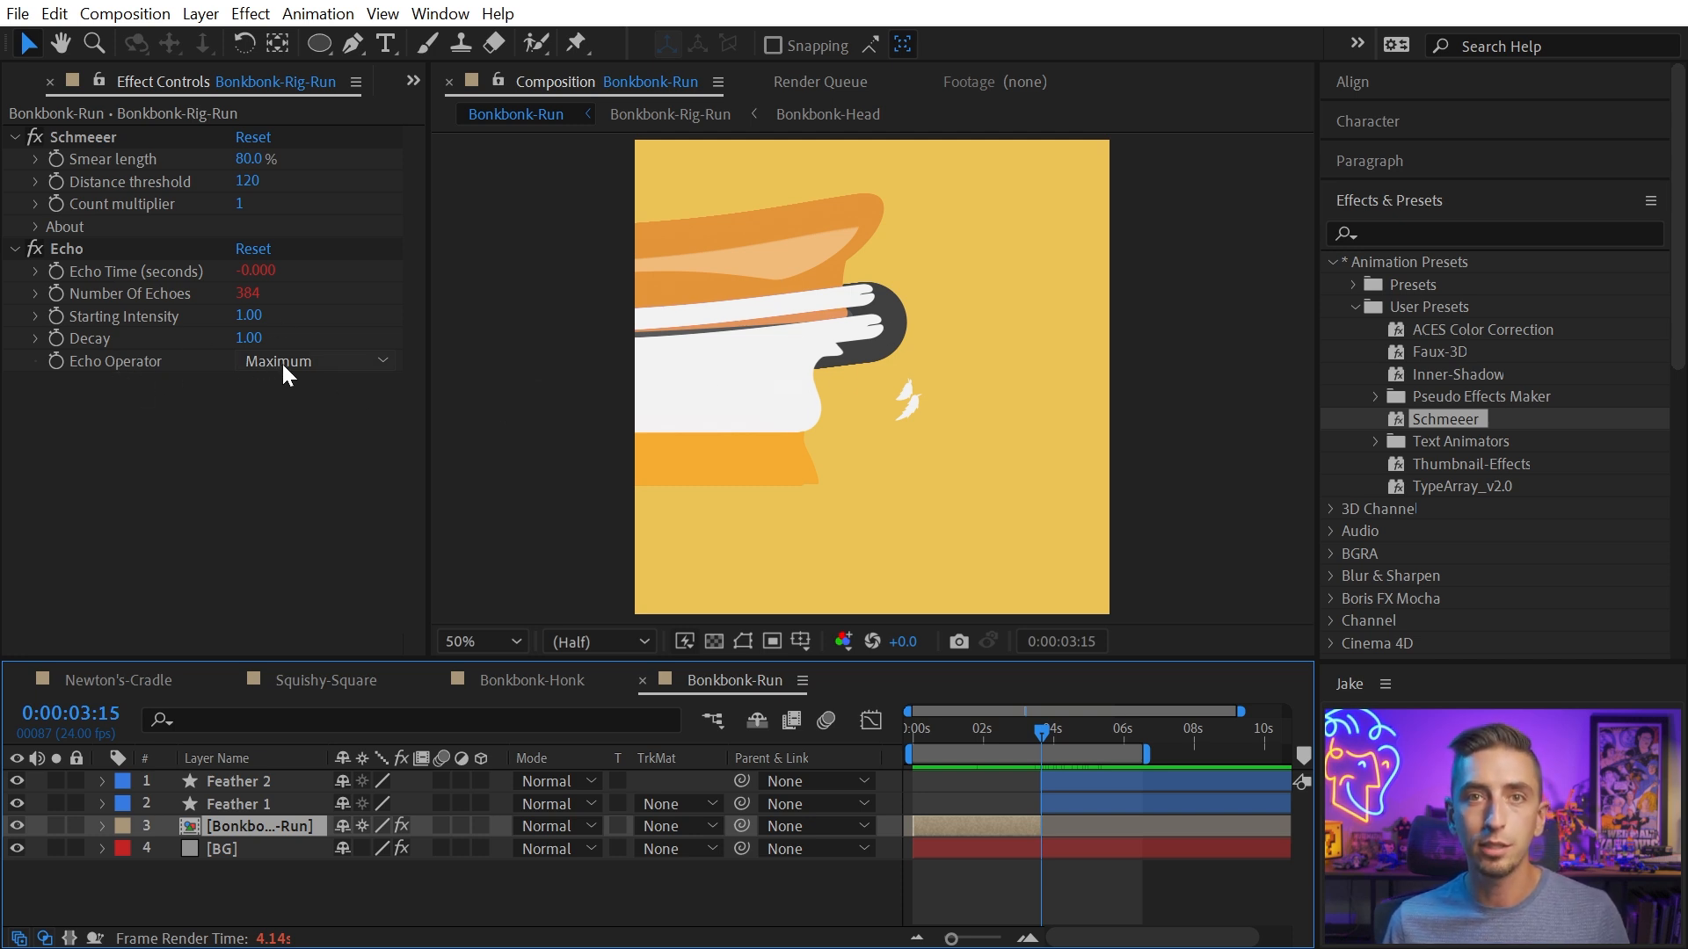
mouse_move(914, 352)
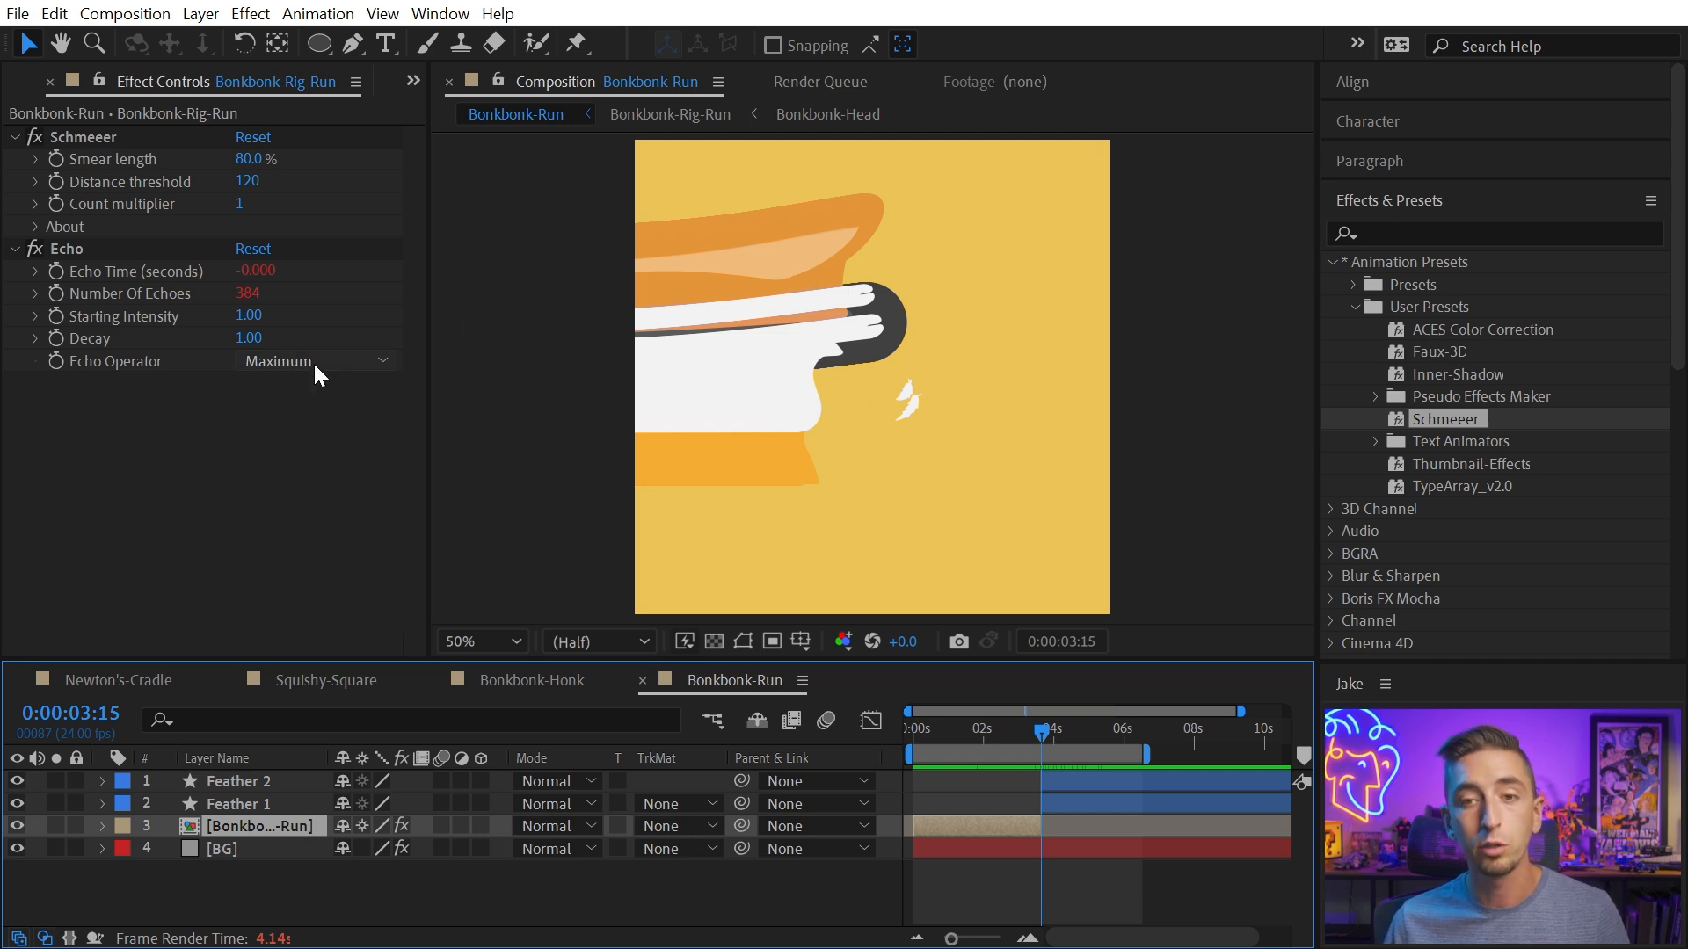
Try the Minimum echo operator, then restore Maximum to keep the run smear
click(314, 360)
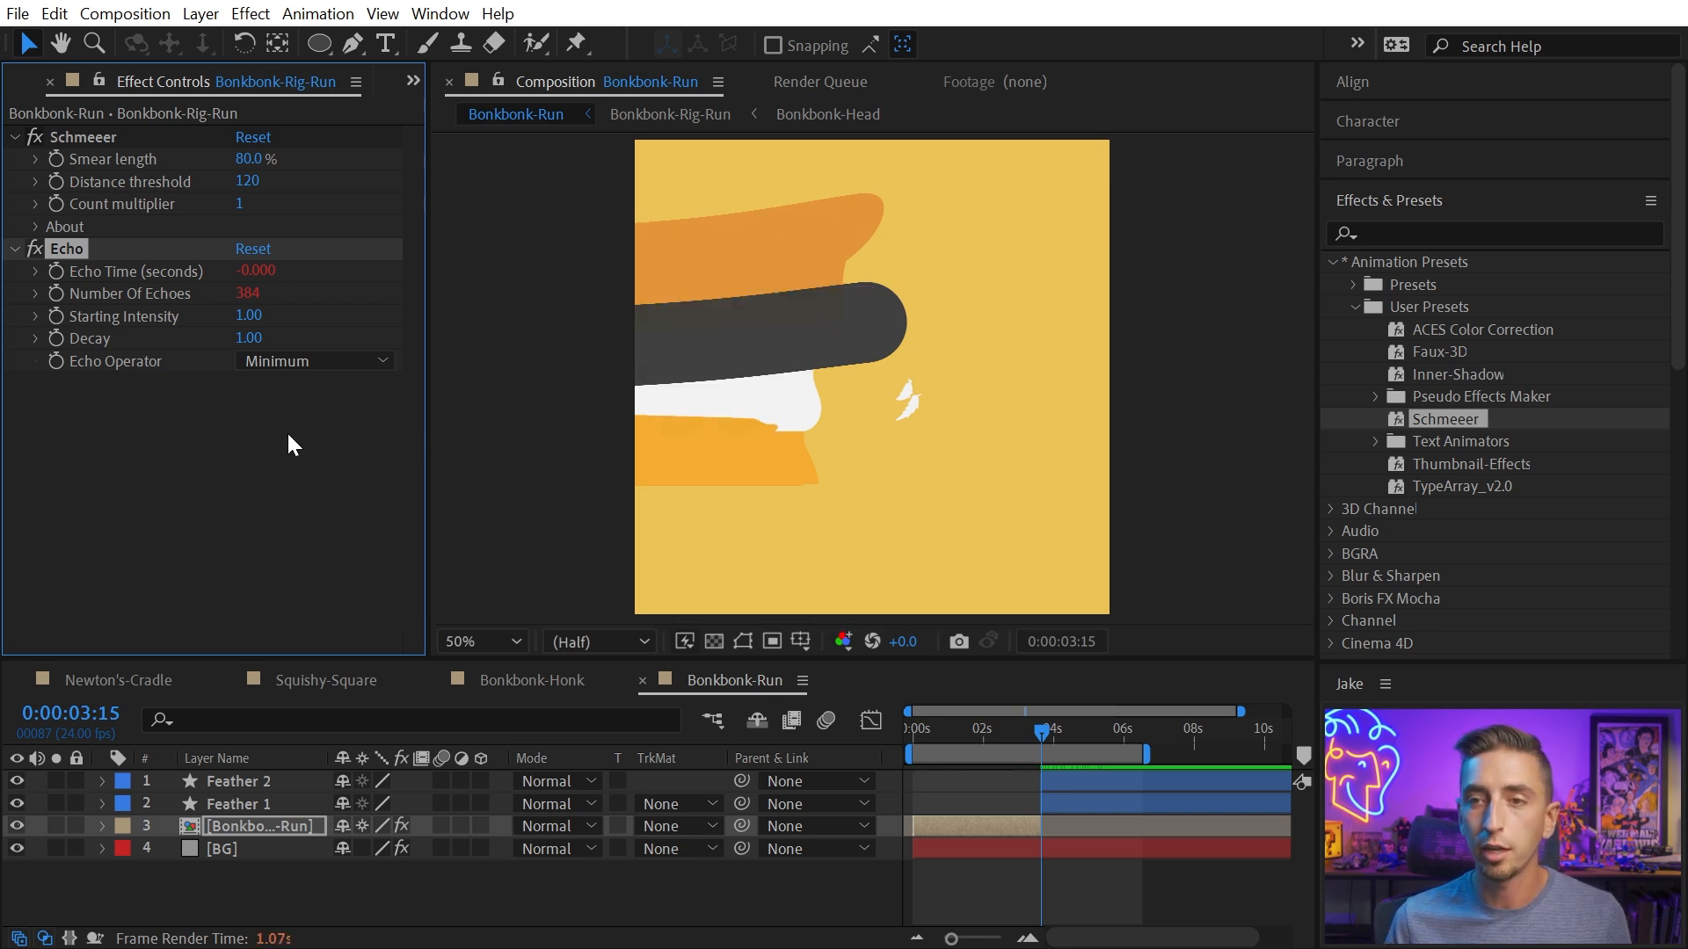
mouse_move(289, 425)
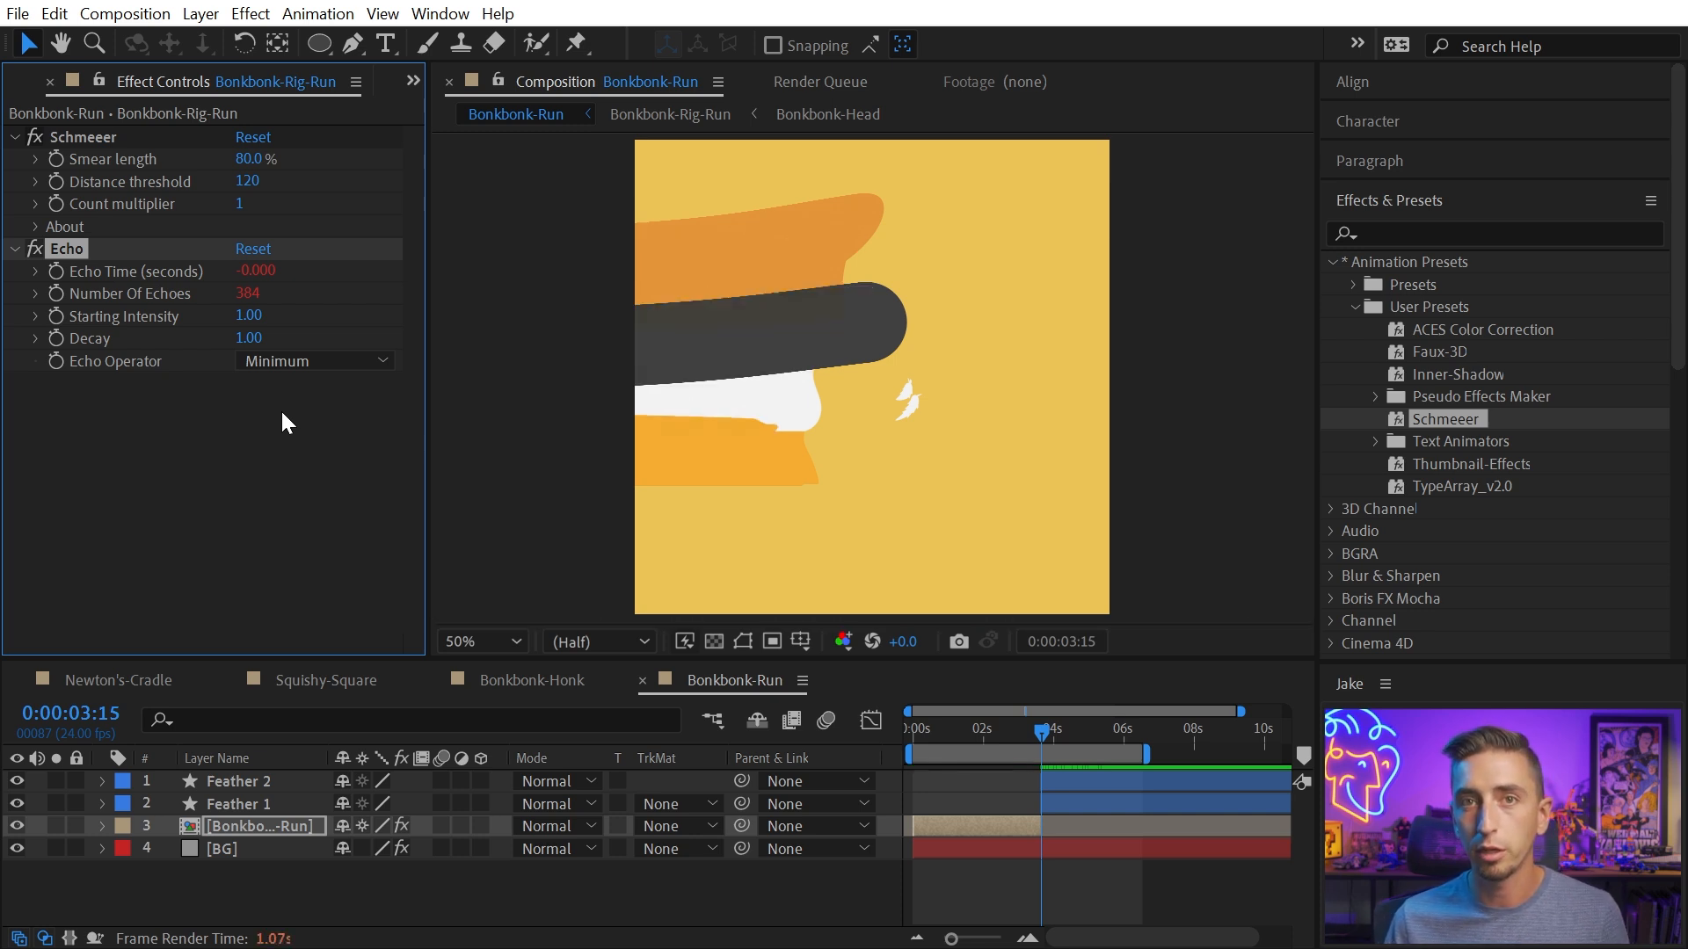
mouse_move(204, 392)
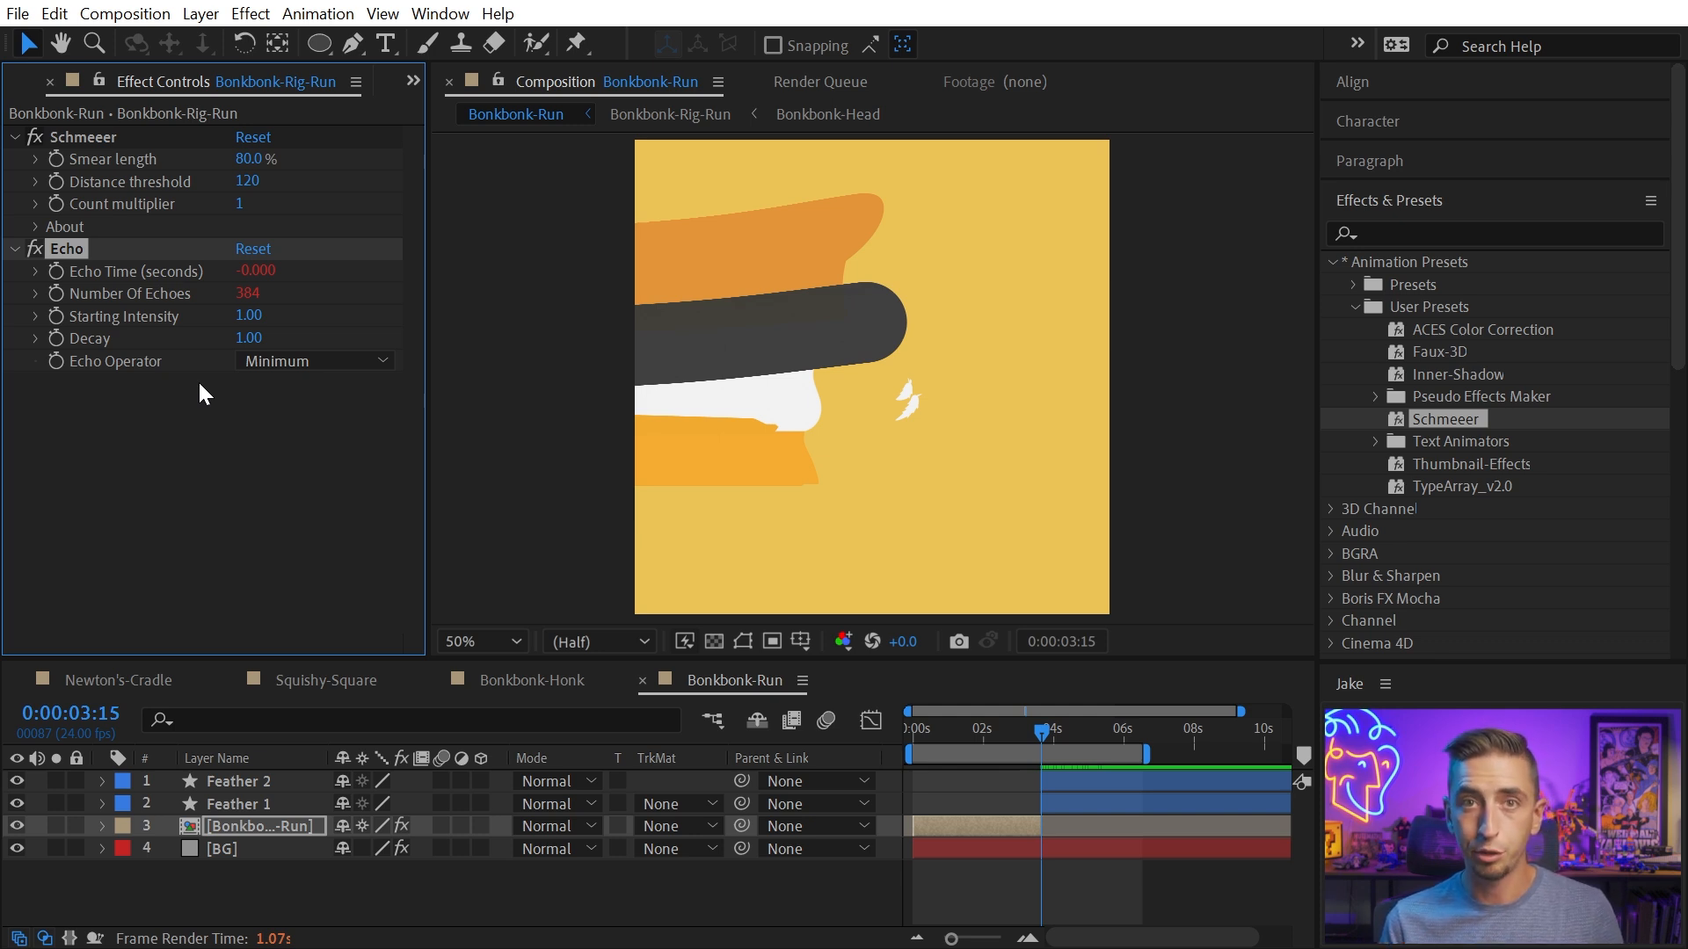
mouse_move(332, 507)
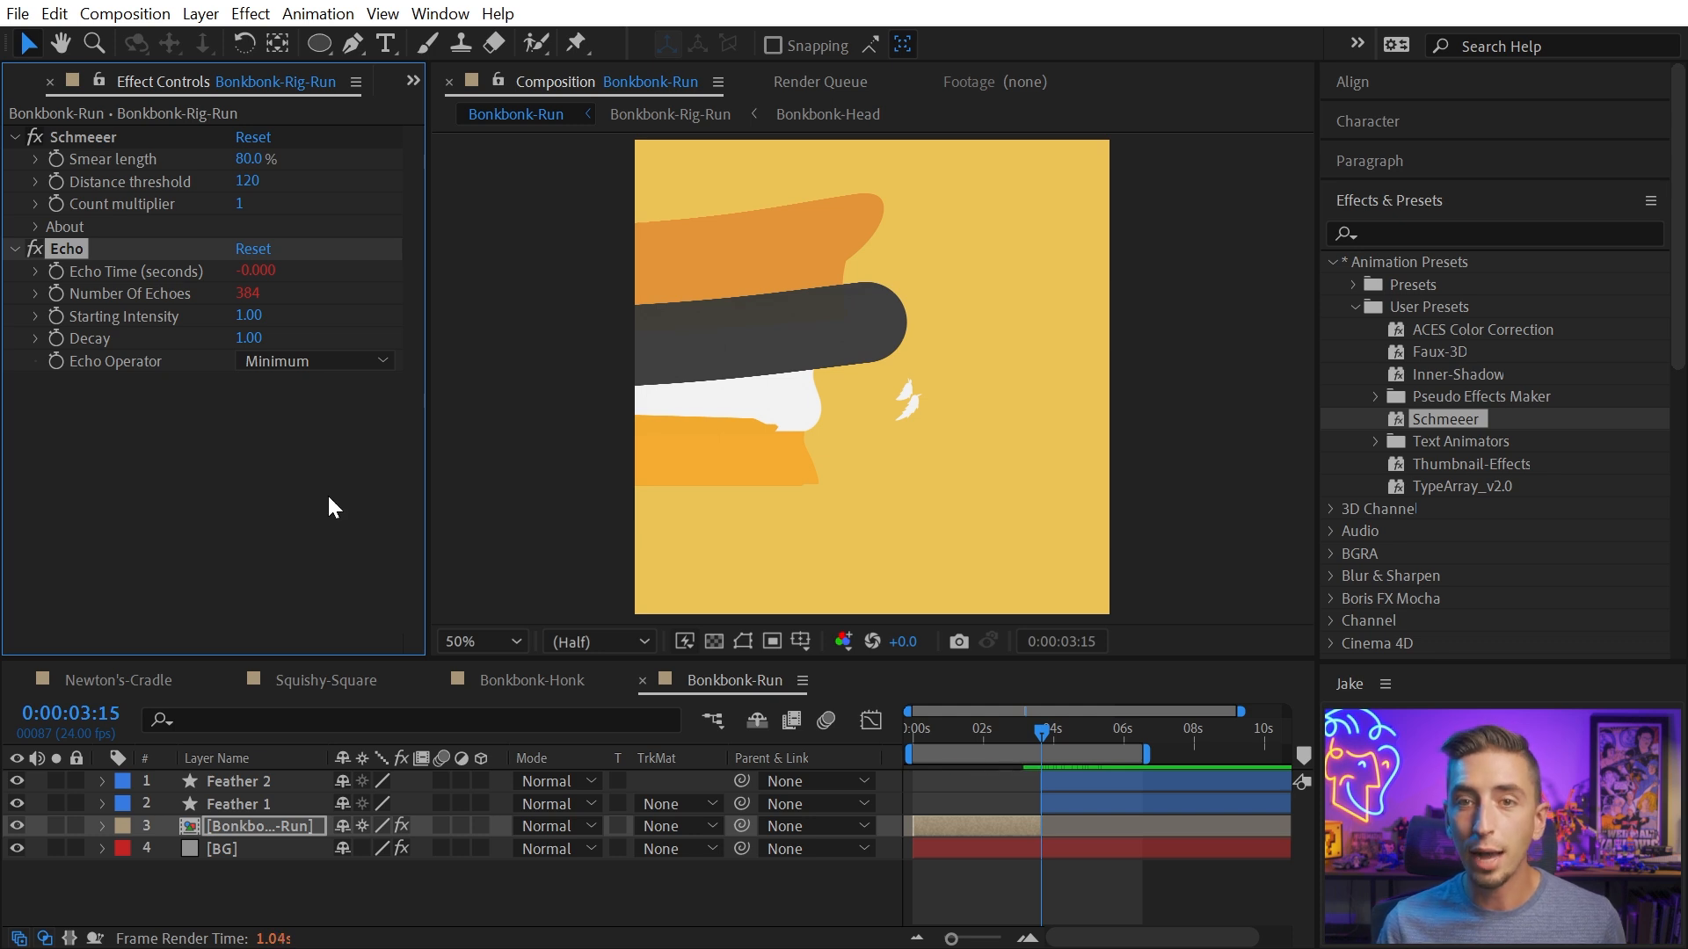
click(315, 360)
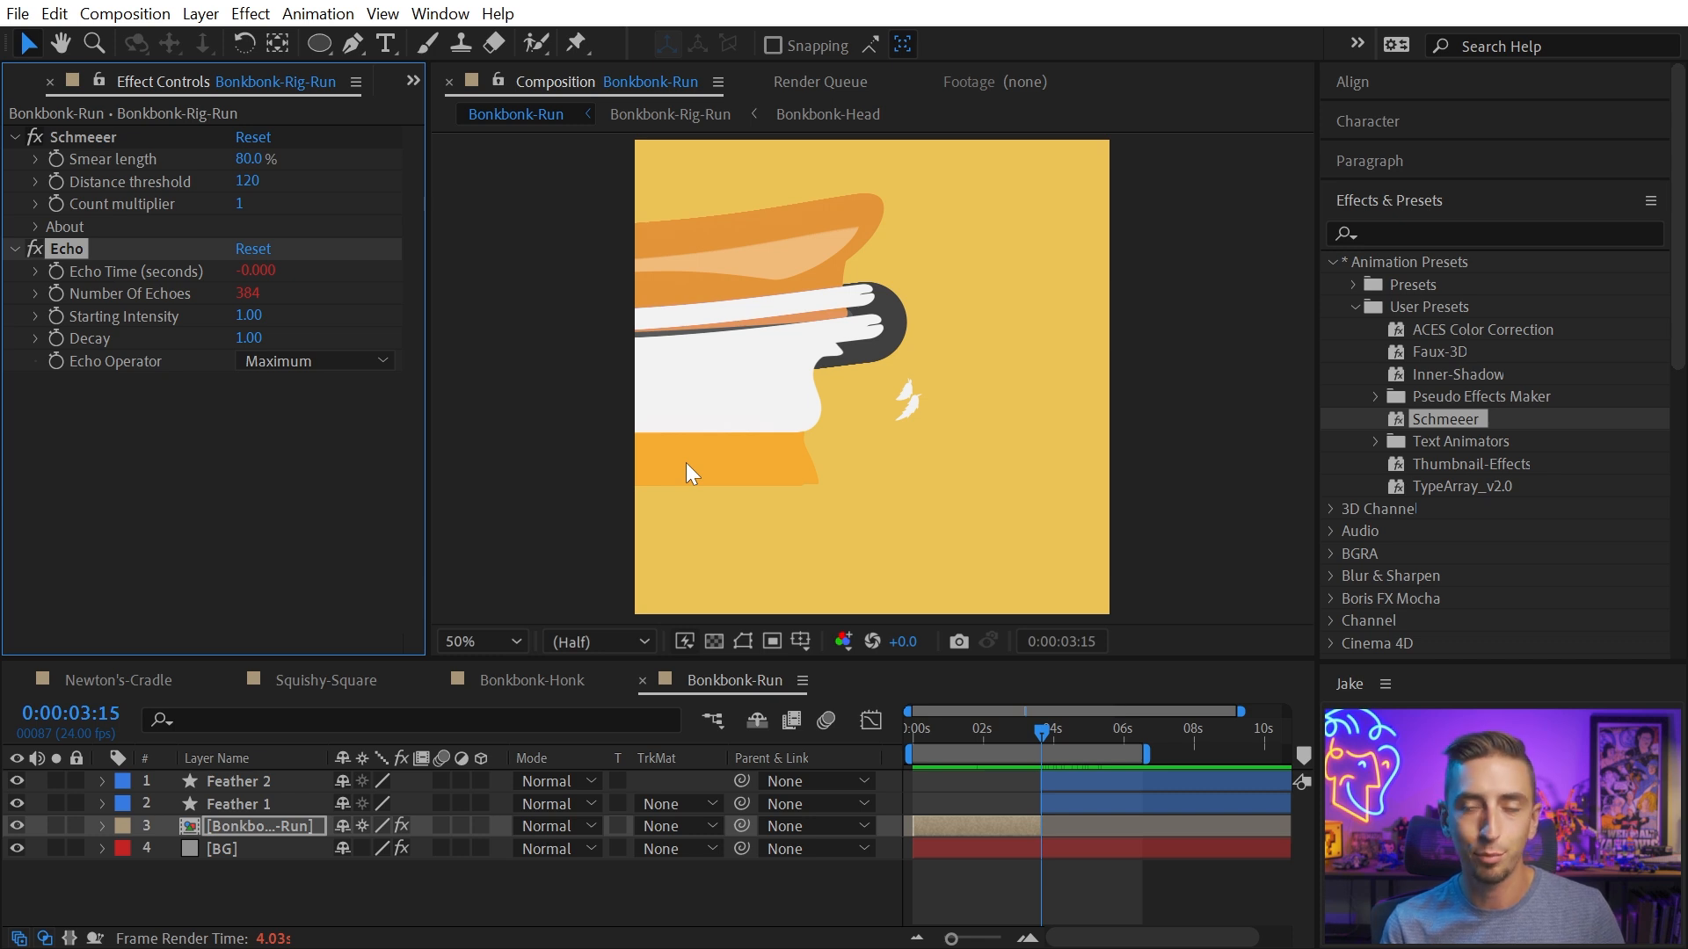
mouse_move(1040, 740)
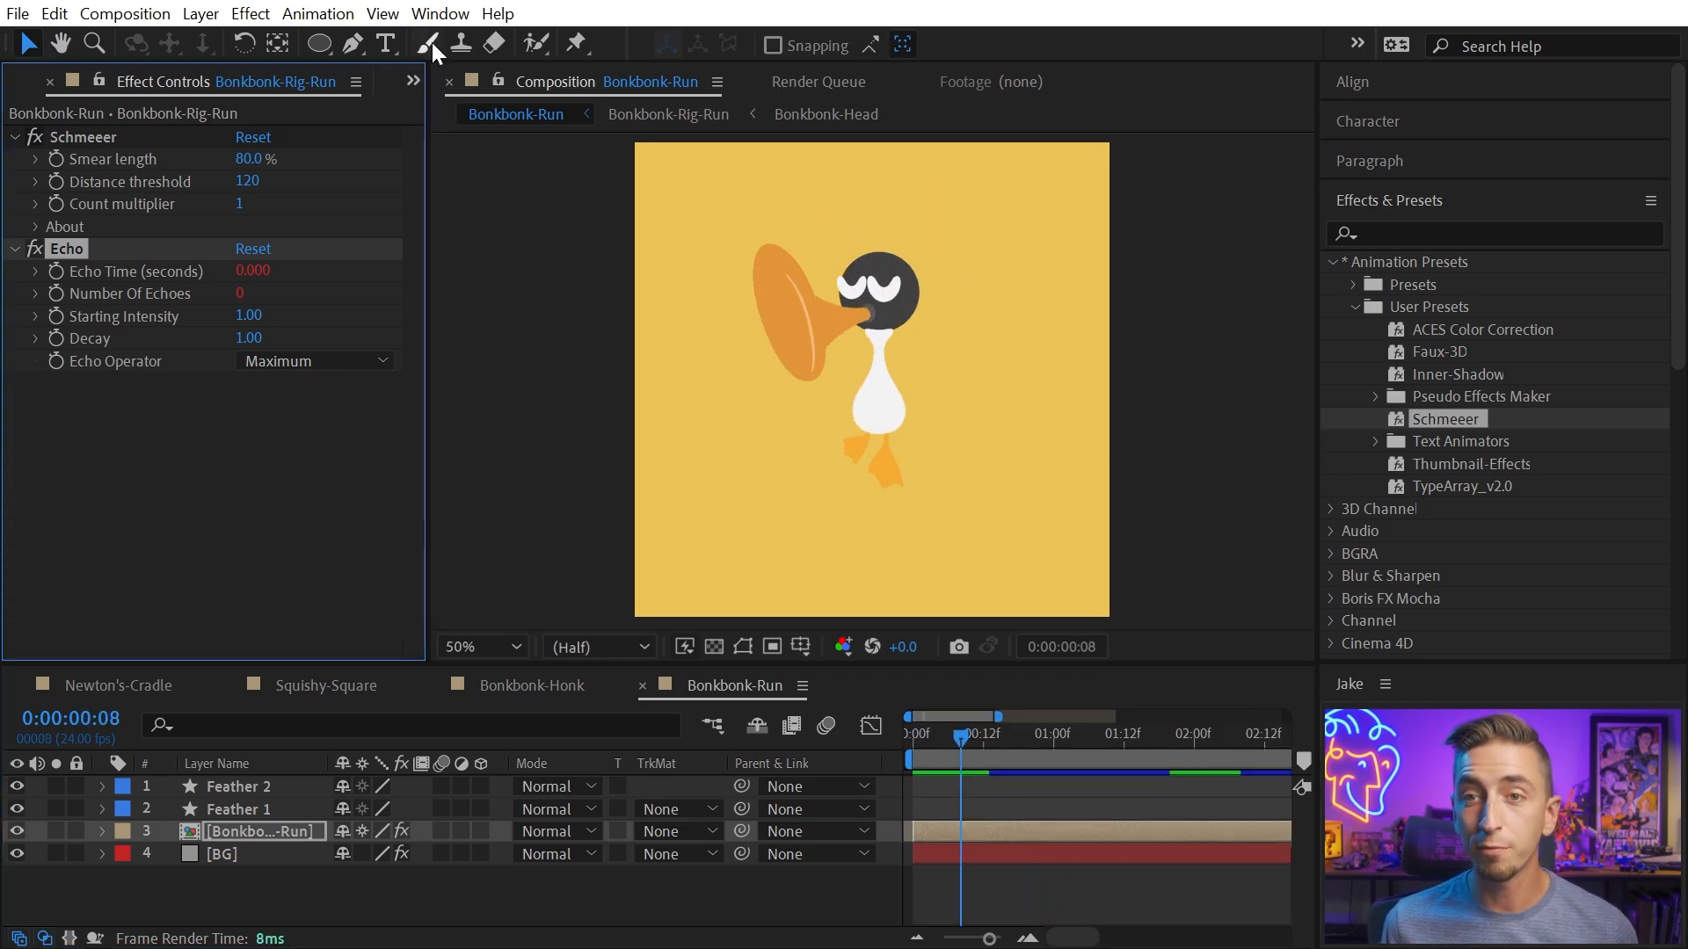
Show the KBar 1 extension panel via Window > Extensions
click(439, 12)
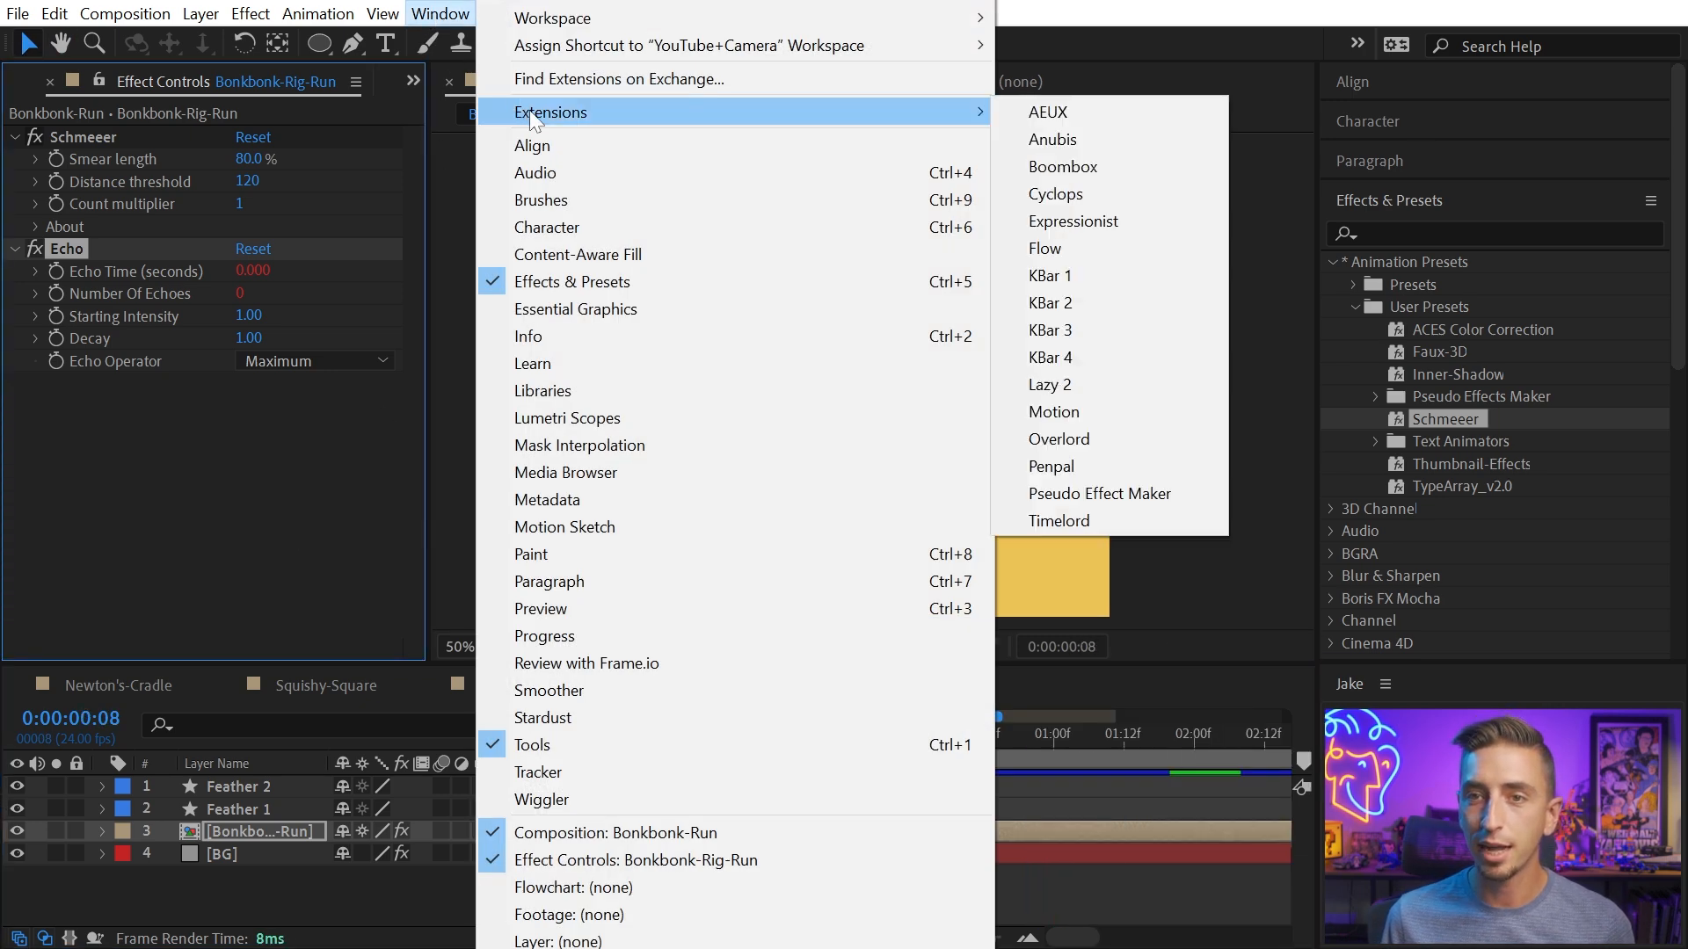
click(1050, 276)
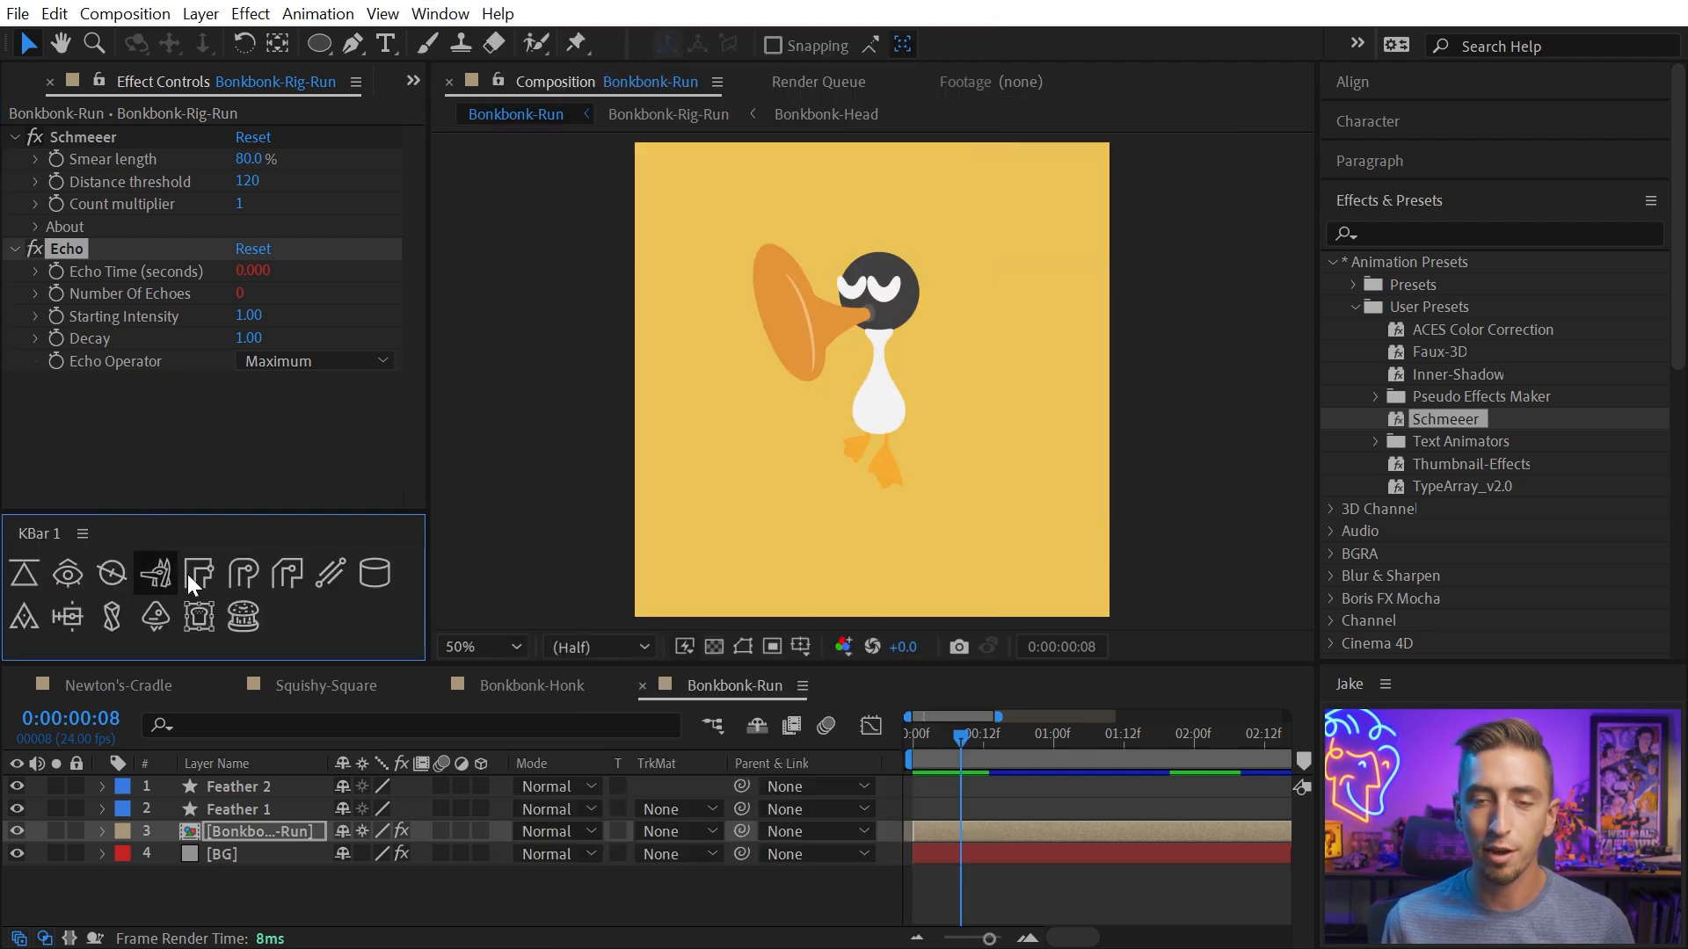
mouse_move(198, 615)
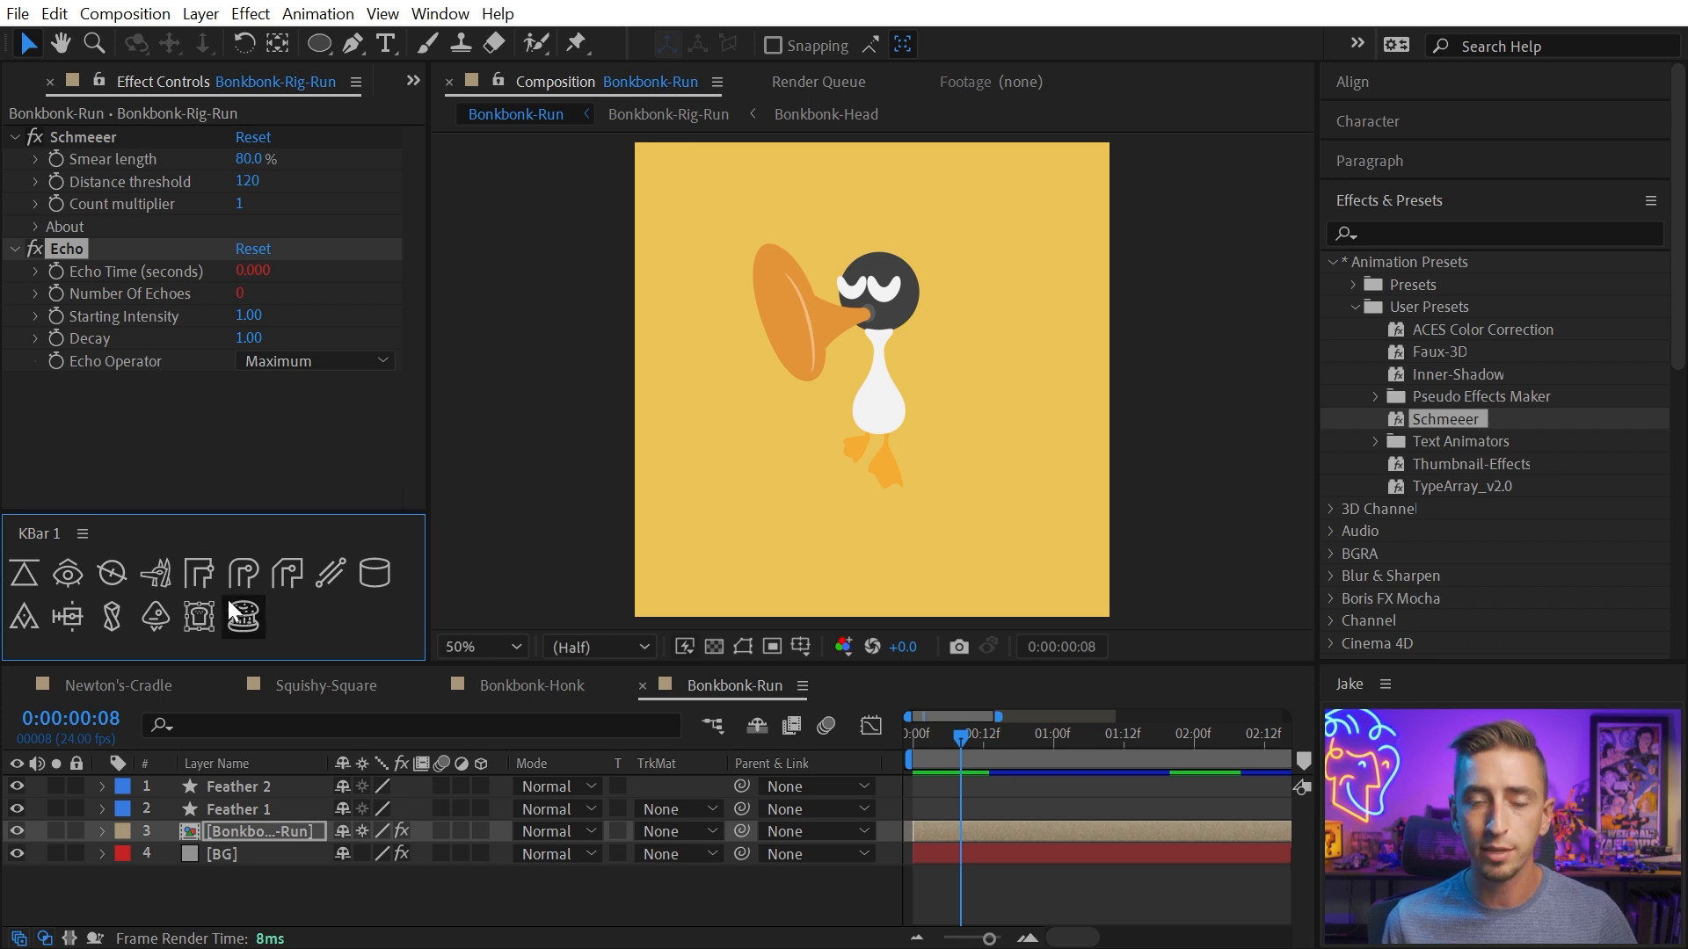
mouse_move(309, 622)
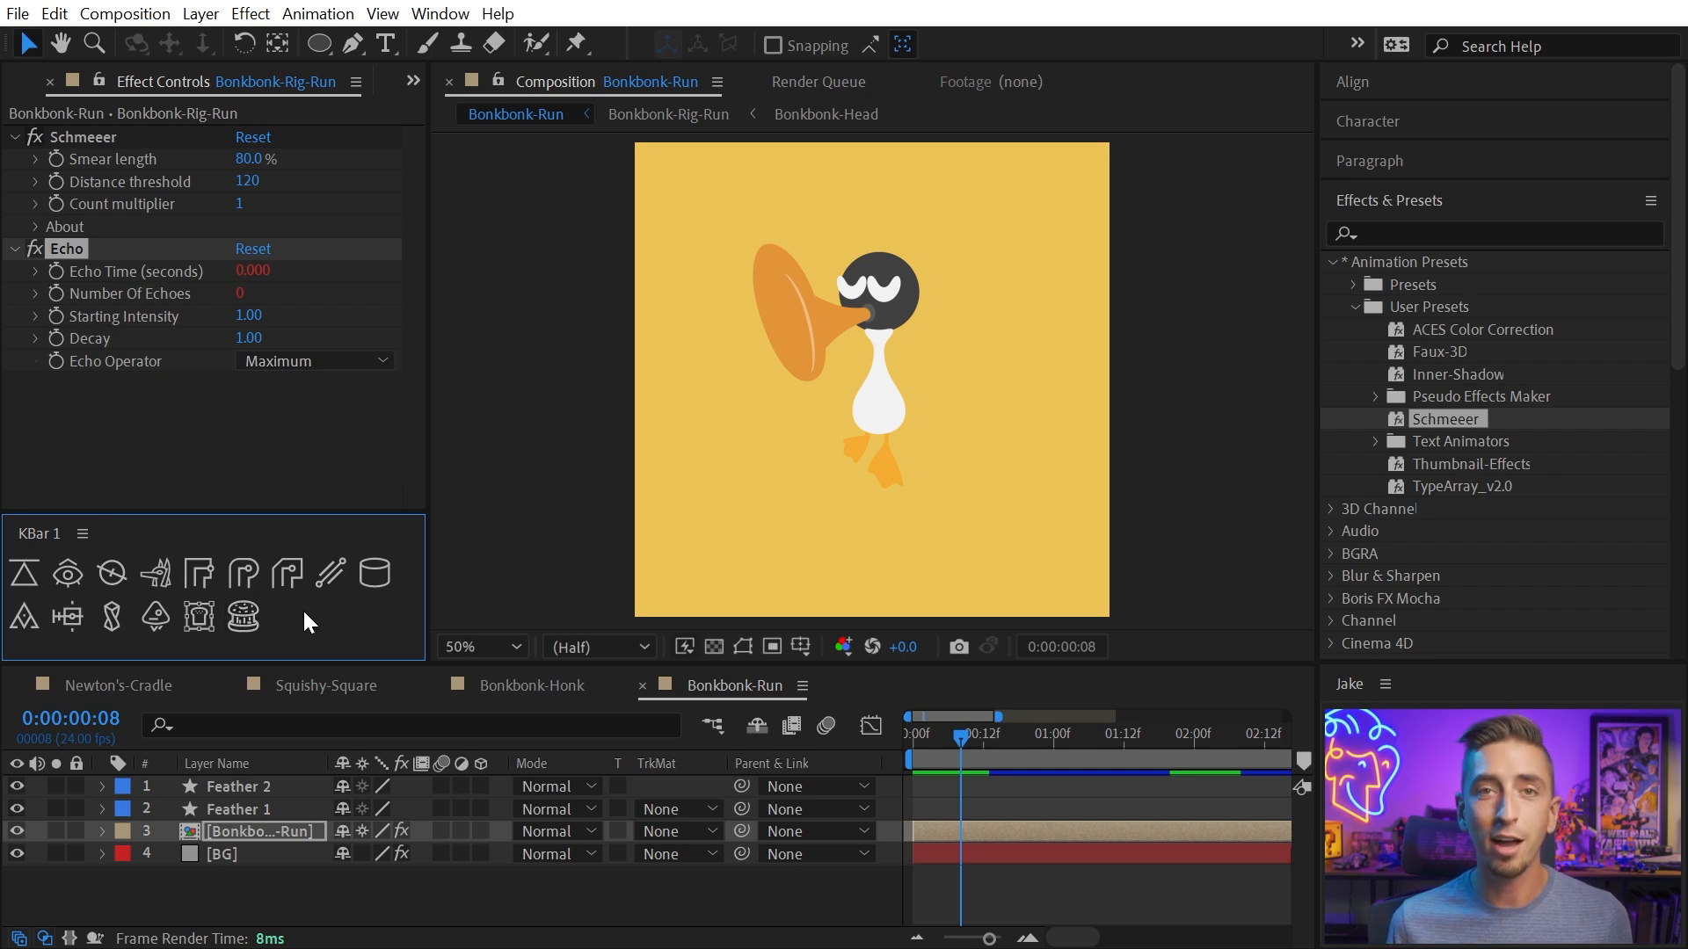
mouse_move(242, 617)
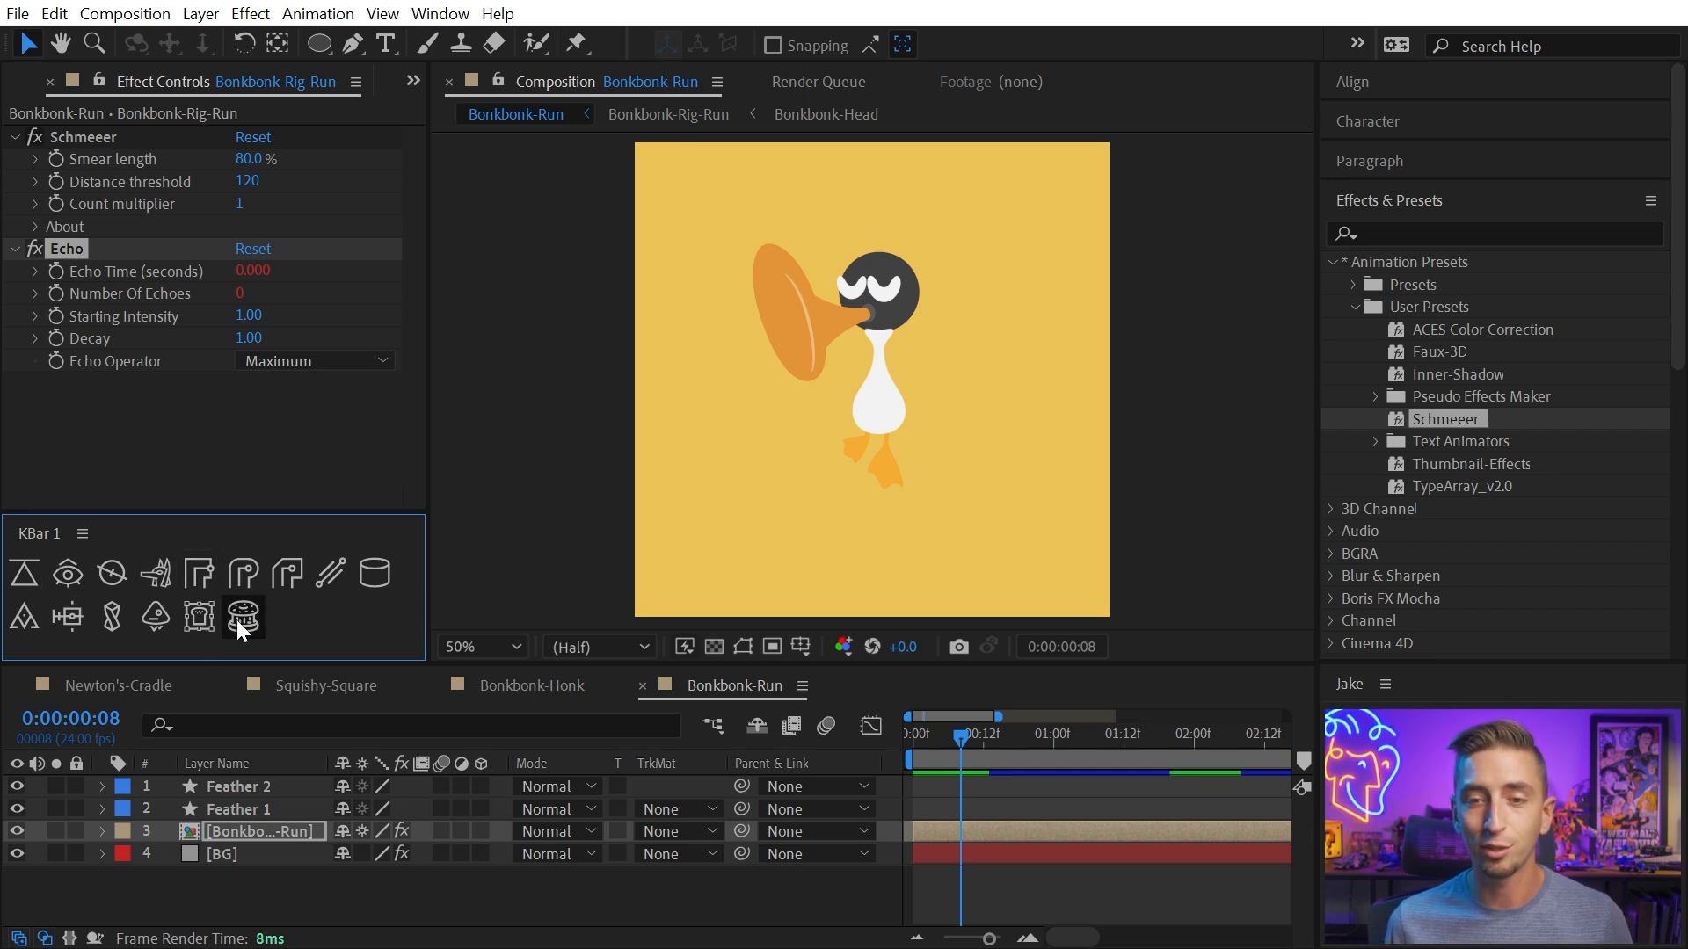
mouse_move(240, 617)
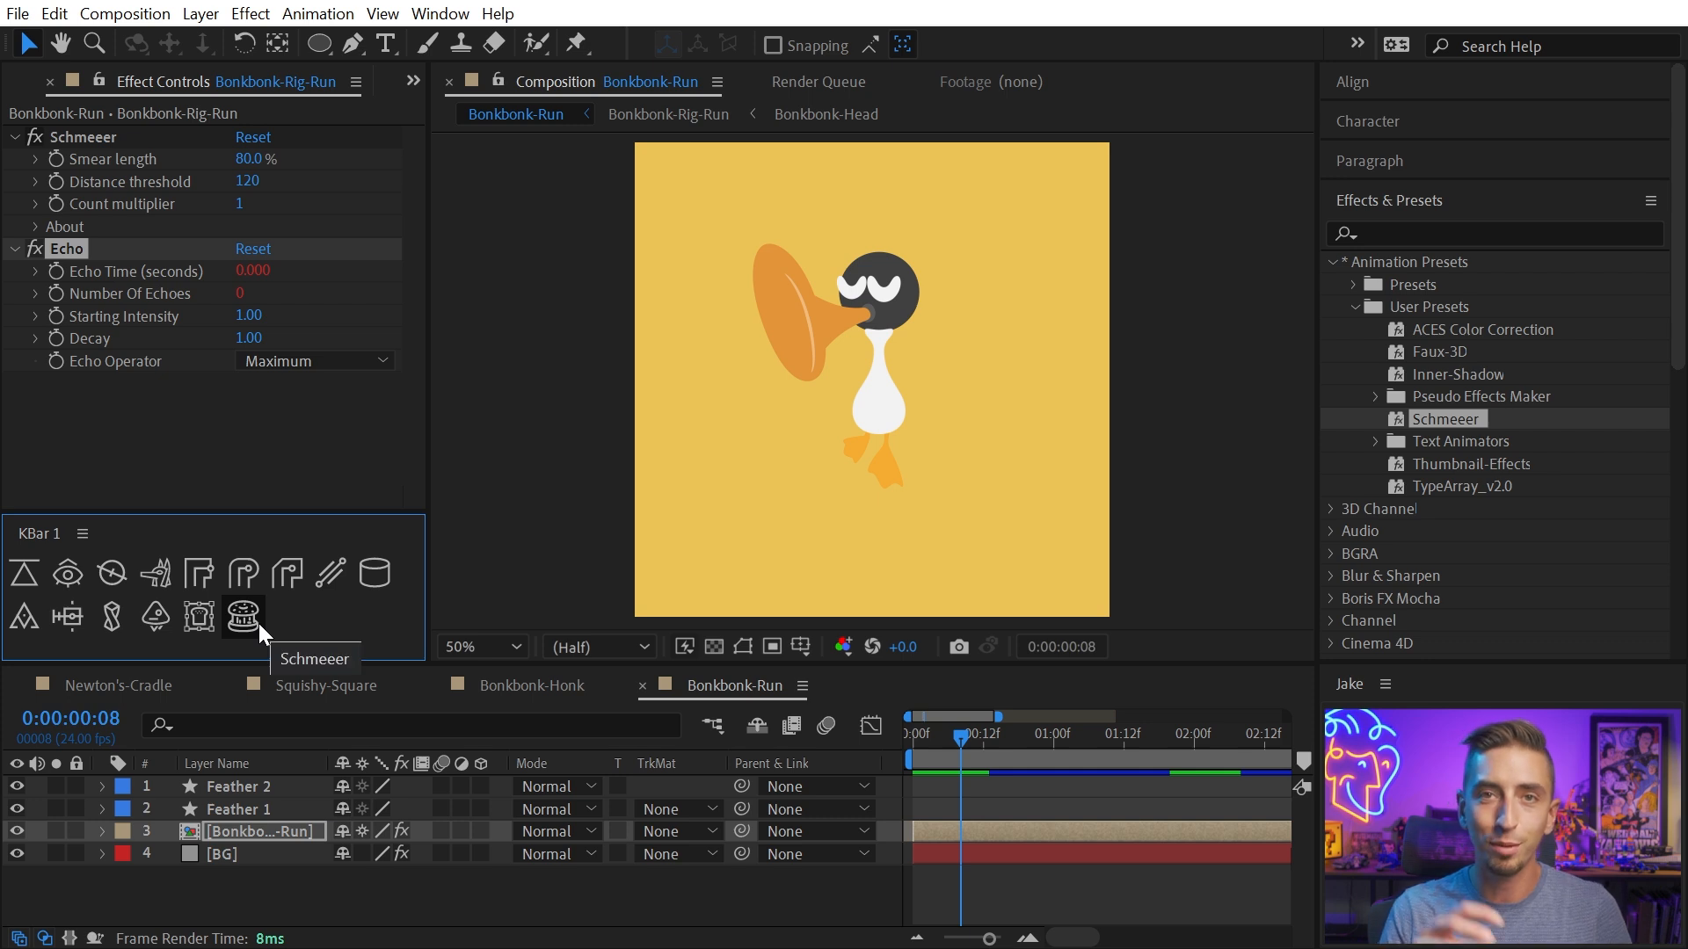
Draw a pink circle on the duck's chest and apply the Schmeeer preset from KBar
click(237, 785)
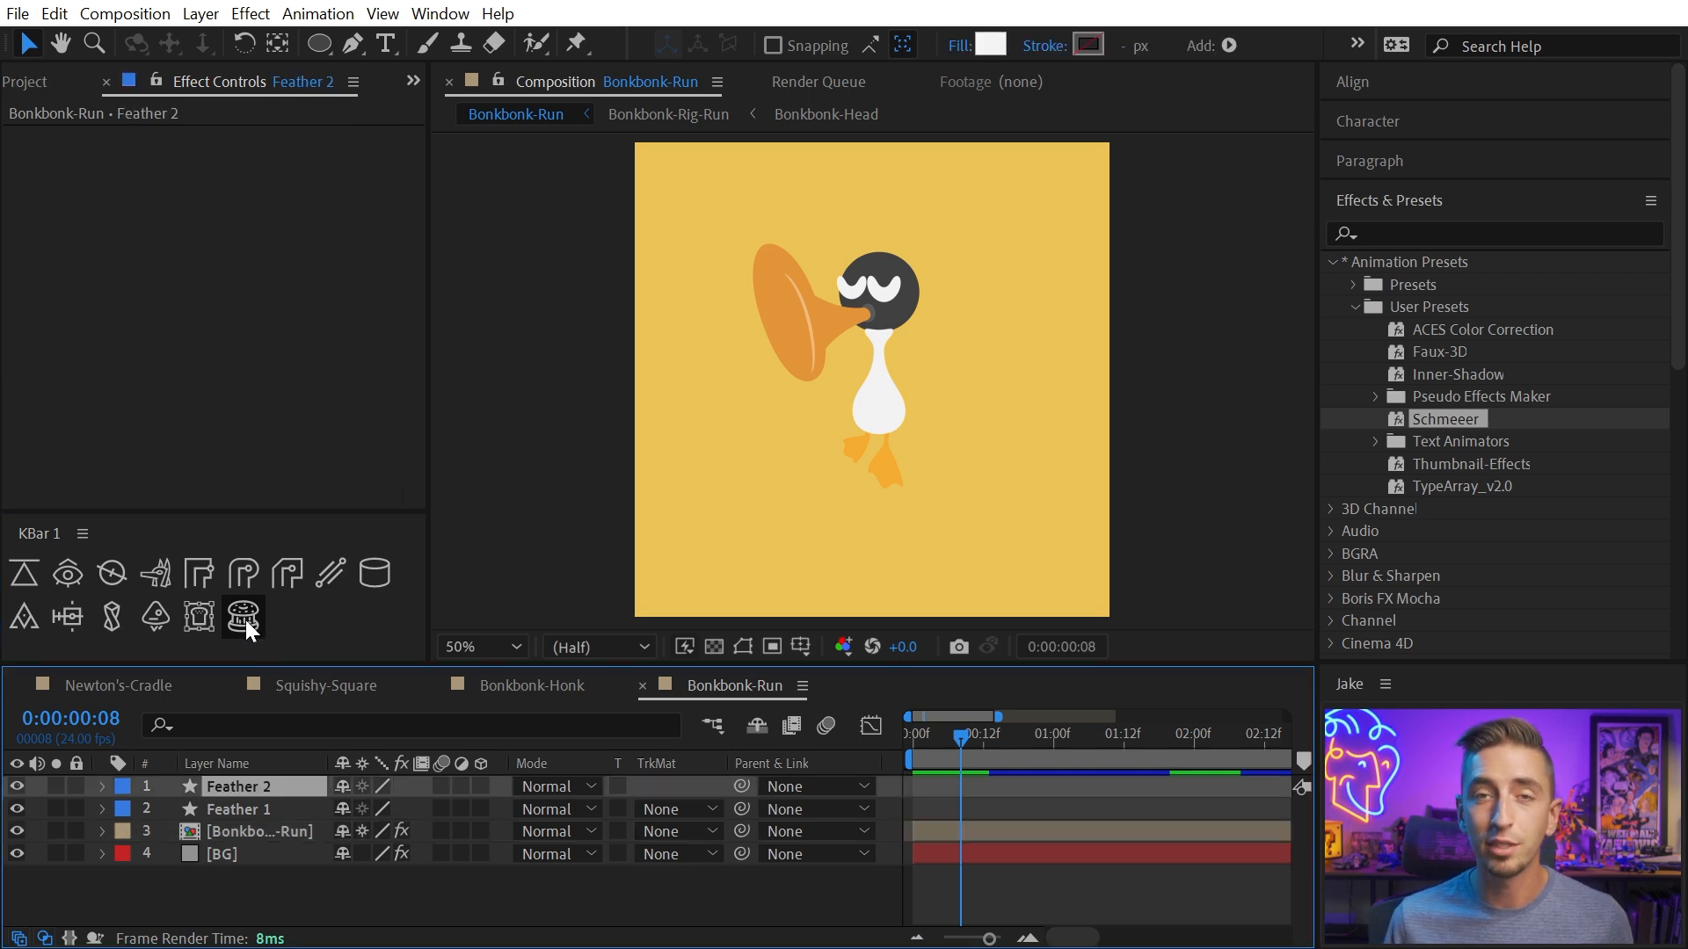
mouse_move(360, 76)
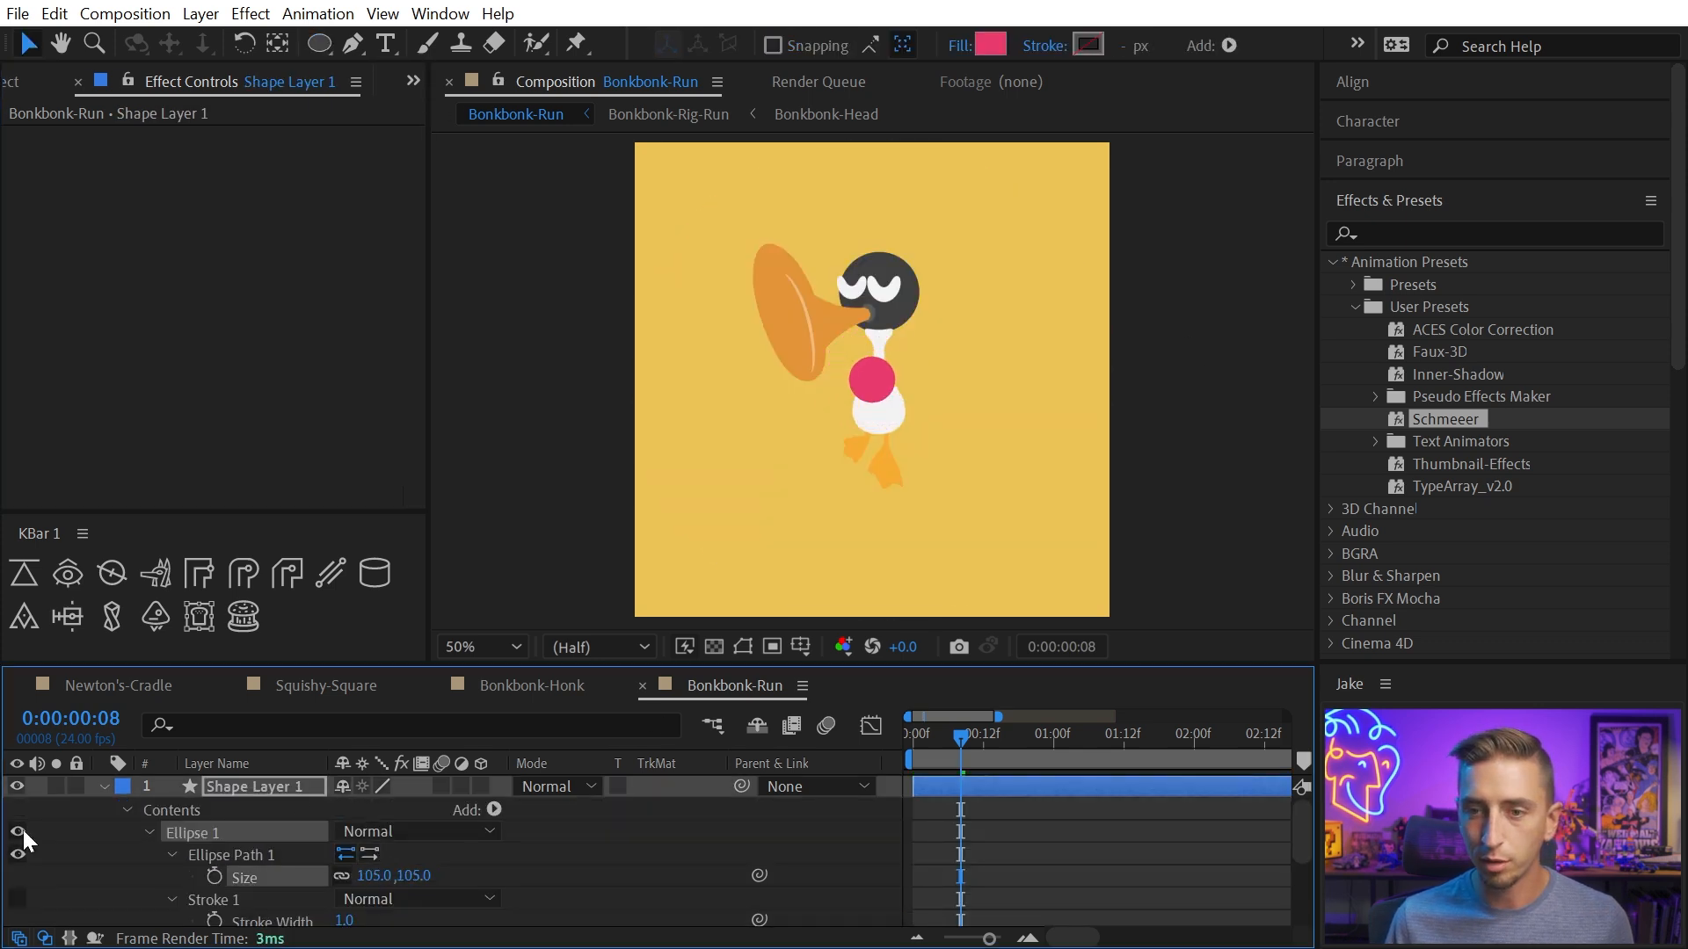
click(245, 617)
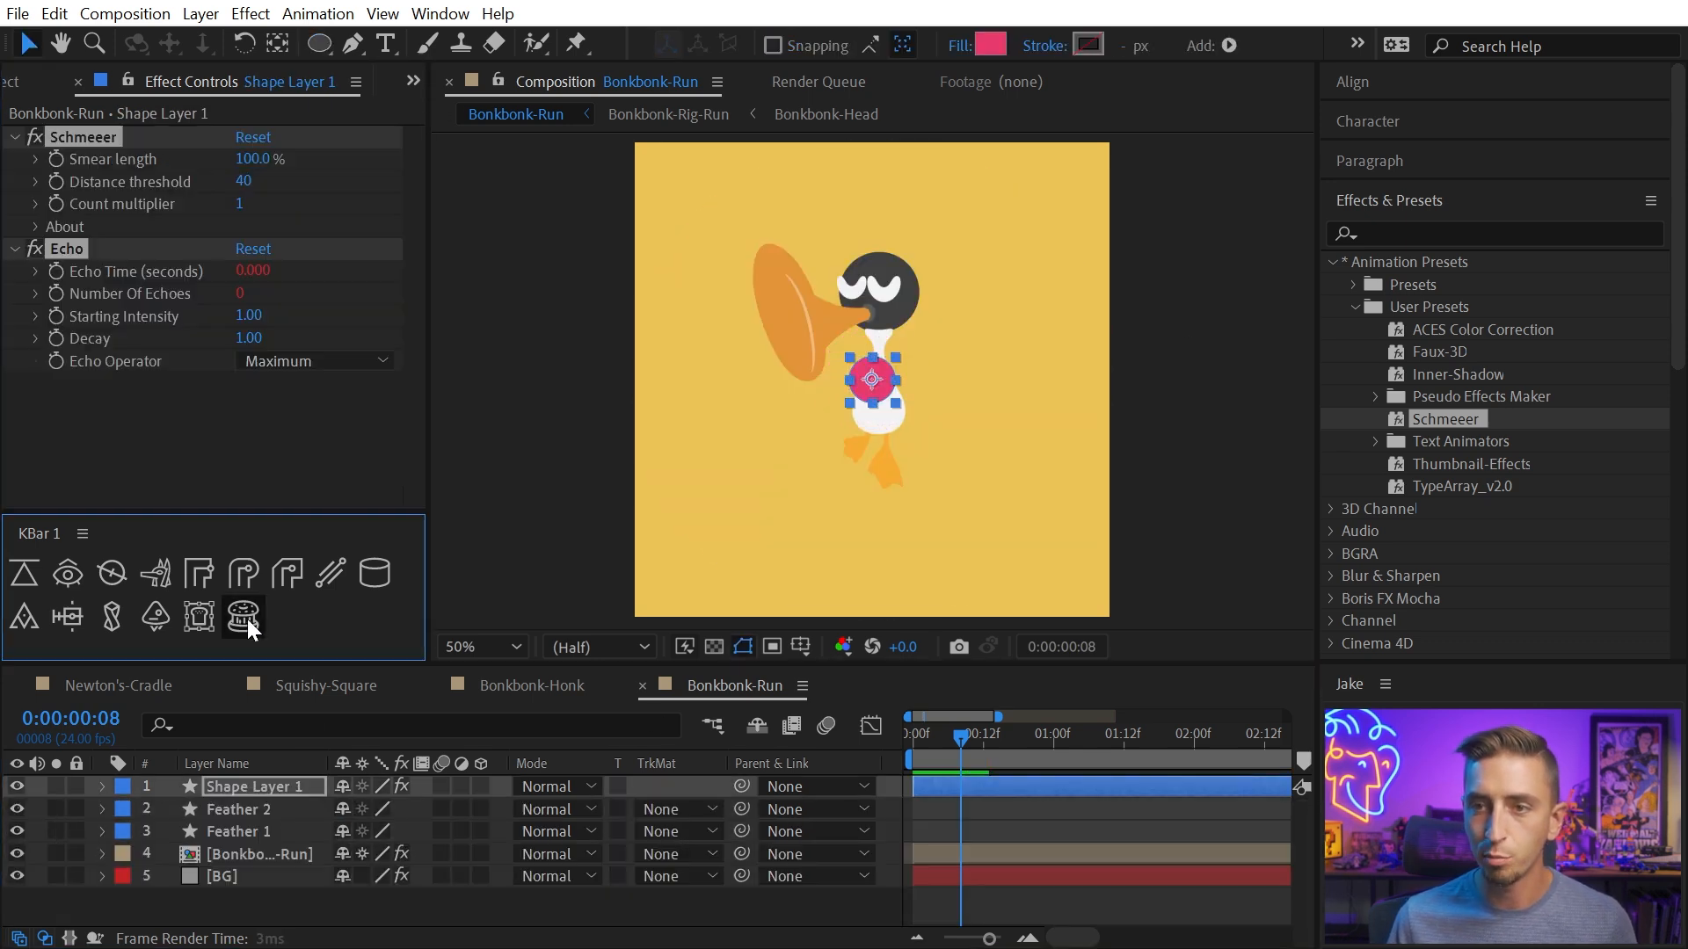